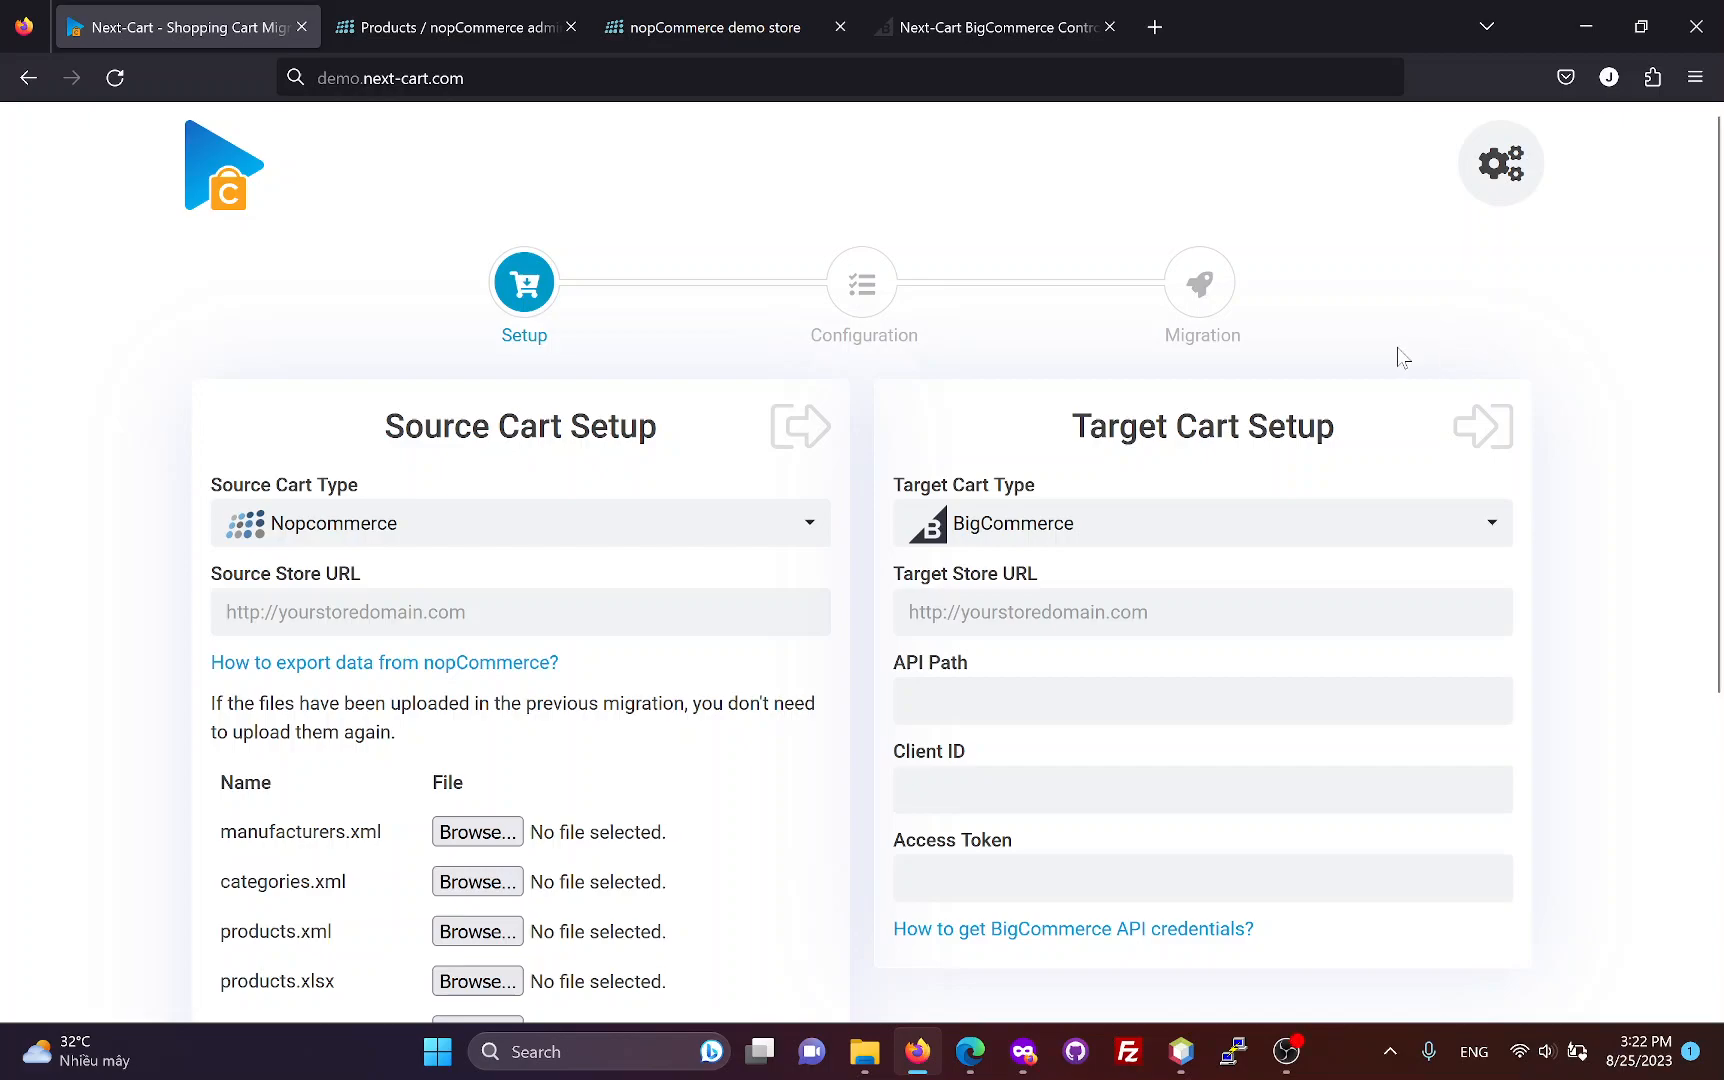
pyautogui.moveTo(524, 414)
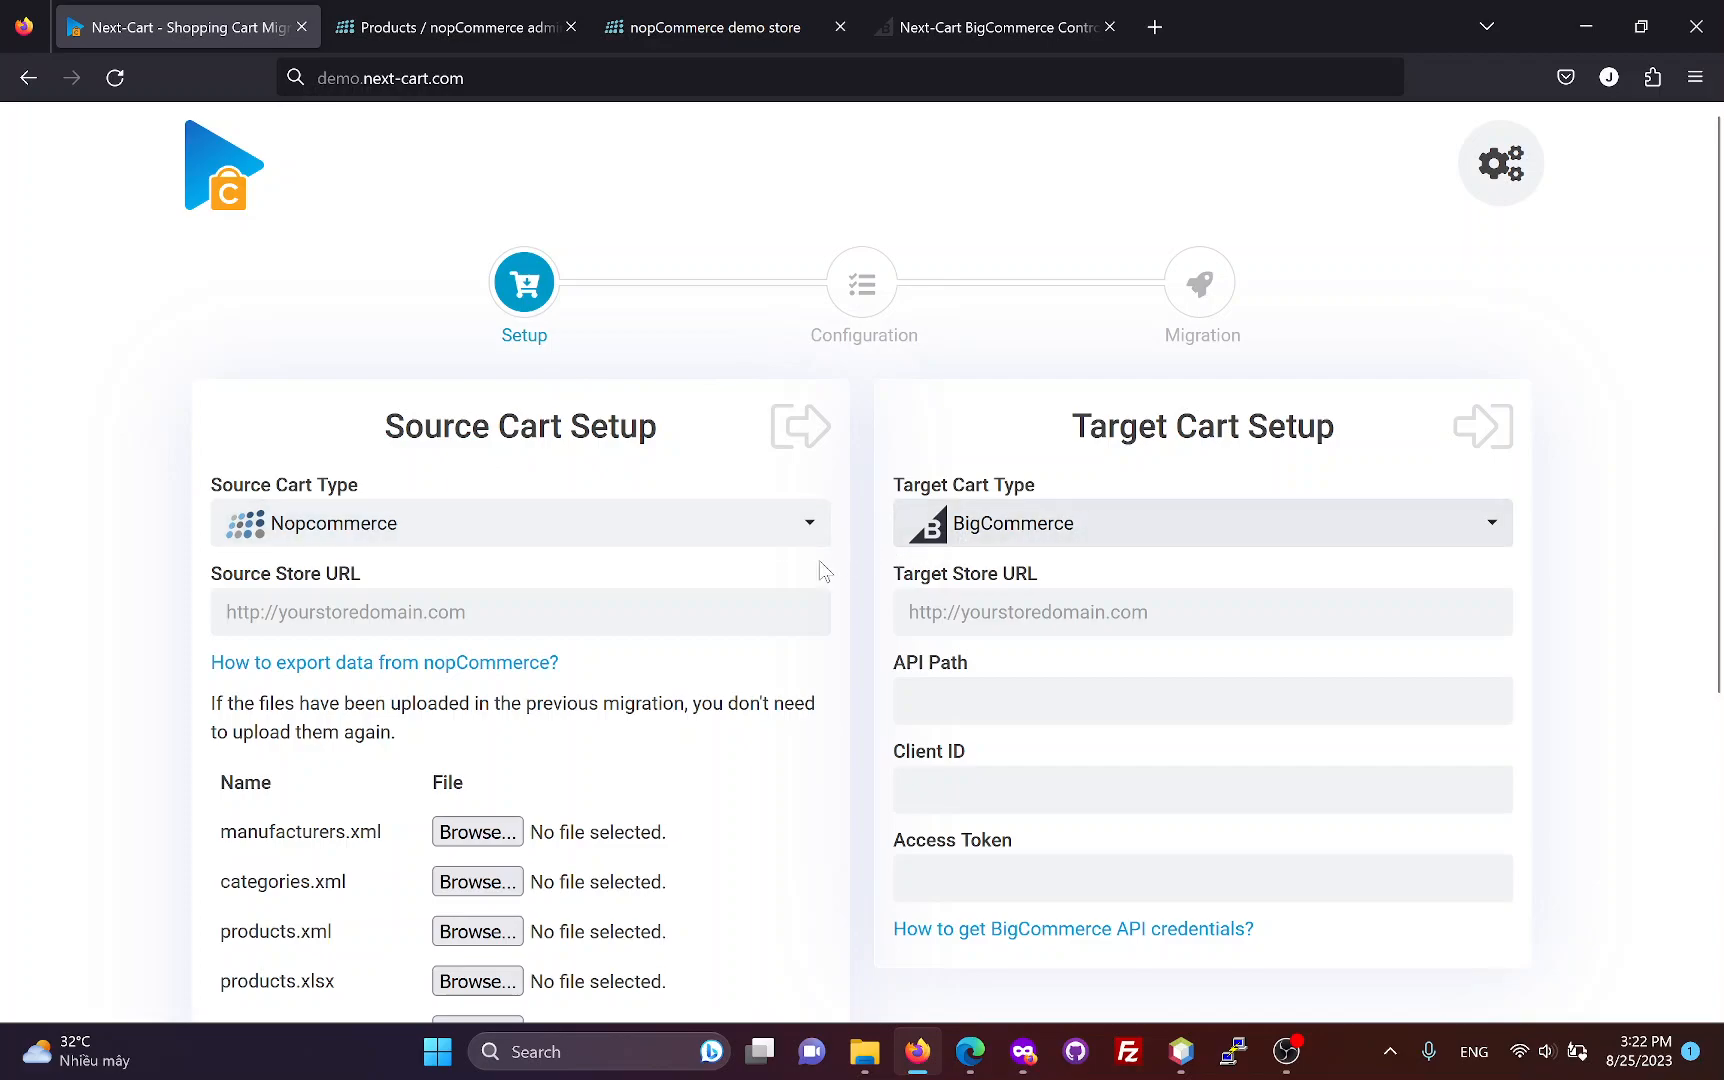
pyautogui.click(518, 612)
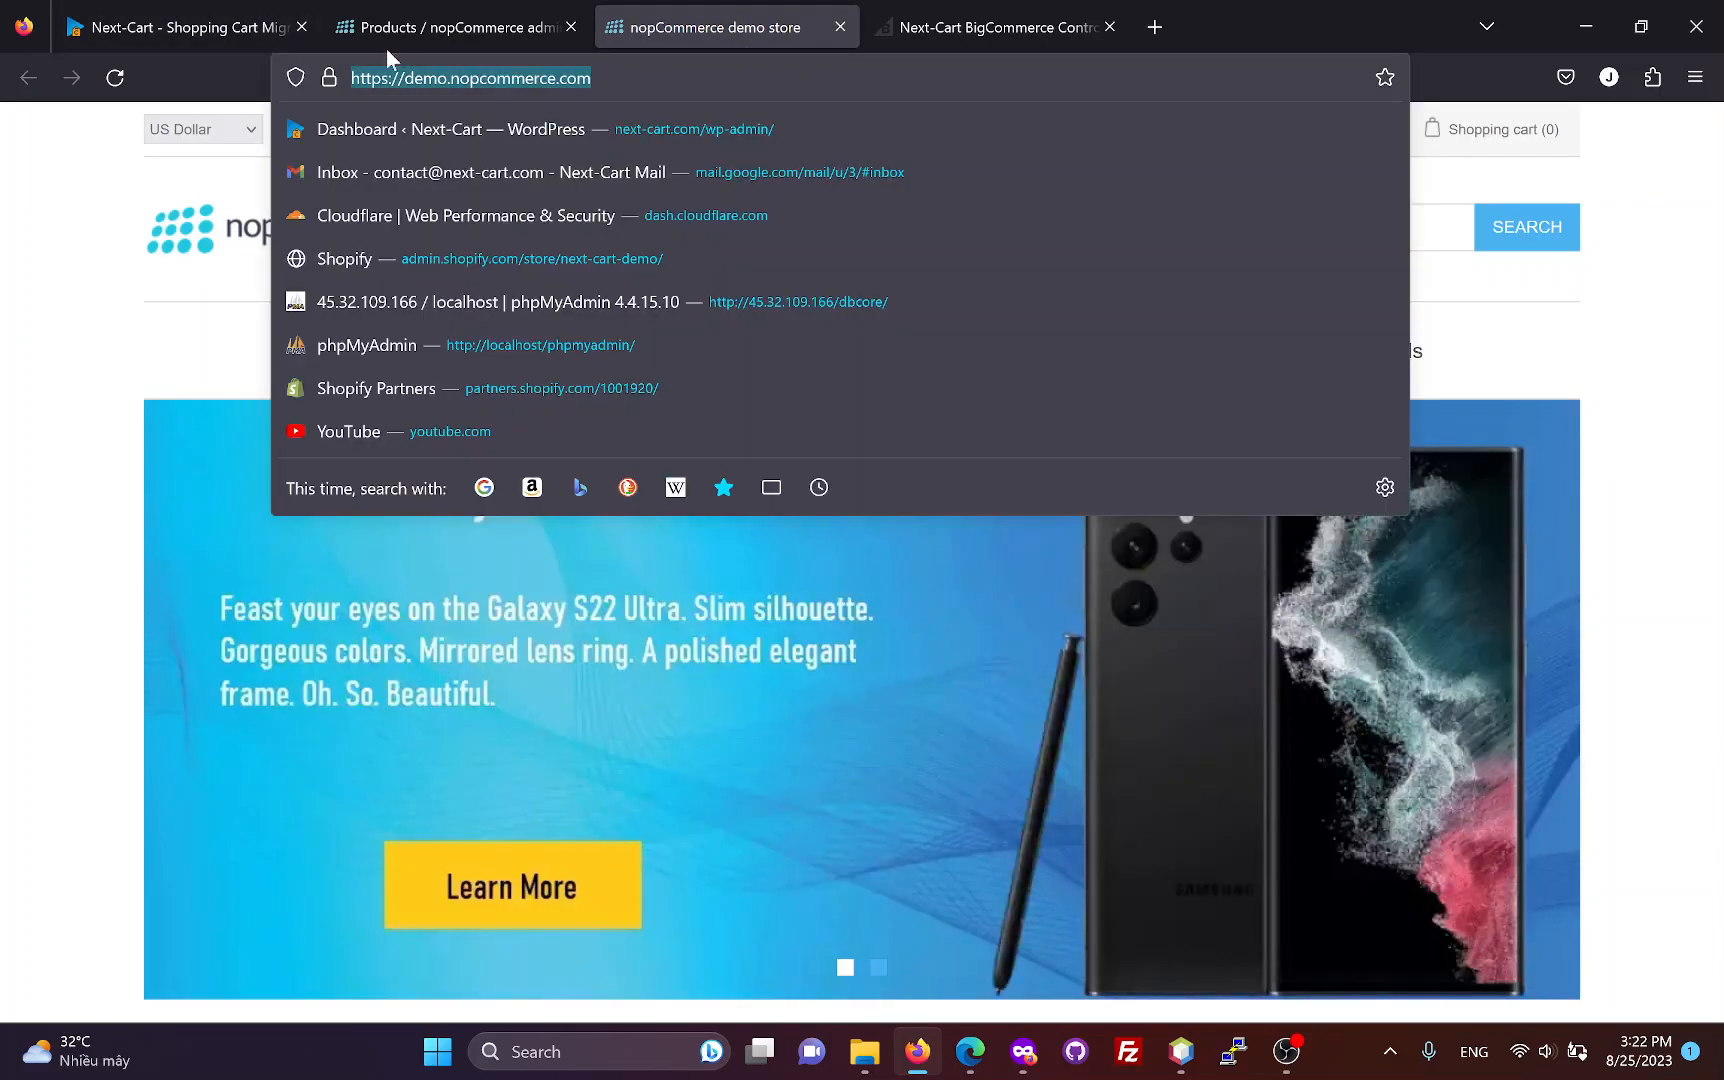
pyautogui.click(176, 26)
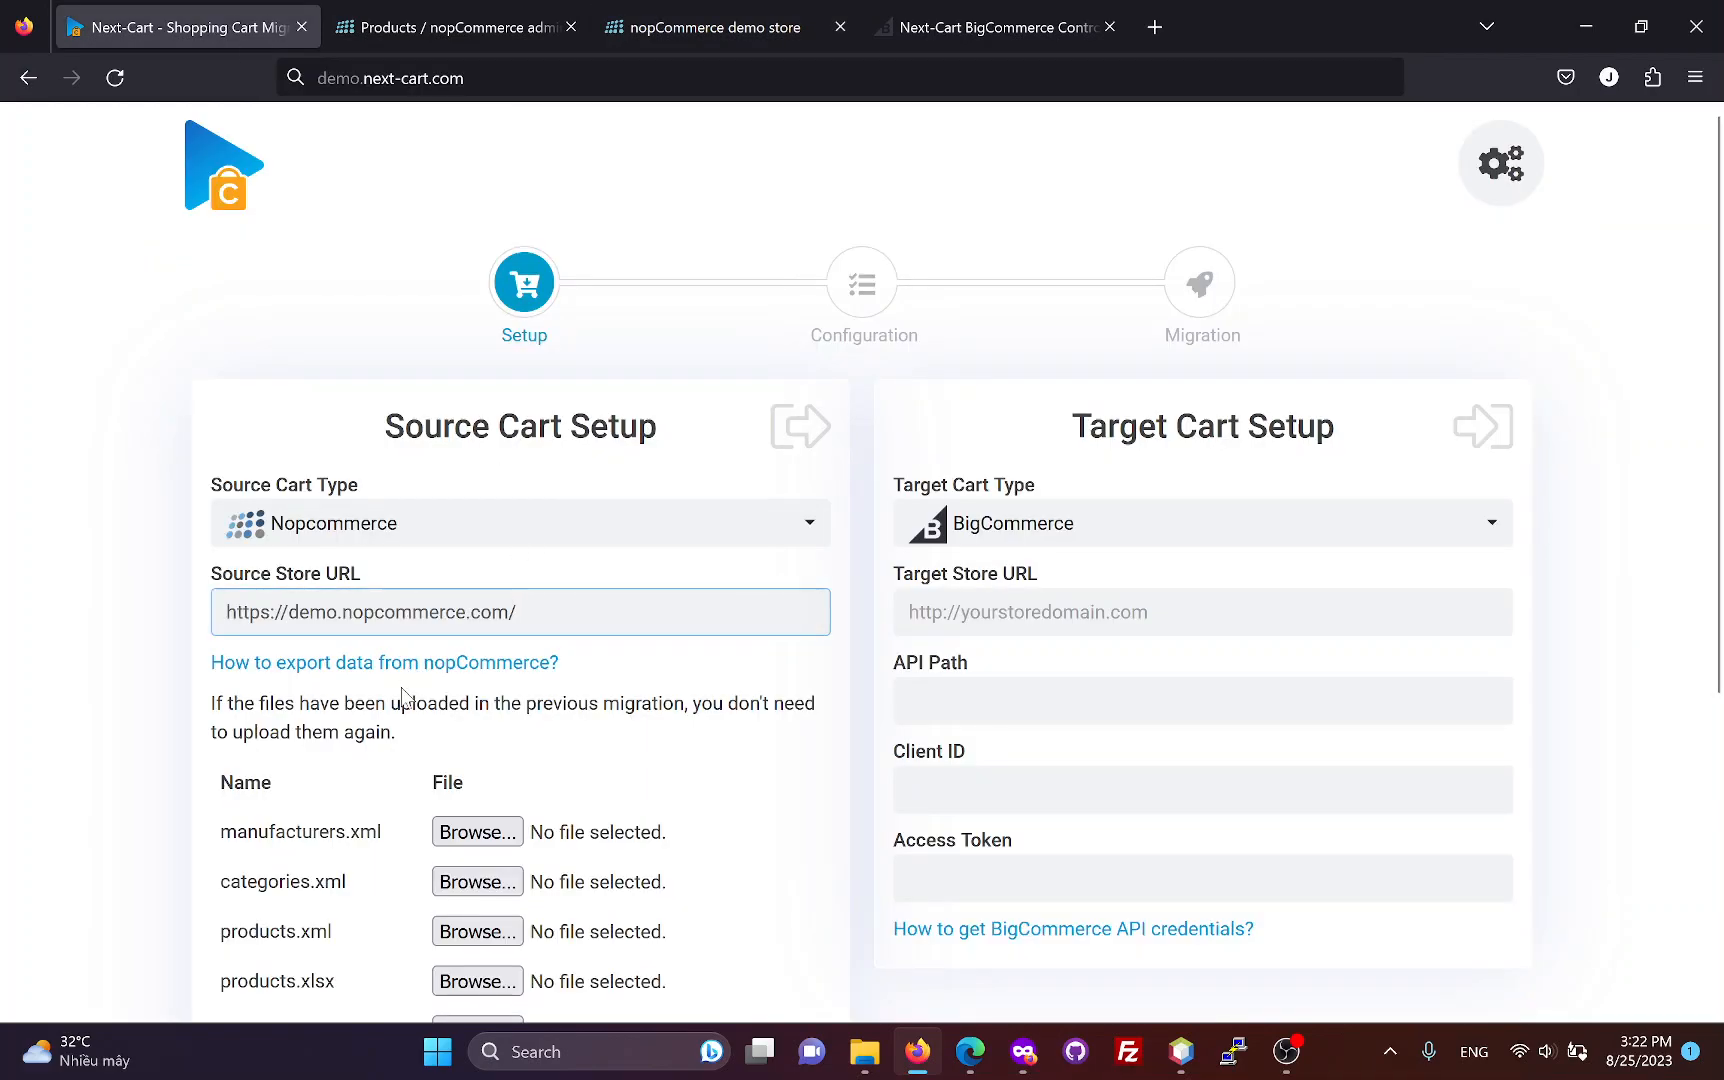
pyautogui.scroll(-3)
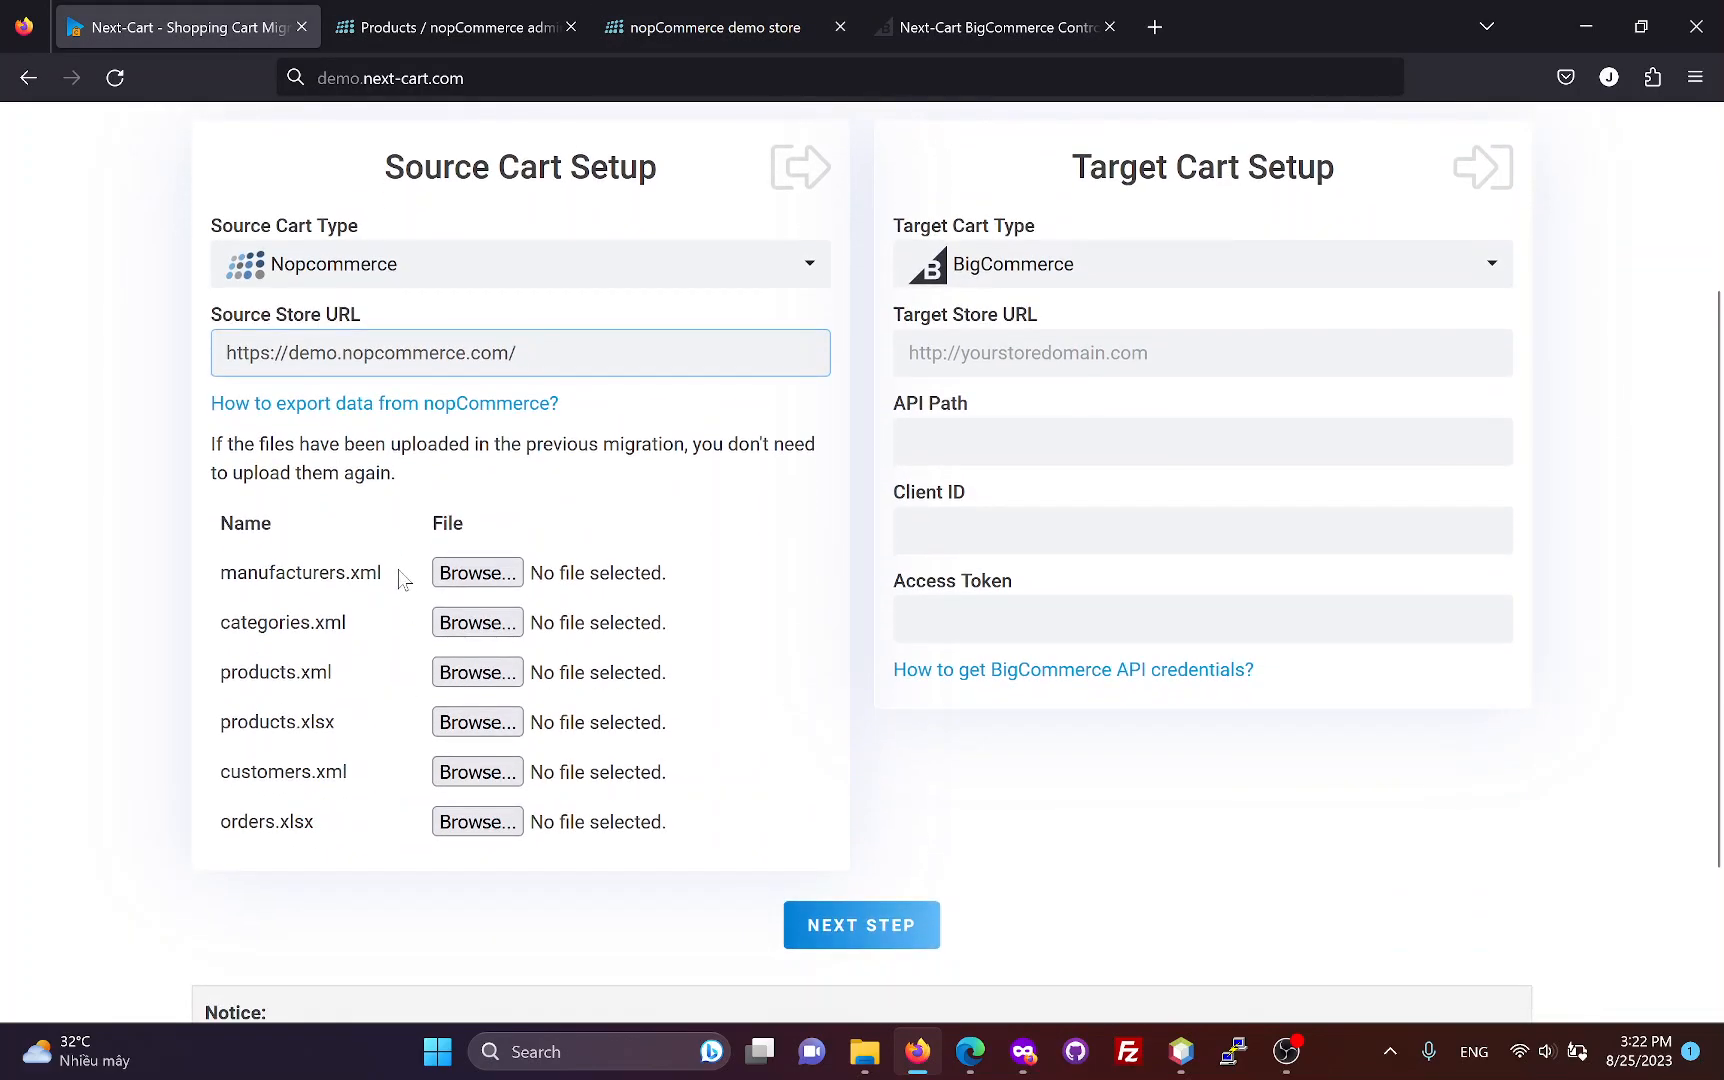
pyautogui.moveTo(320, 714)
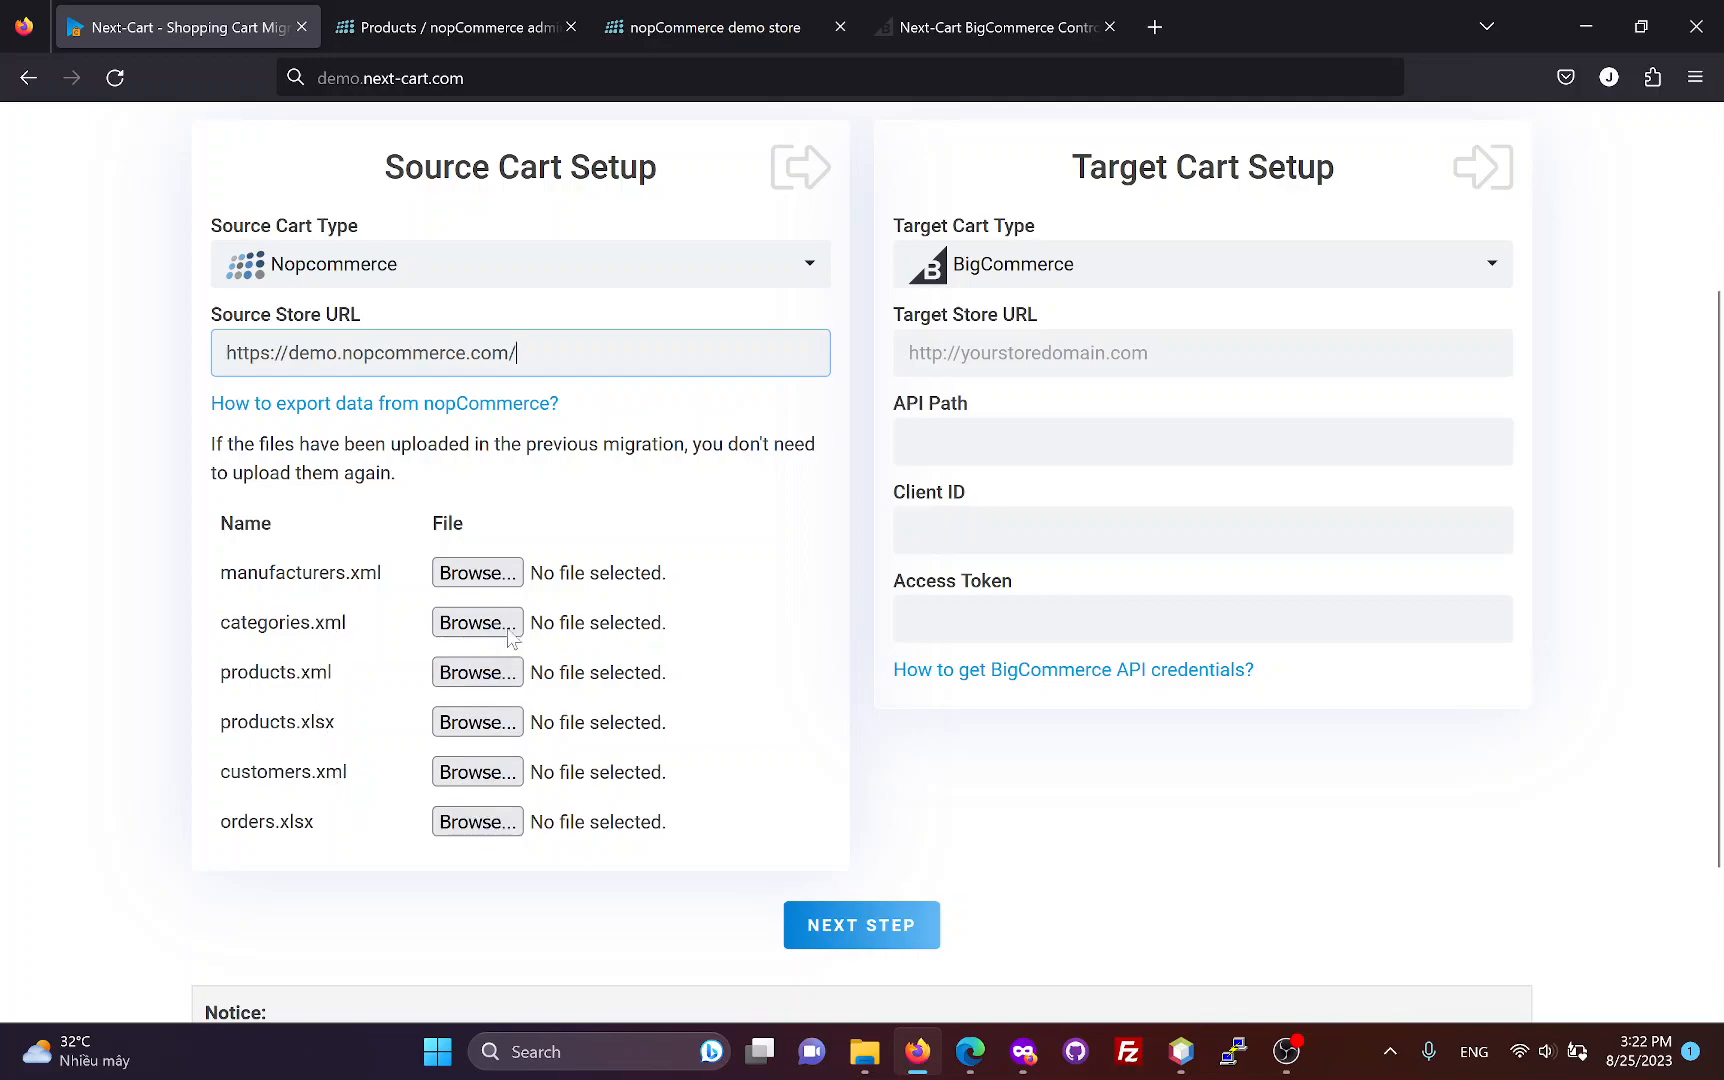
pyautogui.moveTo(422, 426)
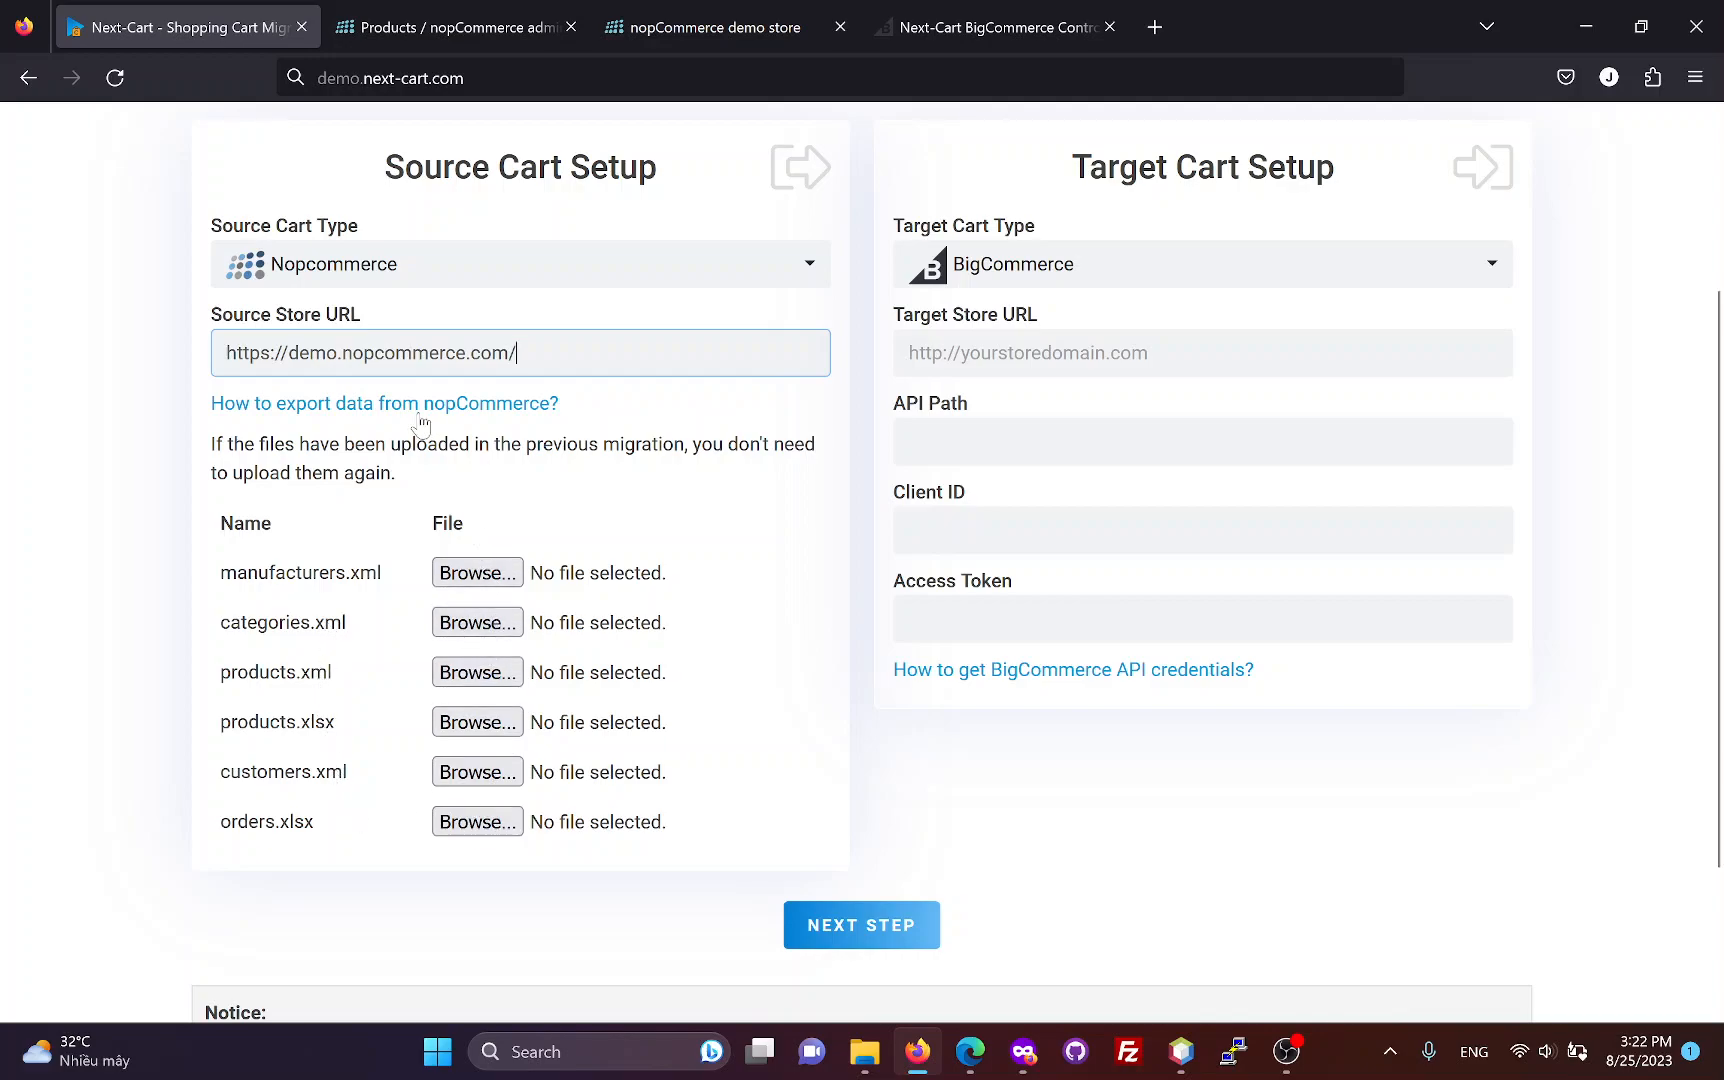
# - Read the 'How to export data from nopCommerce?' FAQ article on product export to XML and Excel
pyautogui.click(384, 404)
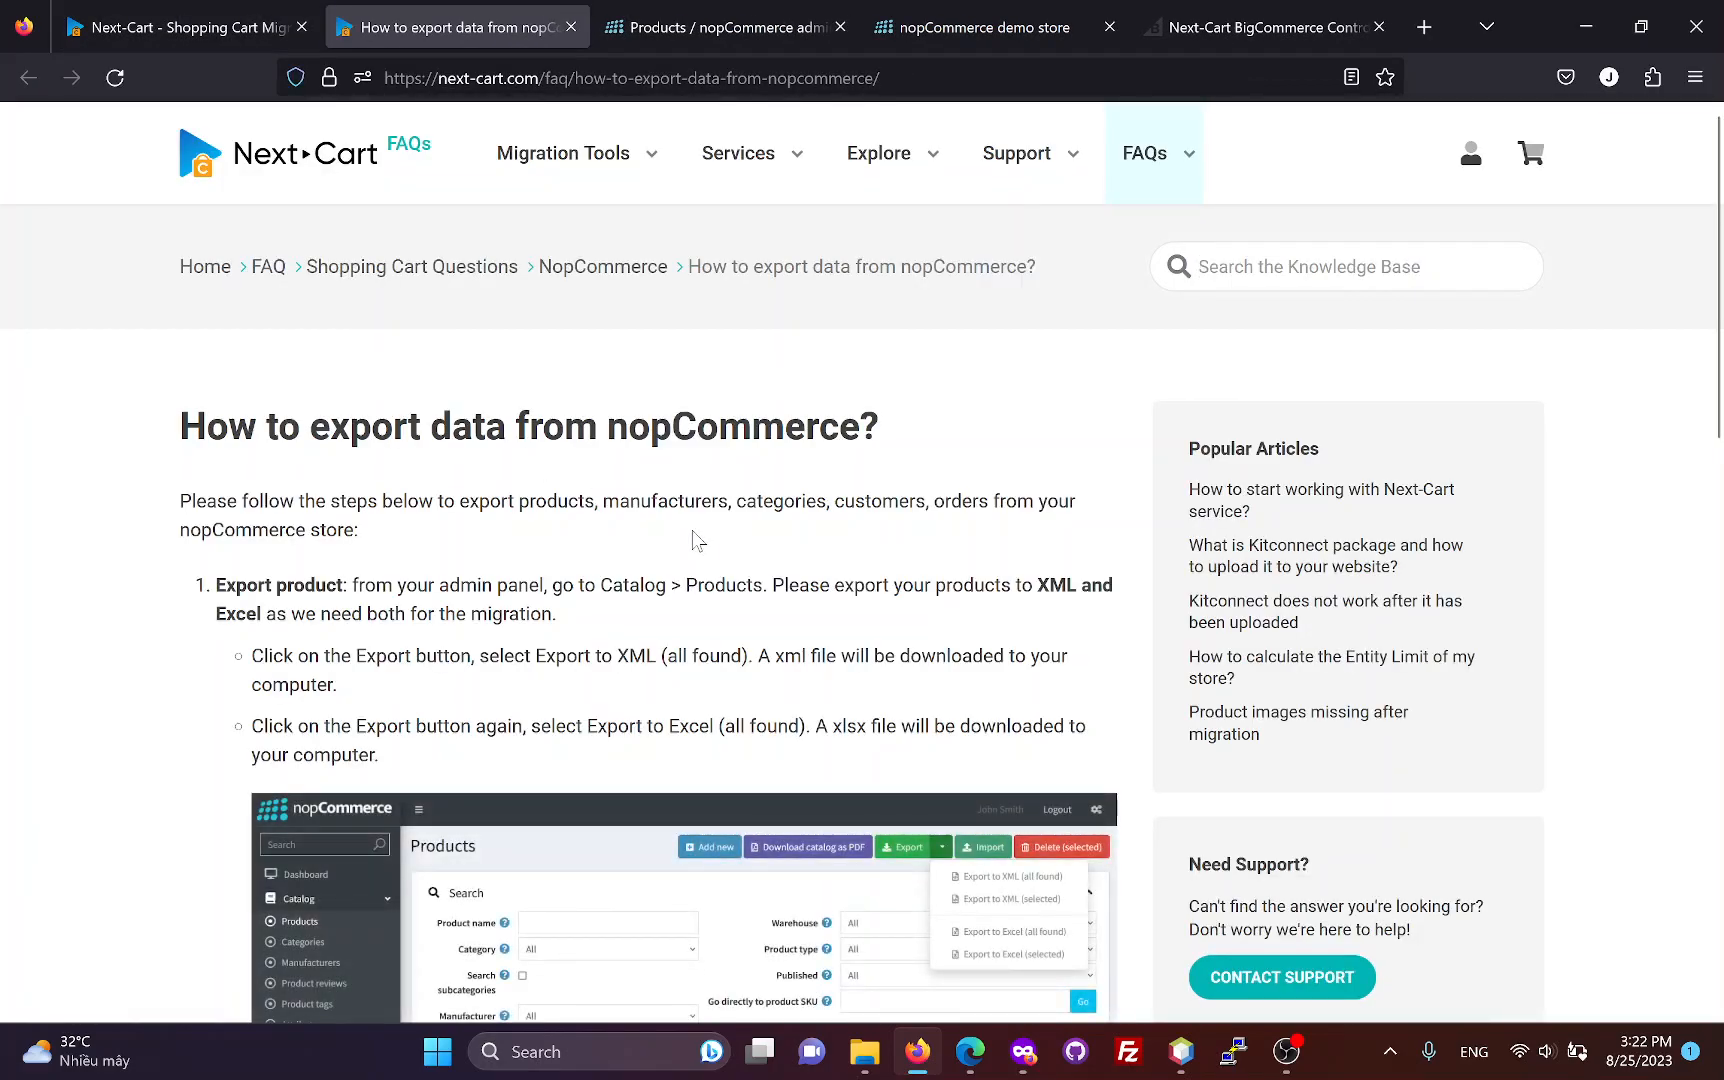
pyautogui.scroll(-3)
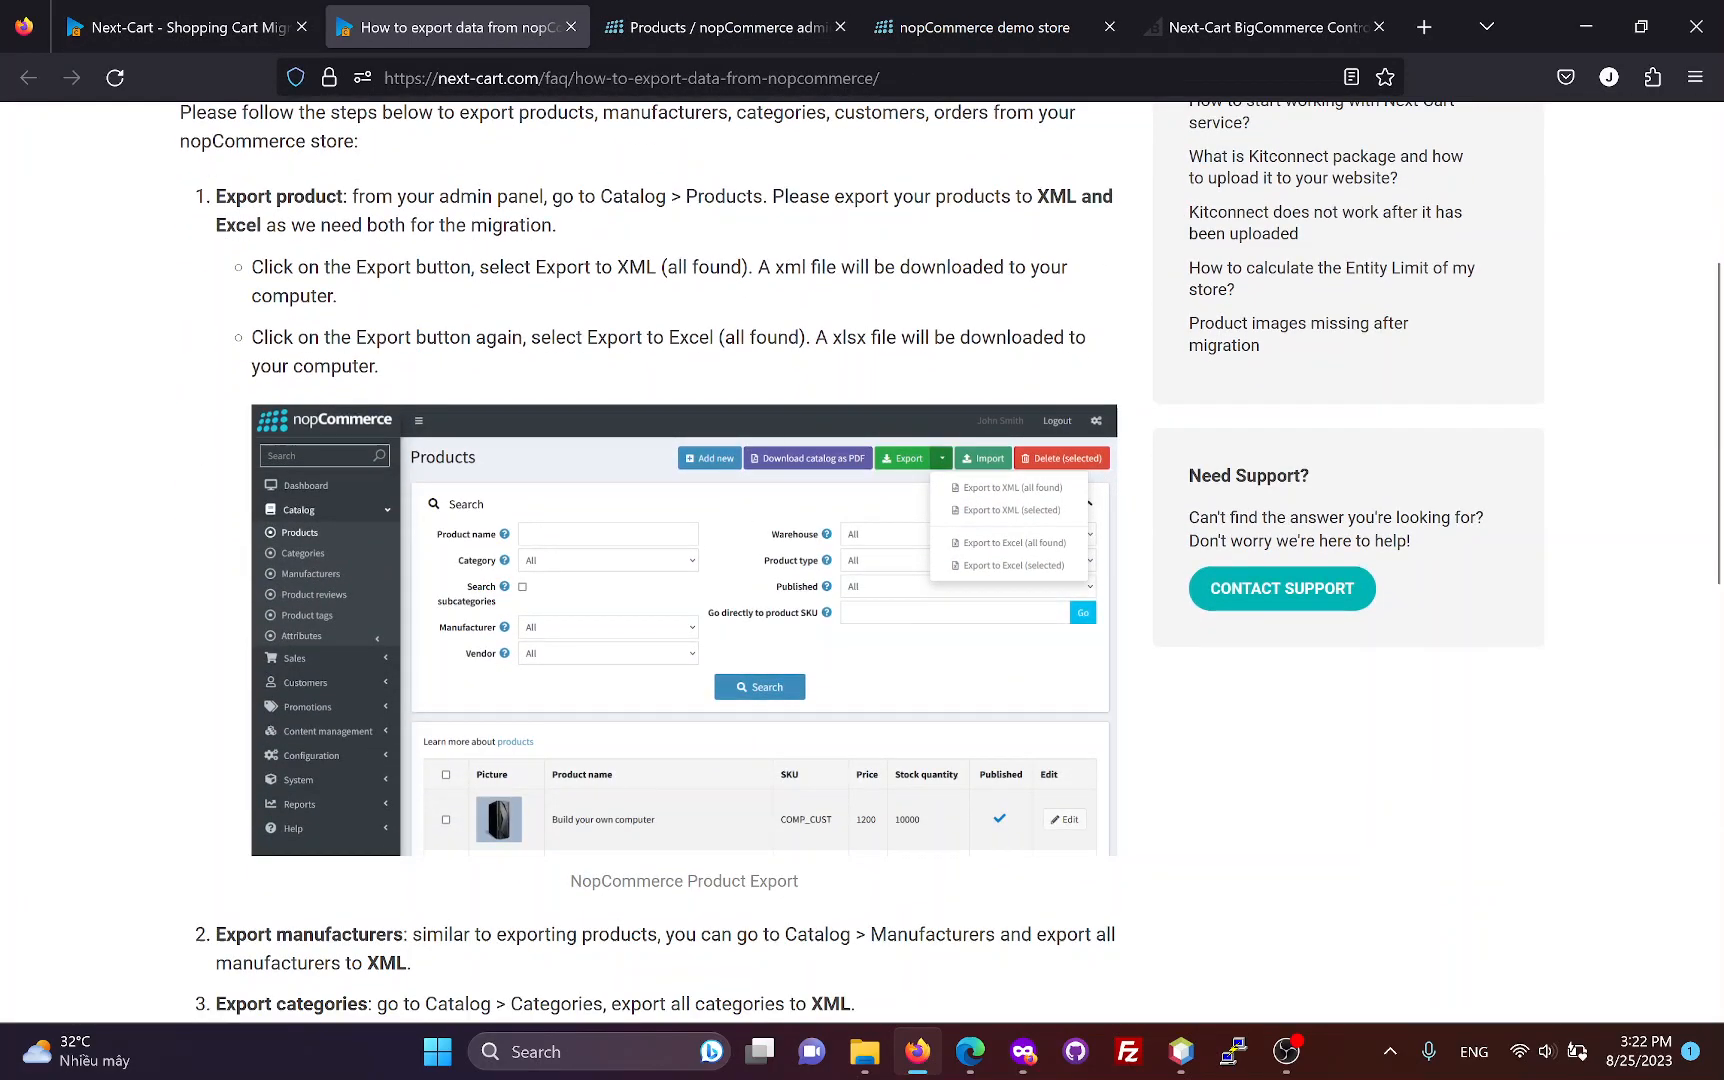
pyautogui.scroll(3)
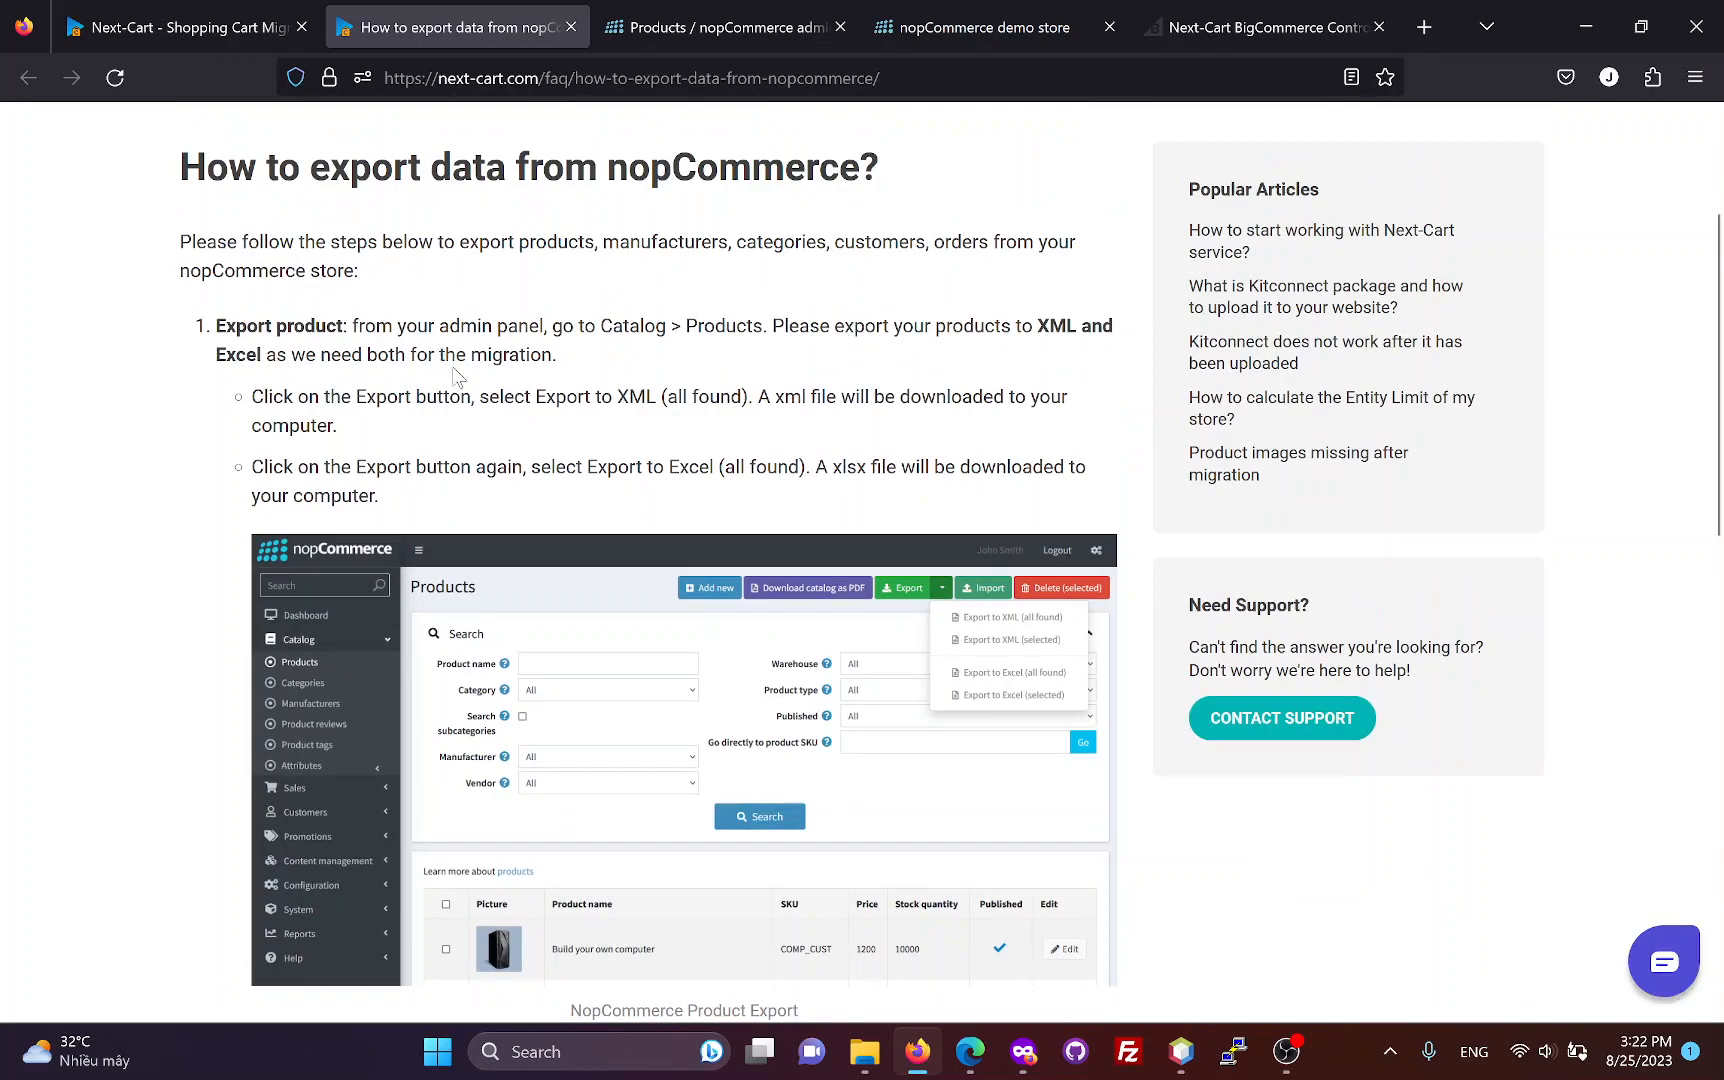
pyautogui.doubleClick(594, 398)
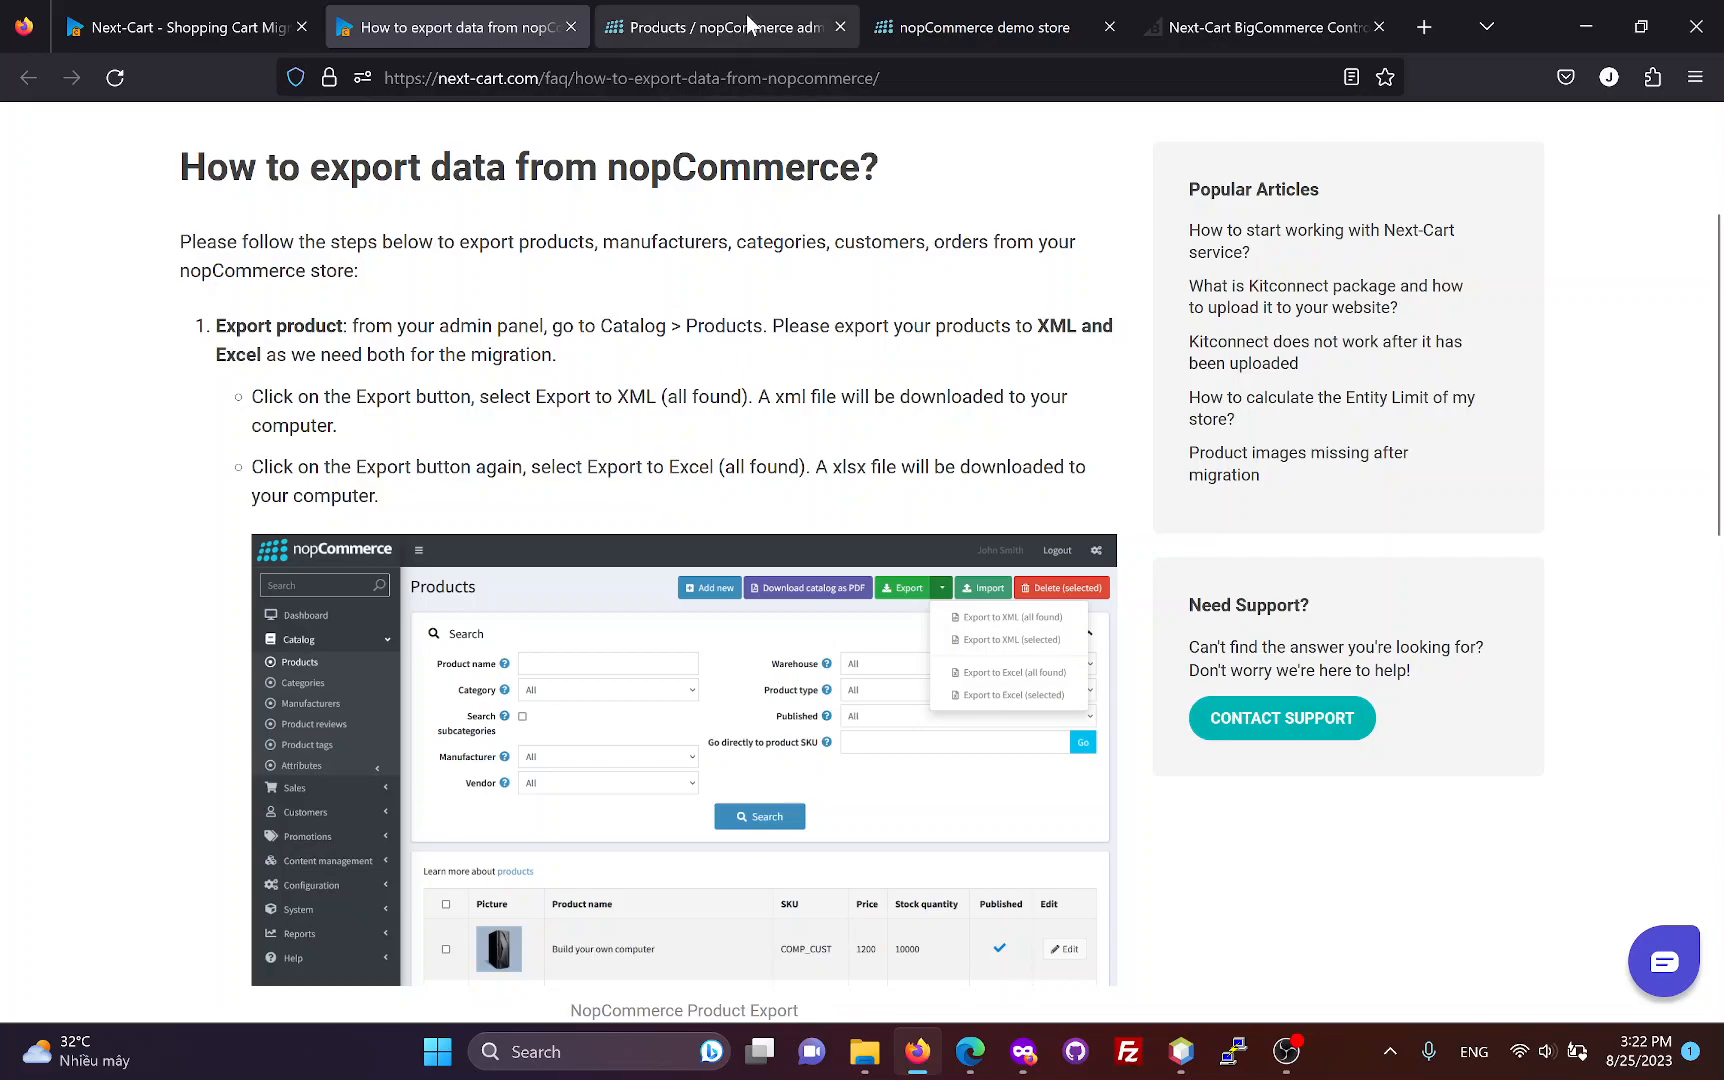
# - Review the XML and Excel entries in the nopCommerce admin product Export dropdown
pyautogui.click(726, 26)
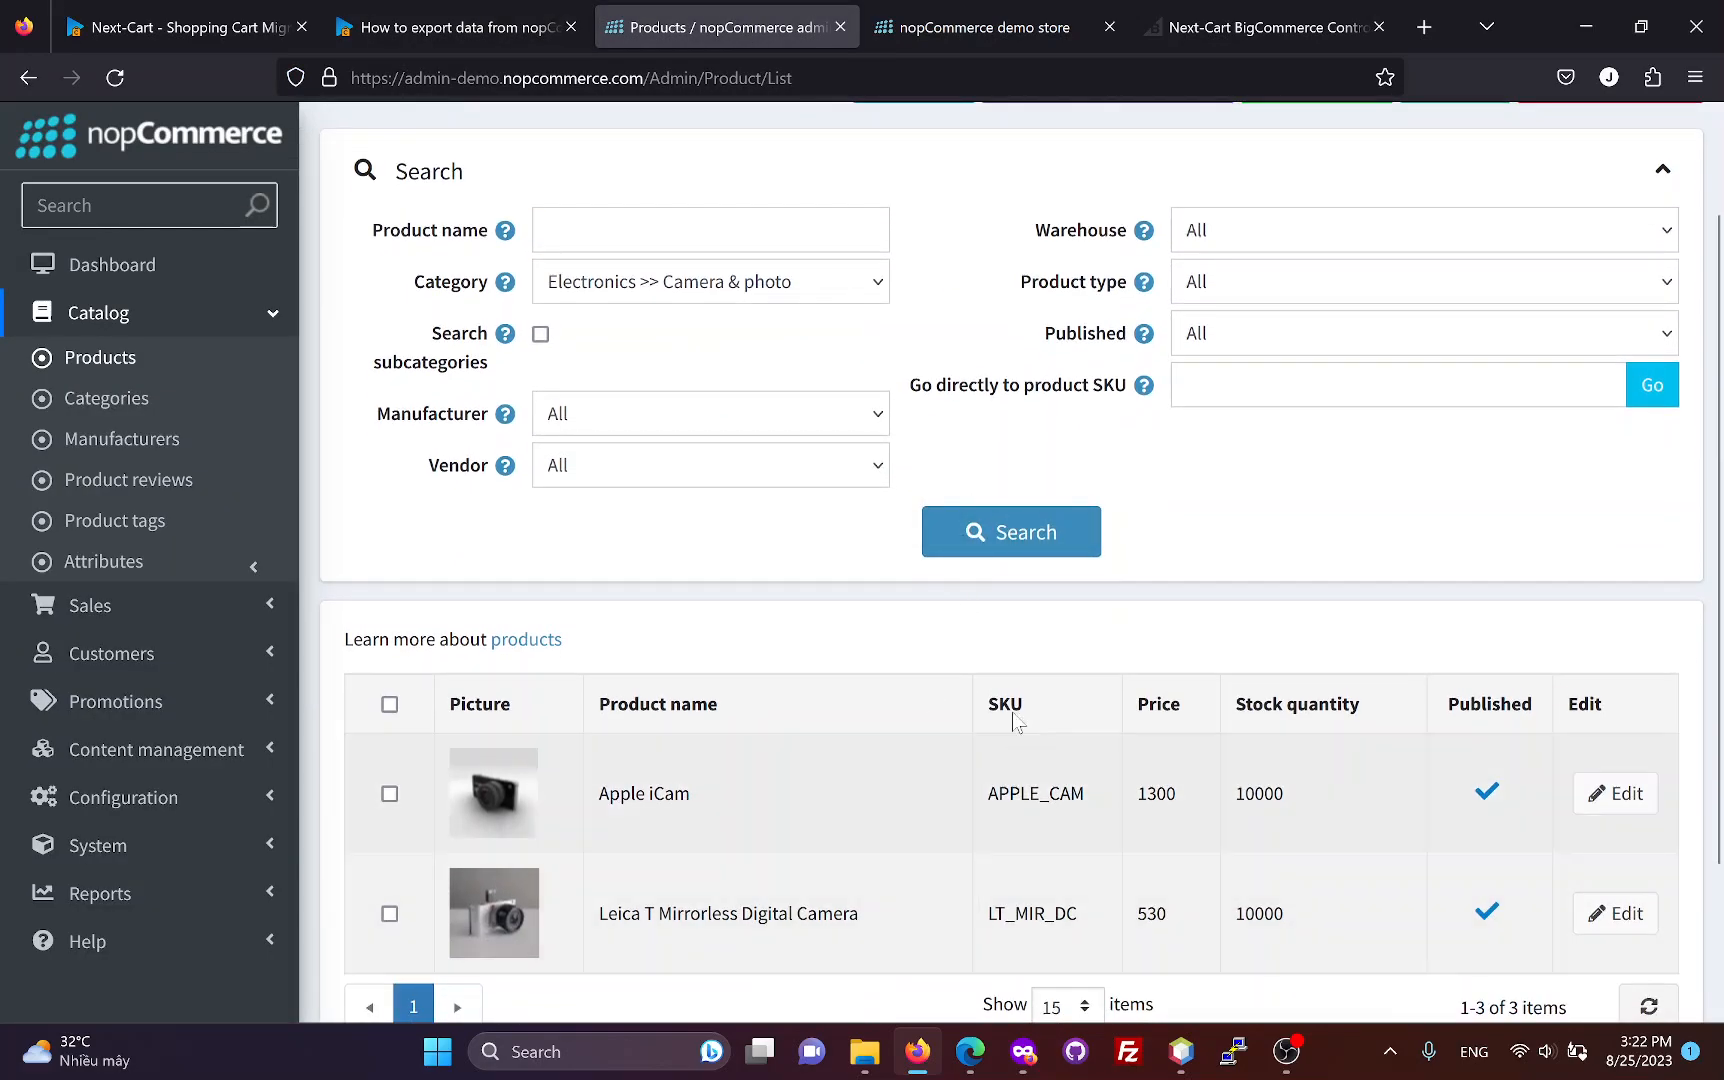
pyautogui.click(1372, 210)
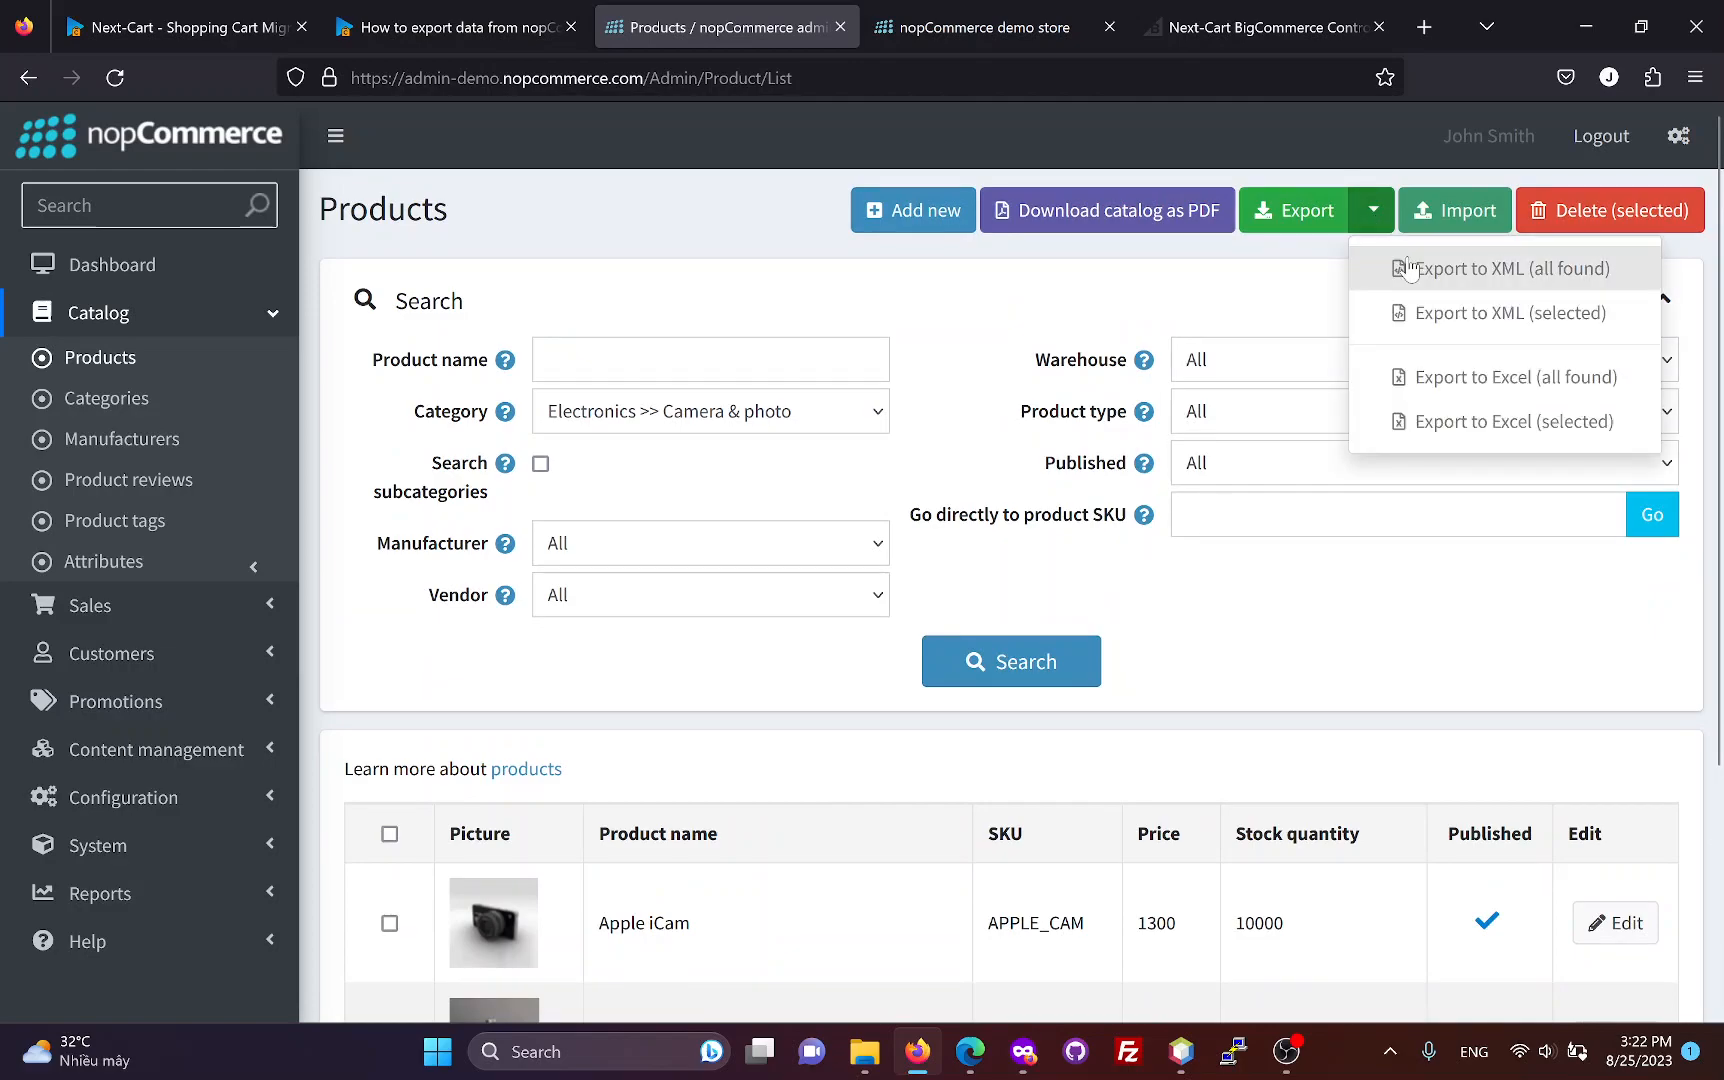
pyautogui.moveTo(1516, 378)
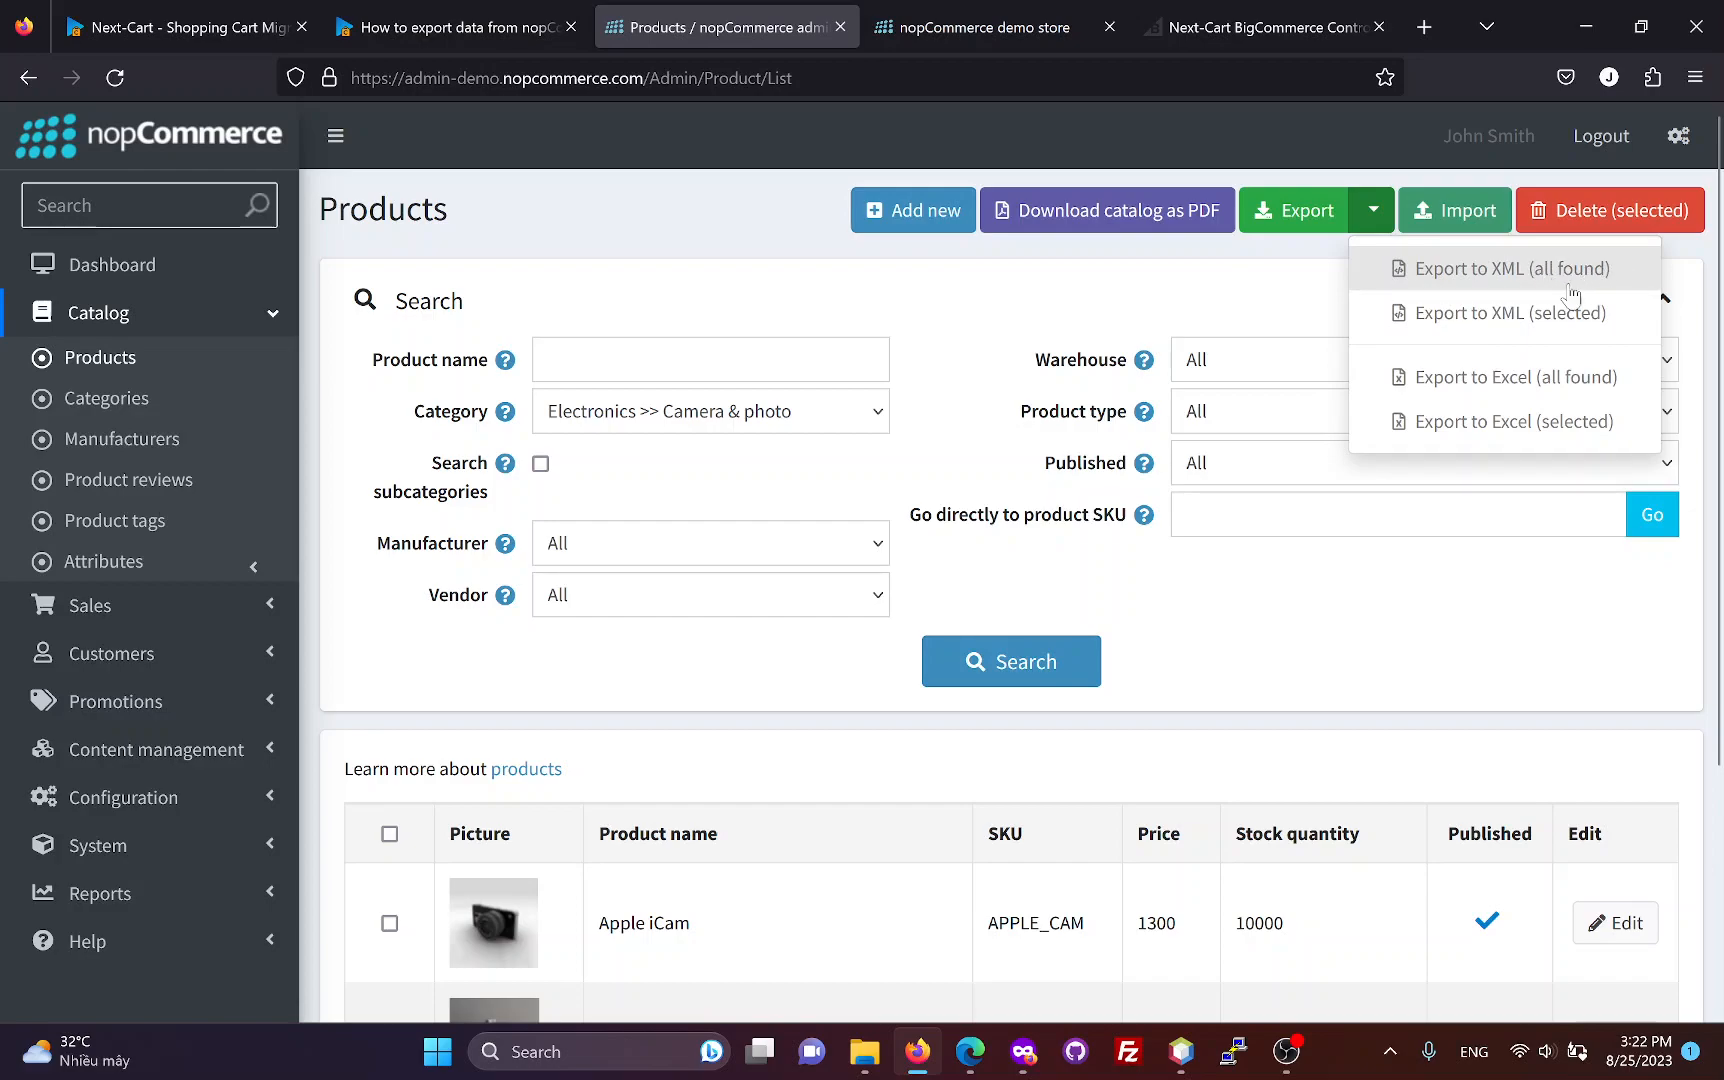
pyautogui.moveTo(1508, 312)
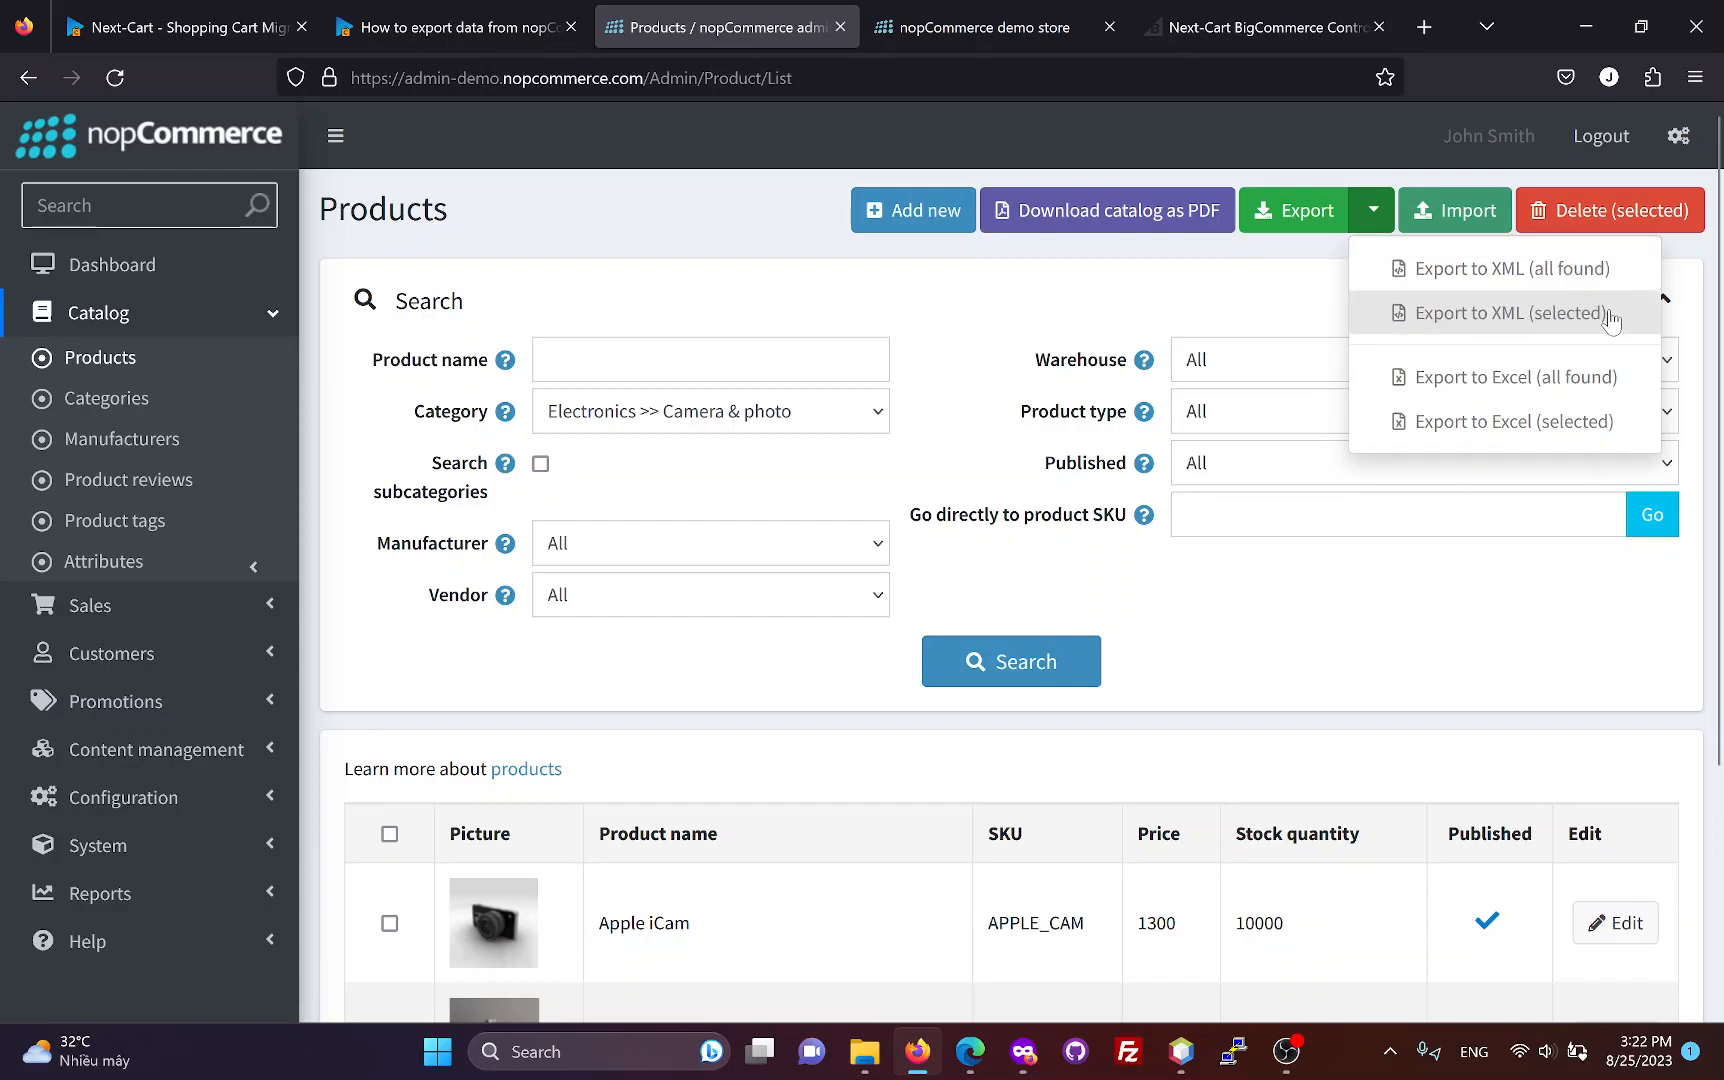
pyautogui.moveTo(800, 260)
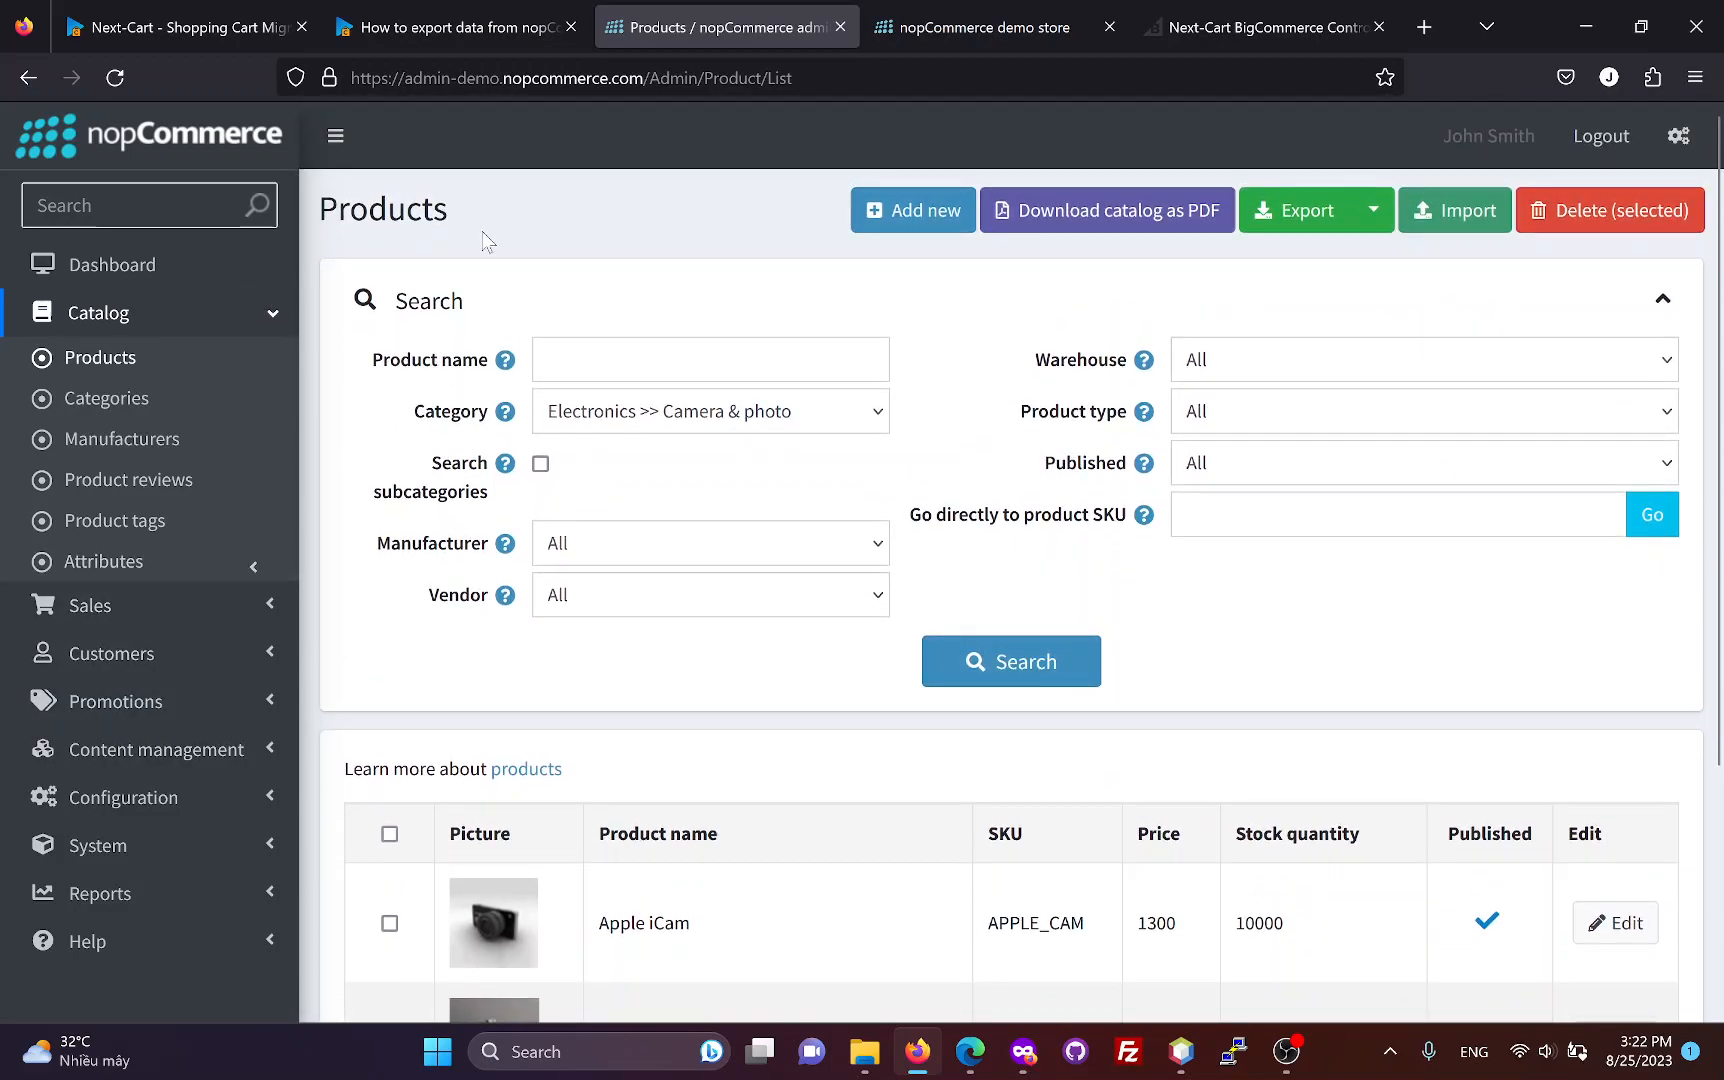
# - Read the guide's export steps for manufacturers, categories, customers and orders
pyautogui.click(450, 26)
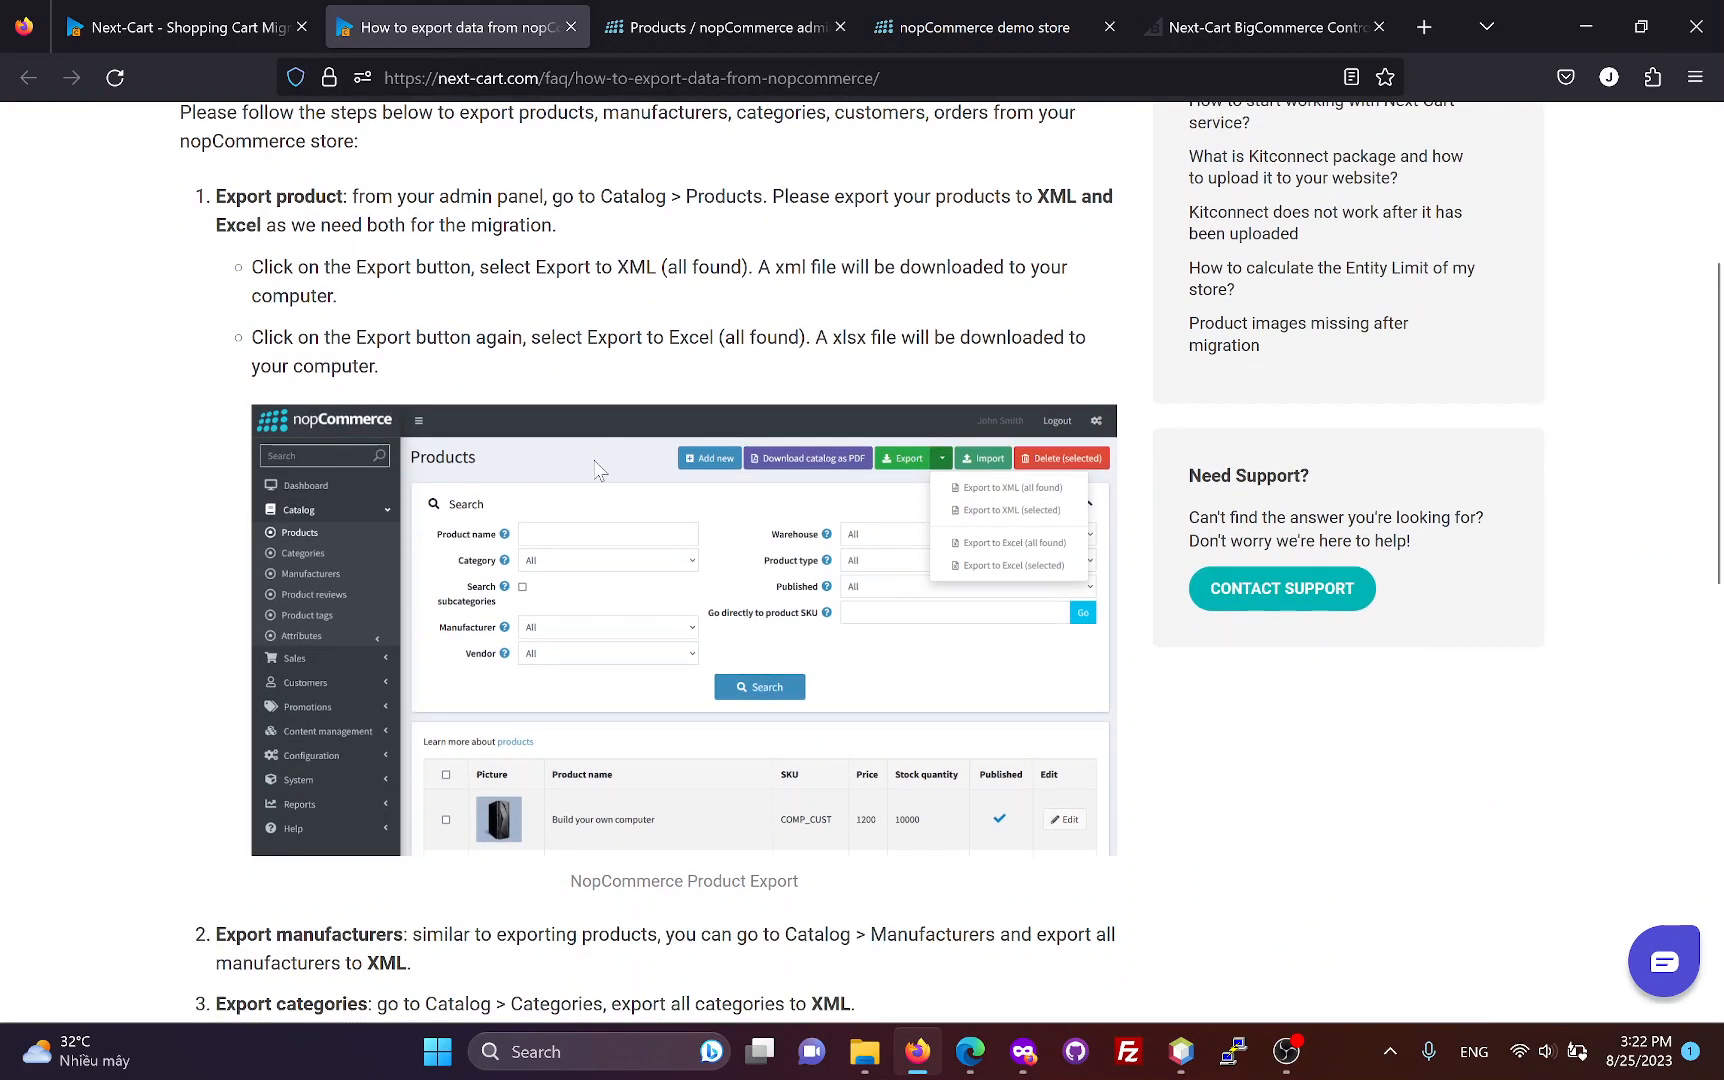
pyautogui.scroll(-3)
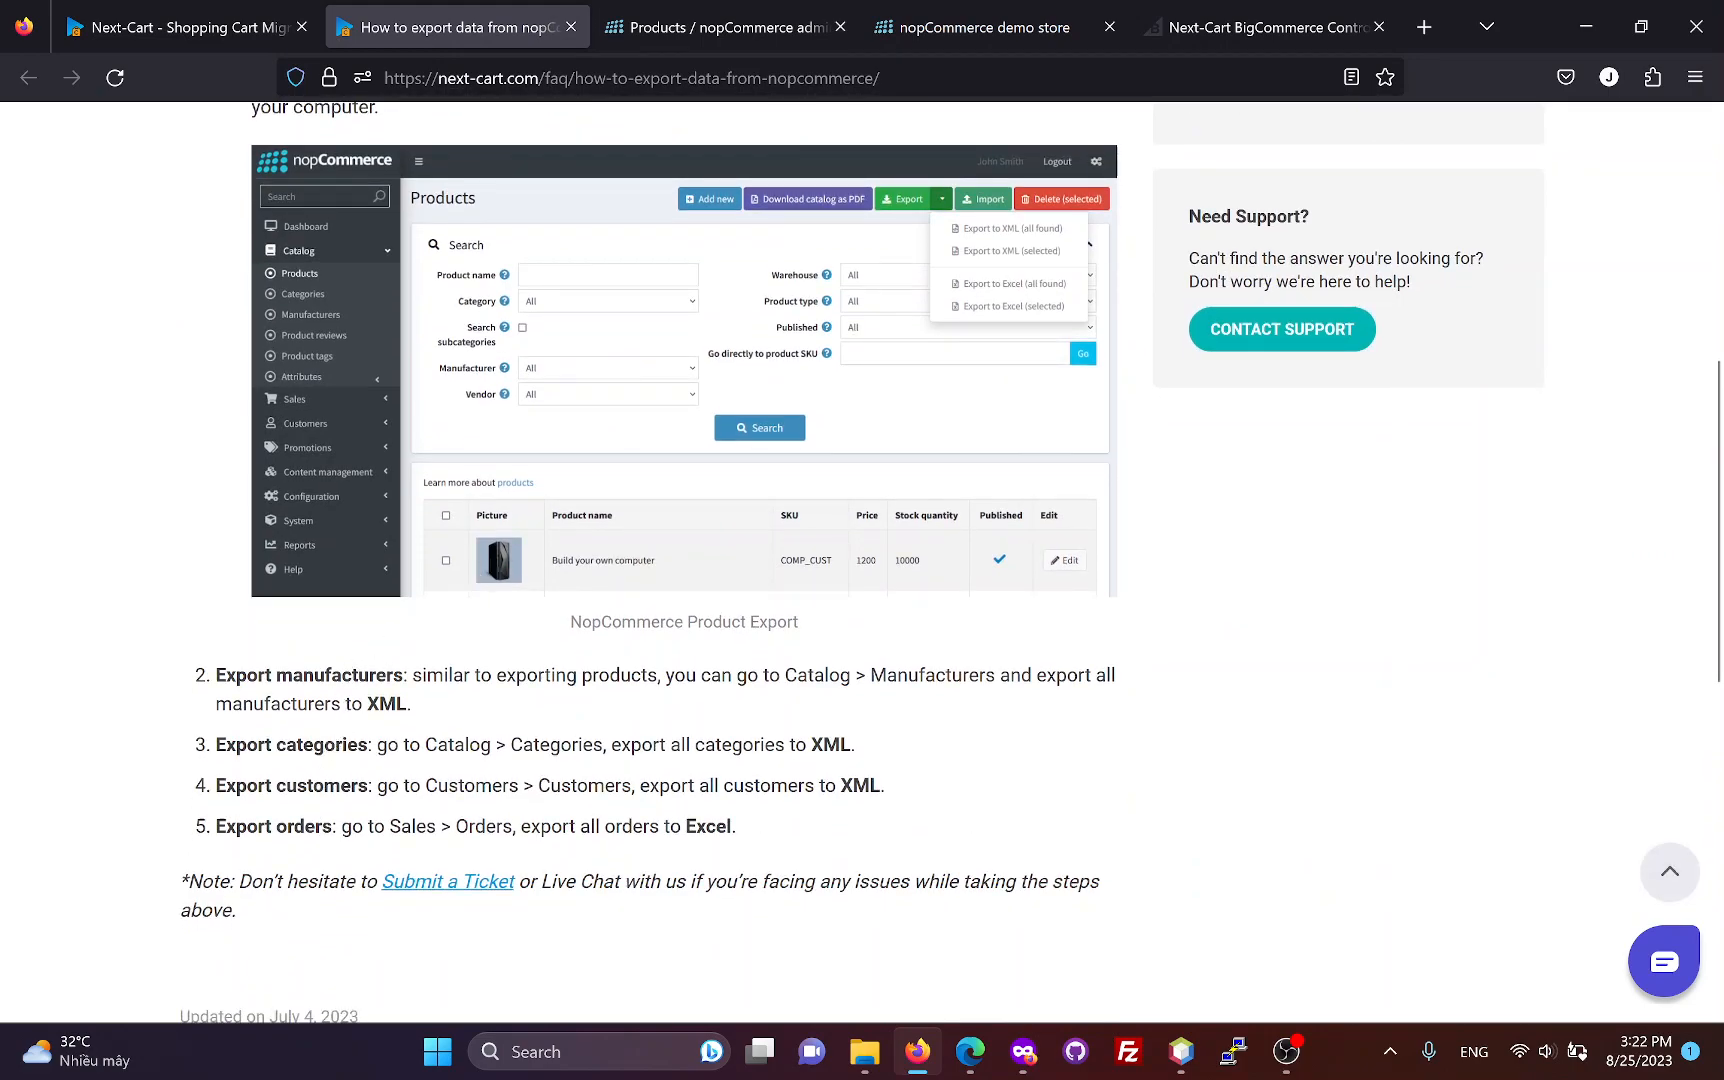
pyautogui.scroll(3)
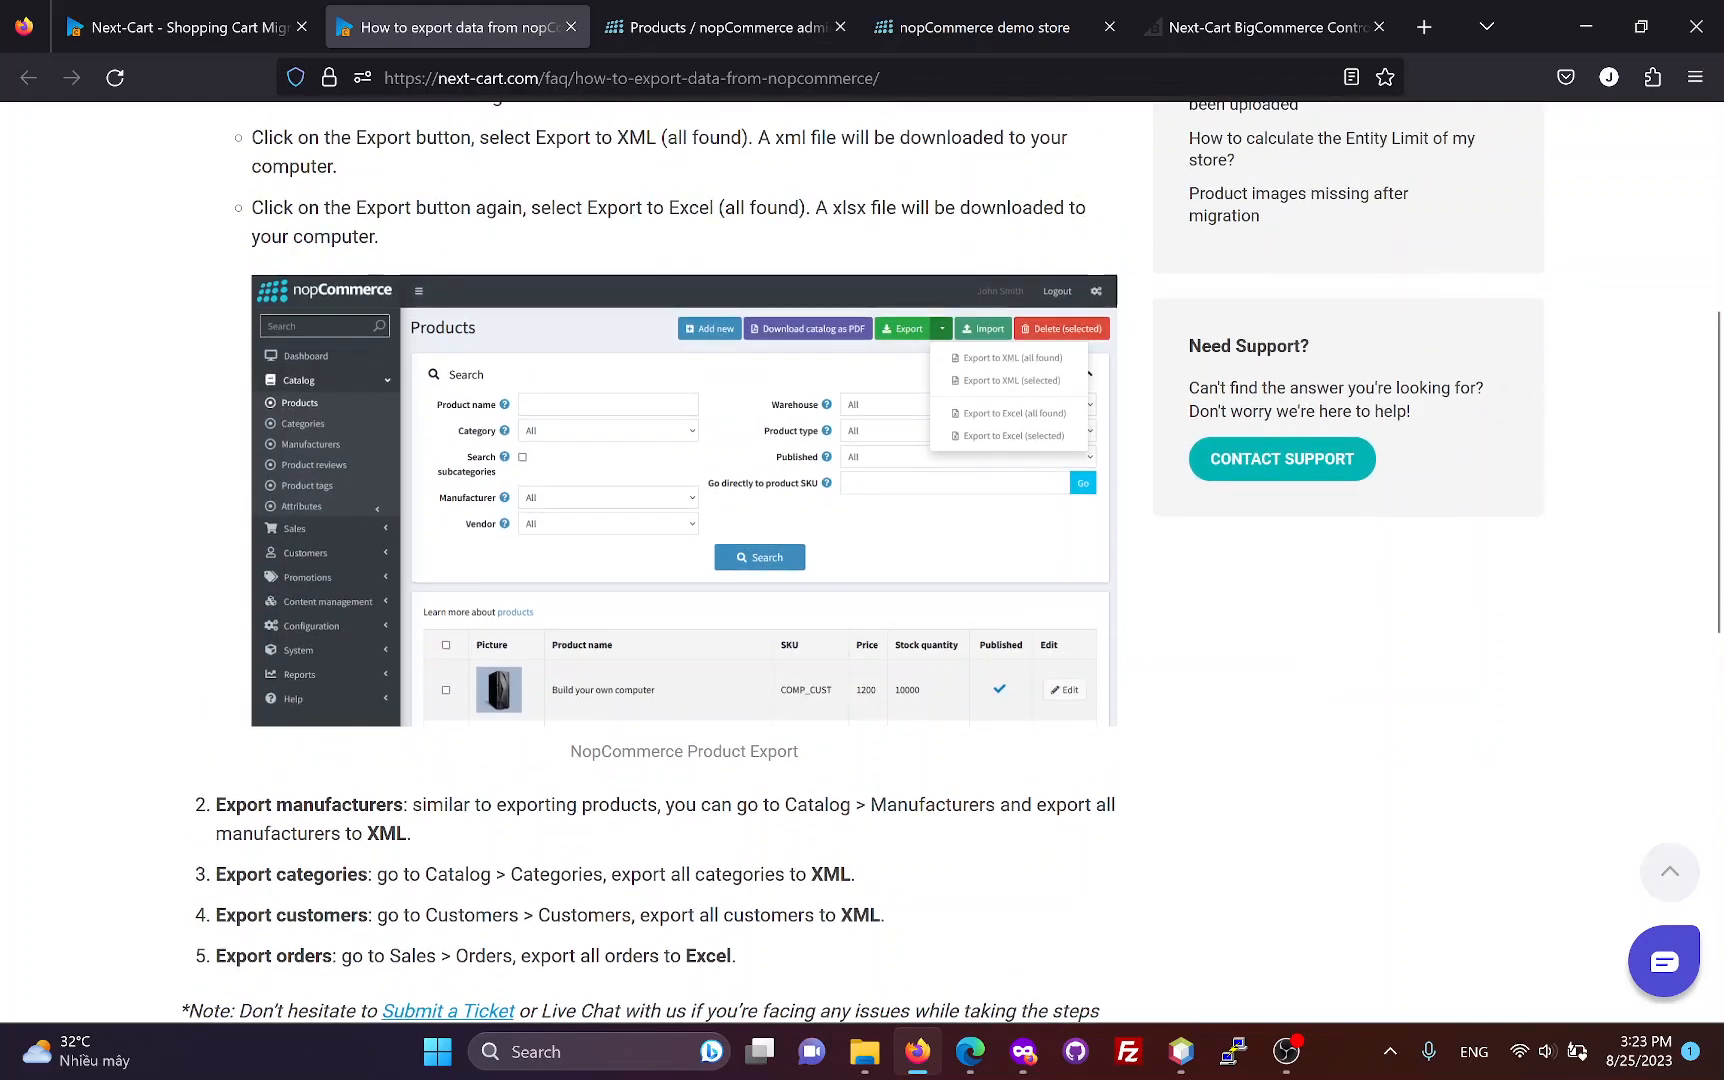
# - Attach the manufacturers, categories and products XML export files to the source setup
pyautogui.click(864, 1060)
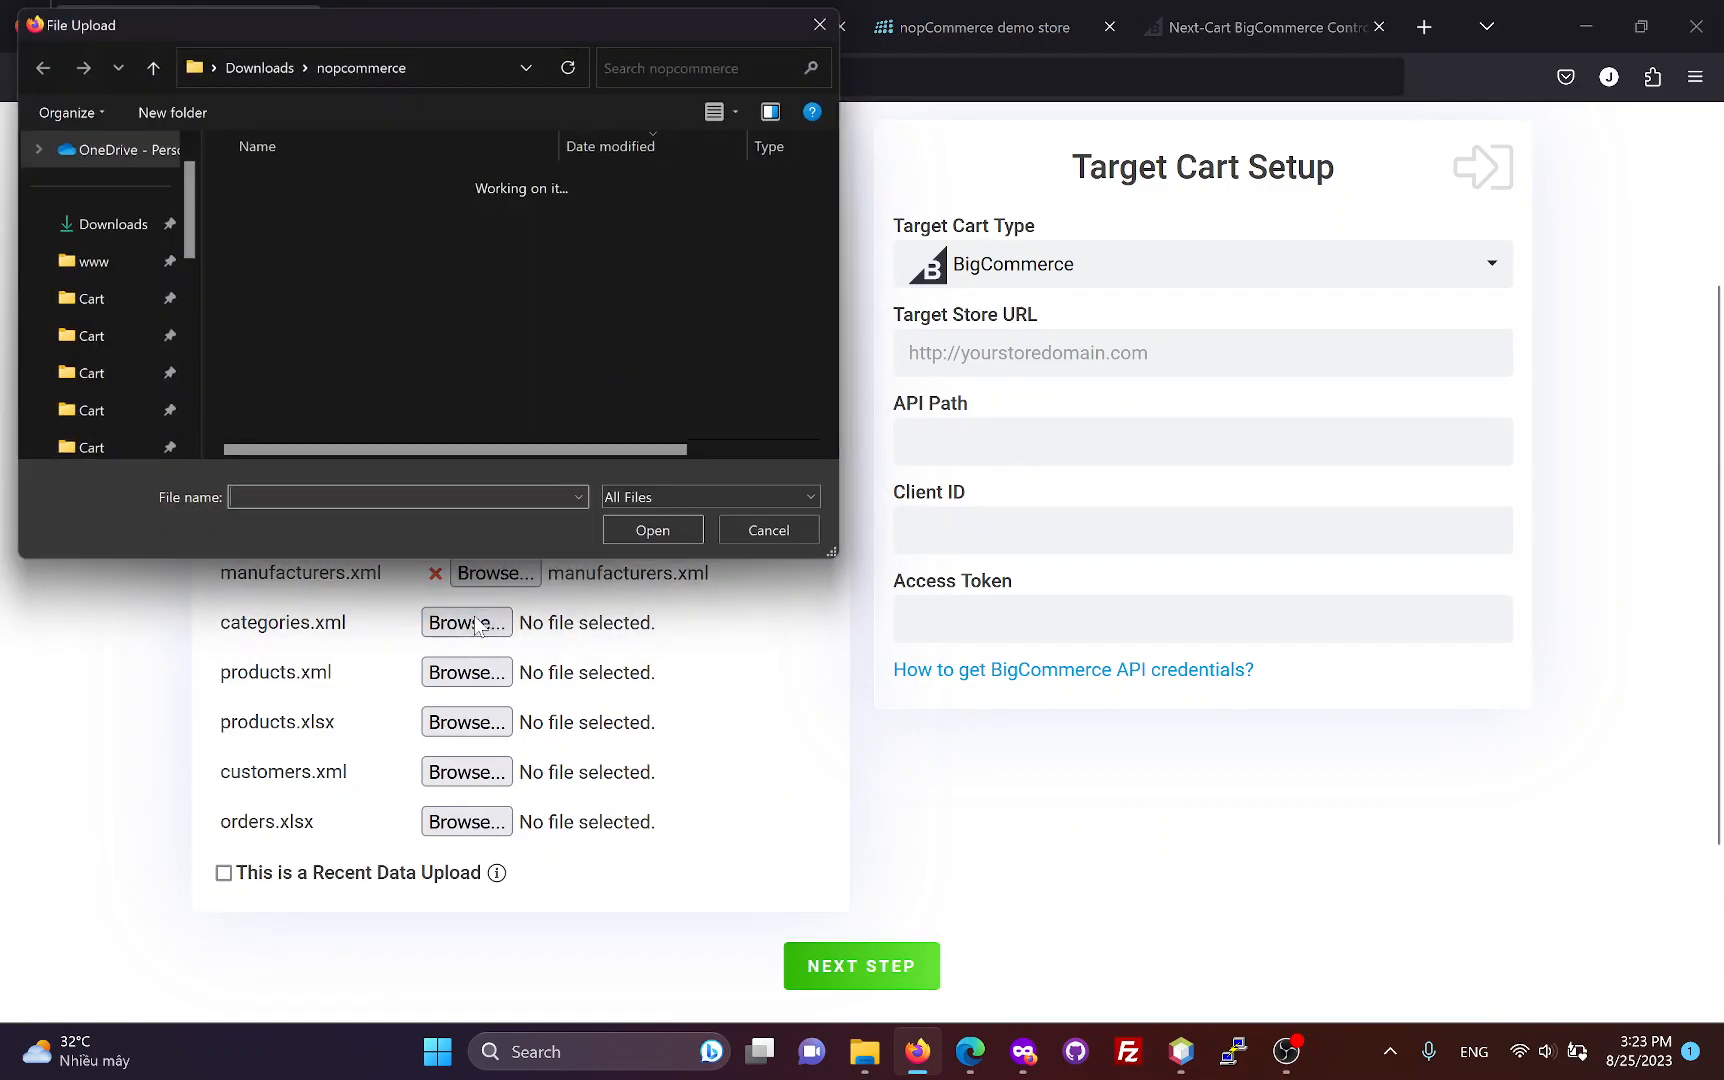
pyautogui.click(650, 530)
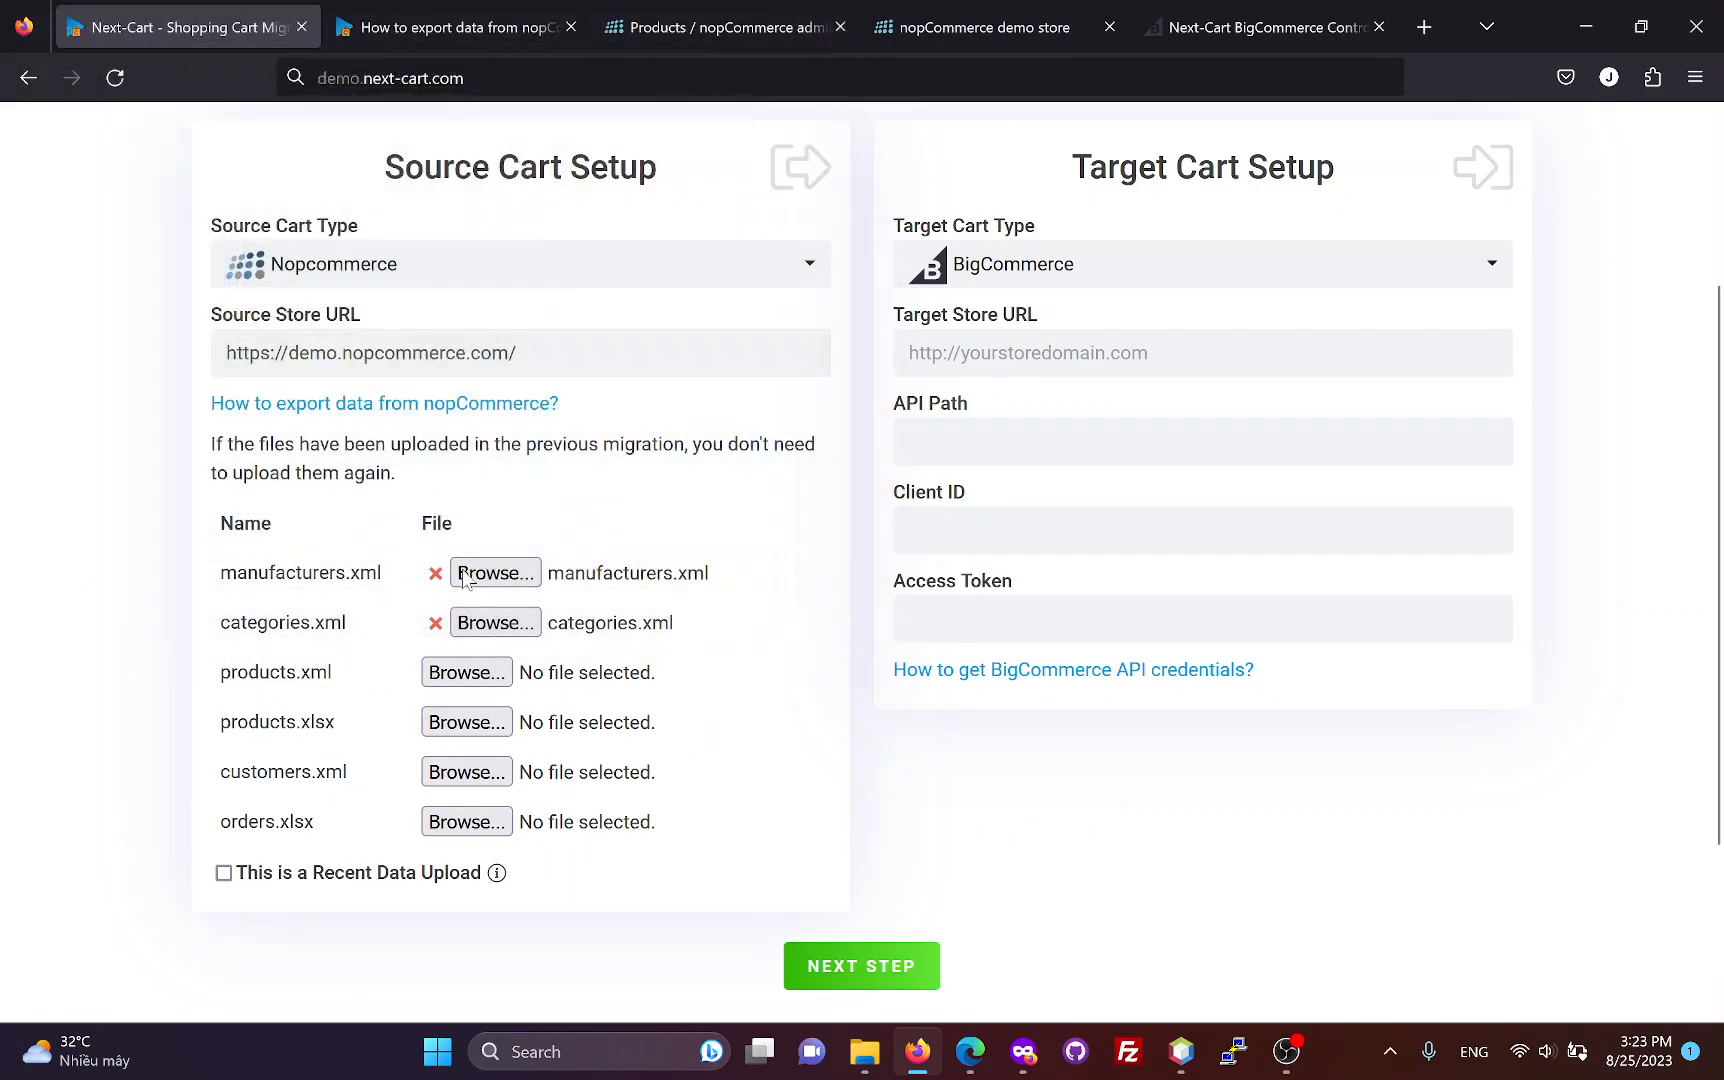
pyautogui.click(466, 672)
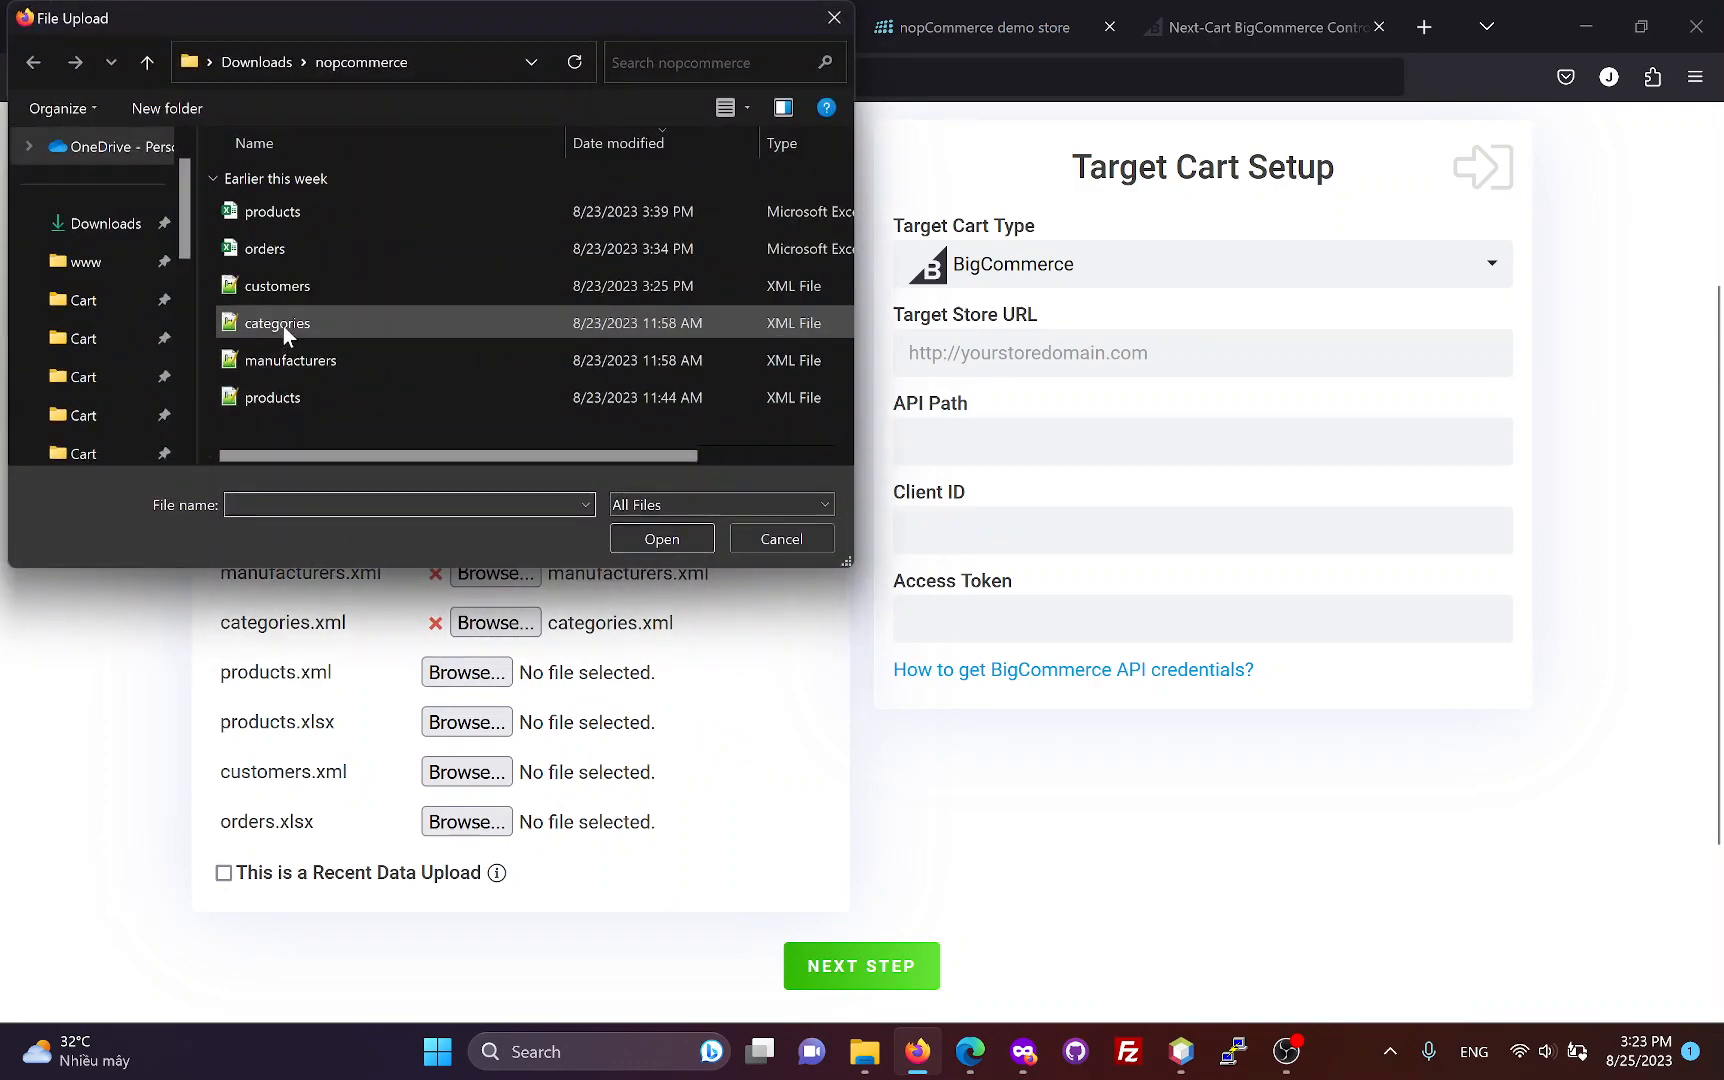
pyautogui.click(660, 538)
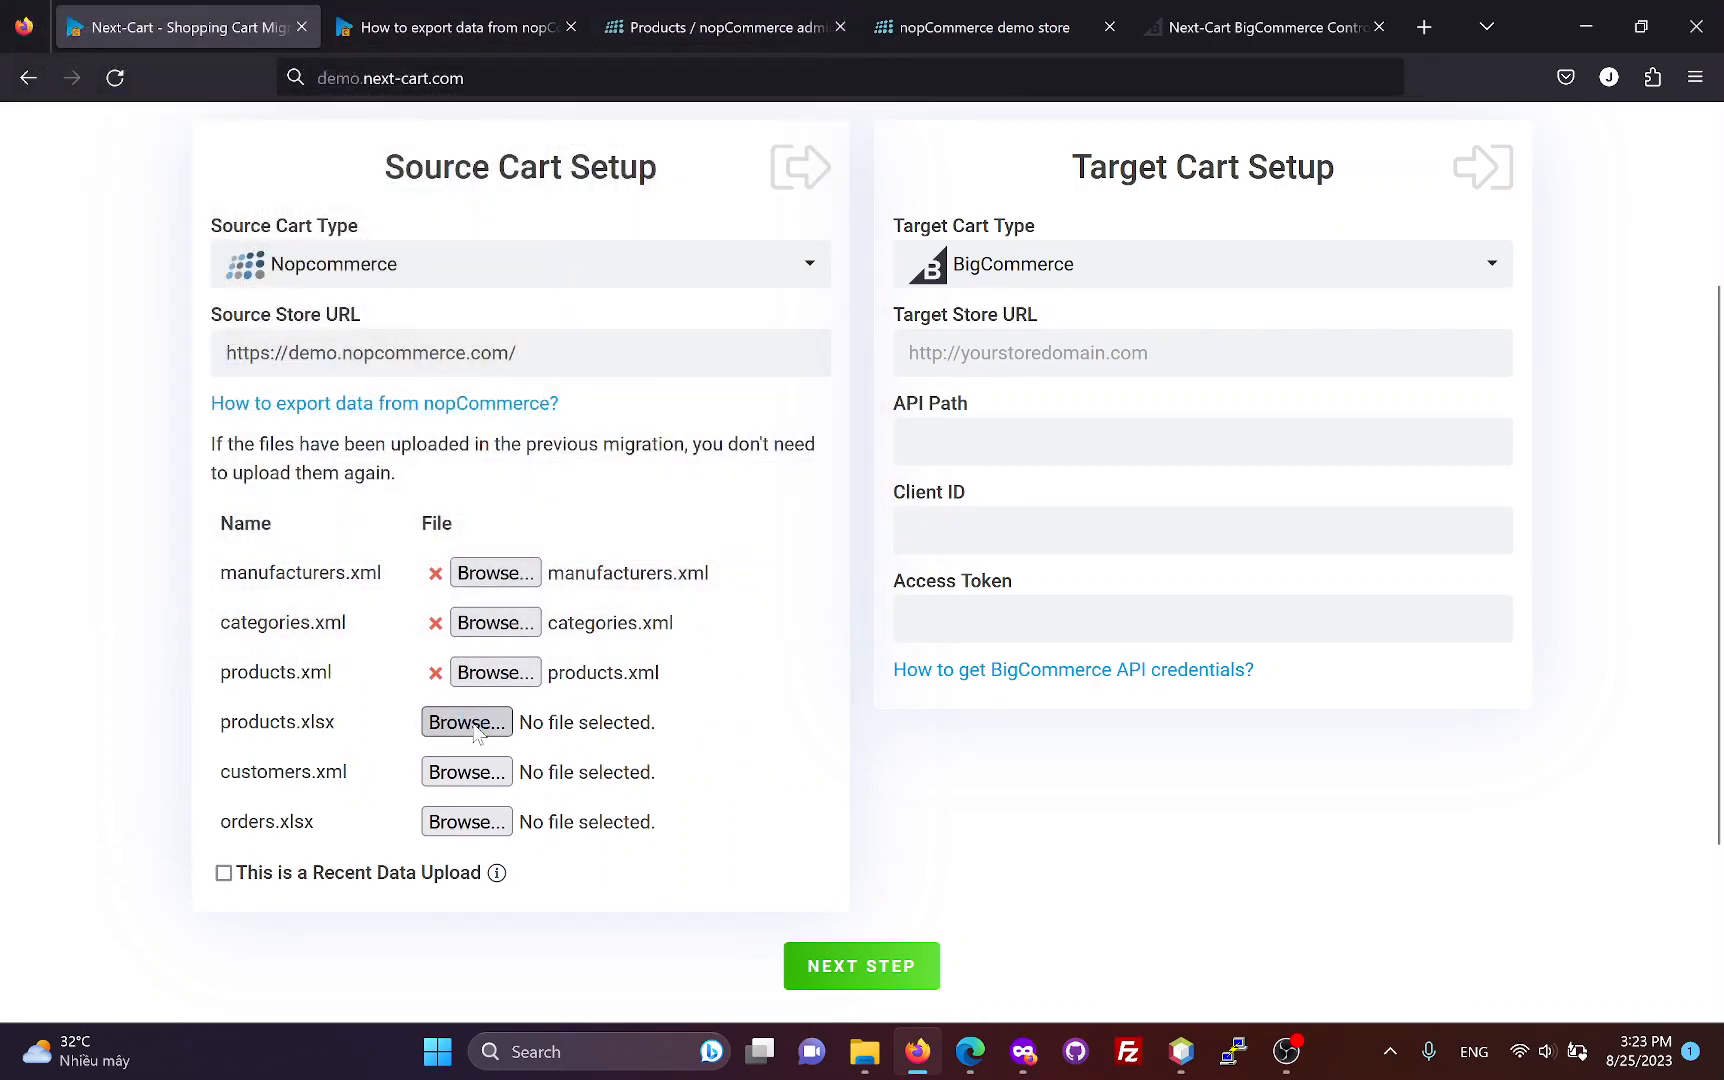
# - Attach the products spreadsheet, customers and orders.xlsx export files
pyautogui.click(466, 722)
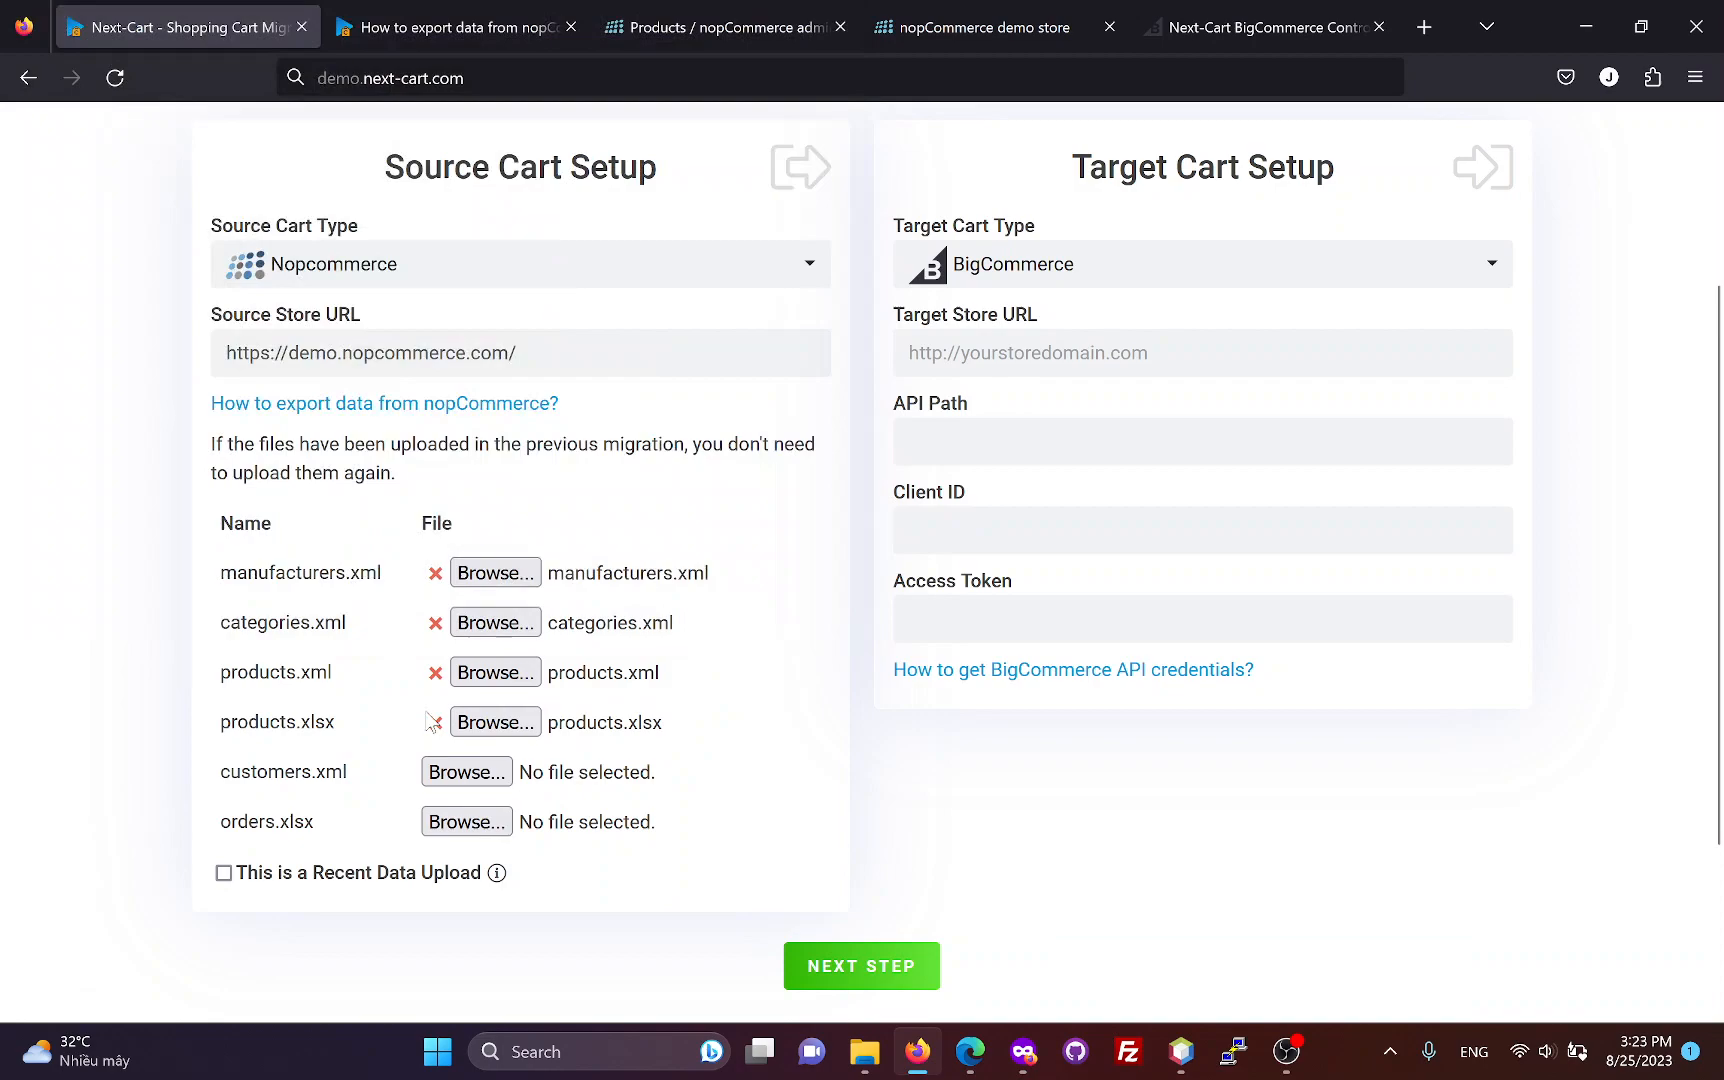
pyautogui.click(466, 770)
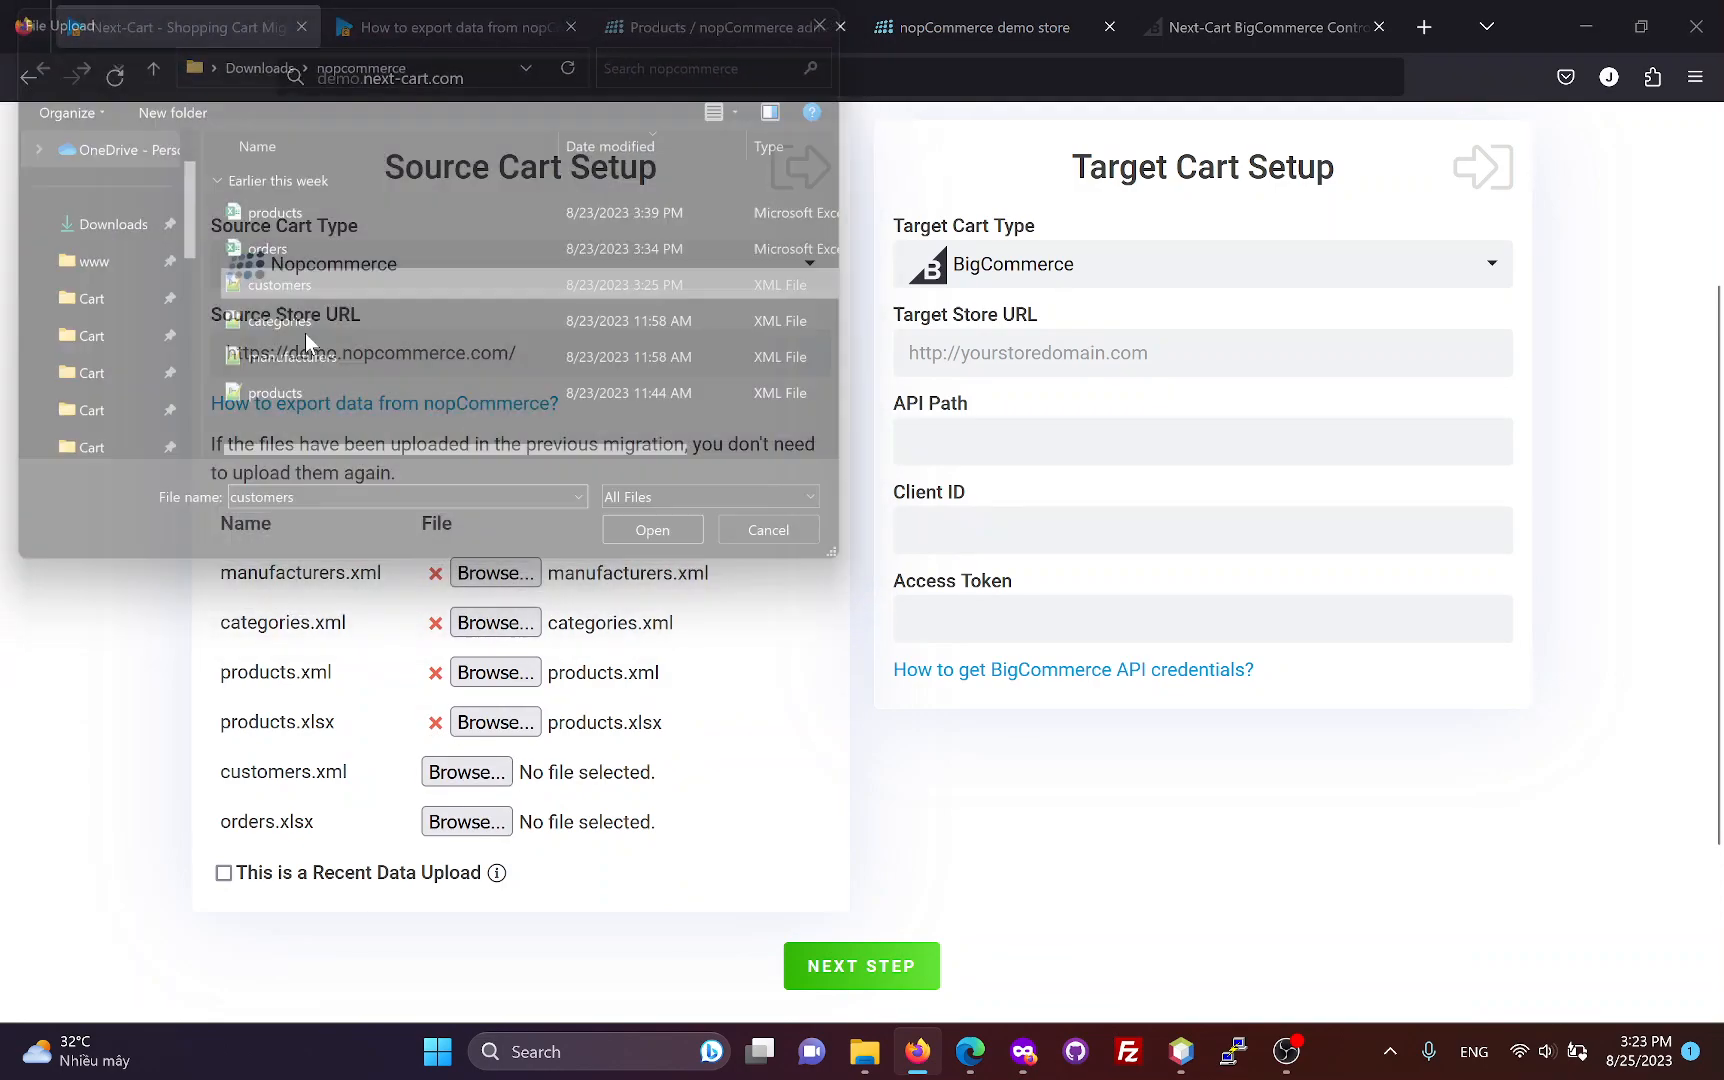
pyautogui.click(650, 530)
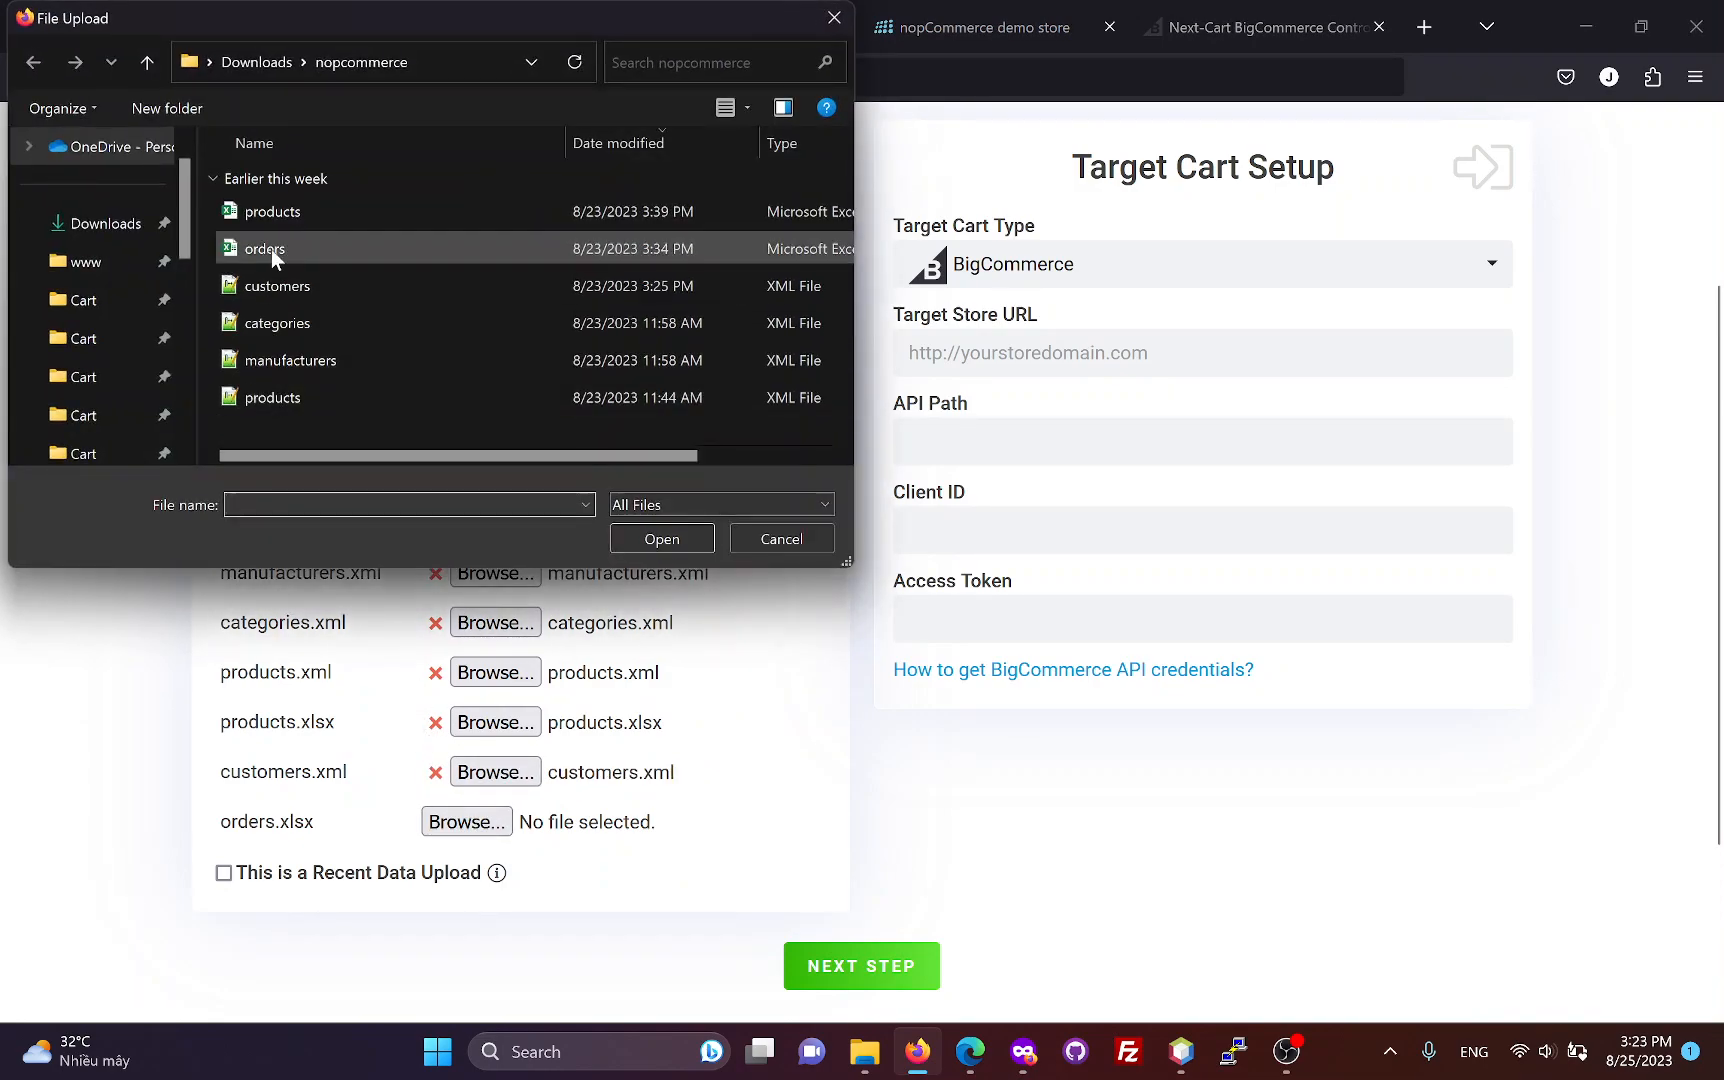
pyautogui.click(660, 538)
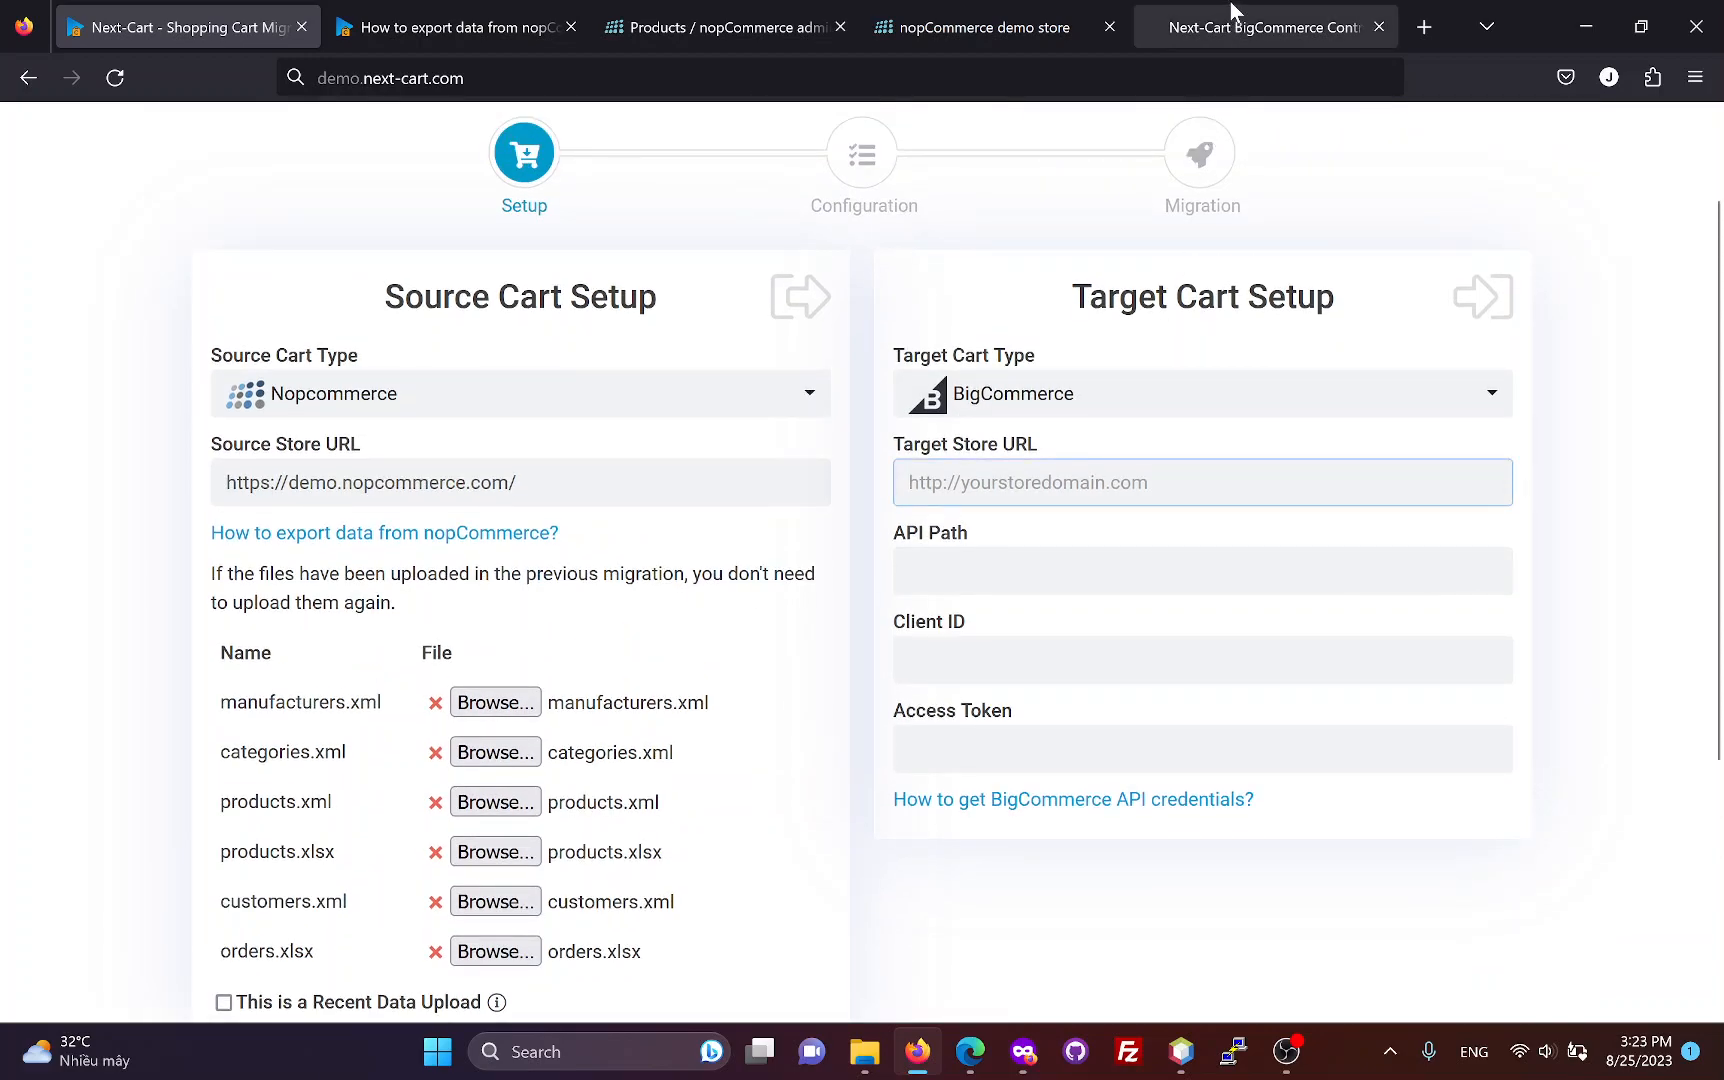
pyautogui.click(1264, 26)
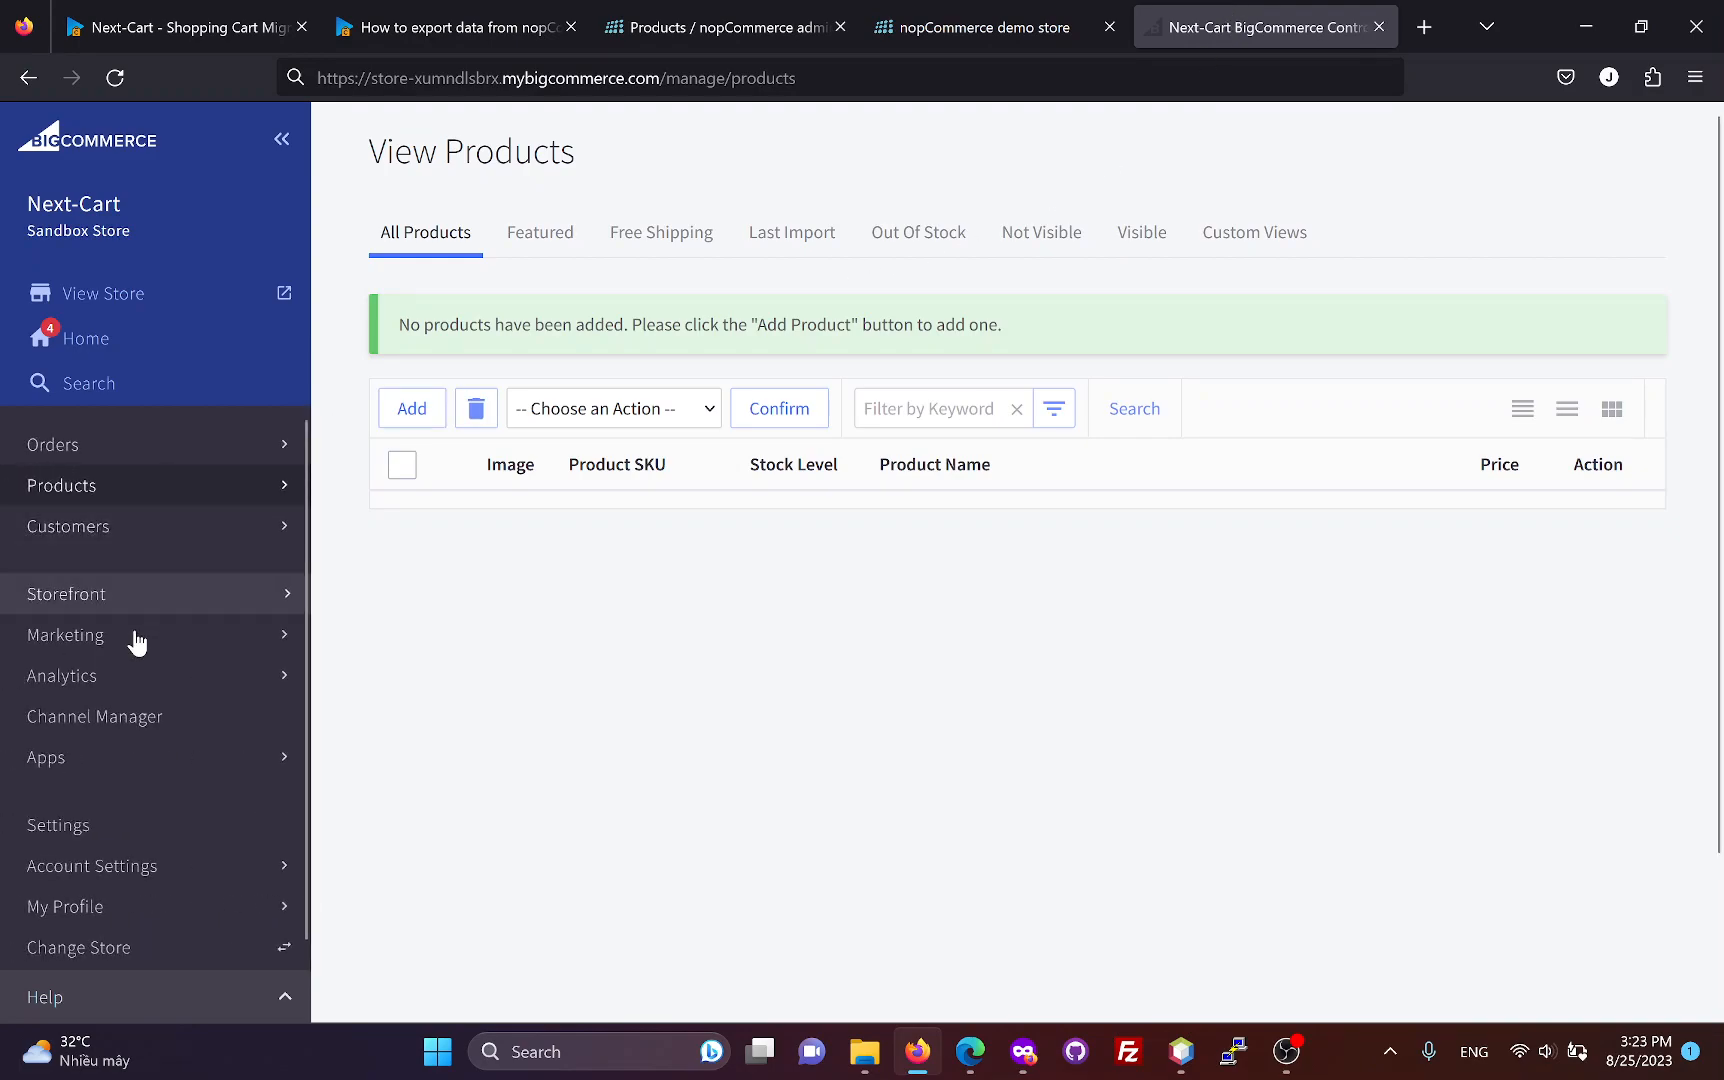
pyautogui.click(94, 716)
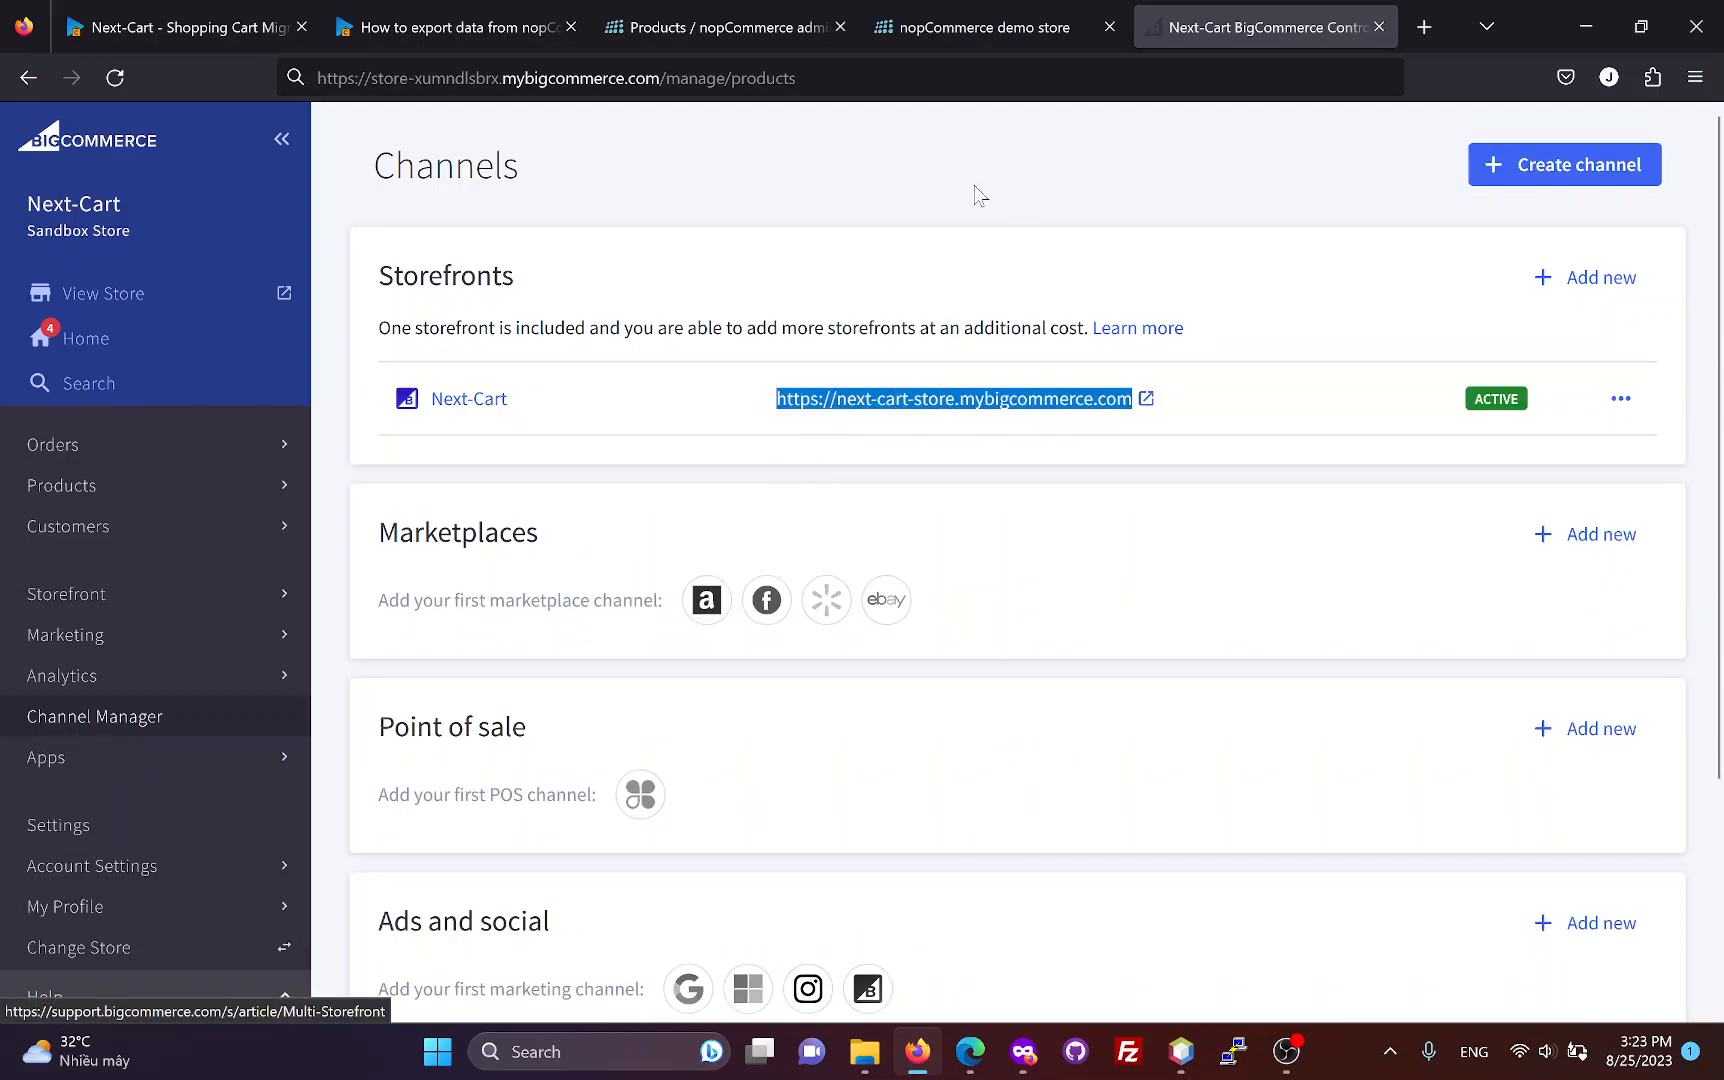
pyautogui.click(184, 26)
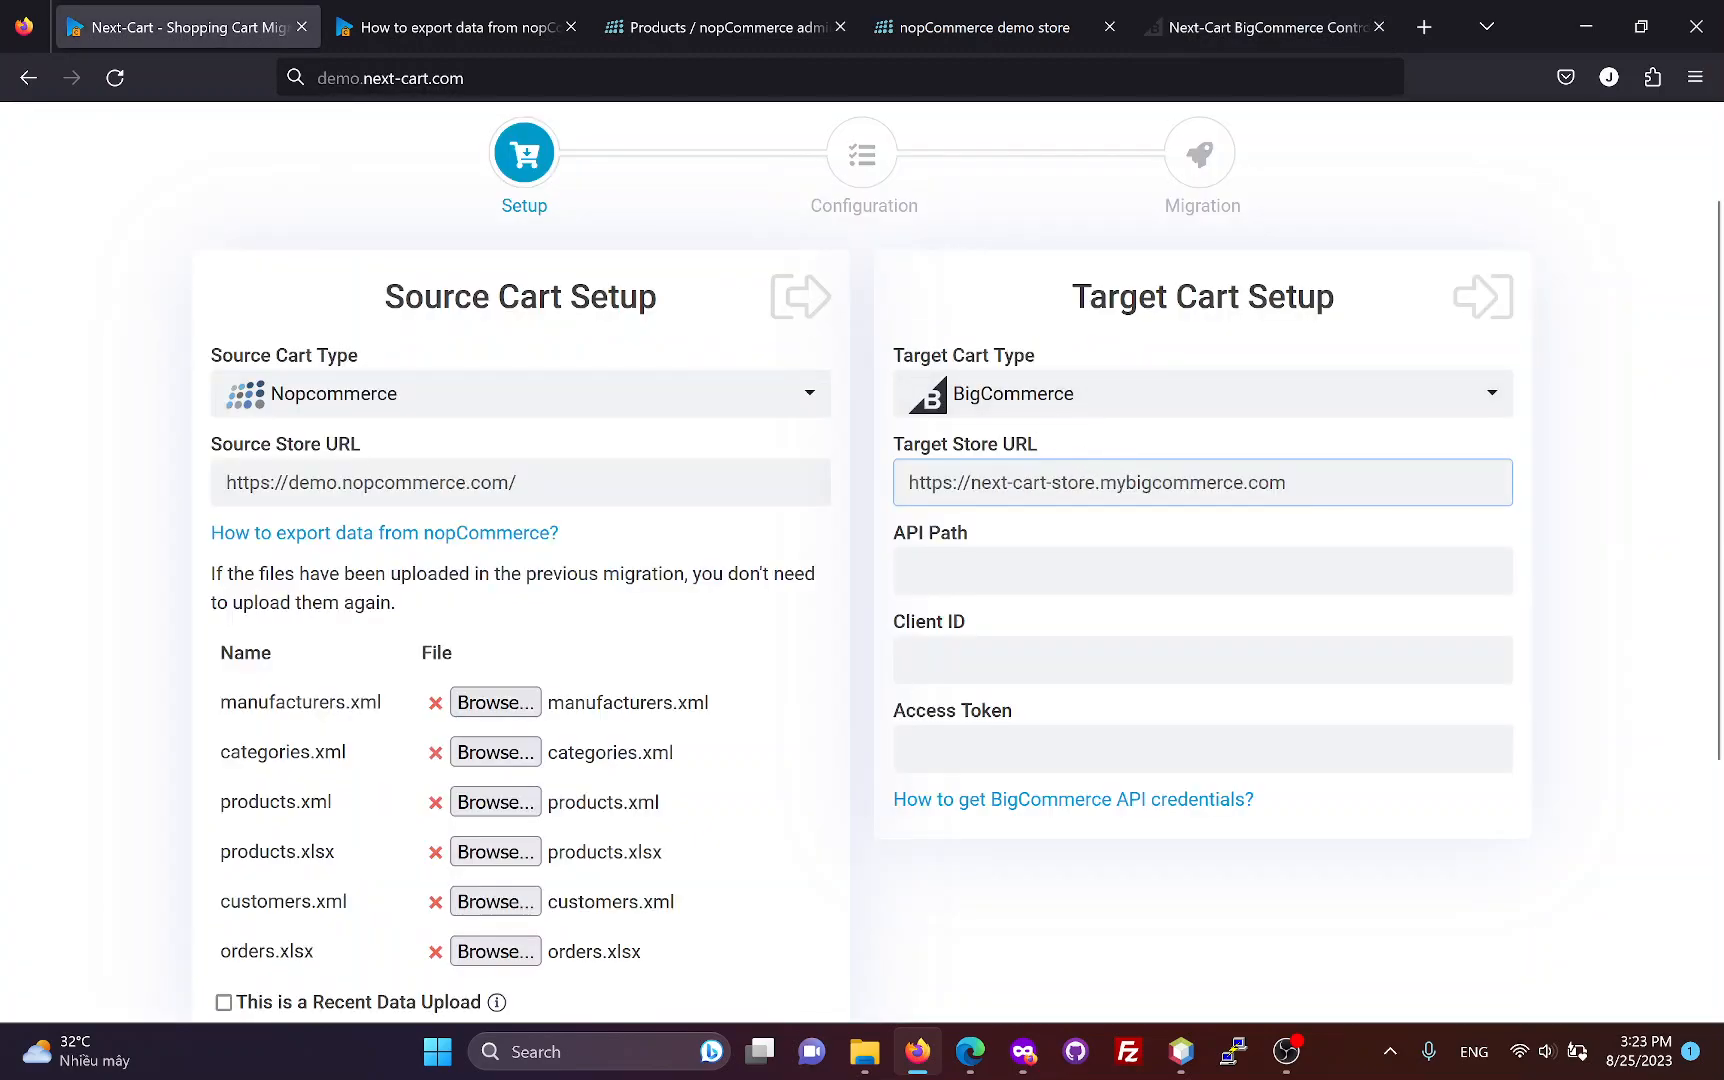
# - Read the 'How to get BigCommerce API credentials?' guide on API account creation and API path
pyautogui.click(1202, 570)
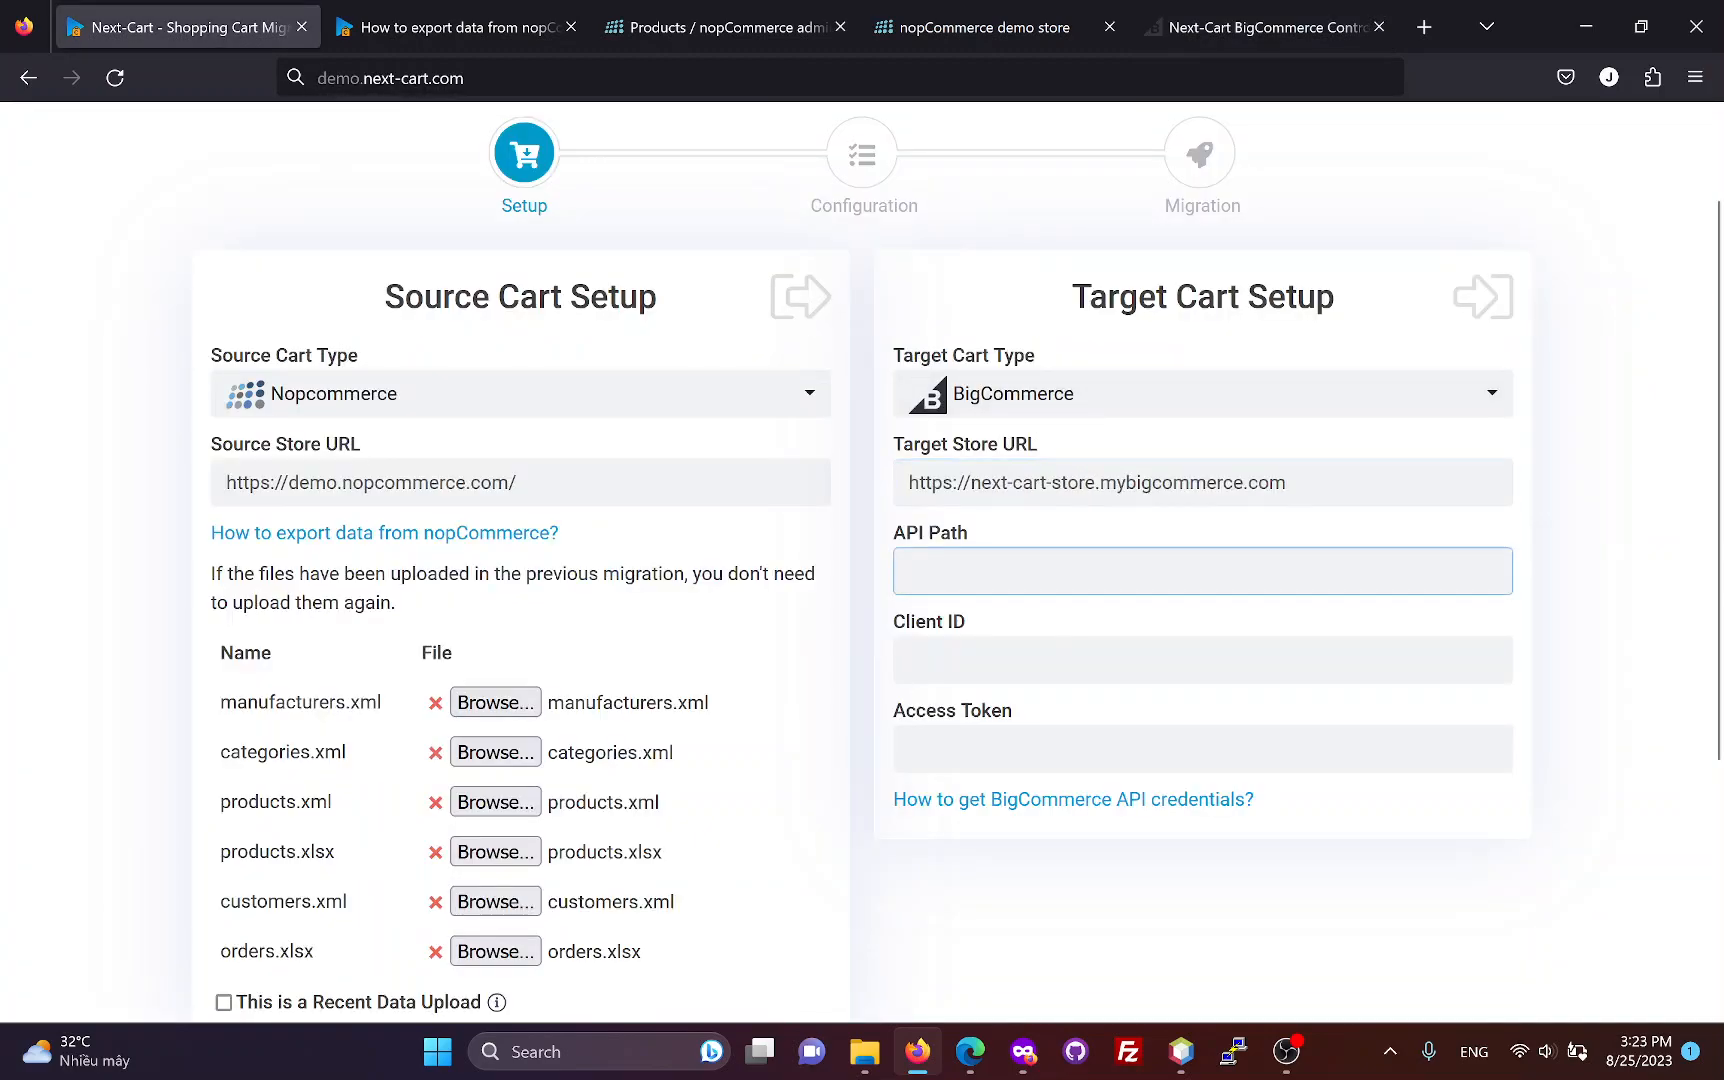
pyautogui.click(1202, 748)
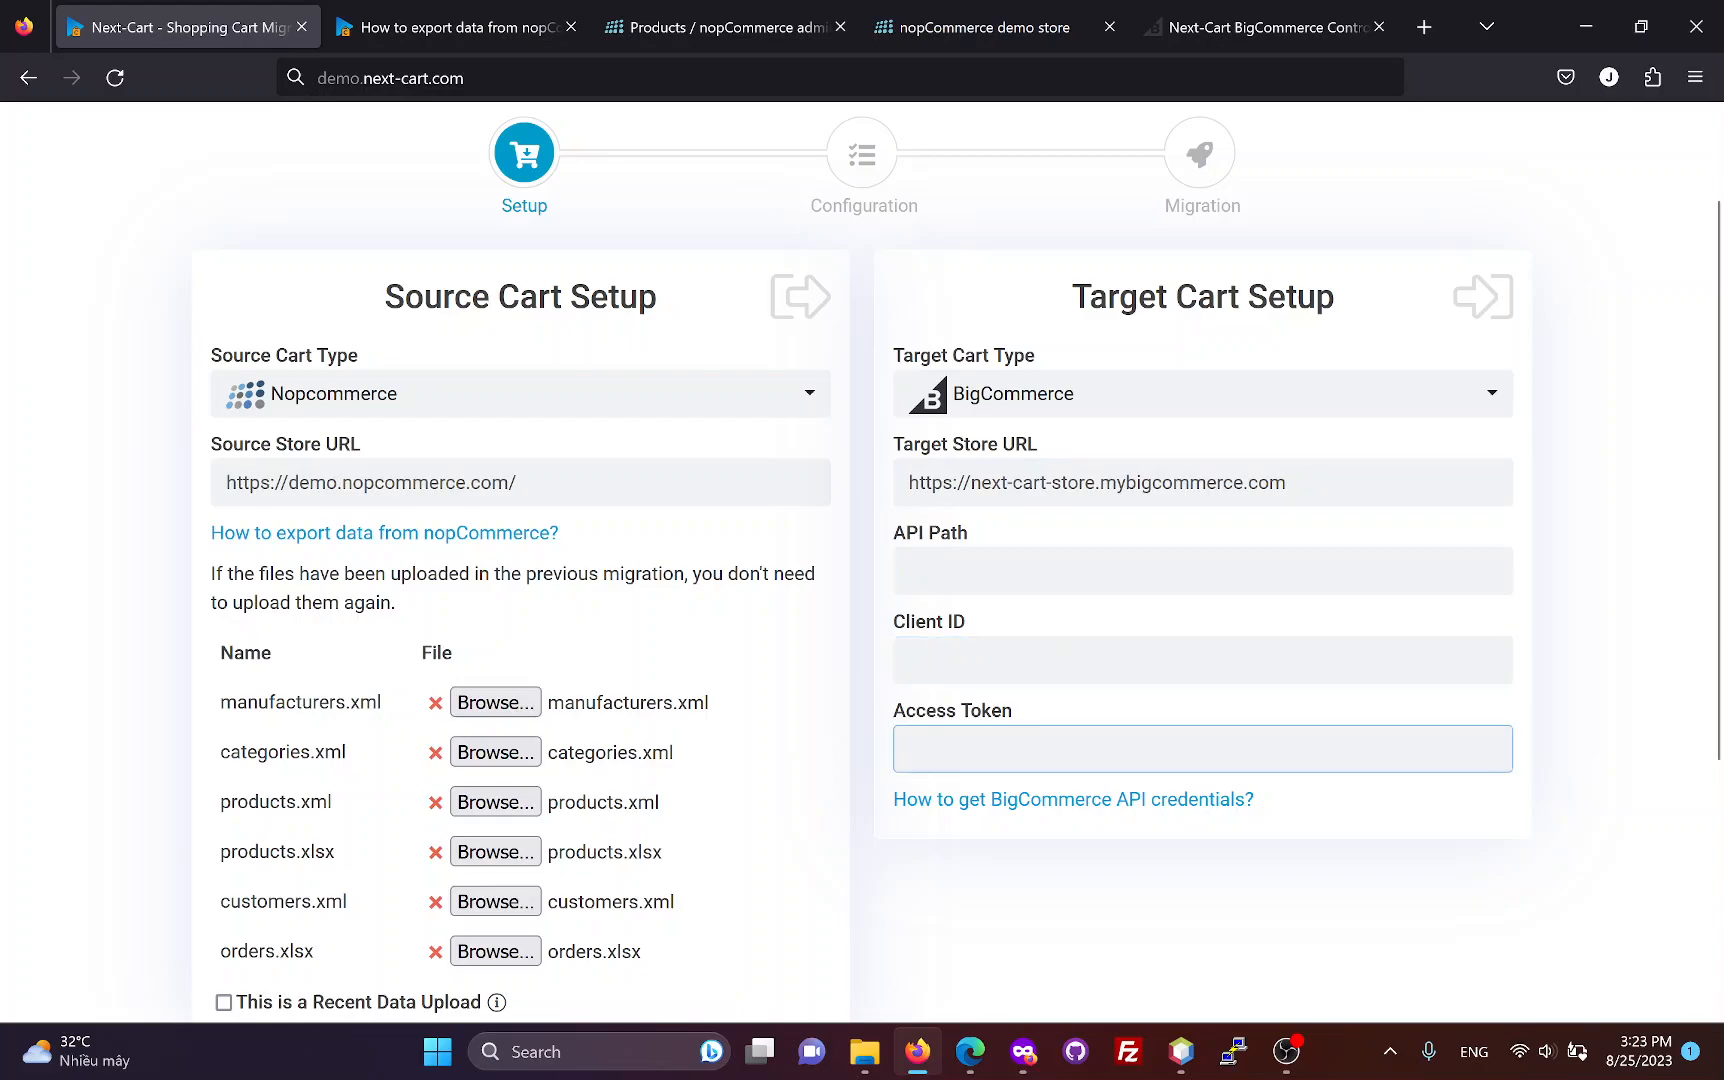
pyautogui.click(1074, 800)
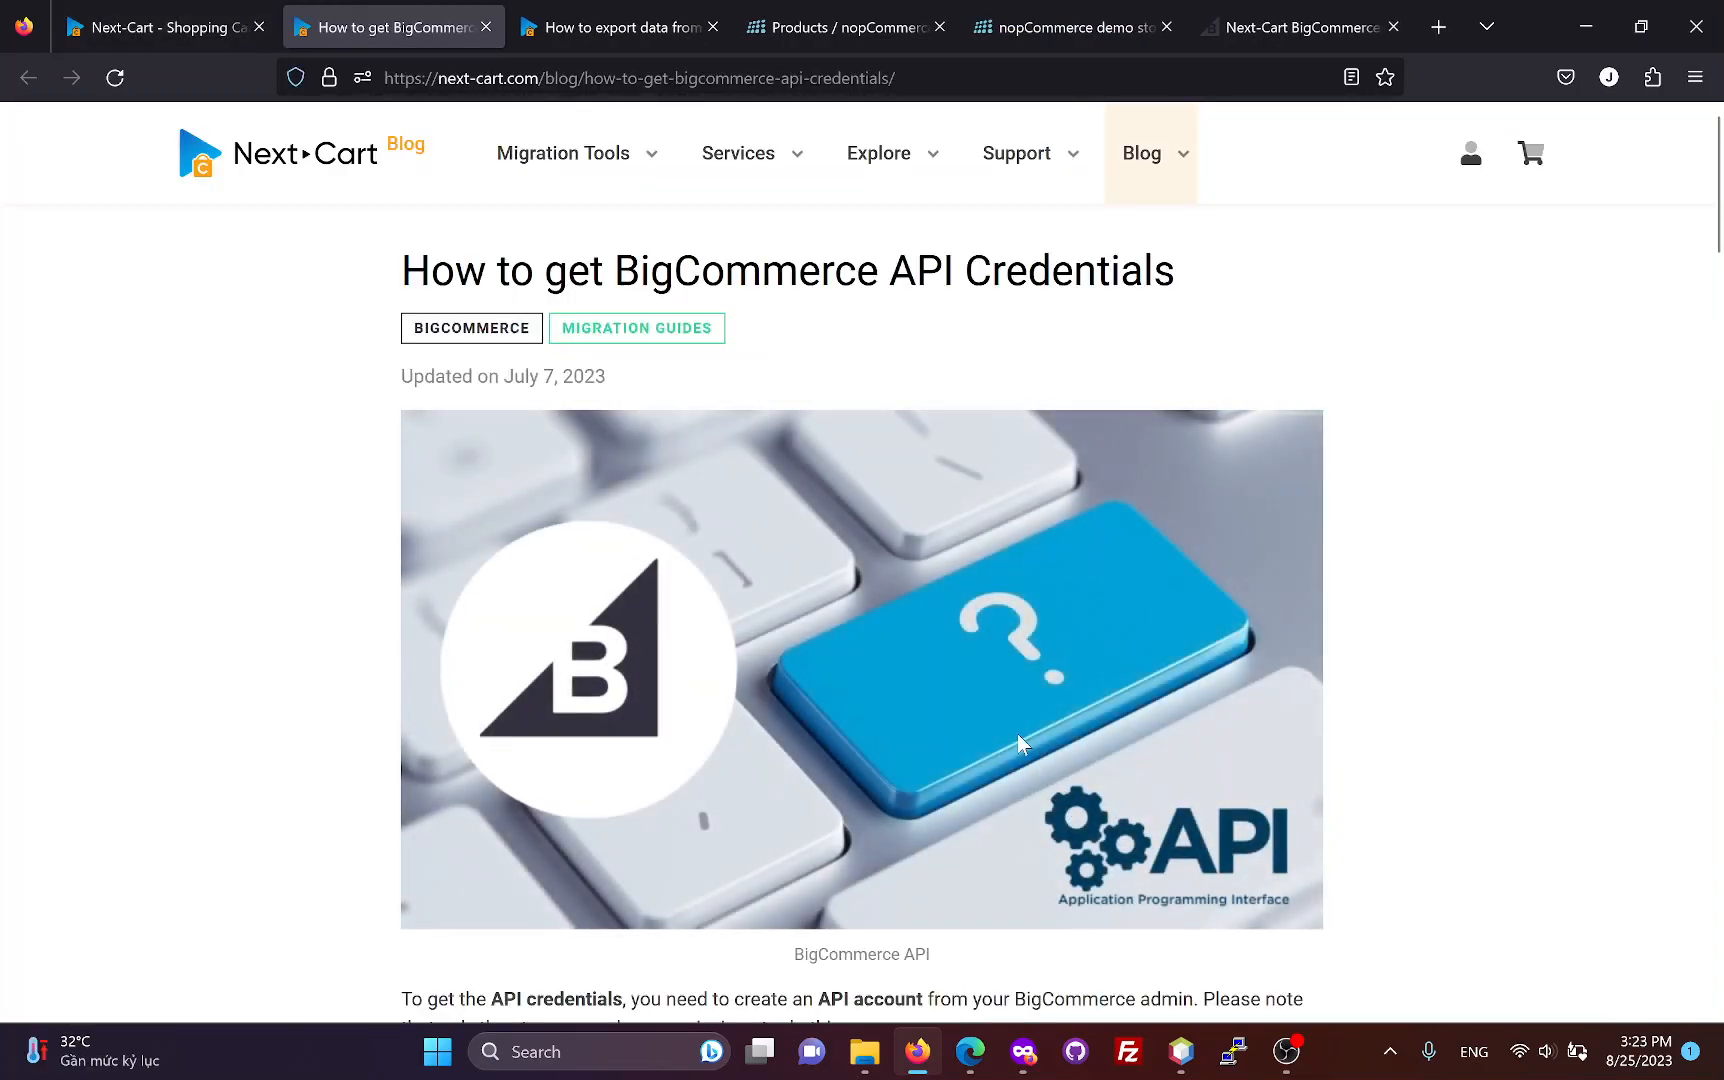
pyautogui.scroll(-3)
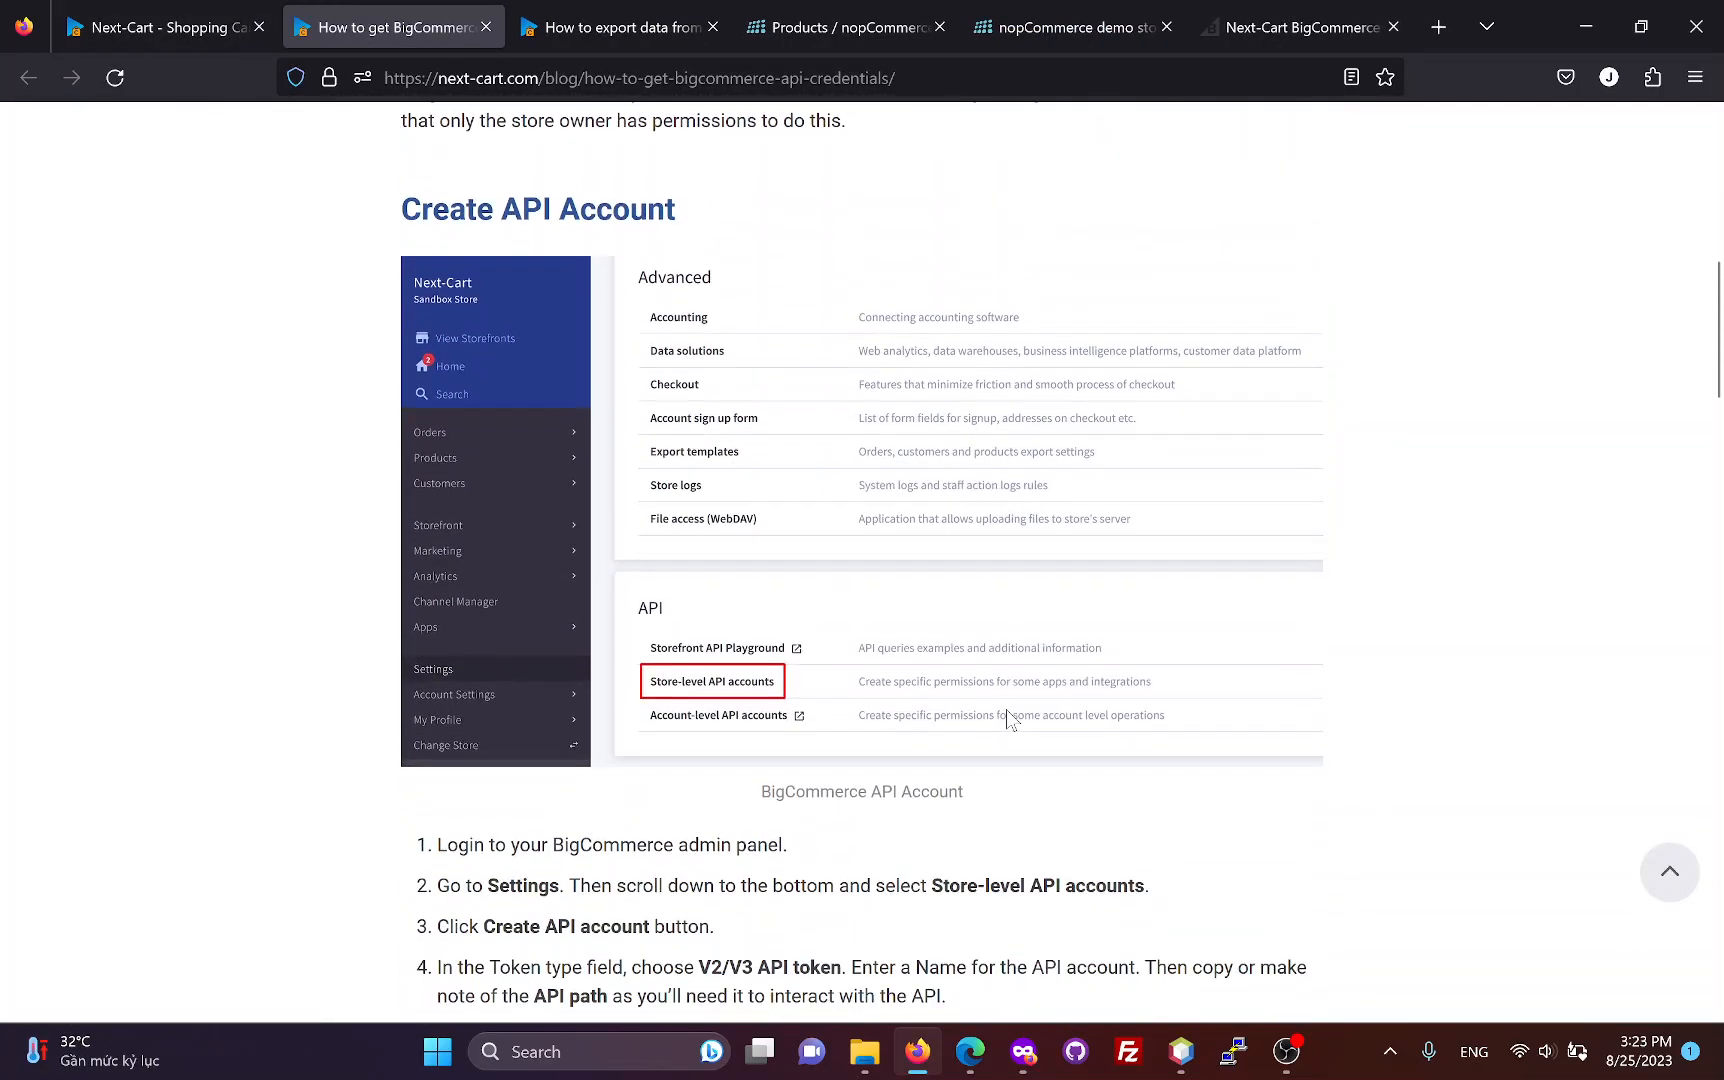
pyautogui.scroll(-3)
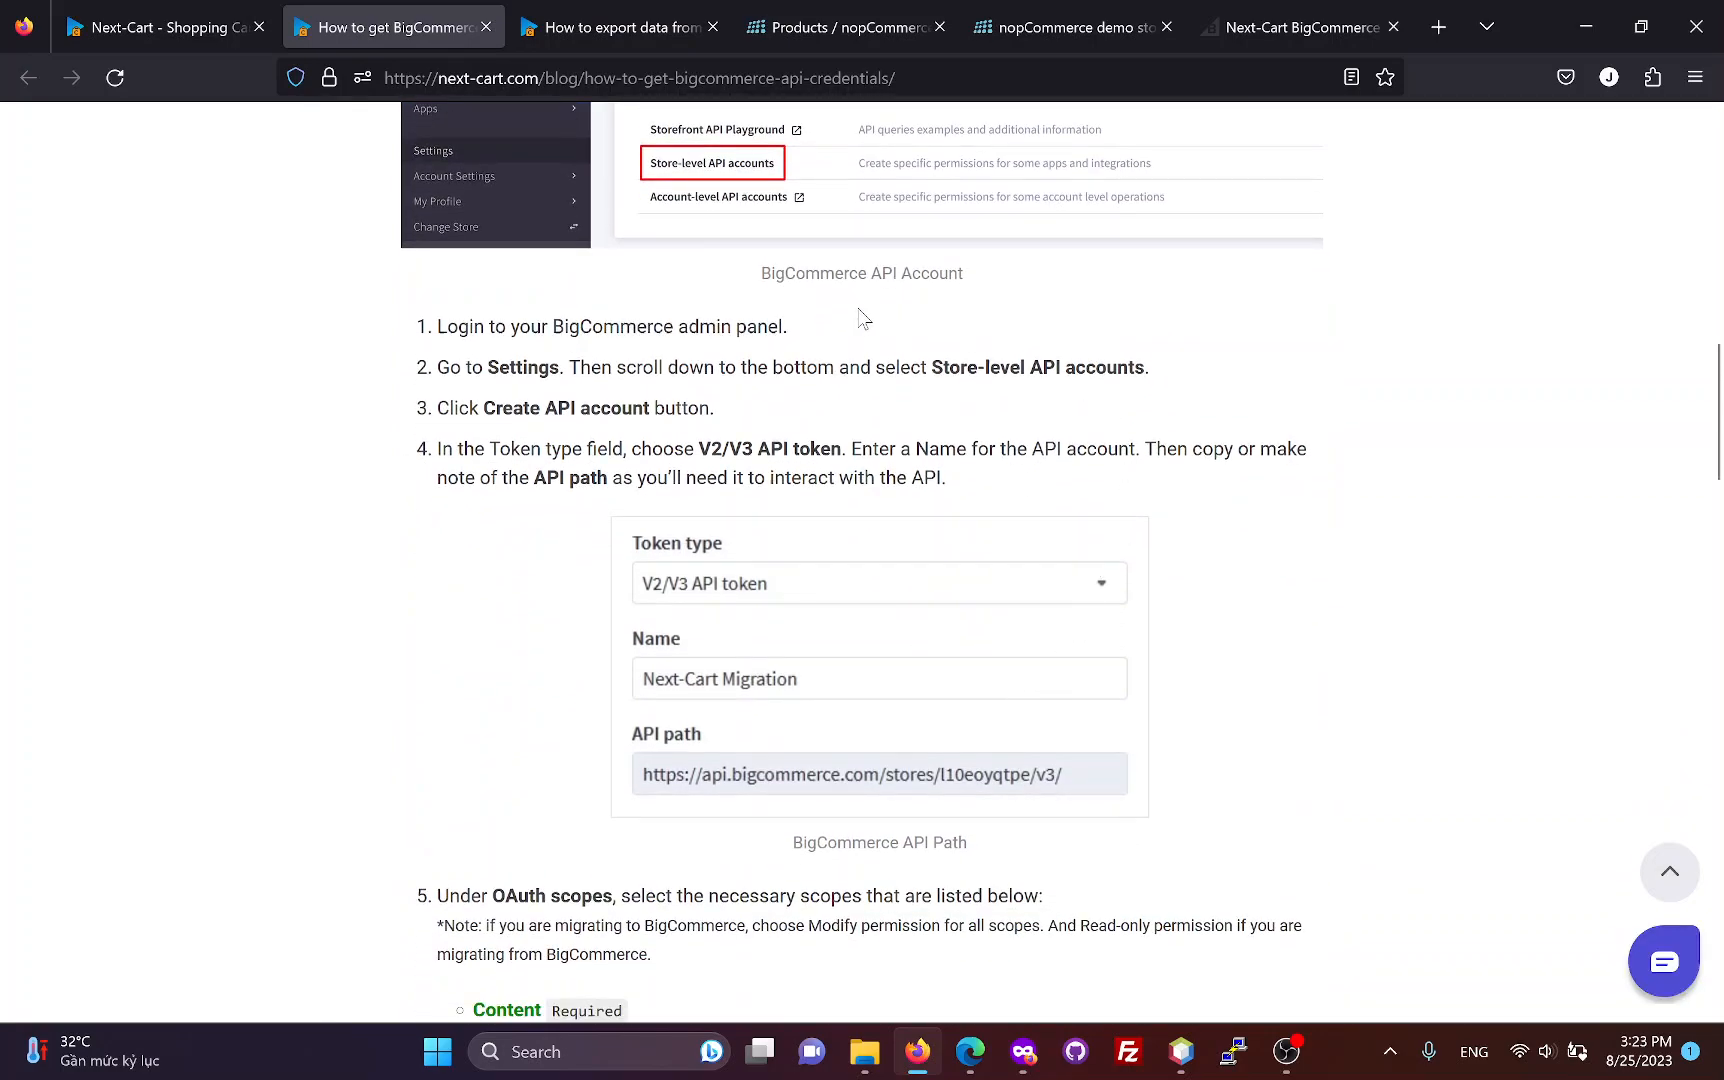
pyautogui.moveTo(1108, 426)
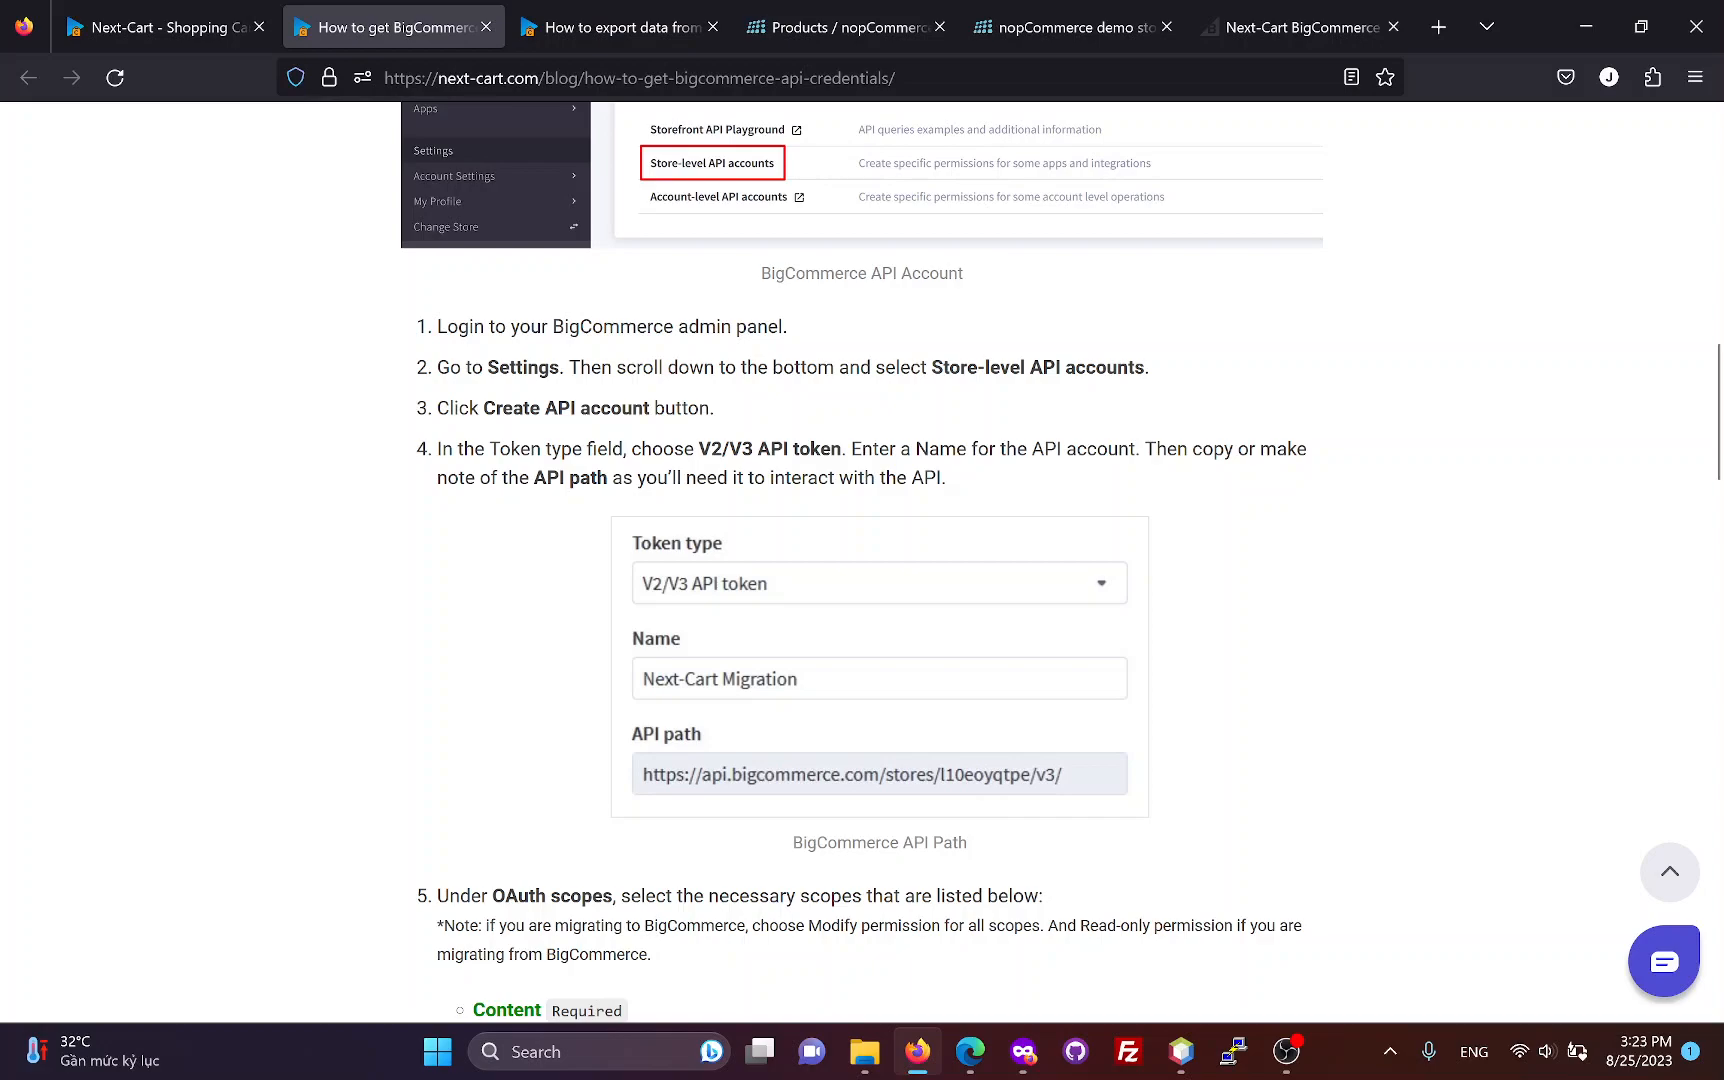
# - Start creating a new store-level API account from BigCommerce Settings
pyautogui.click(1298, 26)
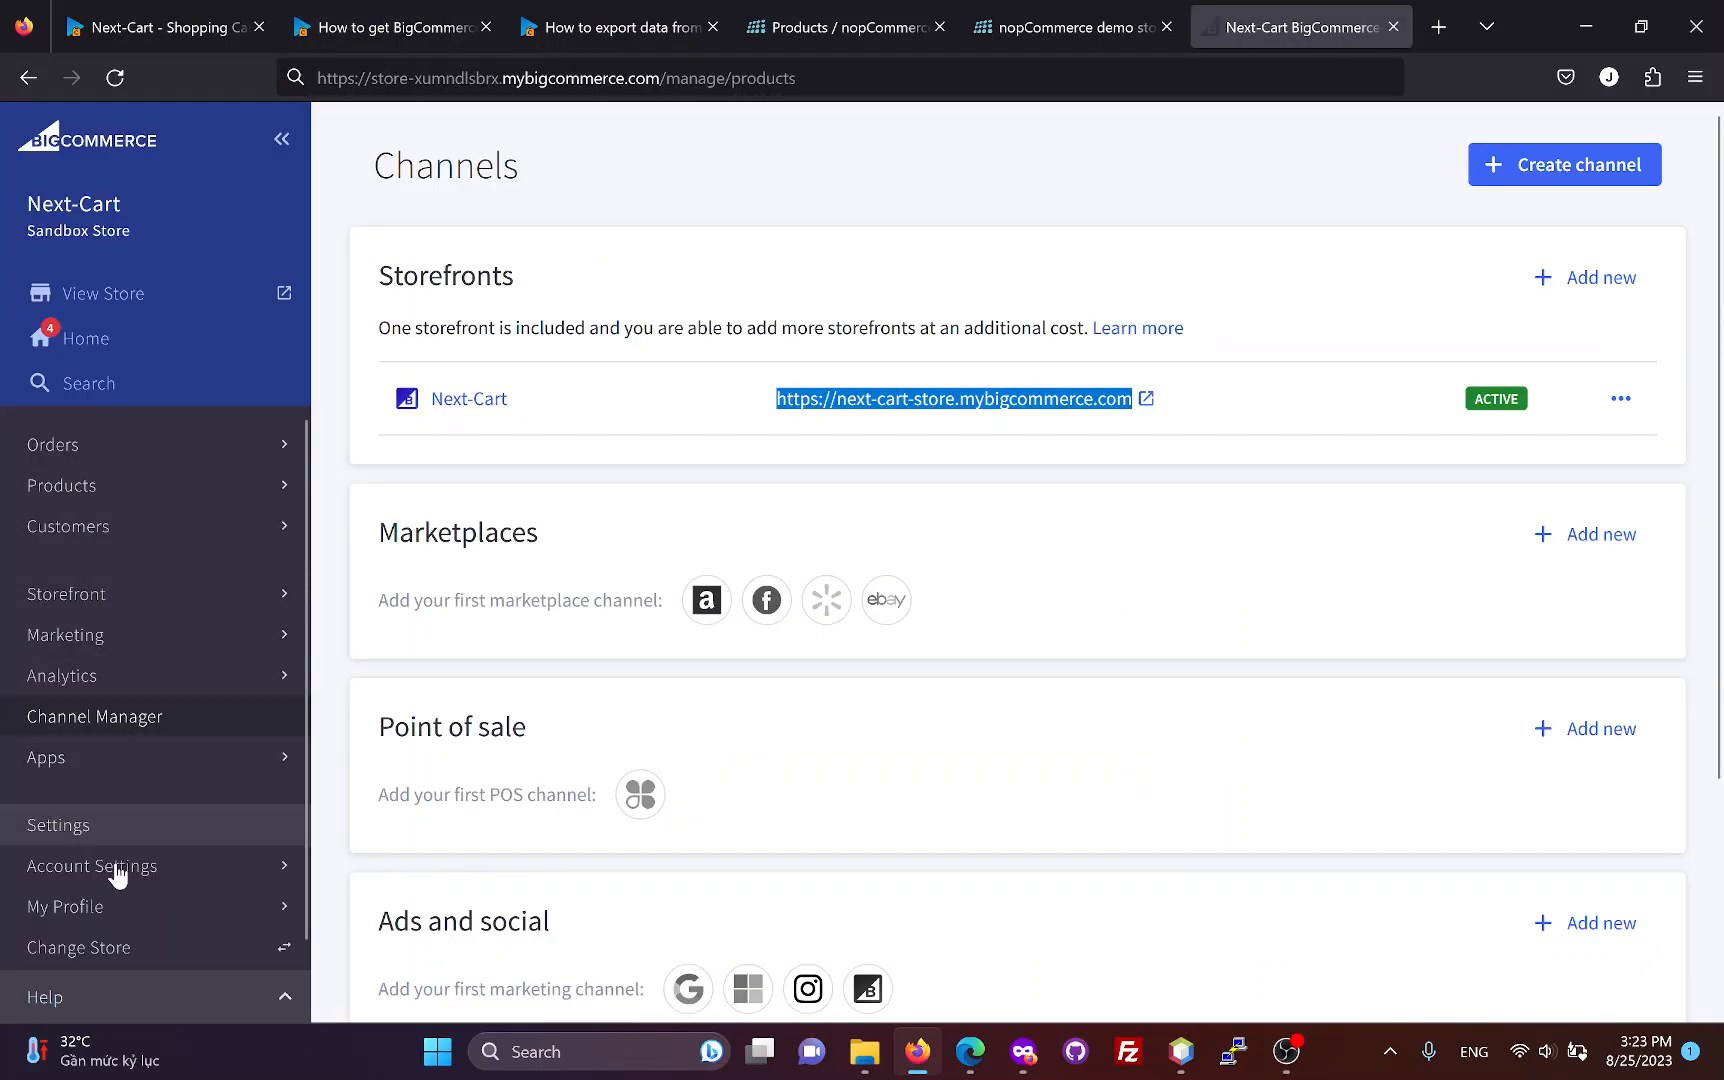
pyautogui.click(58, 824)
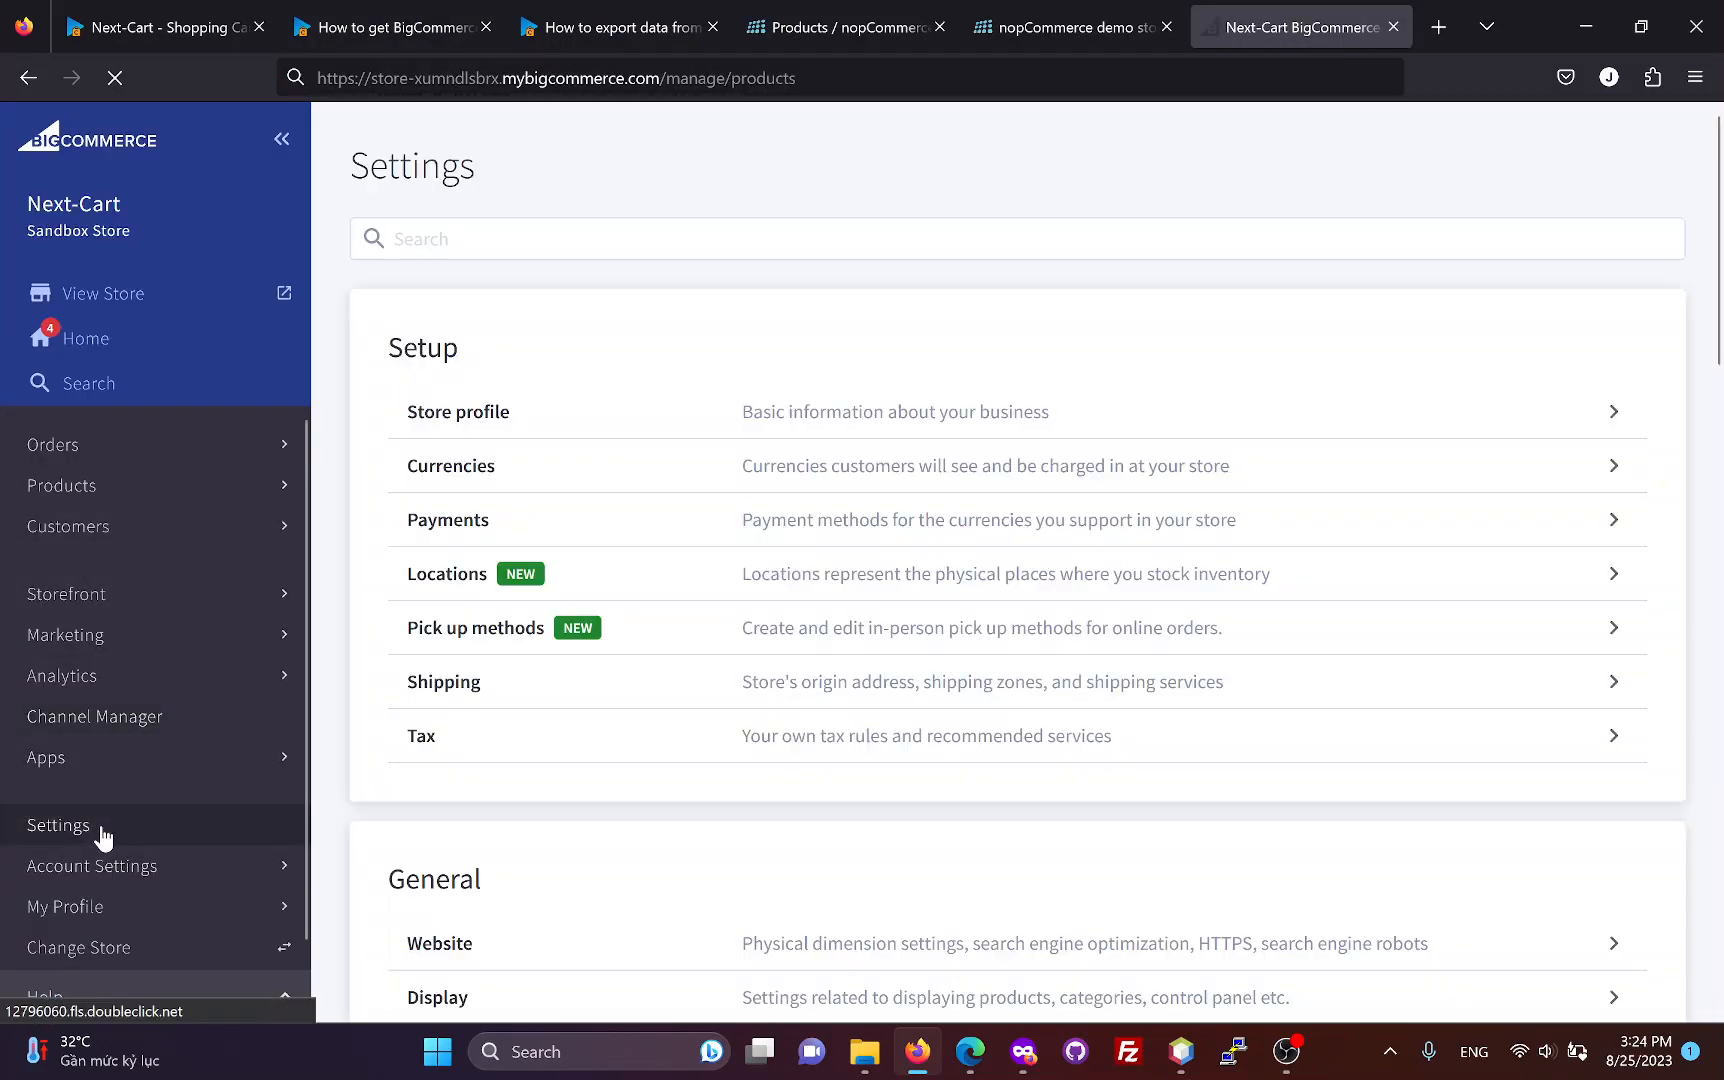
pyautogui.scroll(-3)
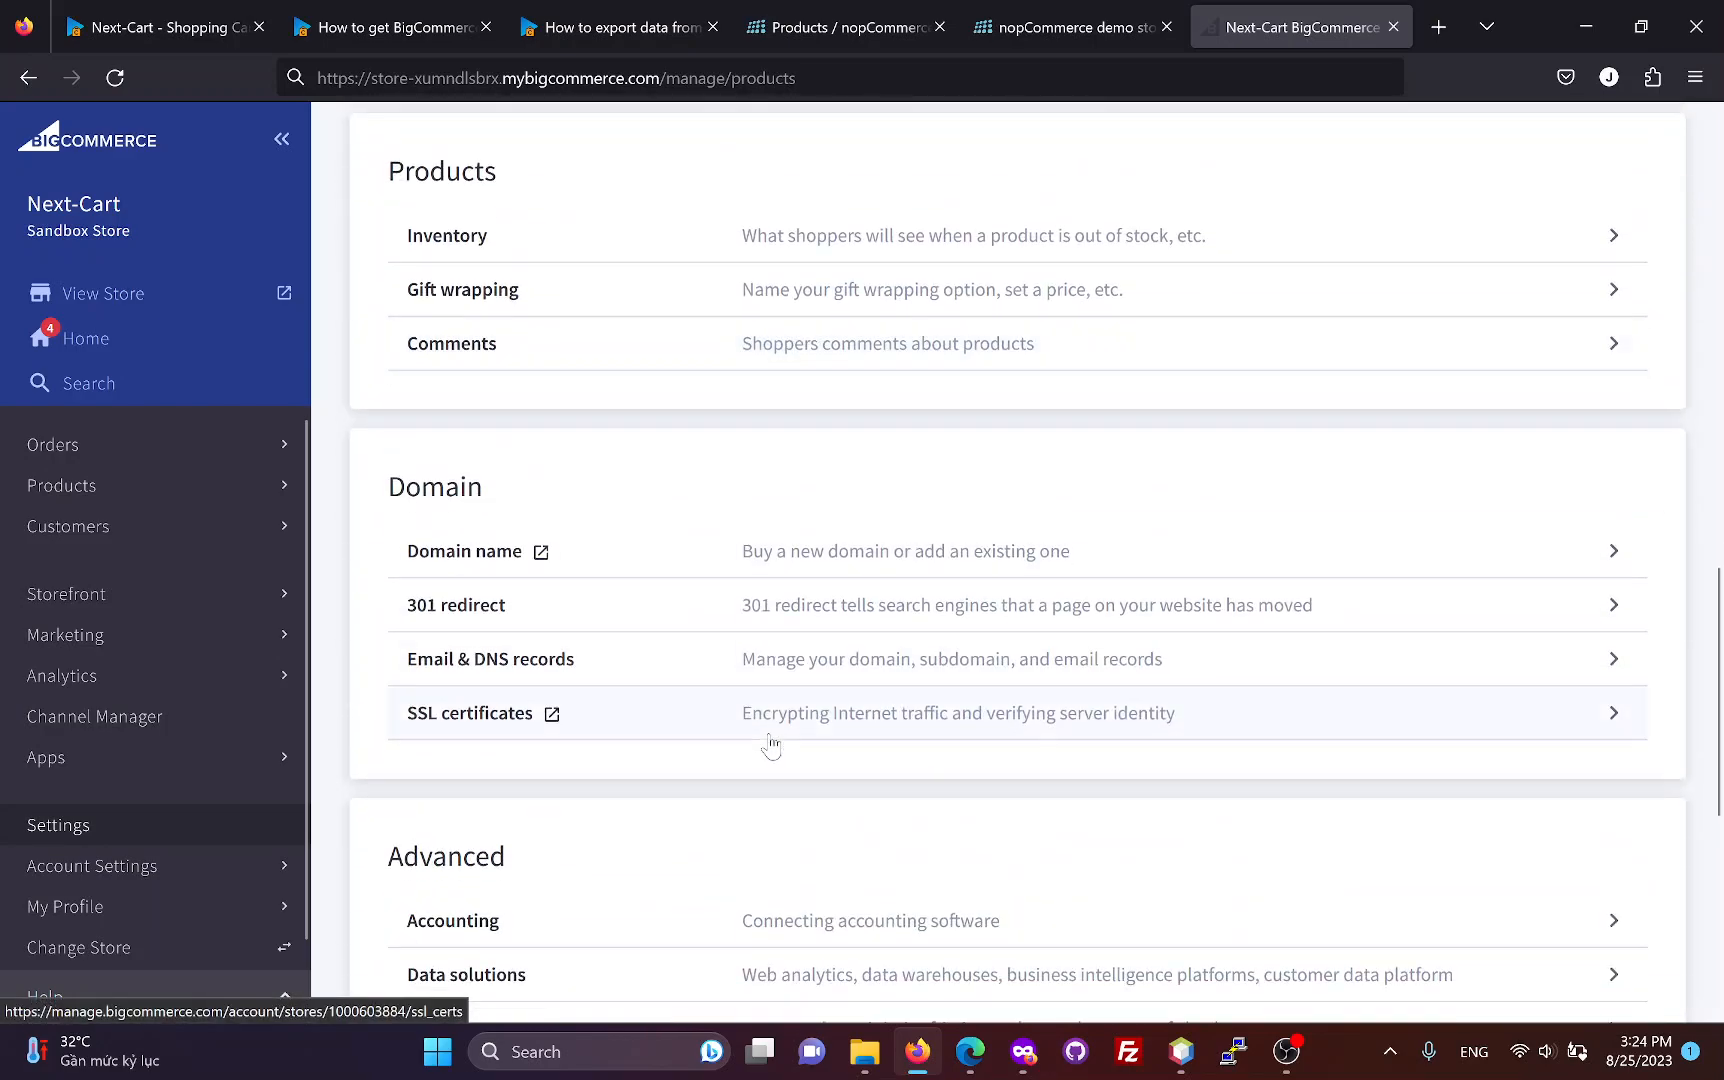
pyautogui.scroll(-3)
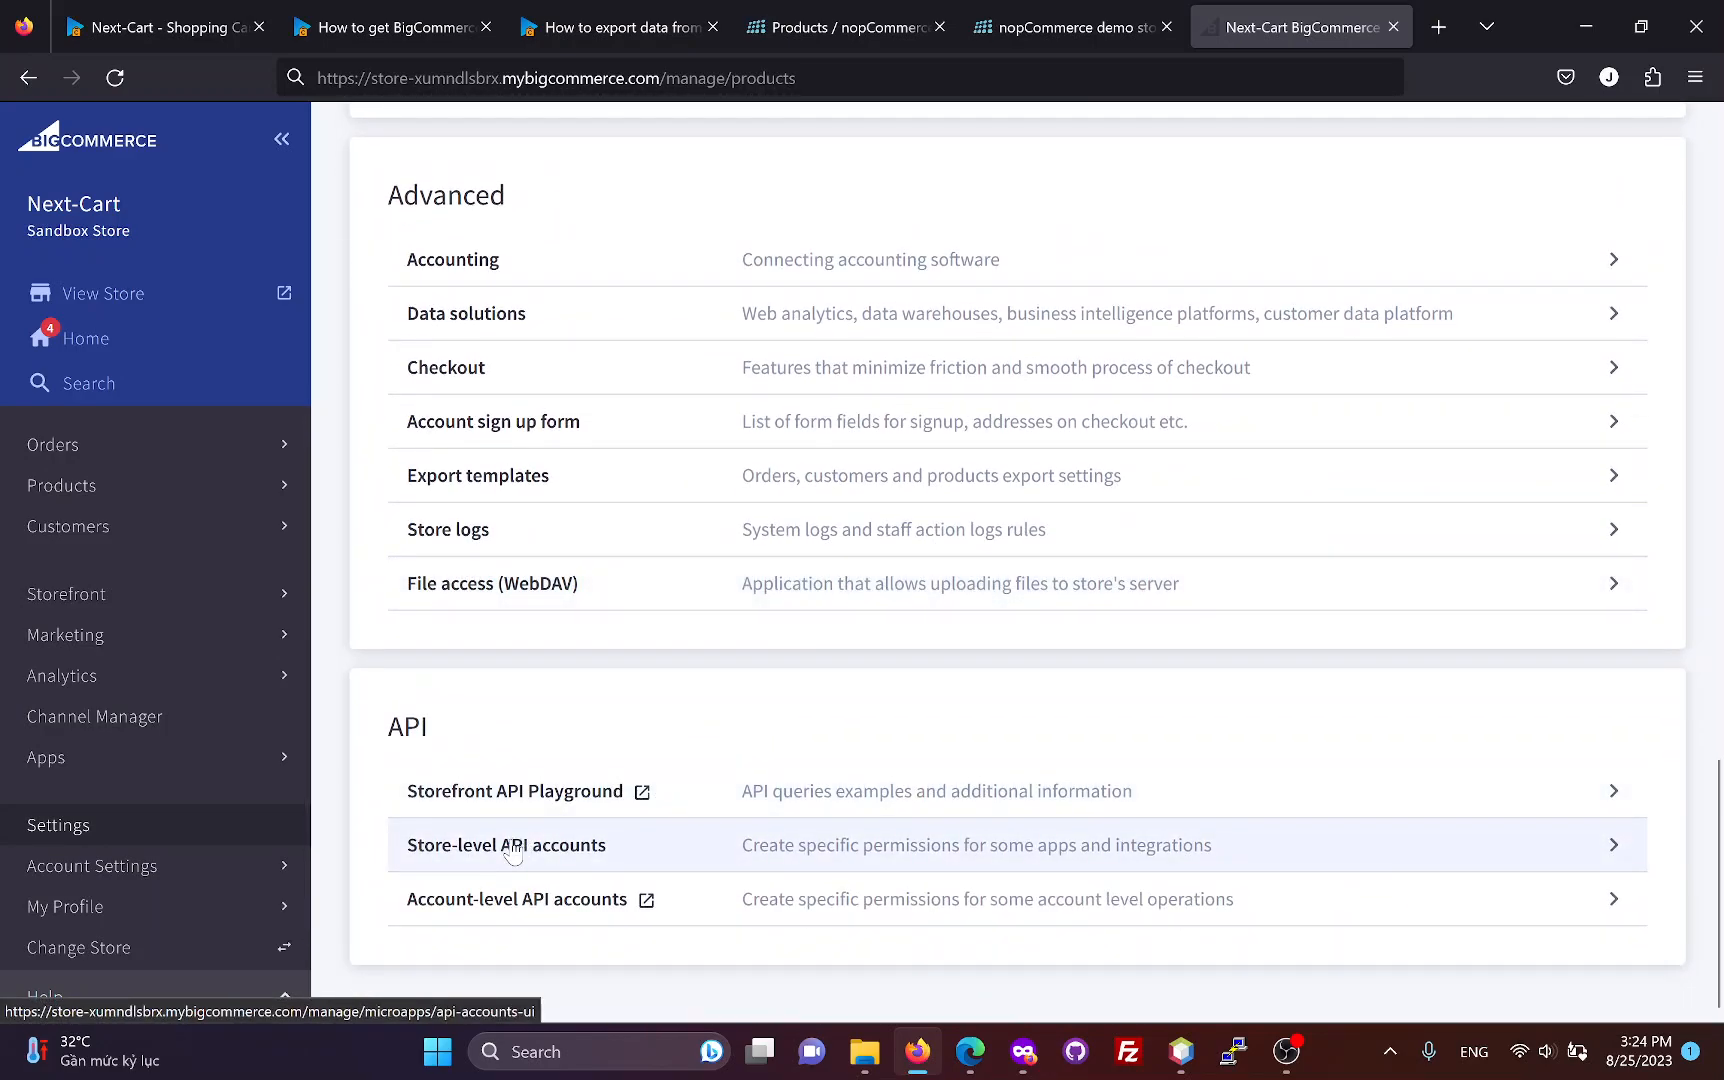
pyautogui.click(506, 844)
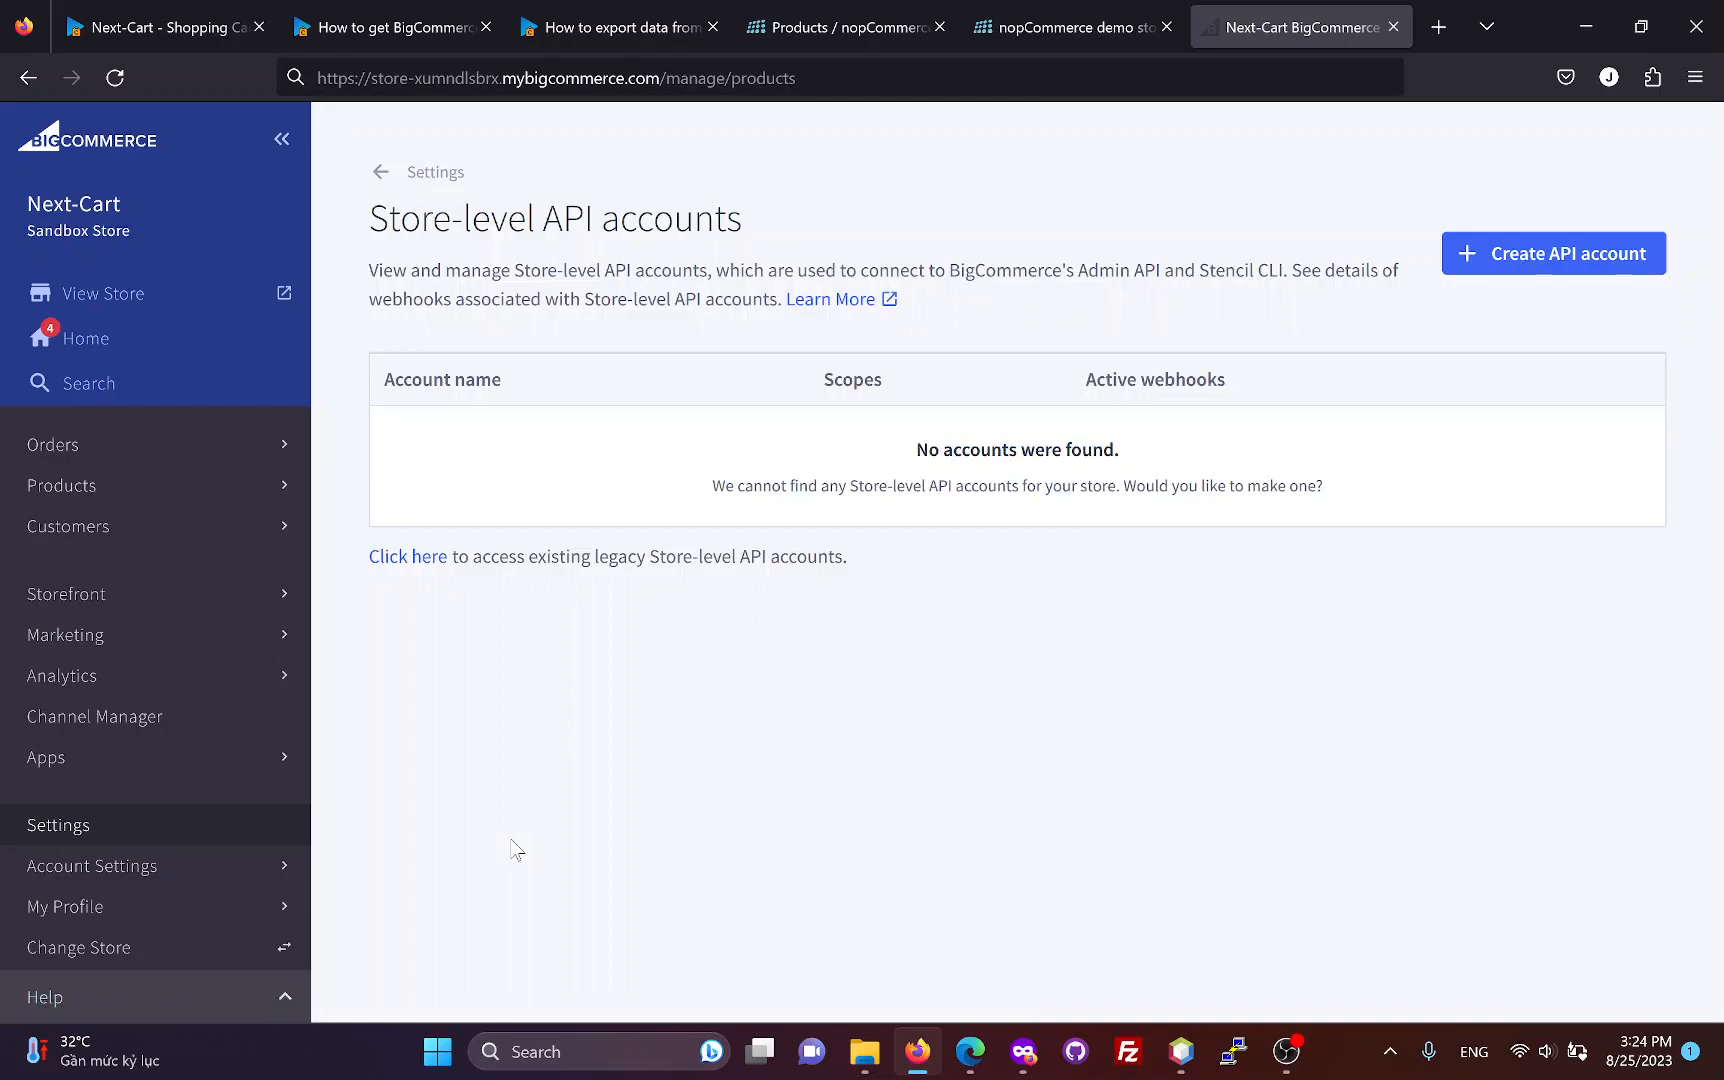
pyautogui.click(1554, 252)
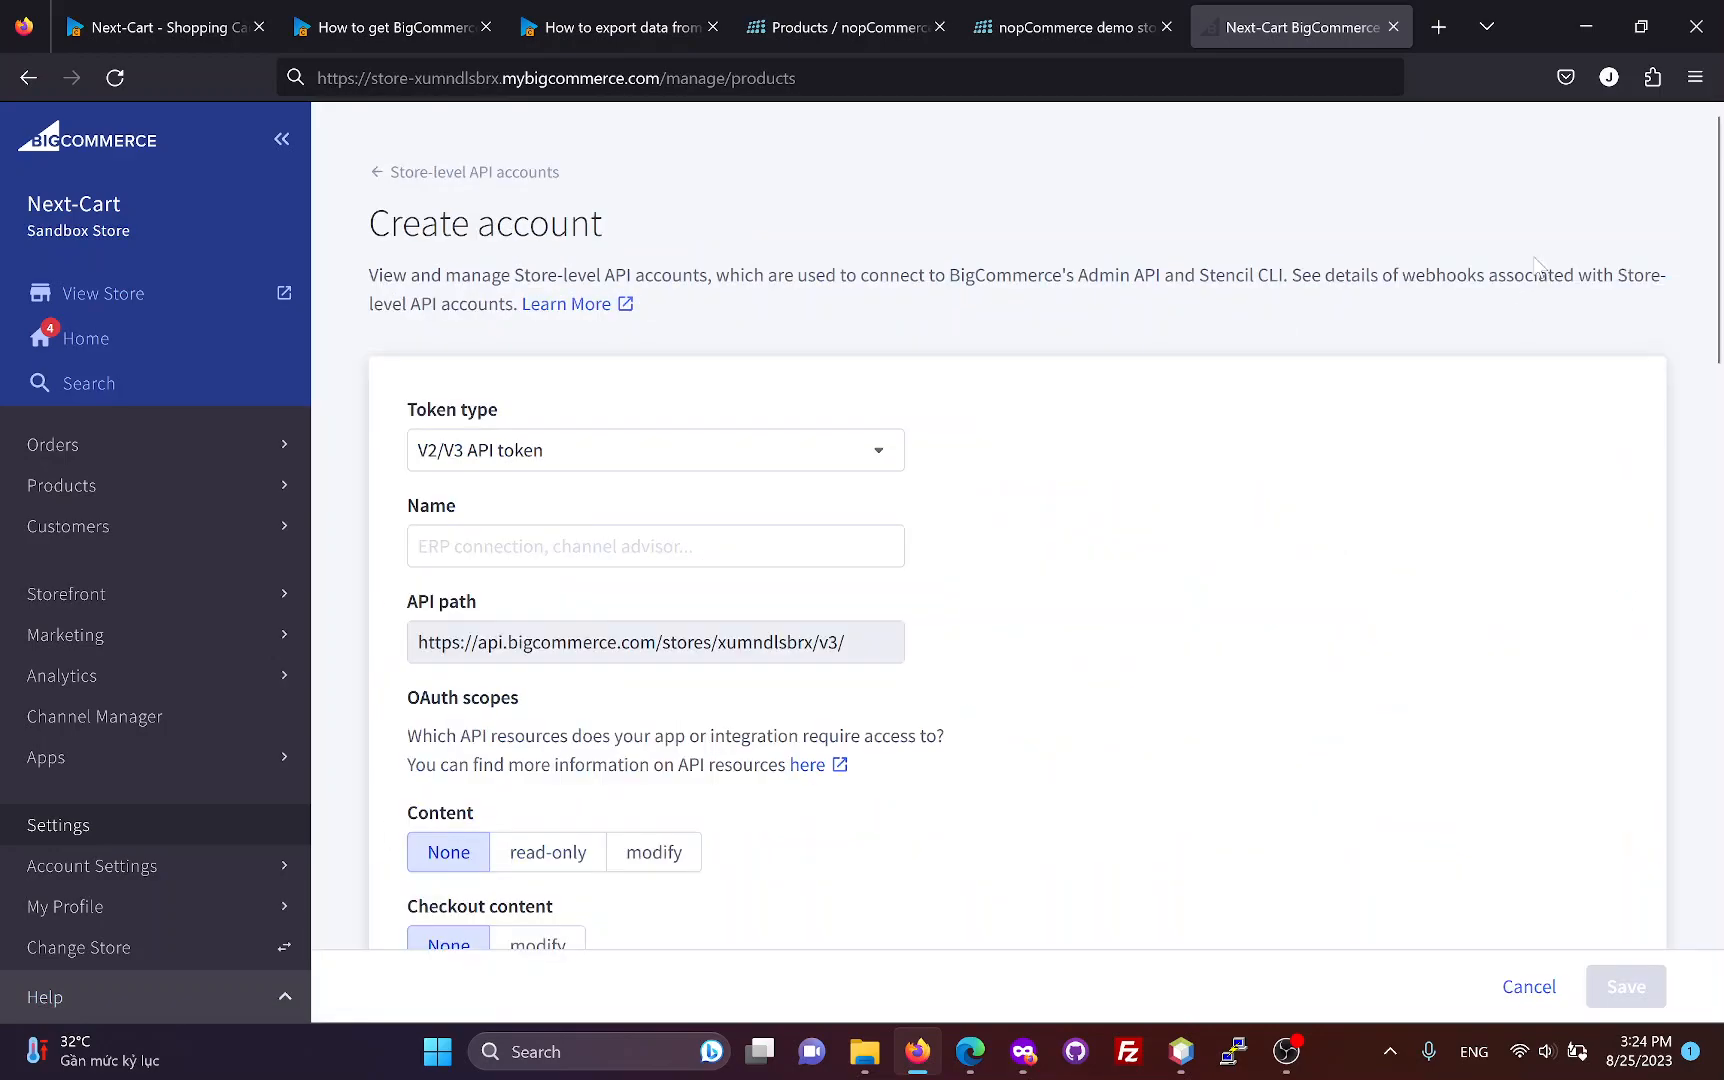
# - Name the API account 'Nop to Big Migration' and check the guide for required scopes
pyautogui.click(654, 546)
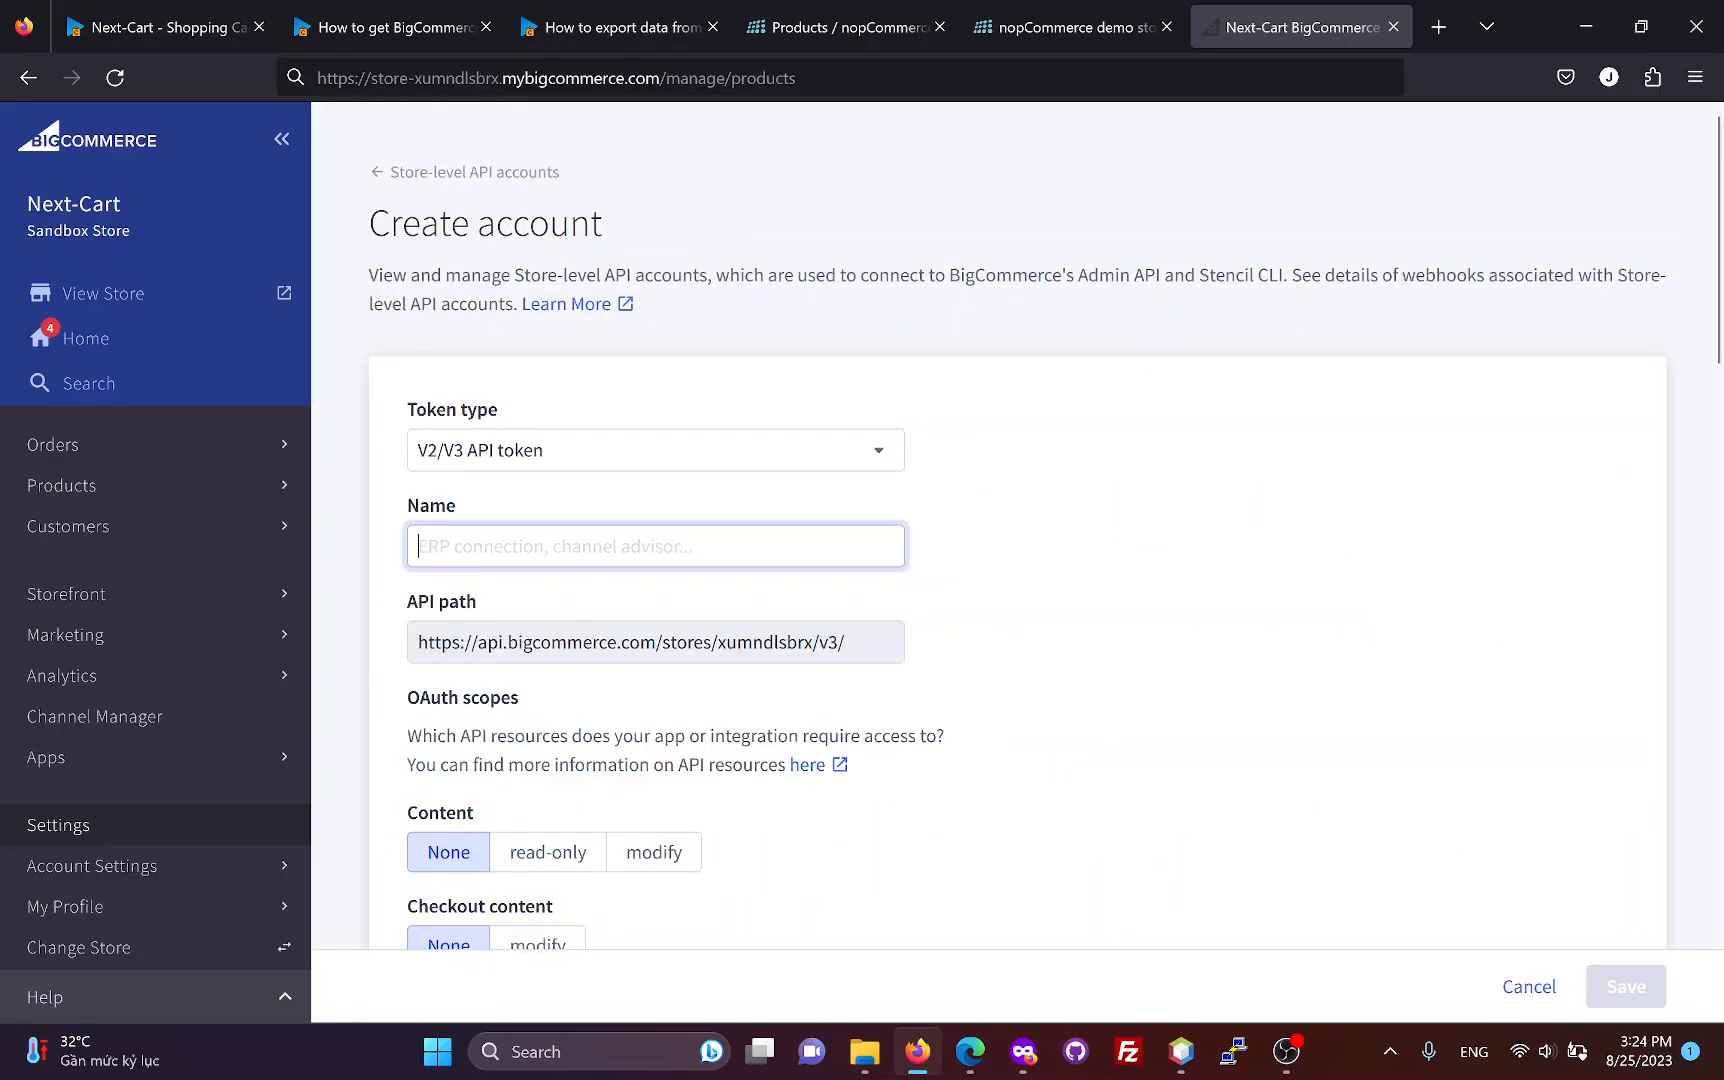
pyautogui.write('Nop')
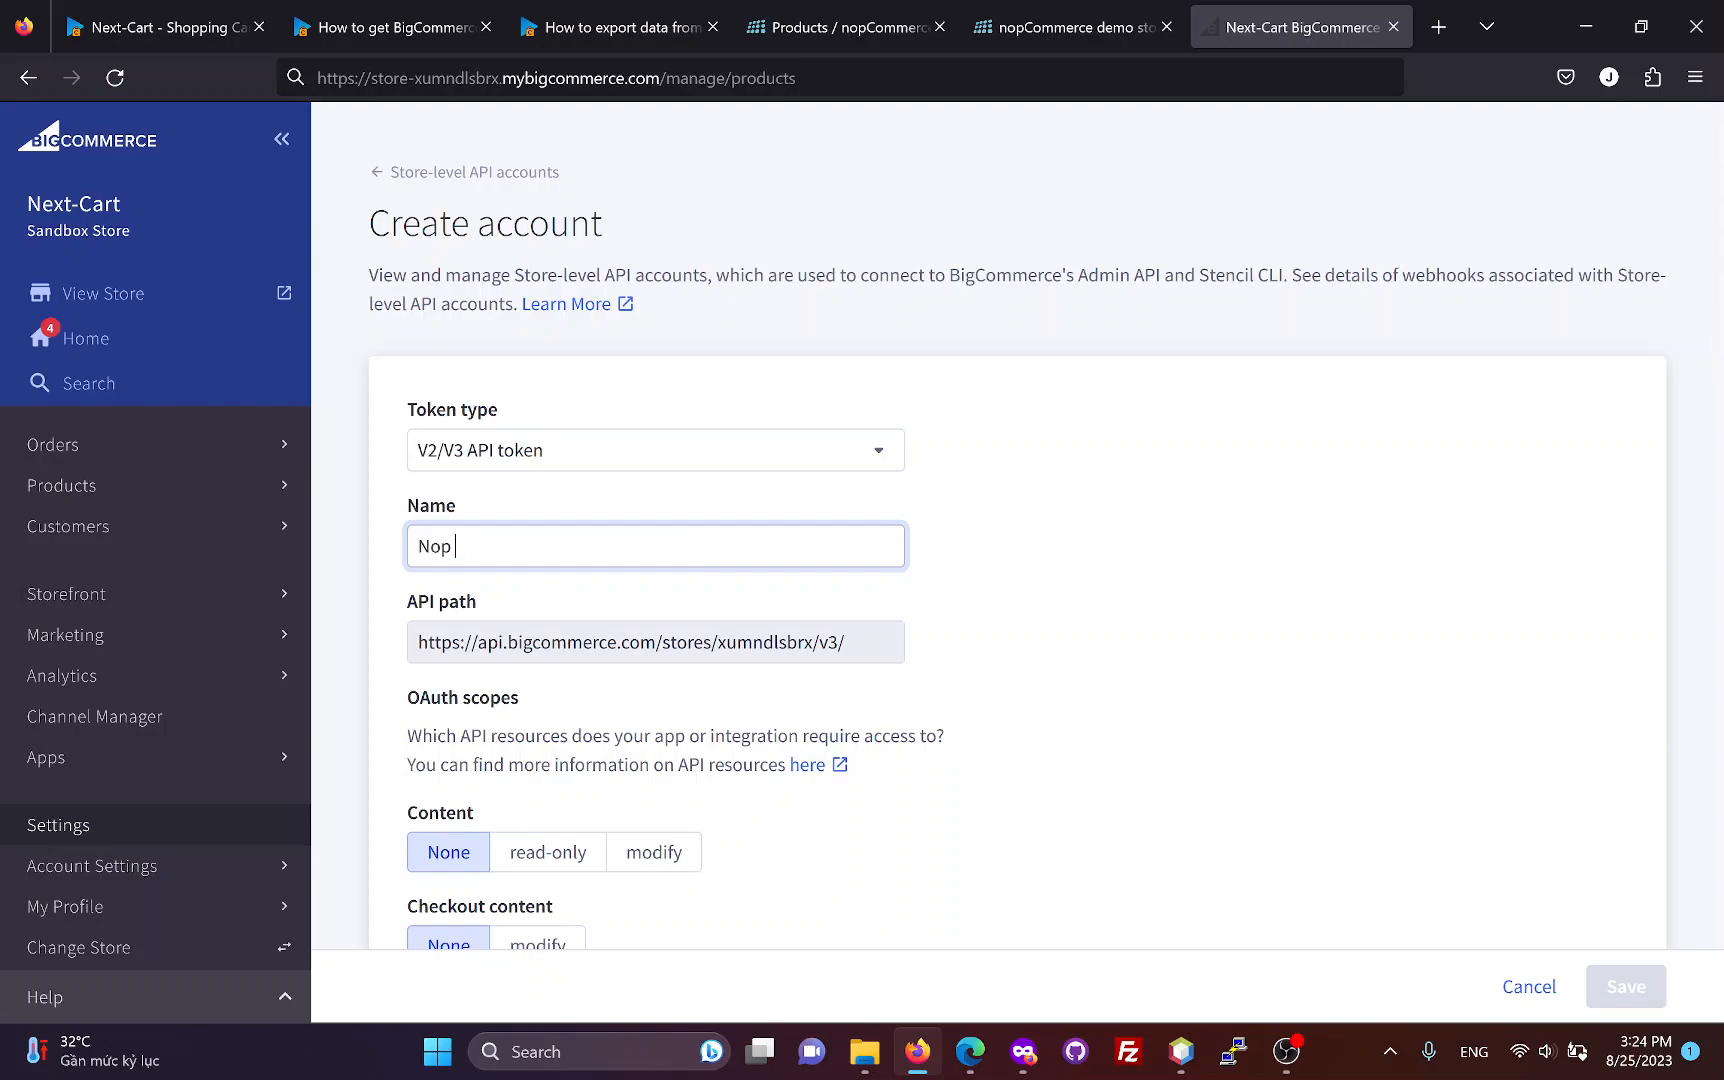
pyautogui.write('to Big Migration')
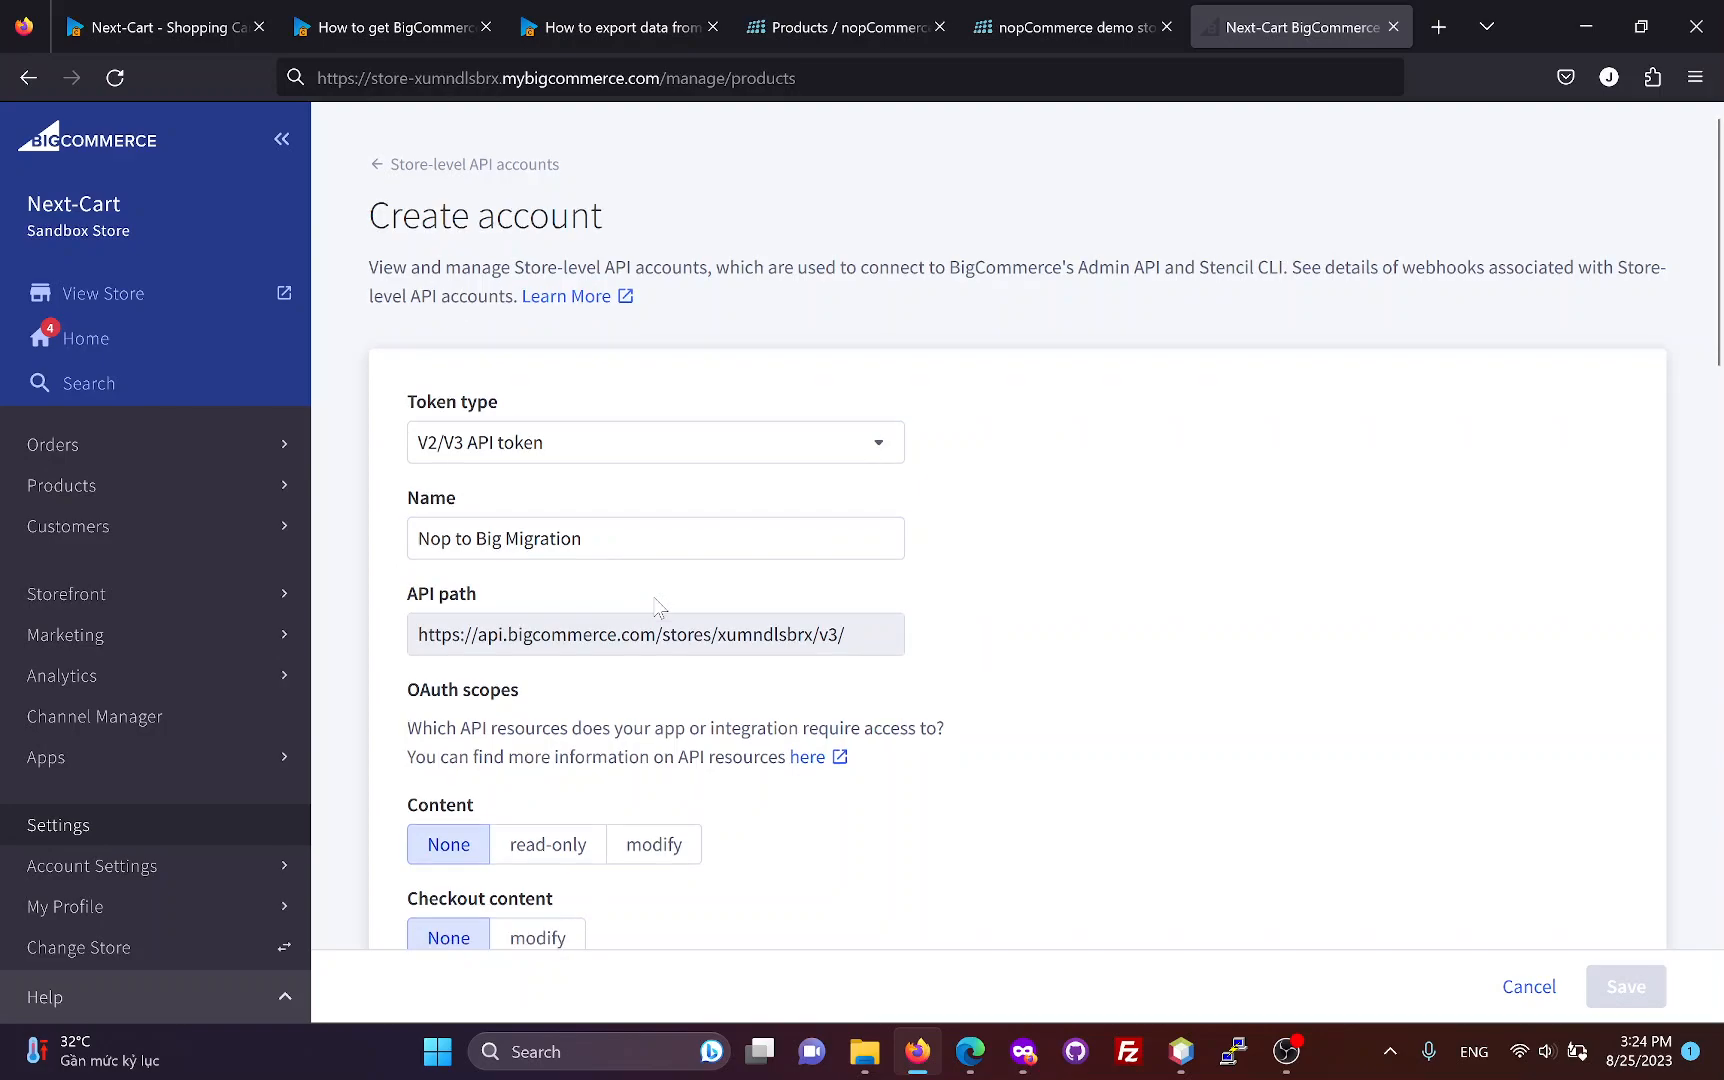
pyautogui.scroll(-3)
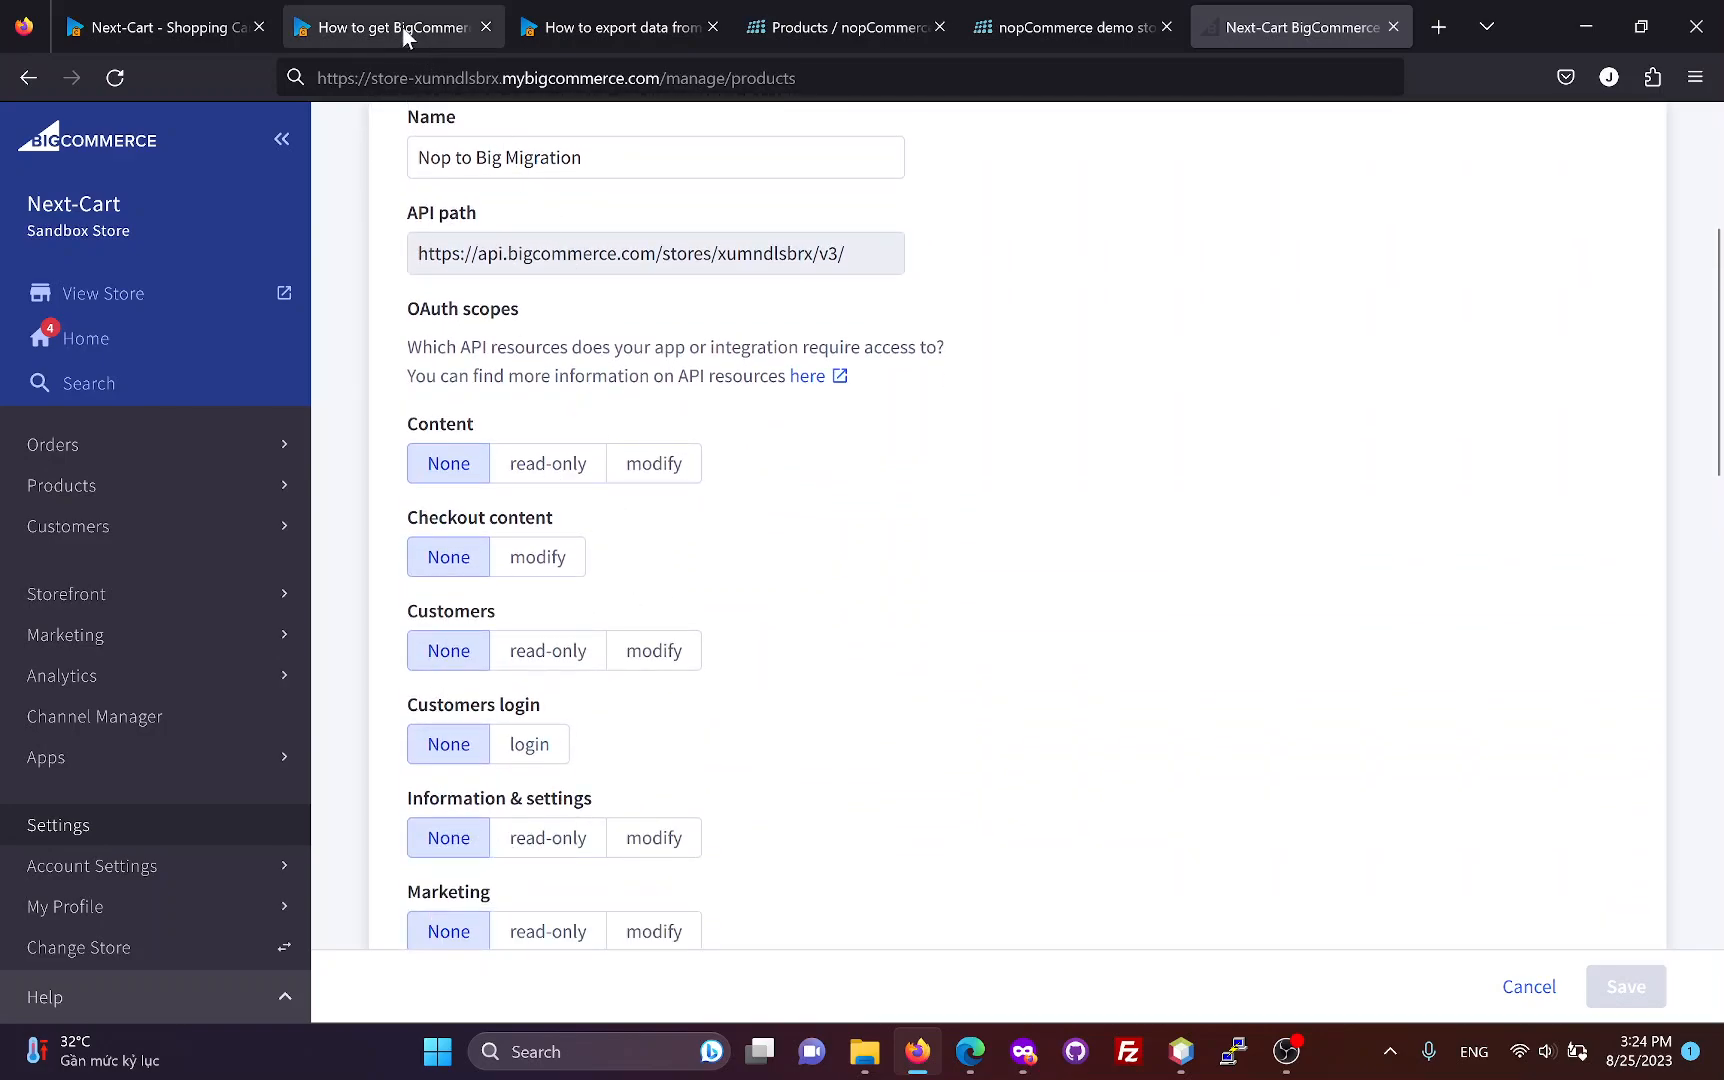
pyautogui.click(388, 26)
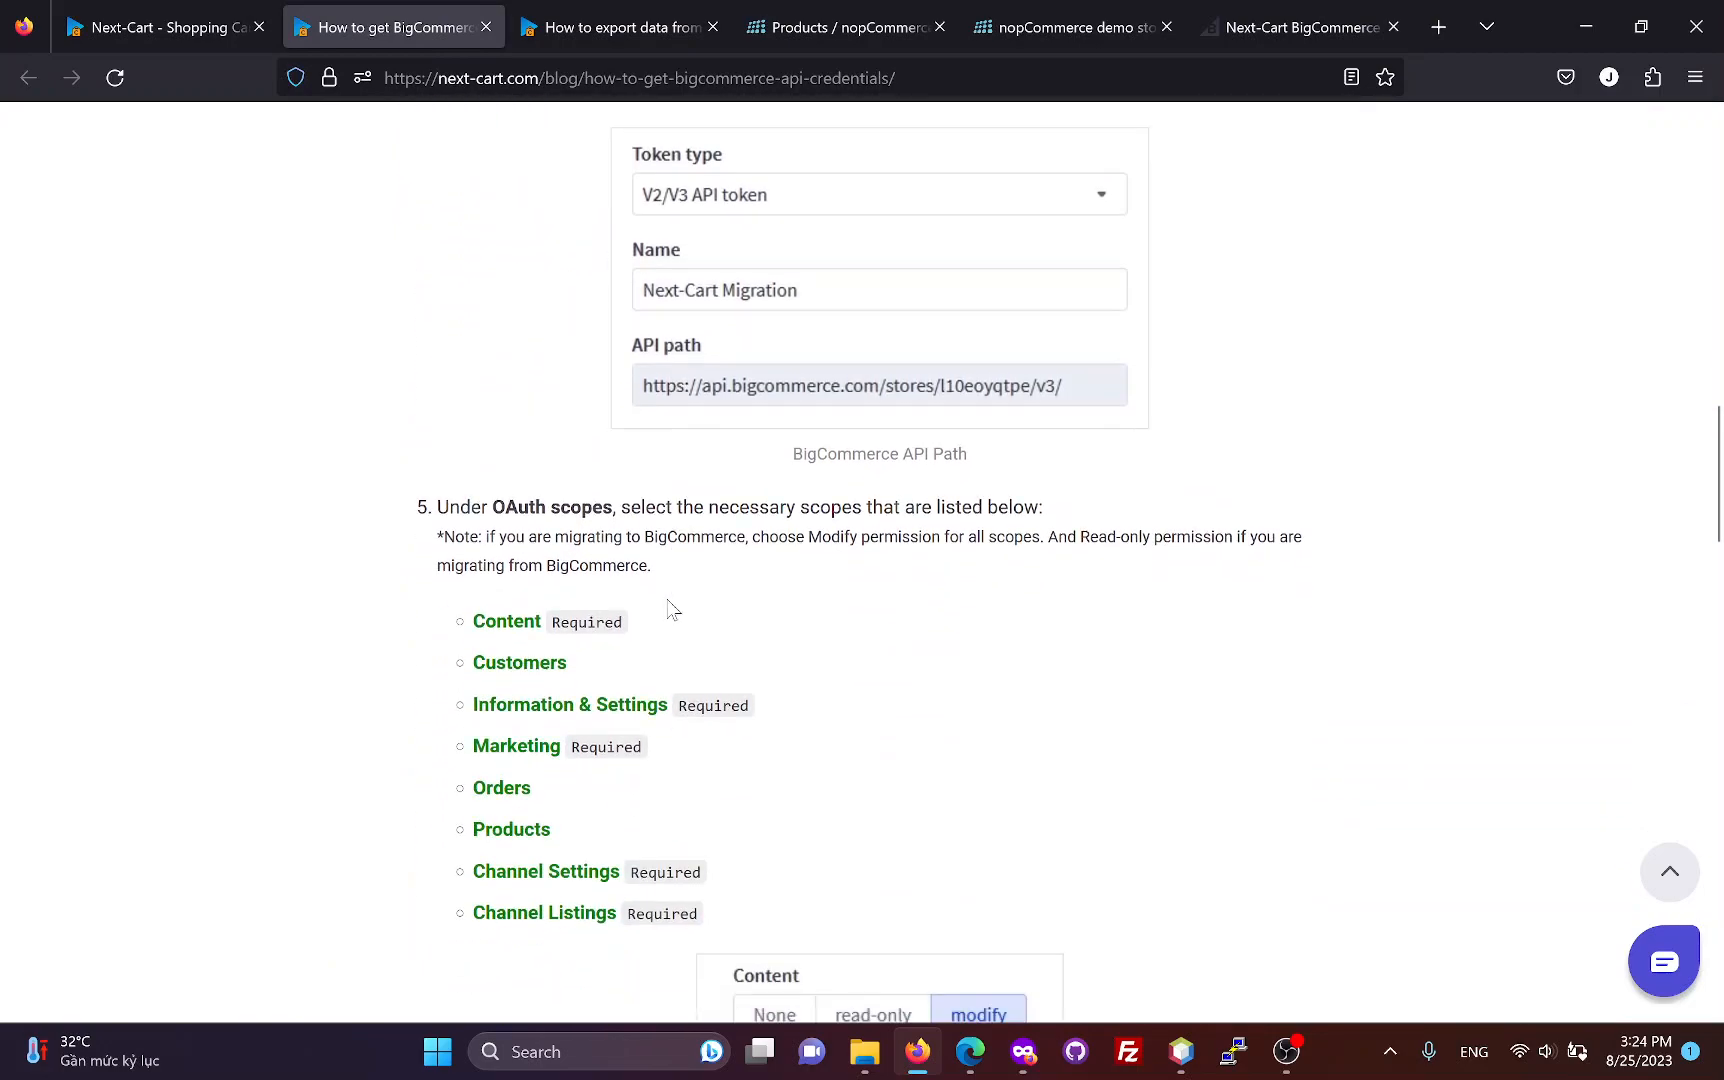
pyautogui.moveTo(532, 616)
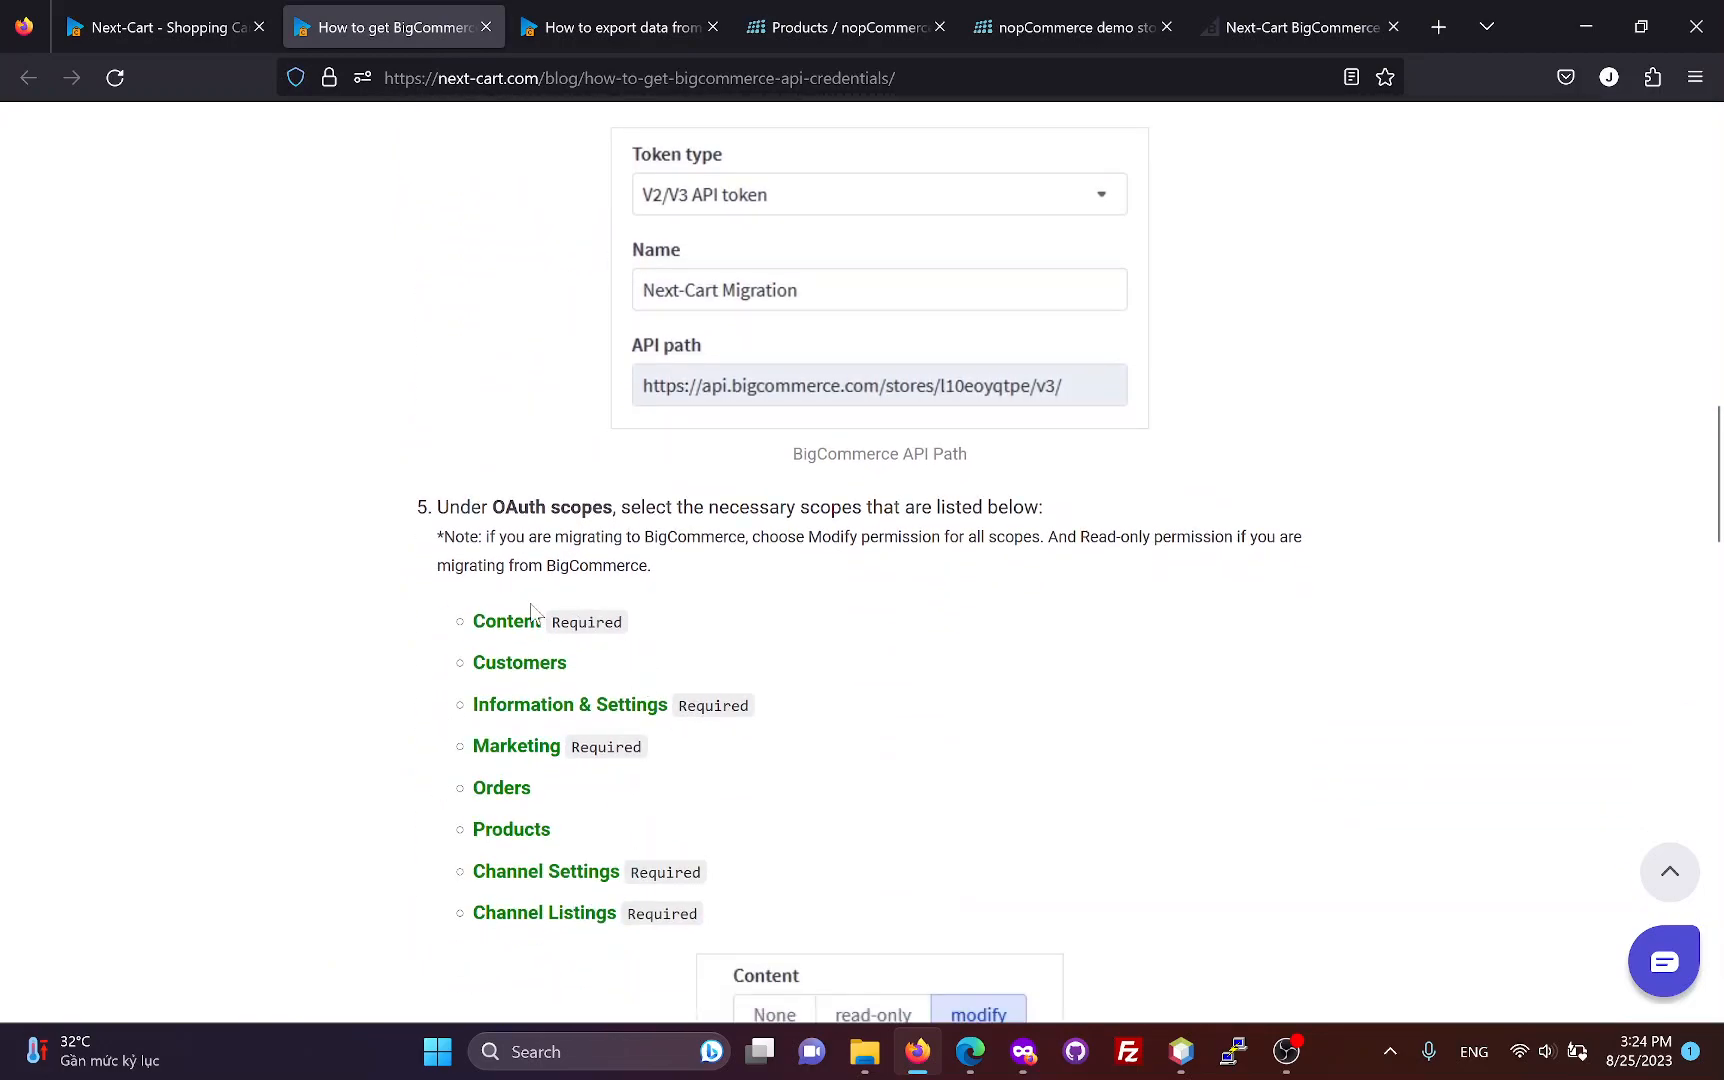
pyautogui.click(1298, 26)
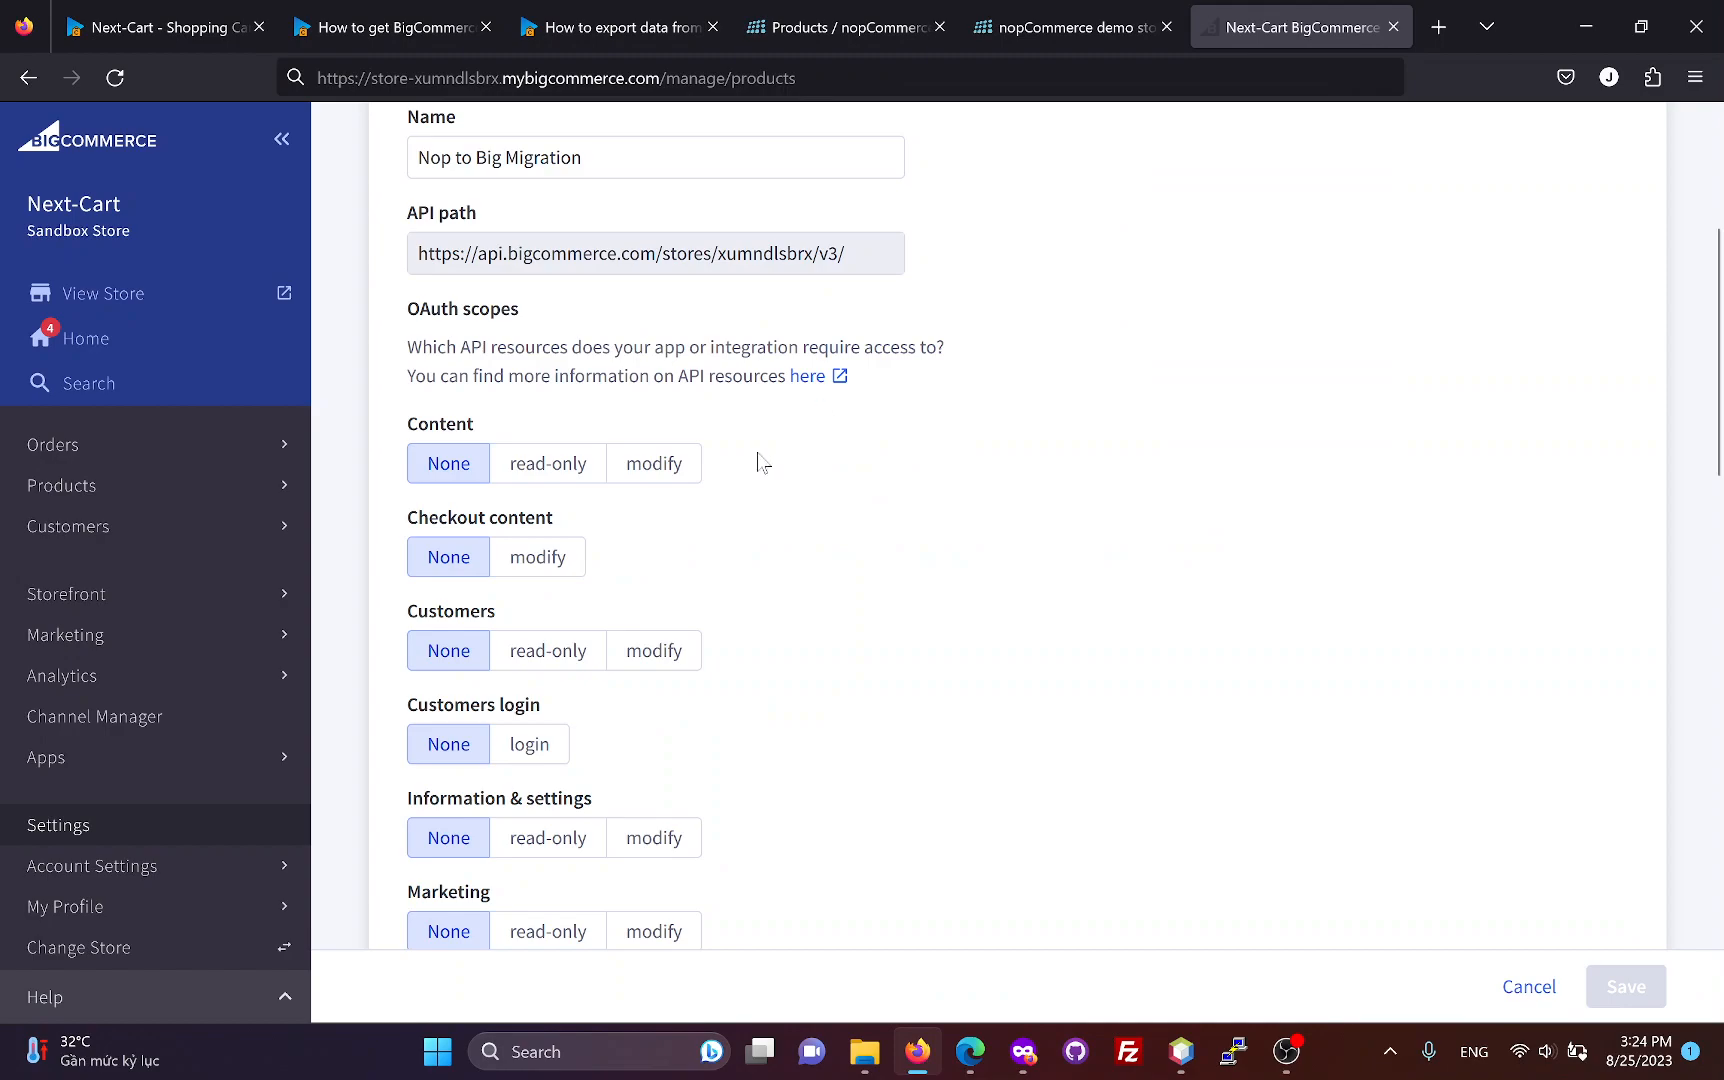
# - Give Content, Customers, Information & settings, Marketing, Orders, Products and Channel scopes modify access
pyautogui.click(654, 464)
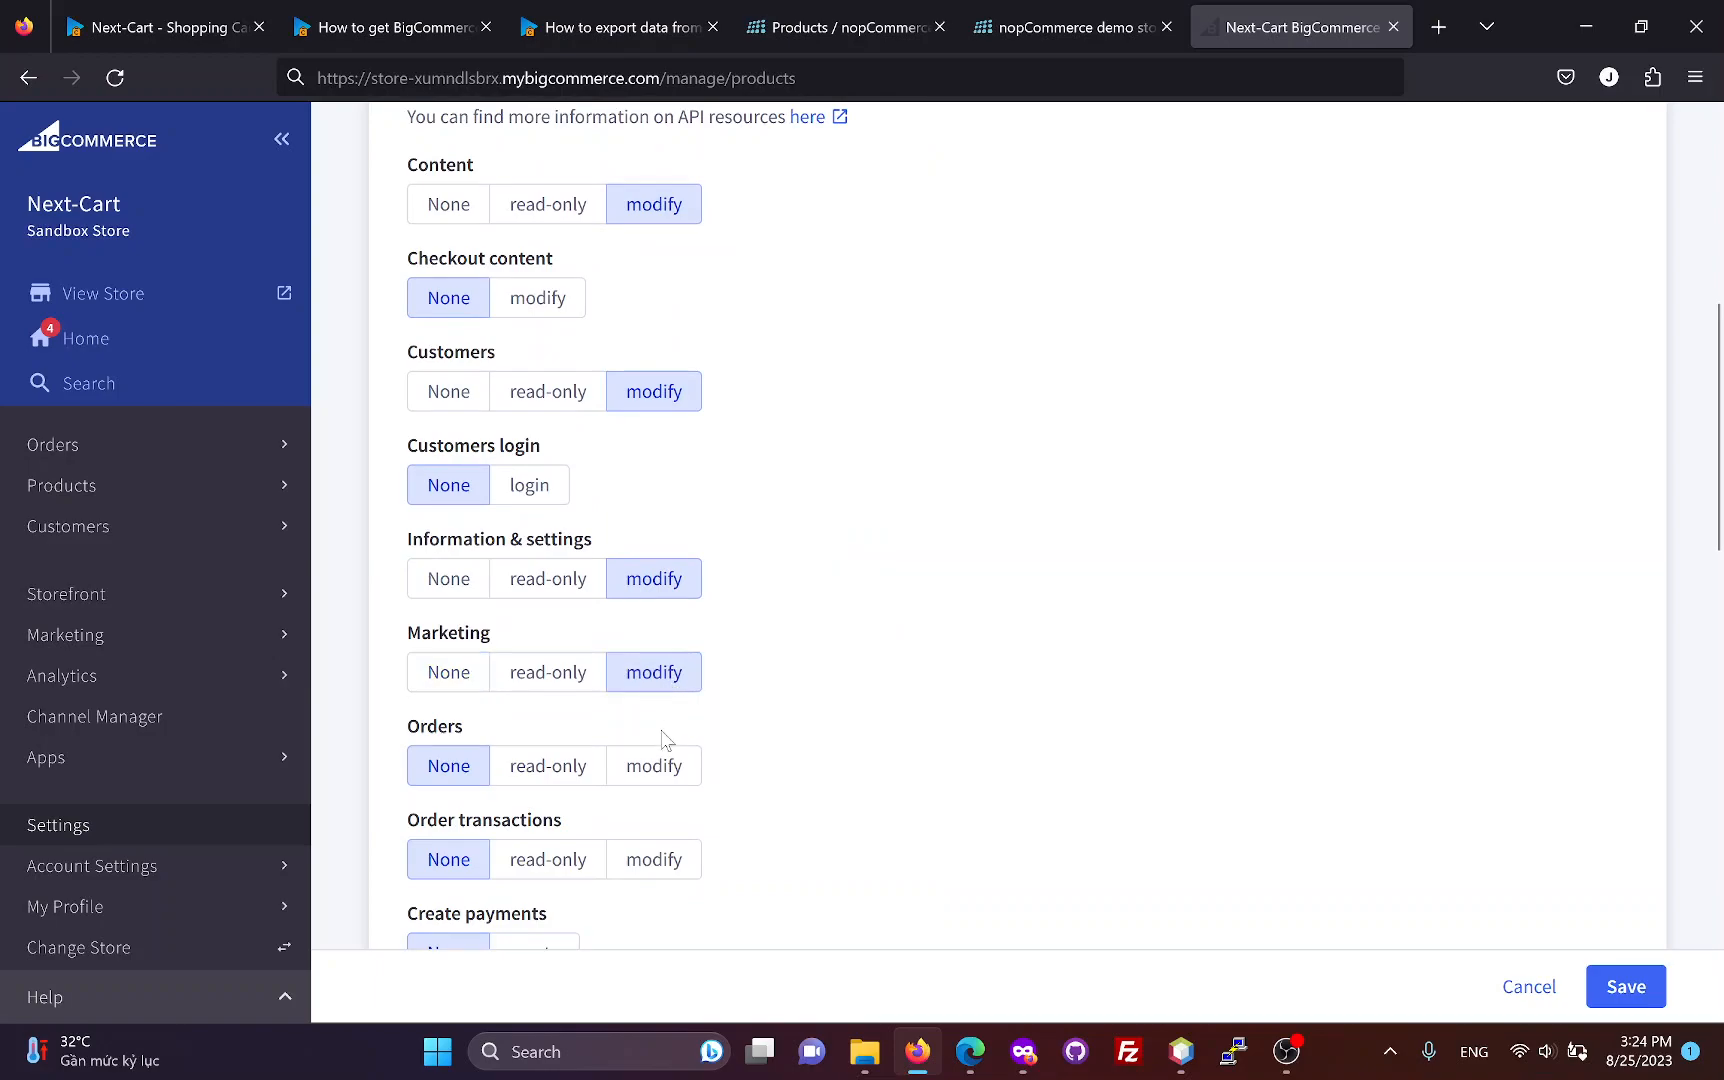
pyautogui.scroll(-3)
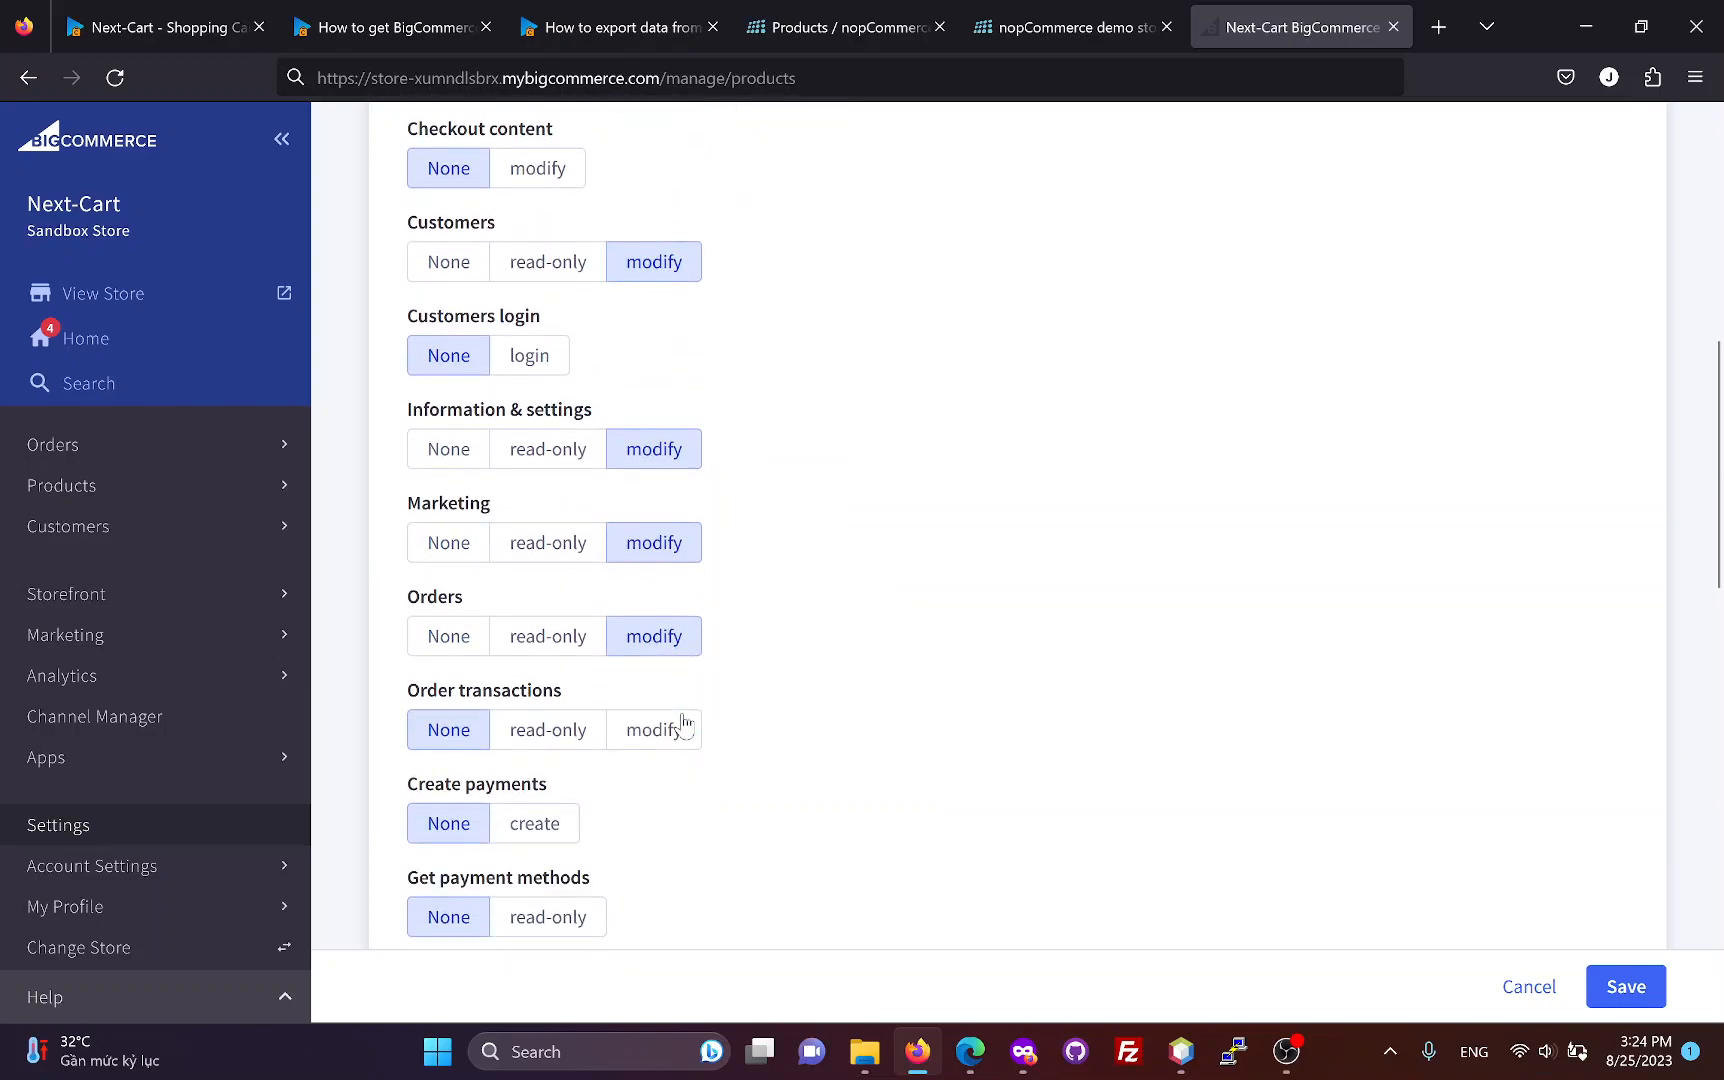
pyautogui.scroll(-3)
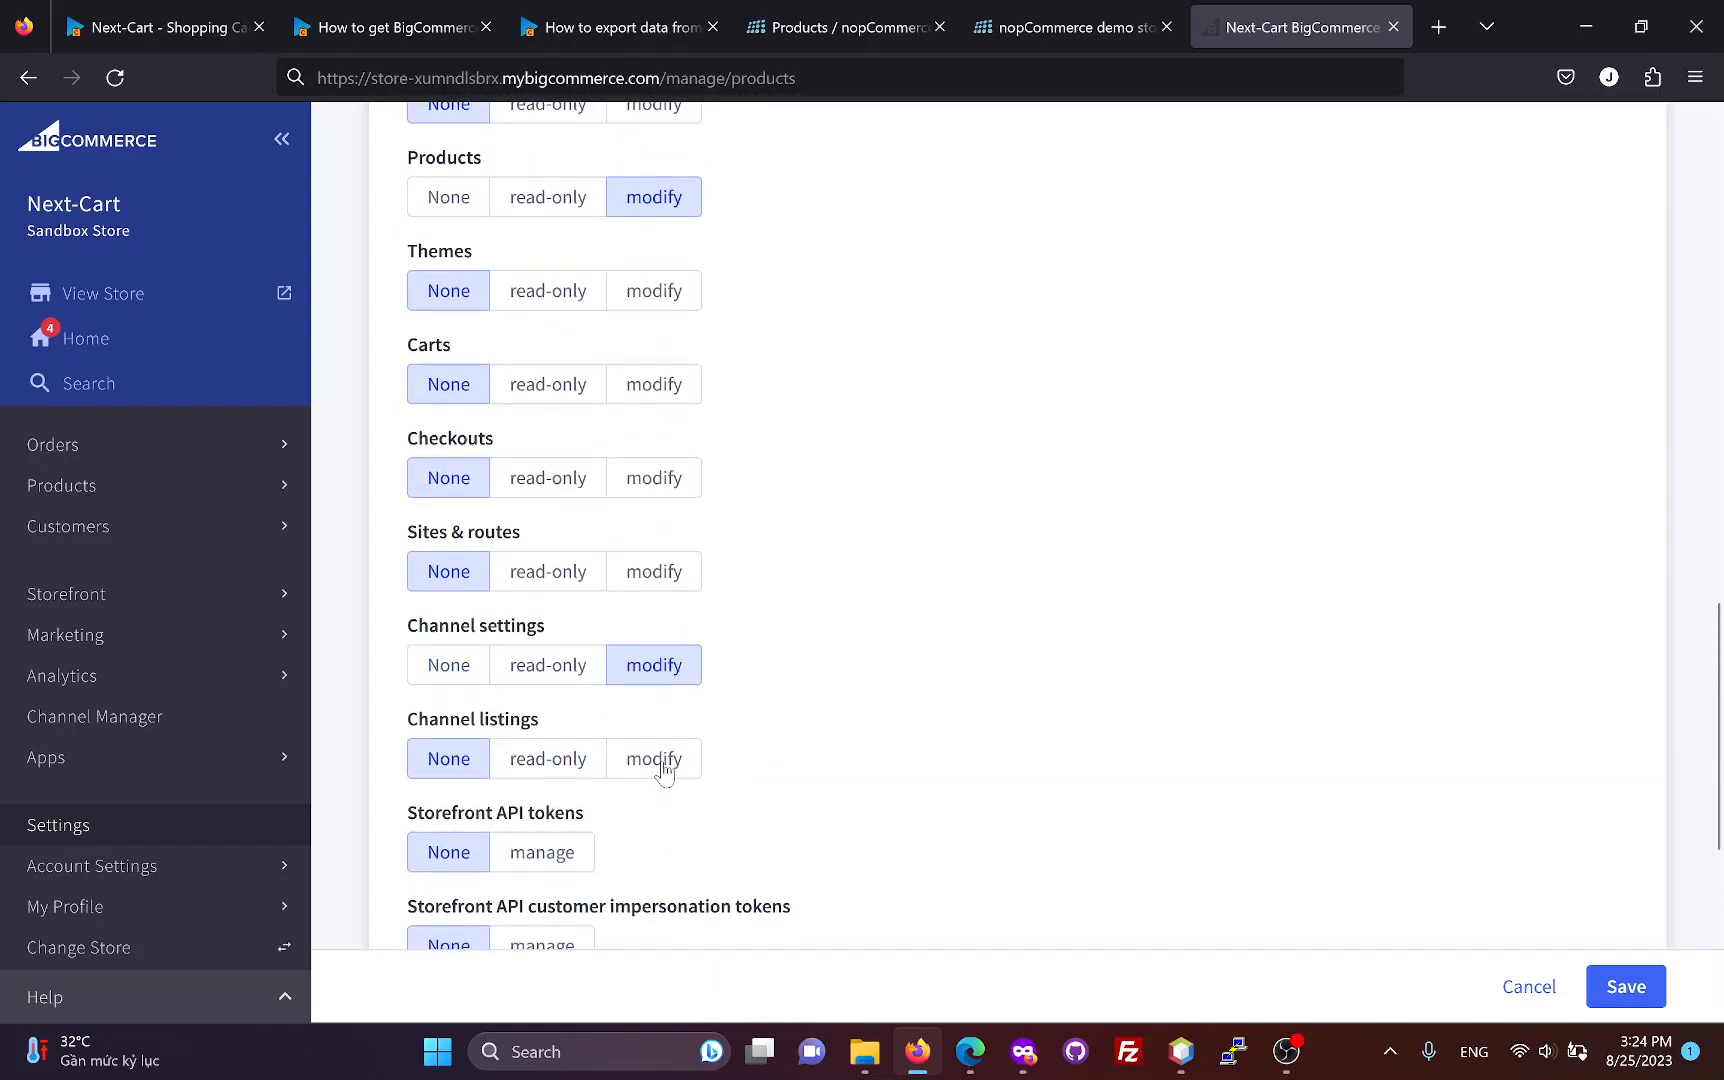
pyautogui.scroll(-3)
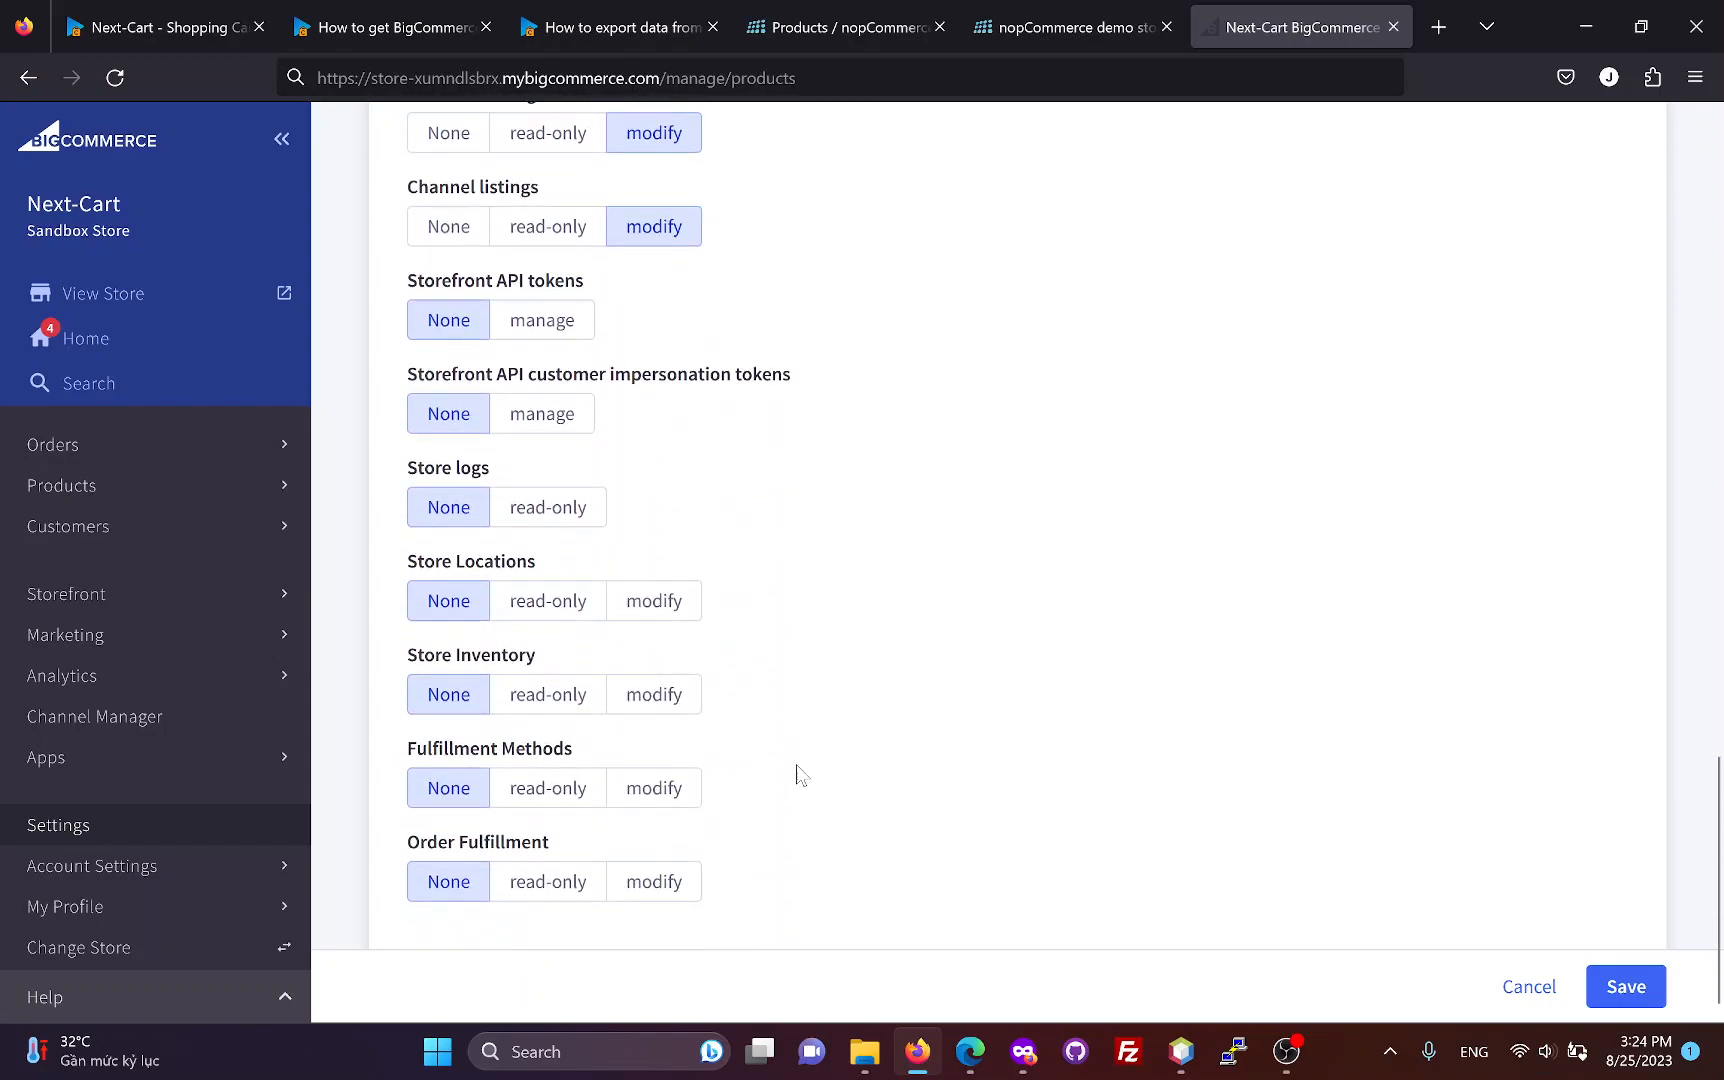
# - Save the API account and show its downloaded credentials file in Downloads
pyautogui.click(1626, 986)
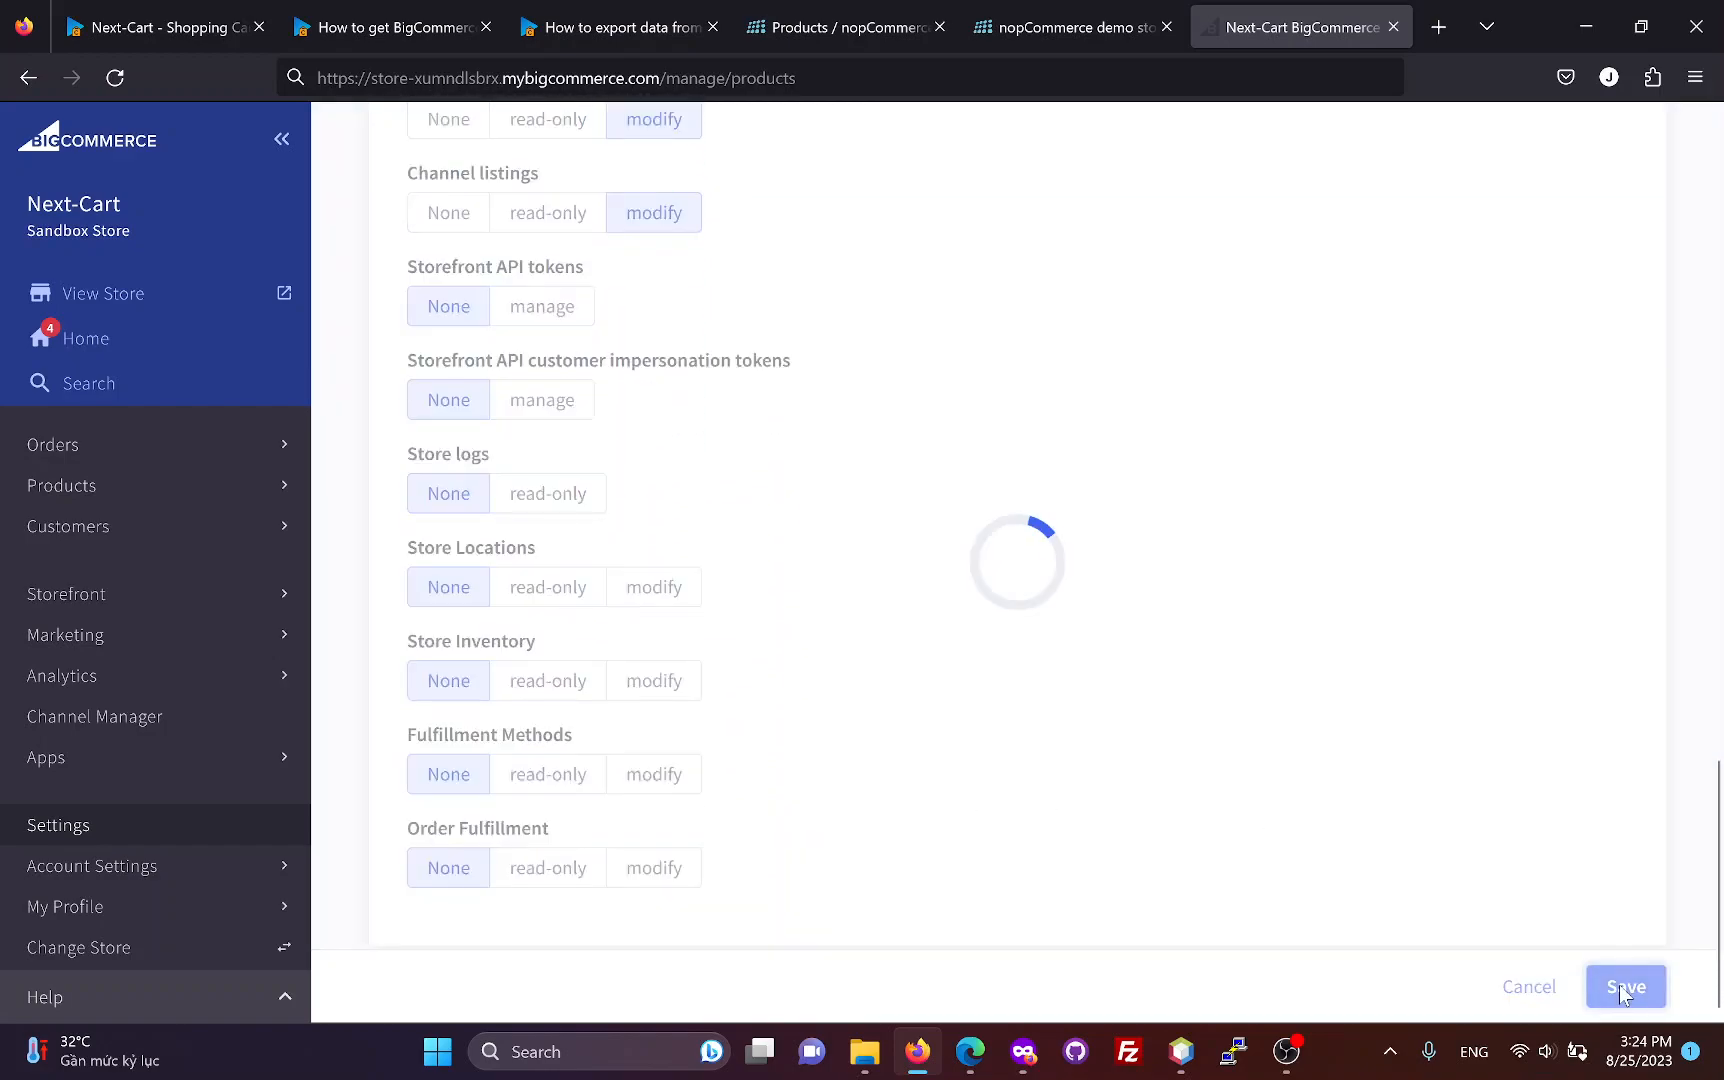
pyautogui.click(1626, 986)
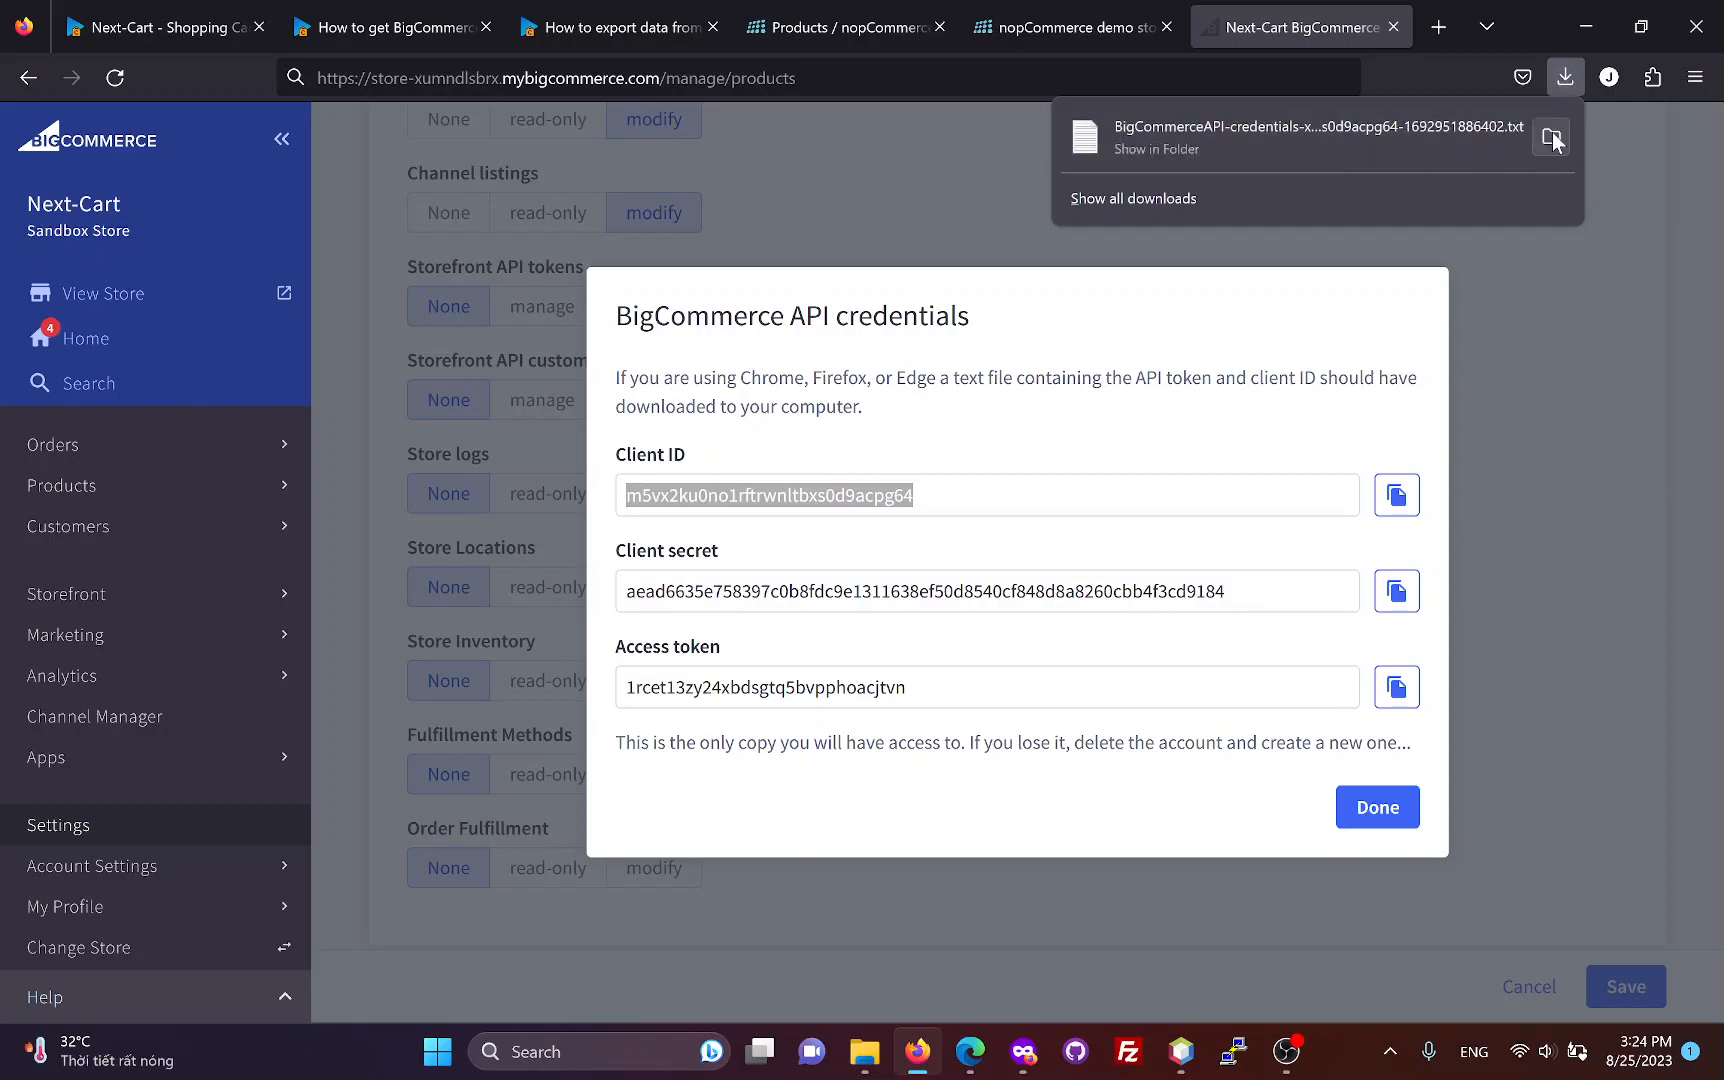
pyautogui.click(1134, 150)
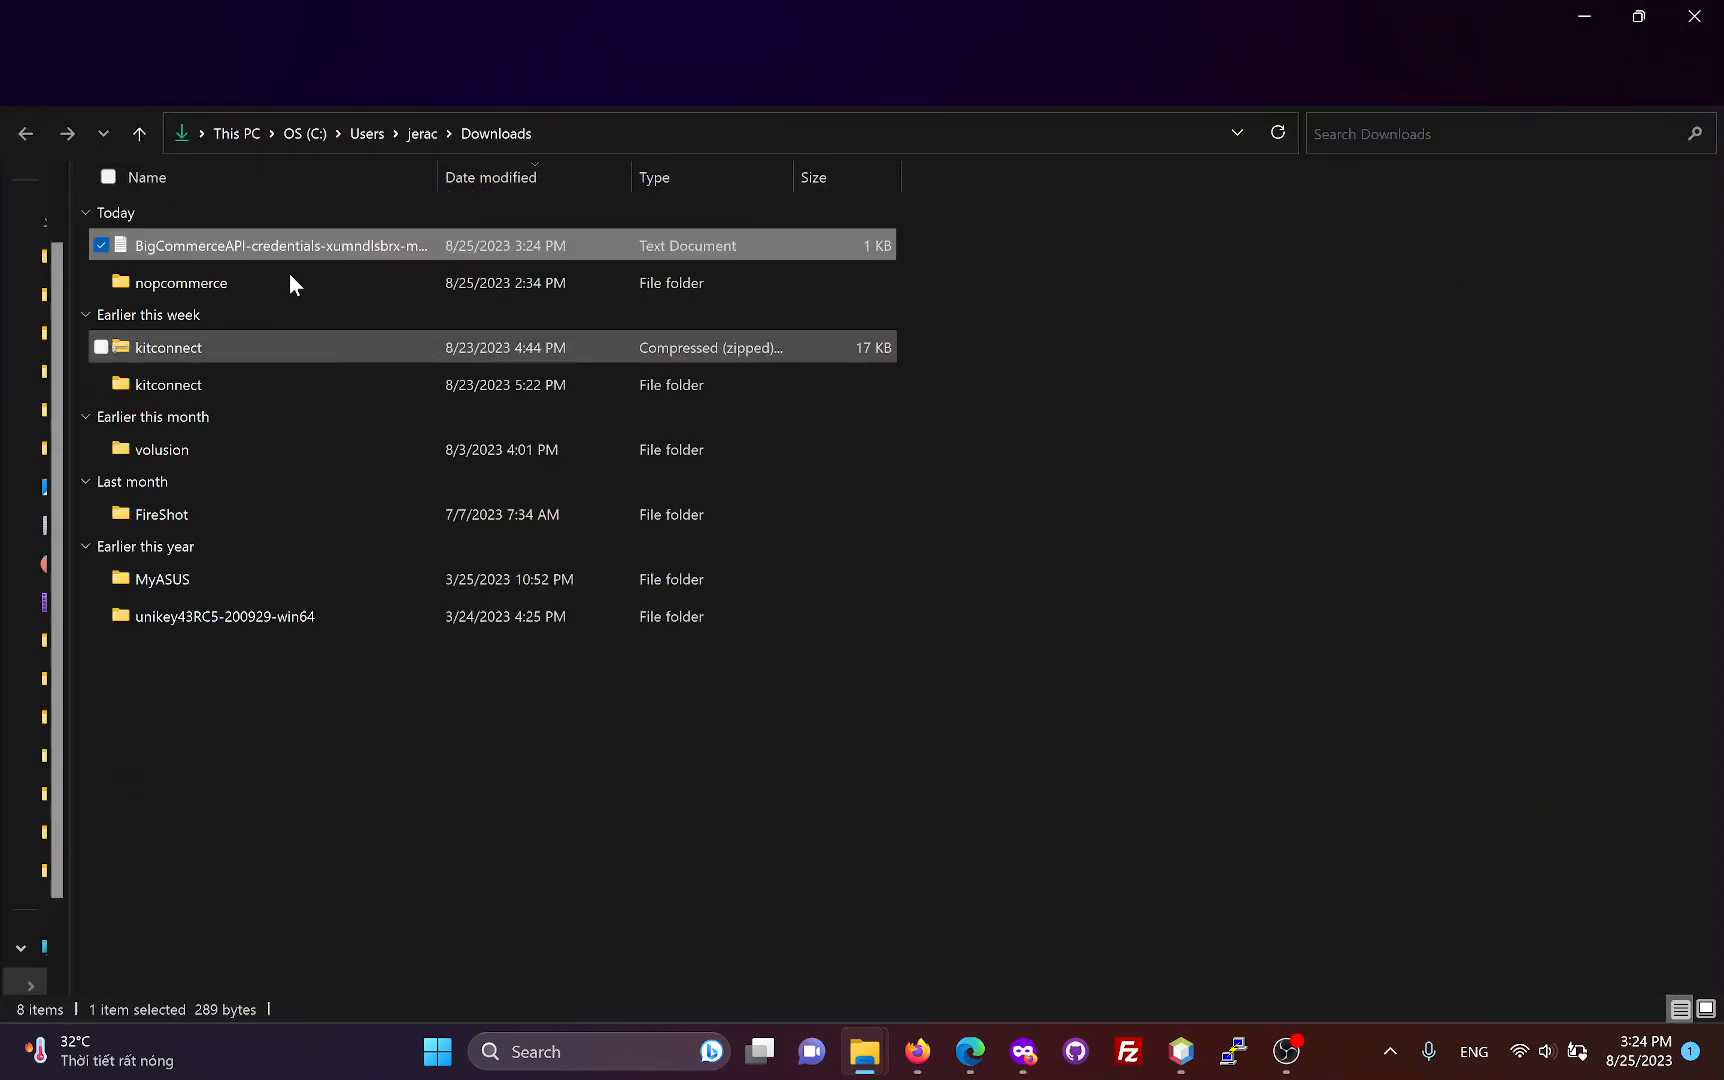
# - Read the credentials .txt in Notepad and copy the API path, client ID and access token into Next-Cart
pyautogui.doubleClick(274, 246)
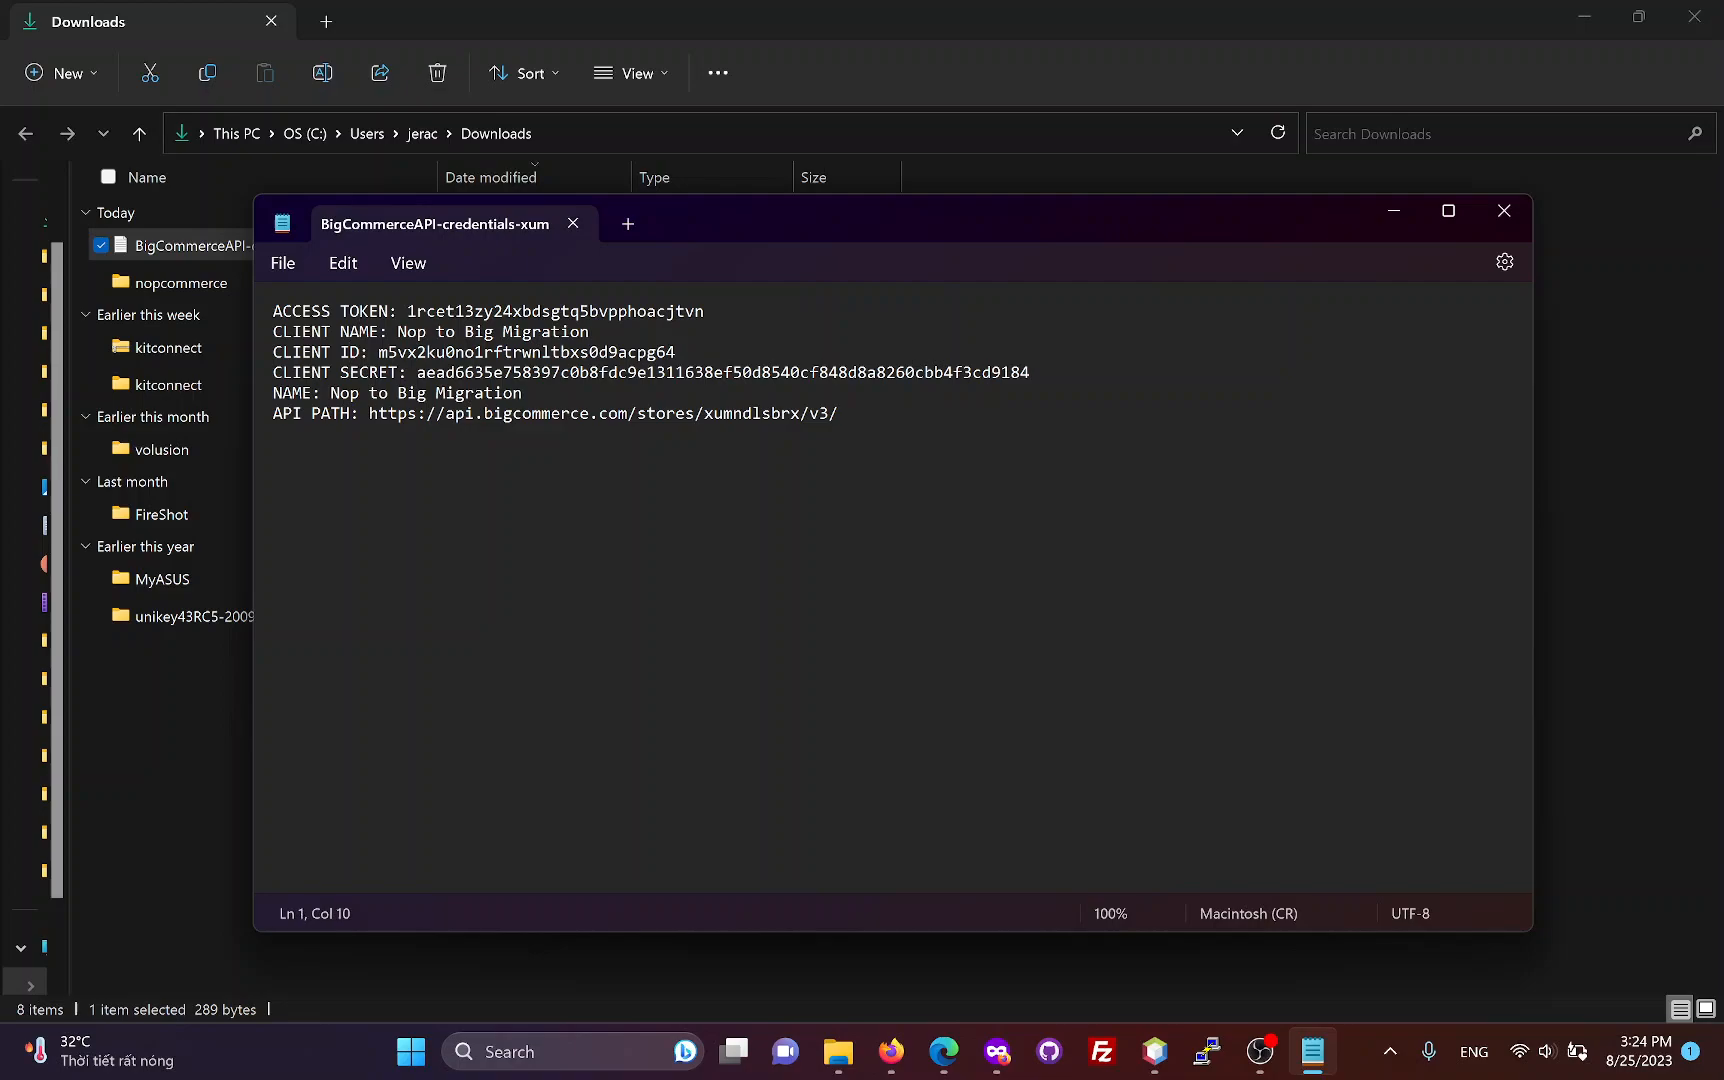
pyautogui.doubleClick(602, 414)
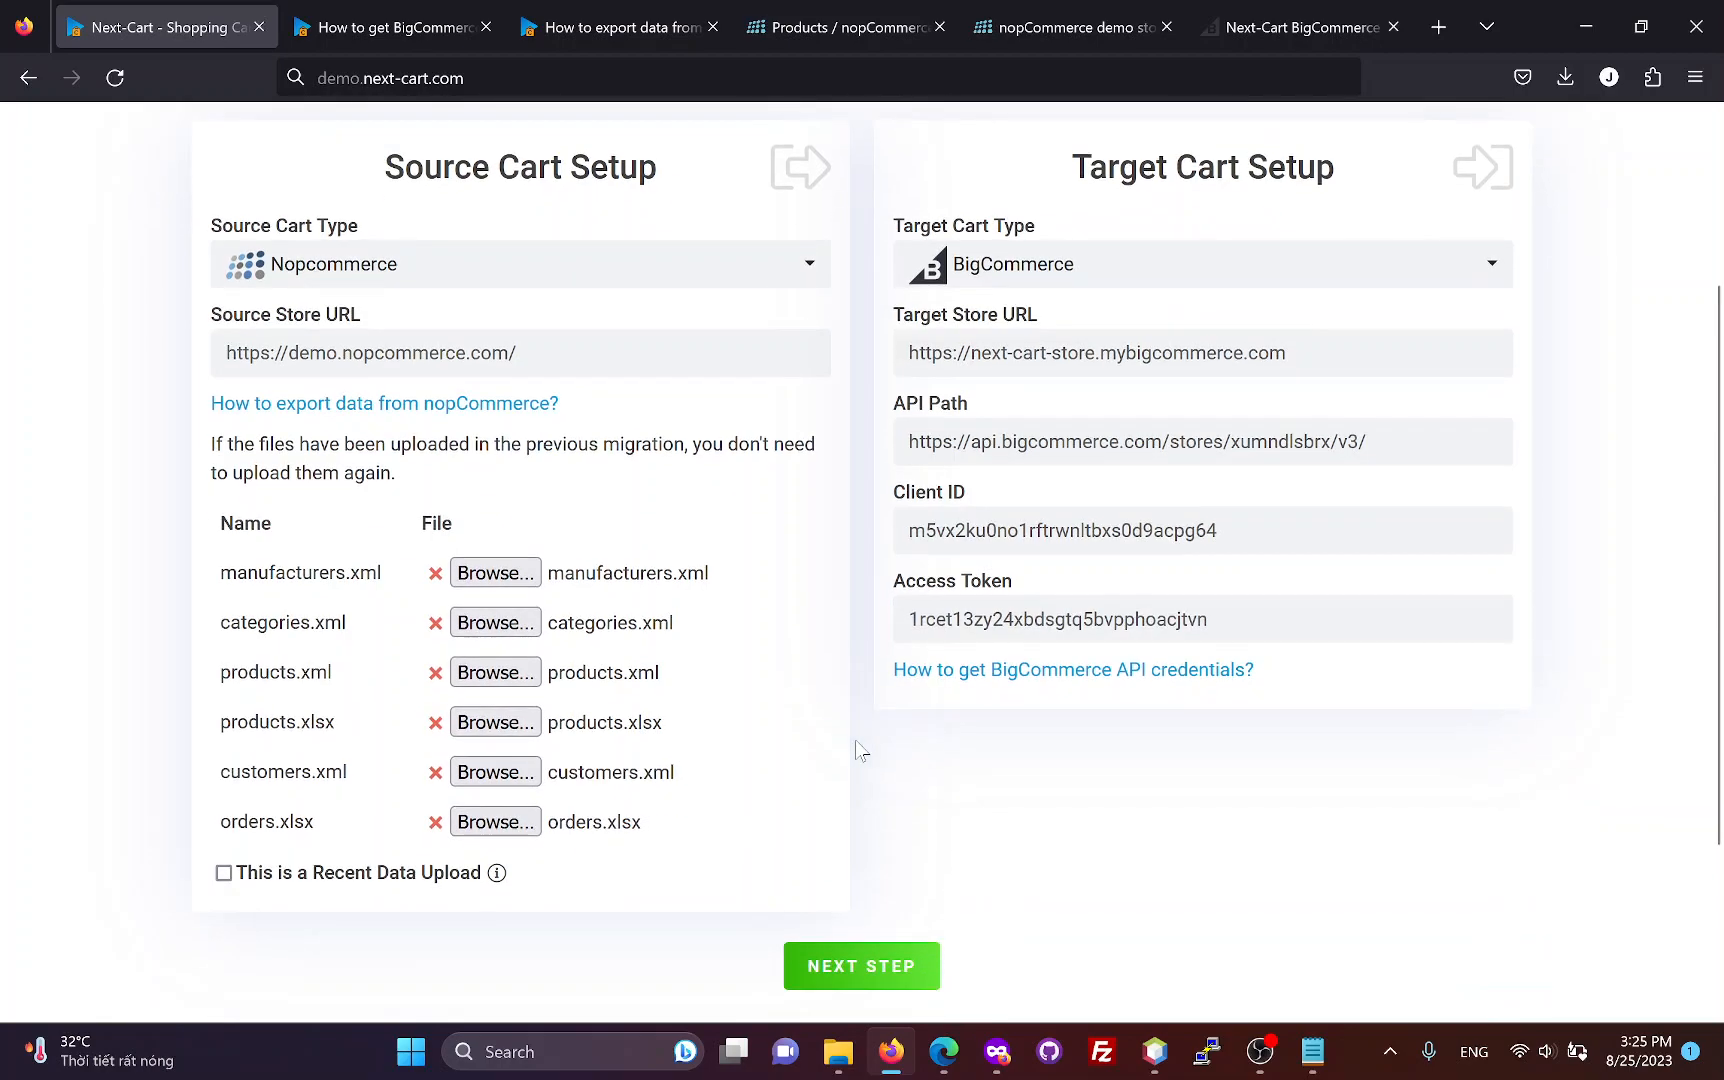
# - Proceed with Next Step so the uploaded files are accepted and the Configuration page loads
pyautogui.click(862, 966)
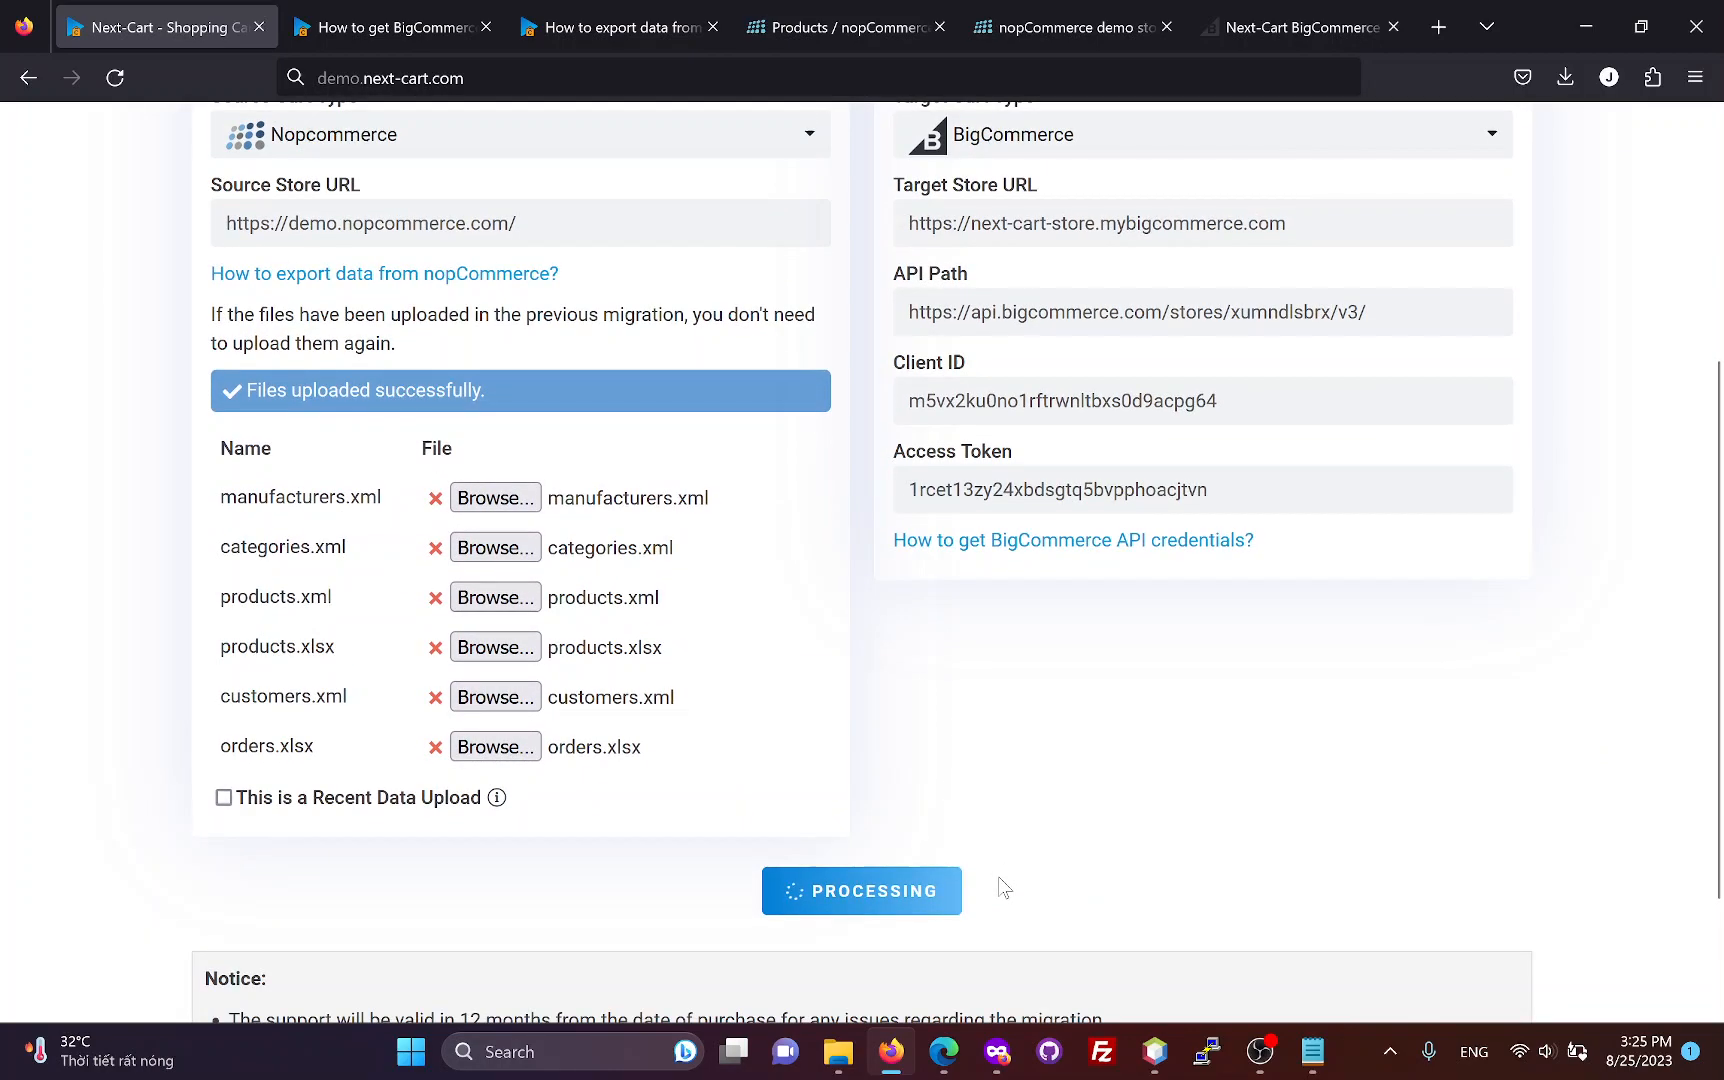
pyautogui.moveTo(1014, 884)
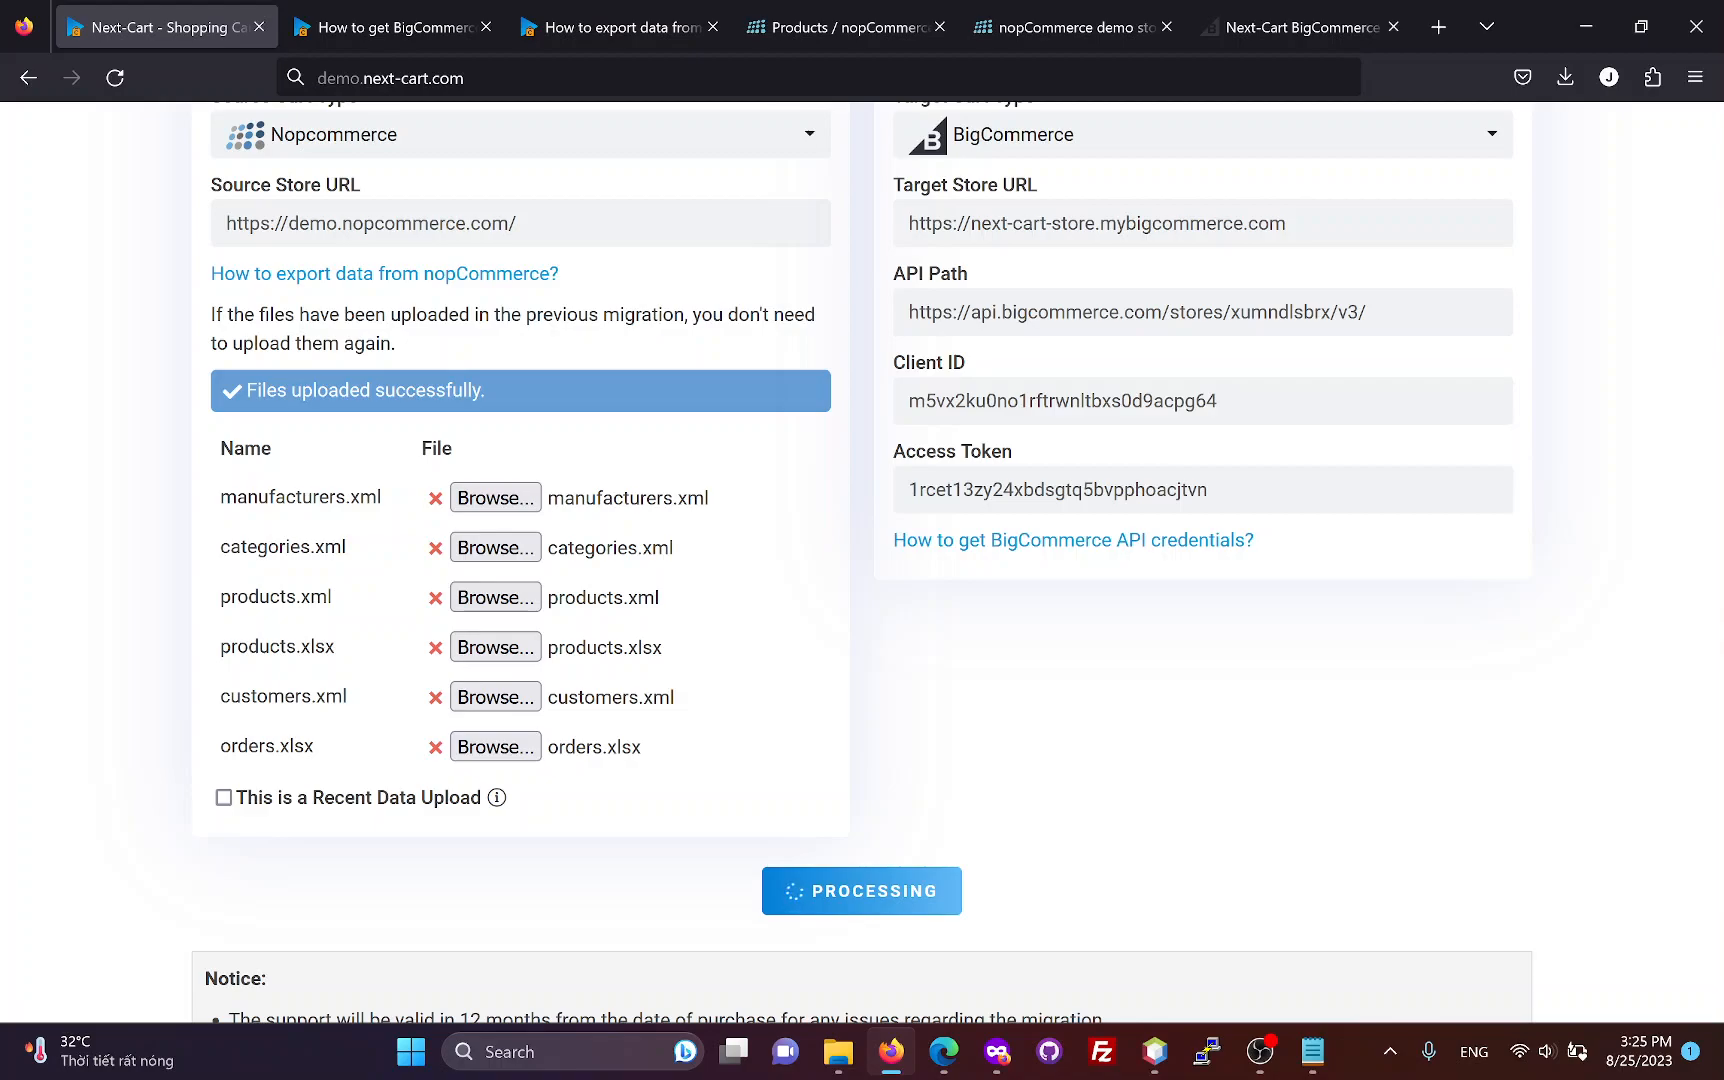
pyautogui.click(860, 890)
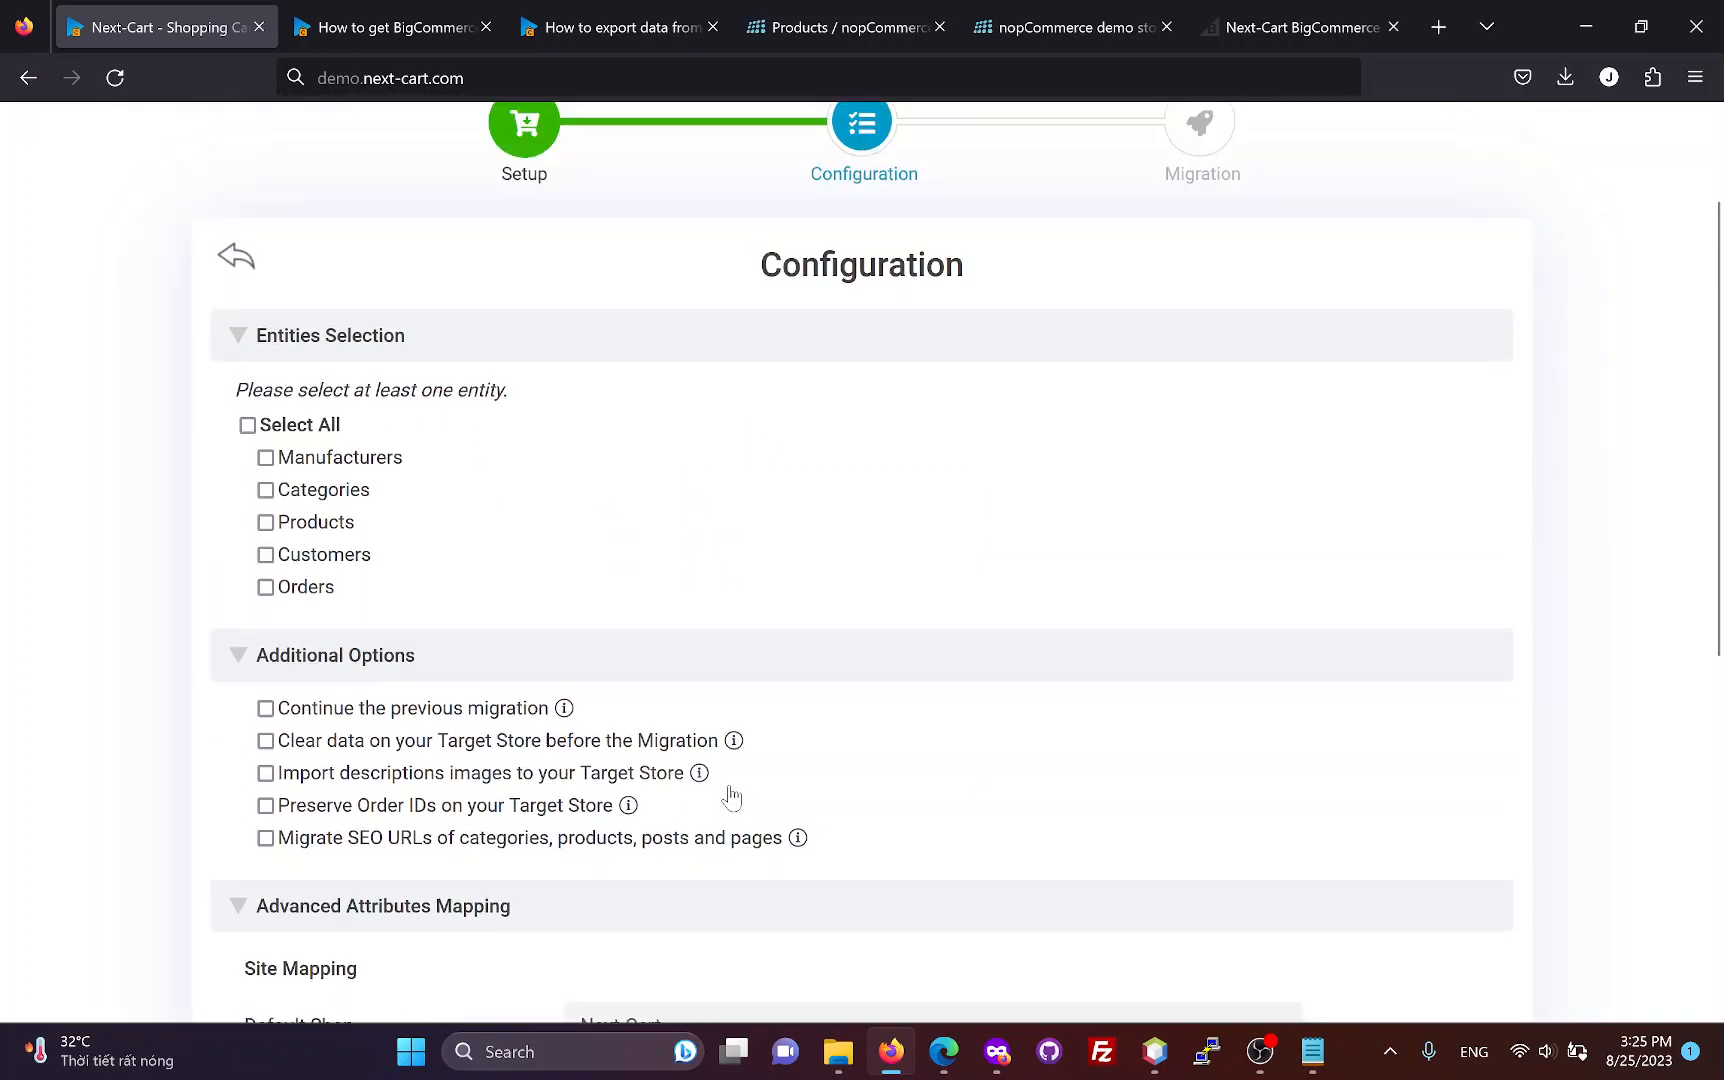
# - Select all entities and enable Import descriptions images, Preserve Order IDs and Migrate SEO URLs
pyautogui.scroll(3)
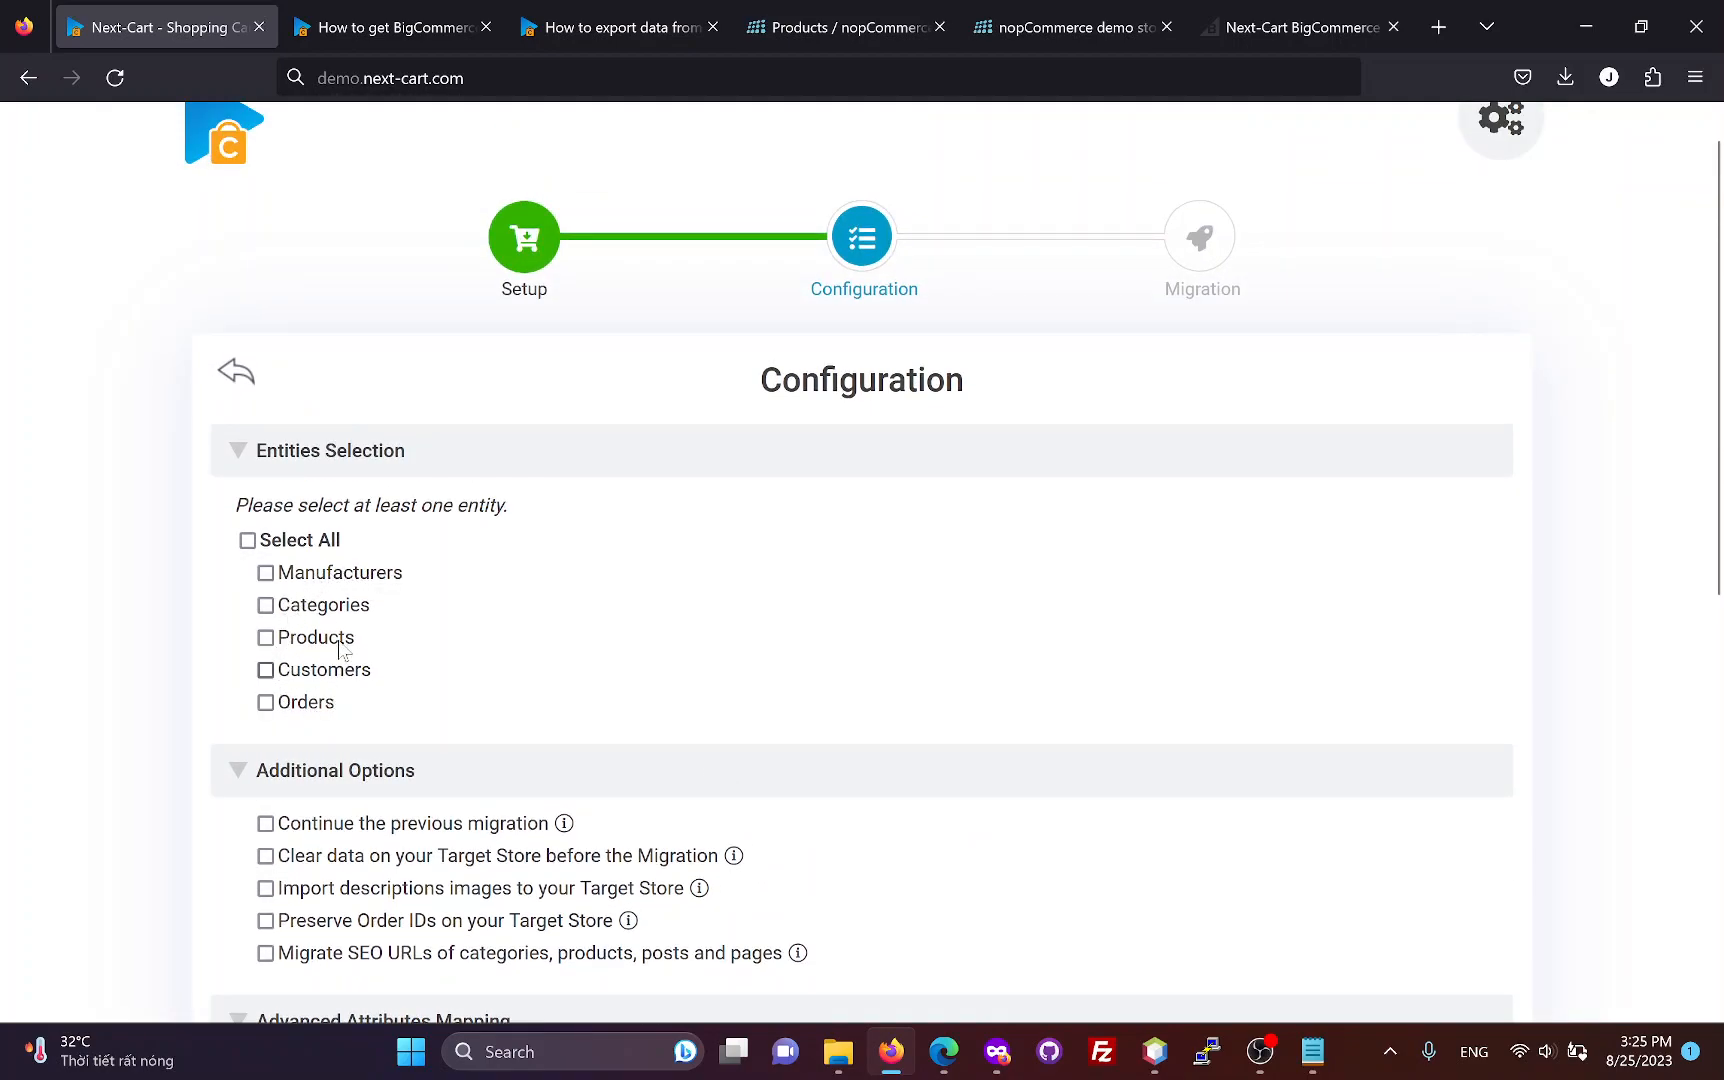
pyautogui.moveTo(318, 626)
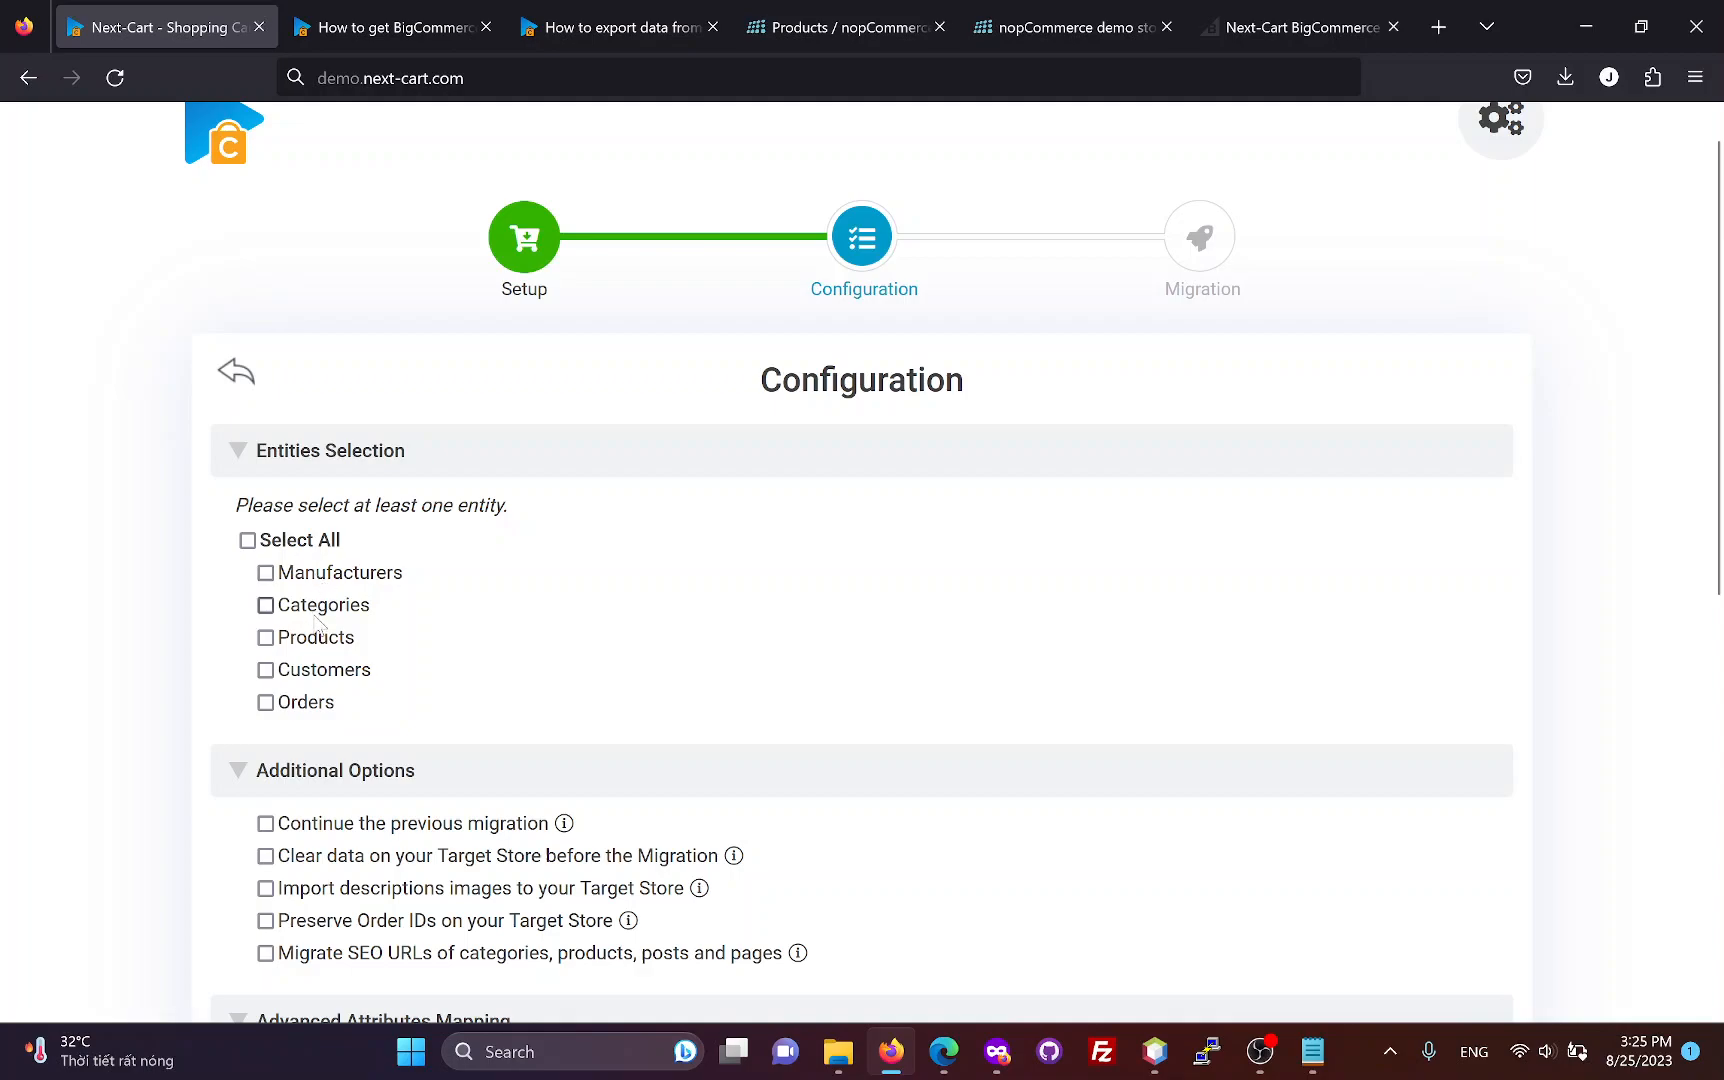
pyautogui.moveTo(308, 712)
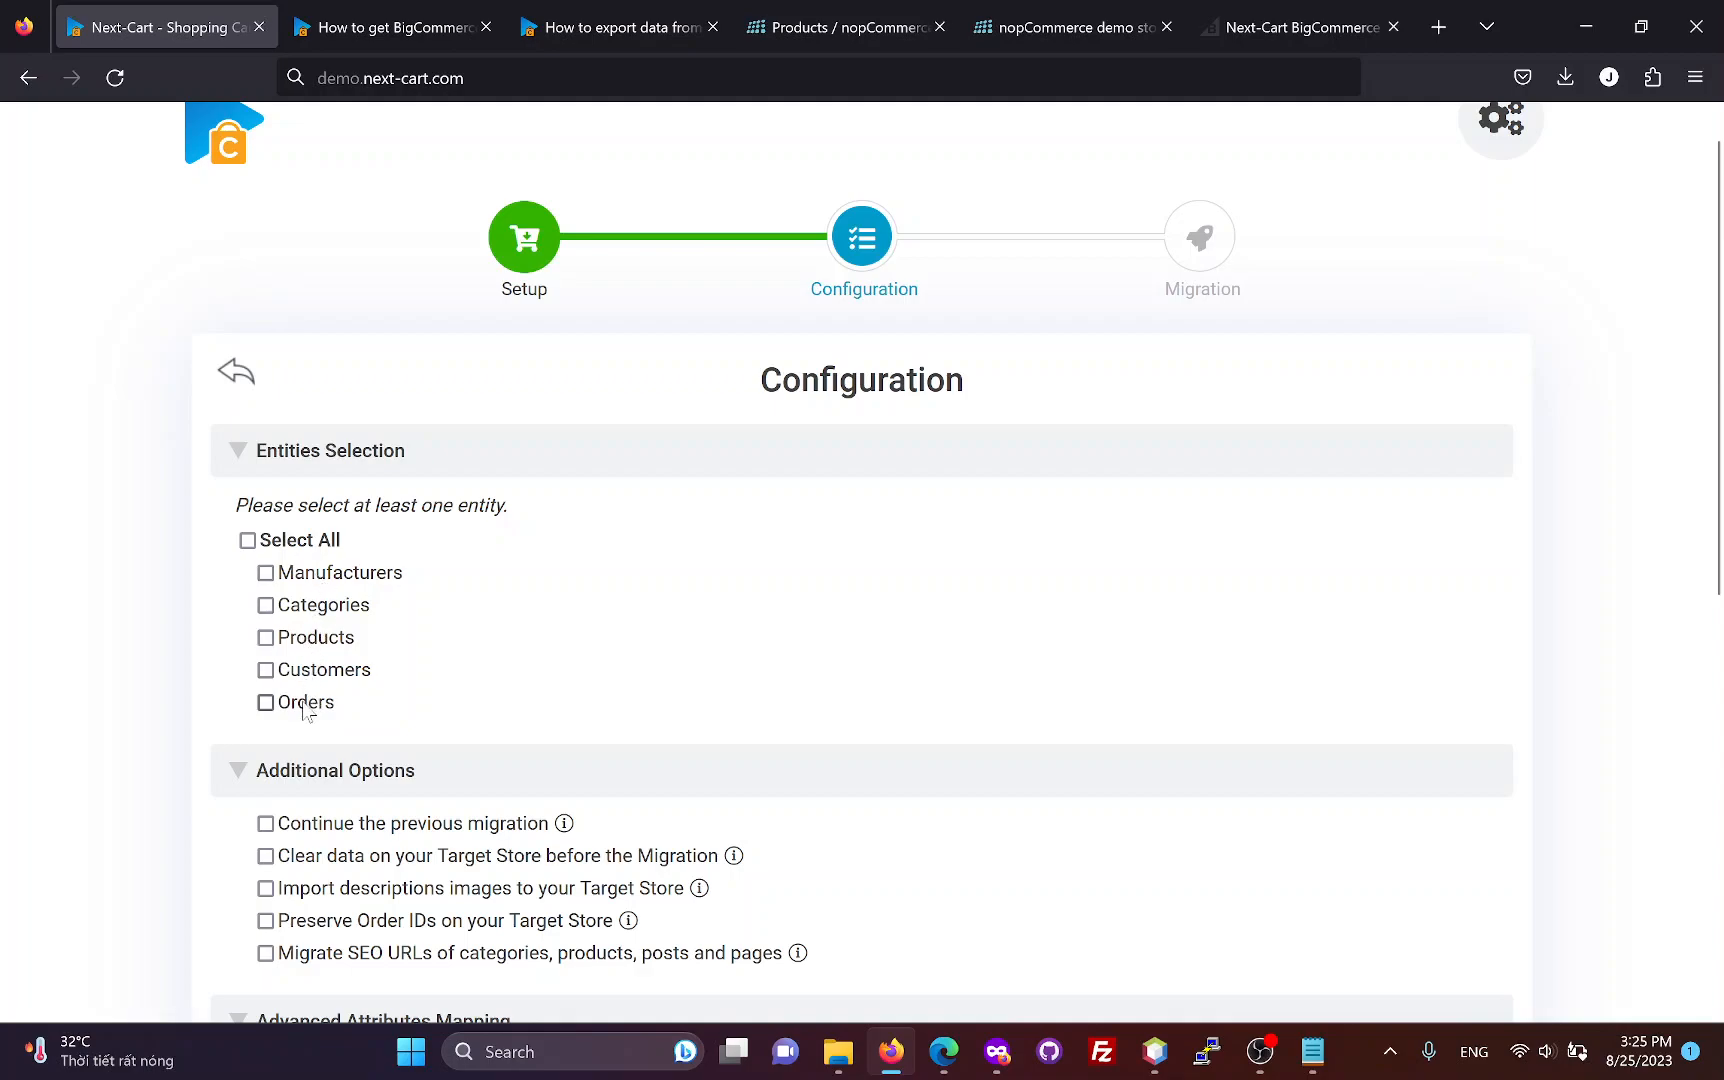
pyautogui.click(246, 540)
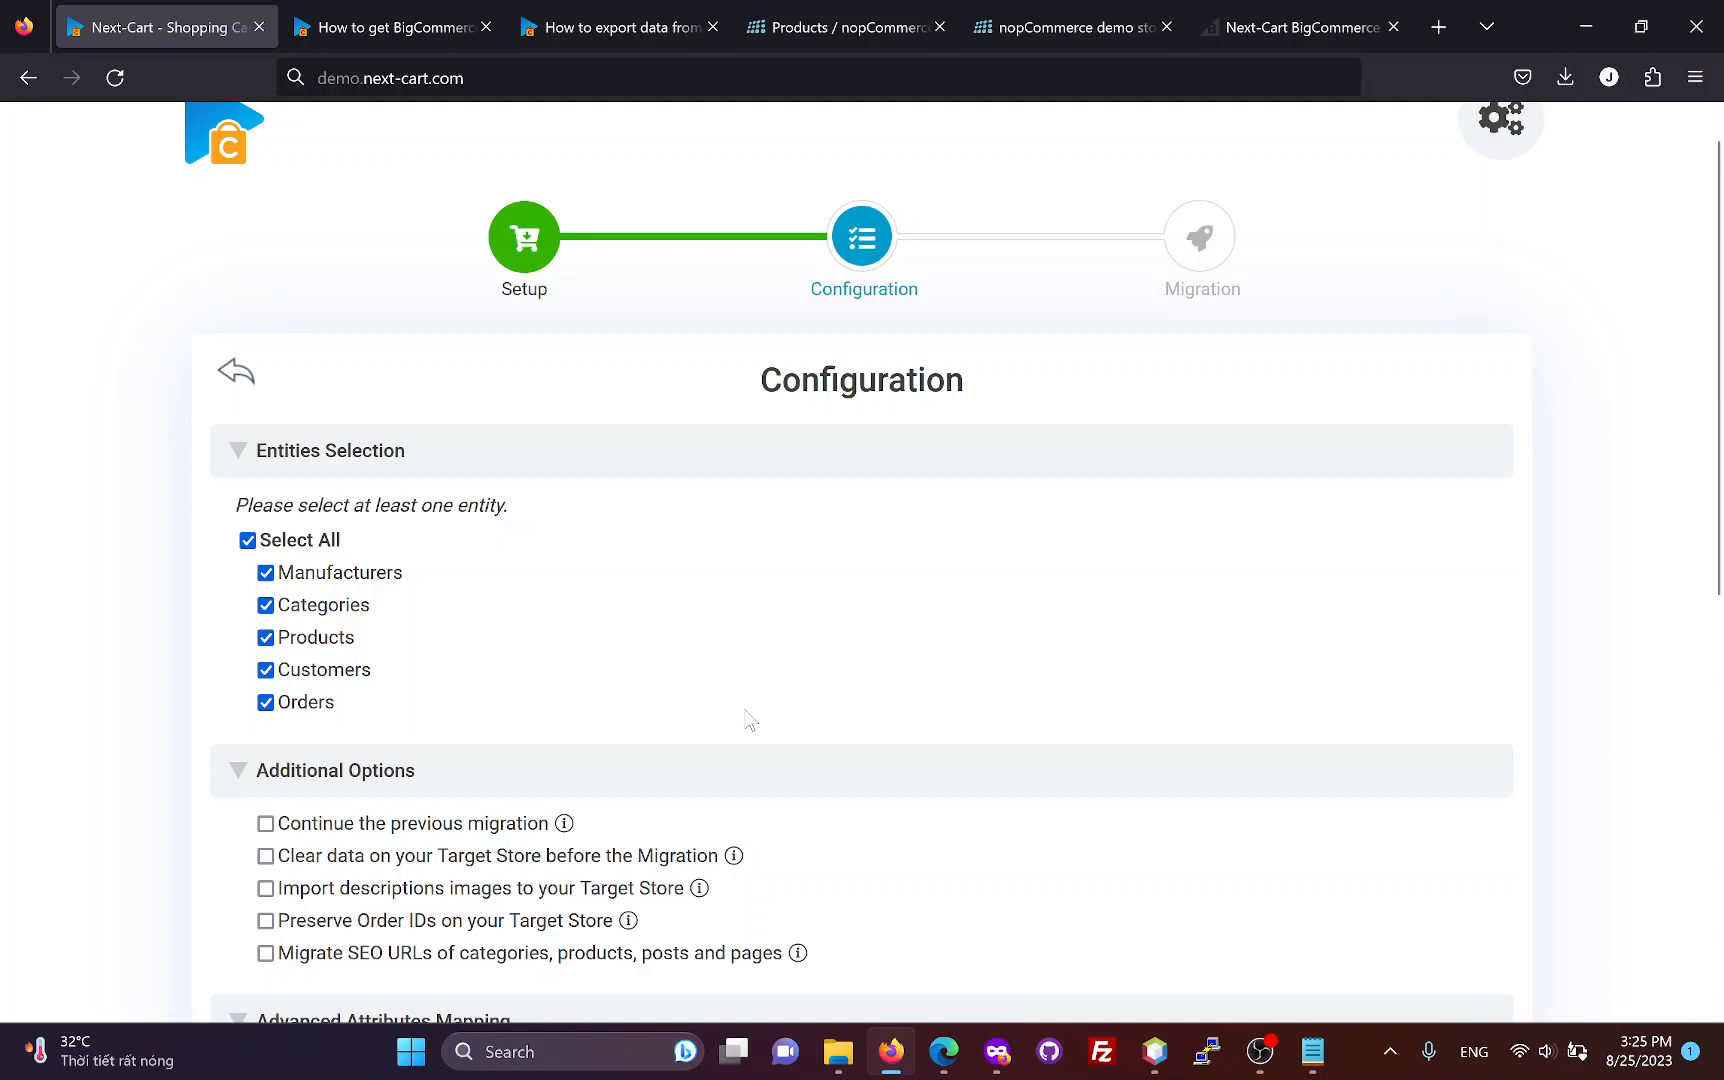
pyautogui.scroll(-3)
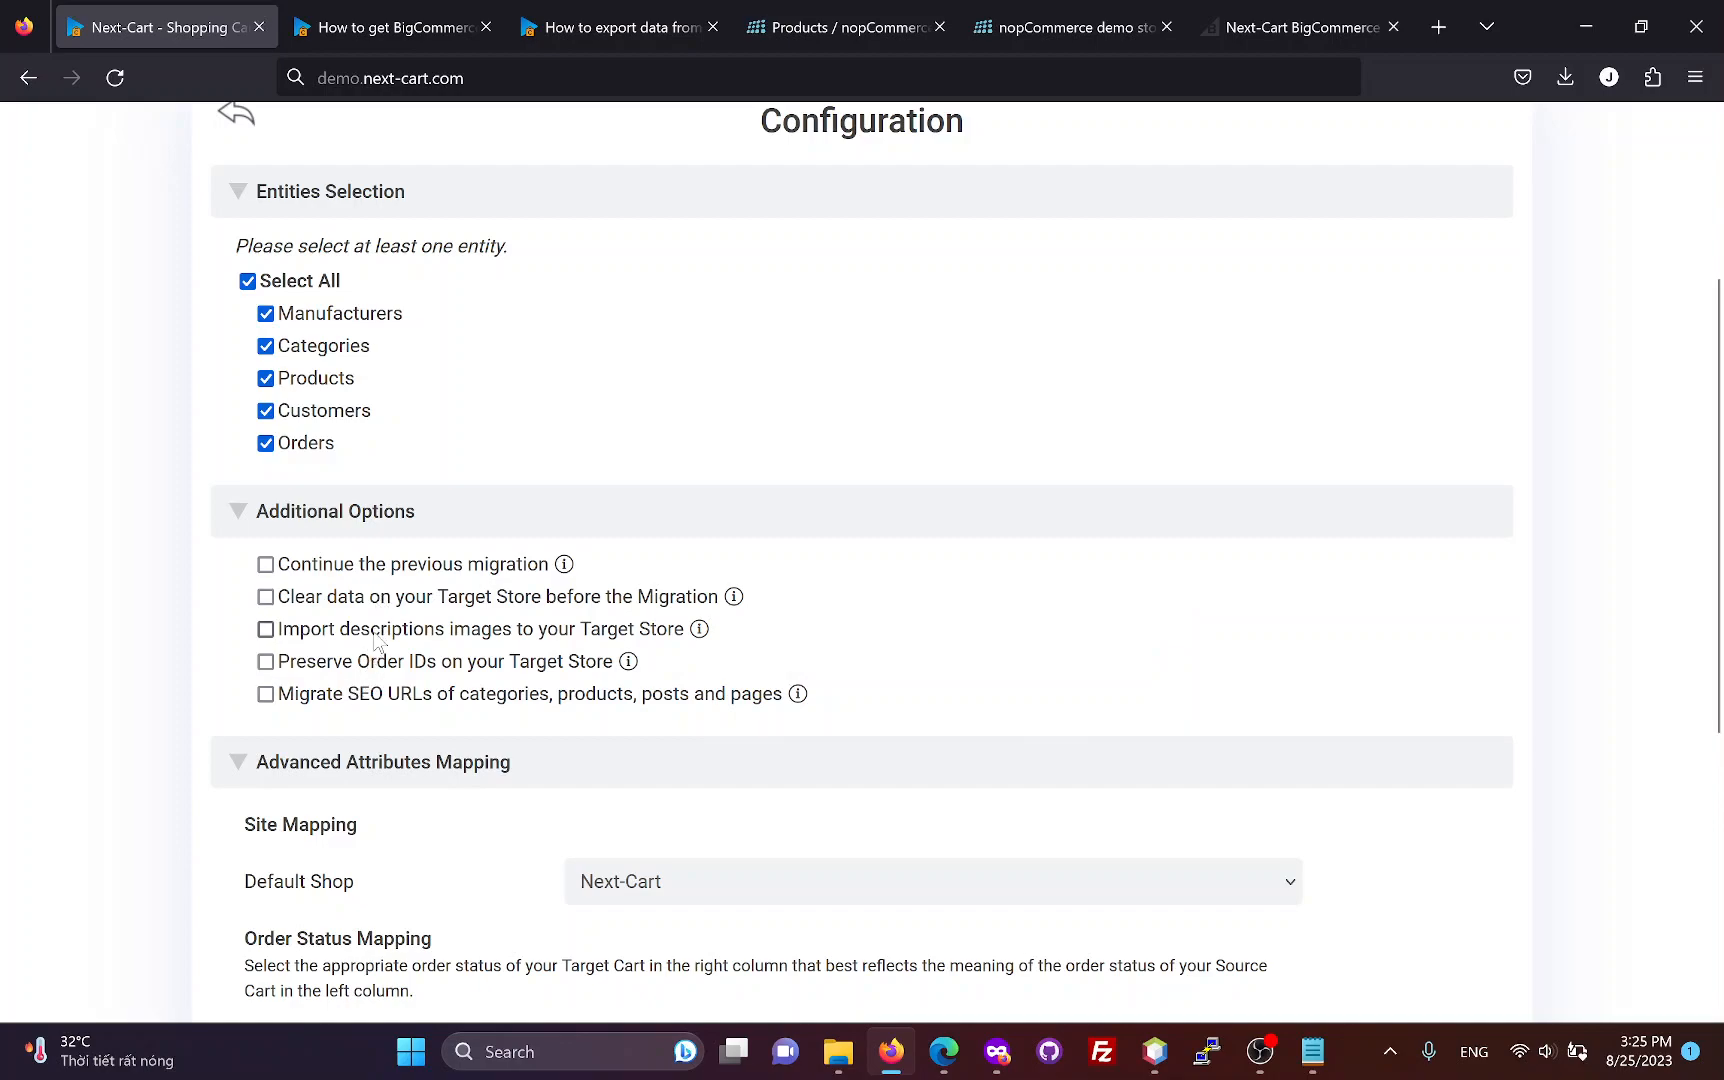
pyautogui.click(264, 660)
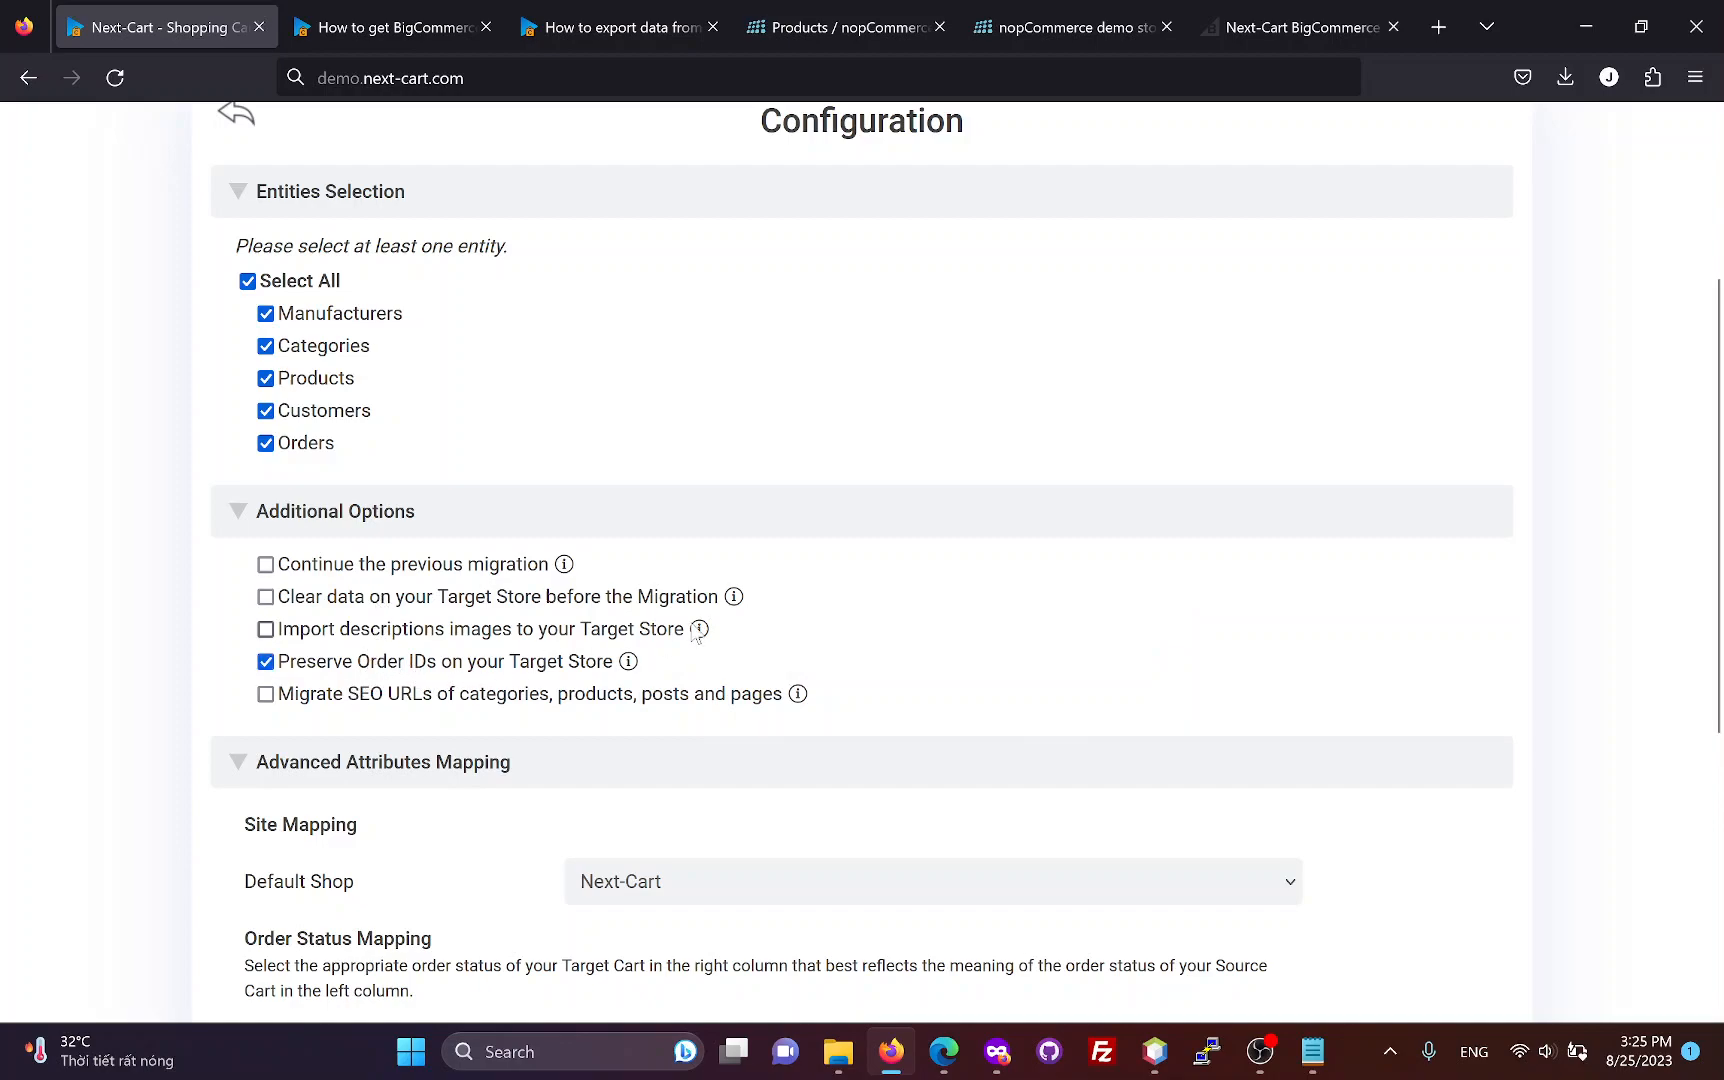
pyautogui.click(264, 630)
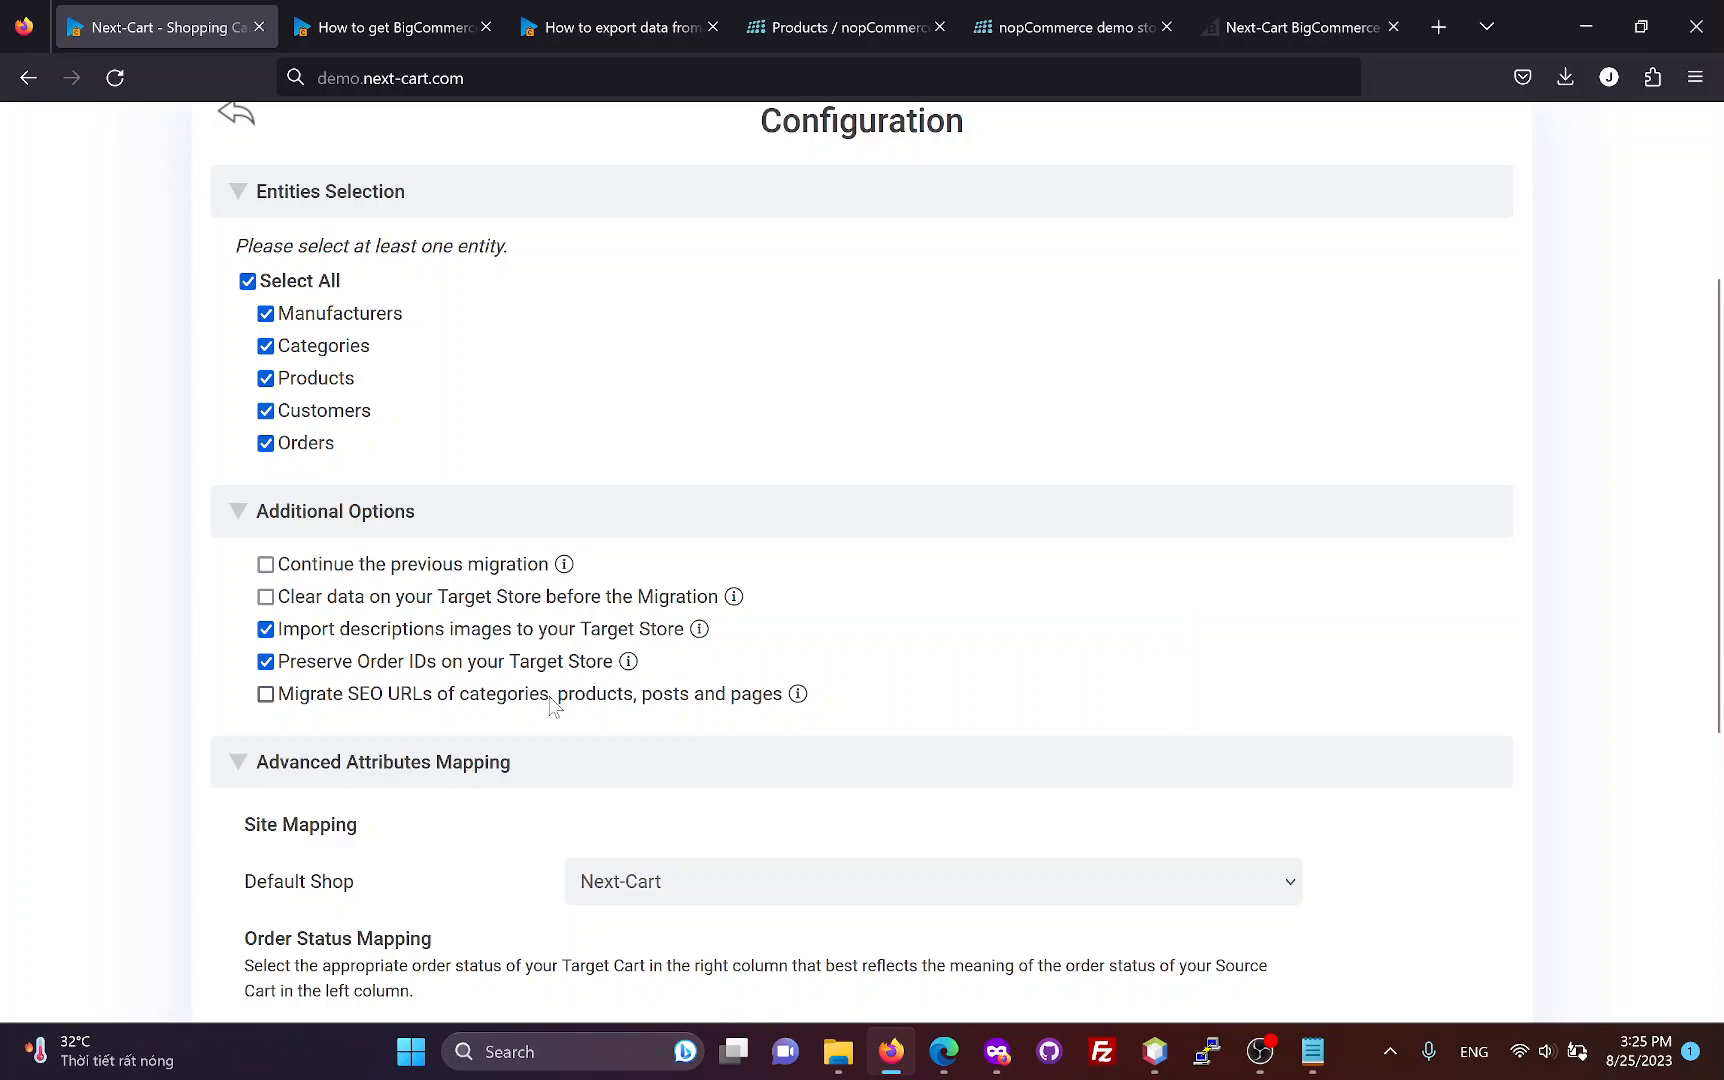
pyautogui.click(264, 694)
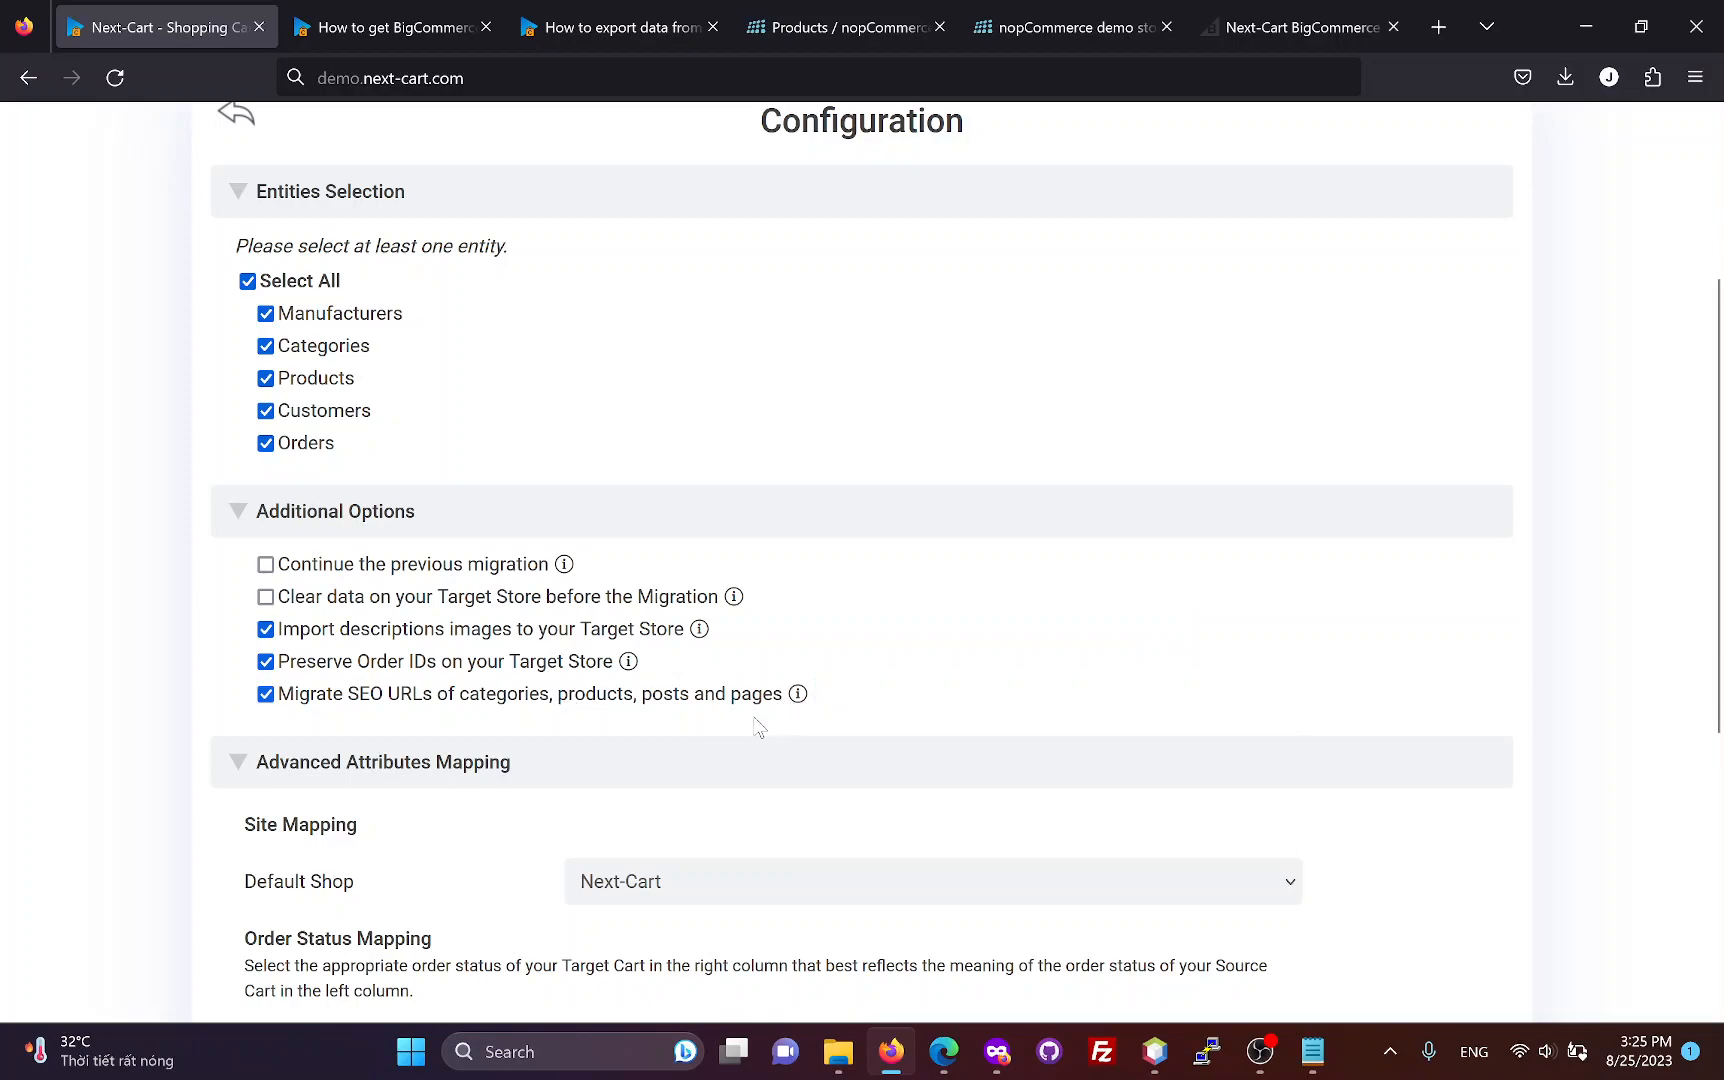
pyautogui.scroll(-3)
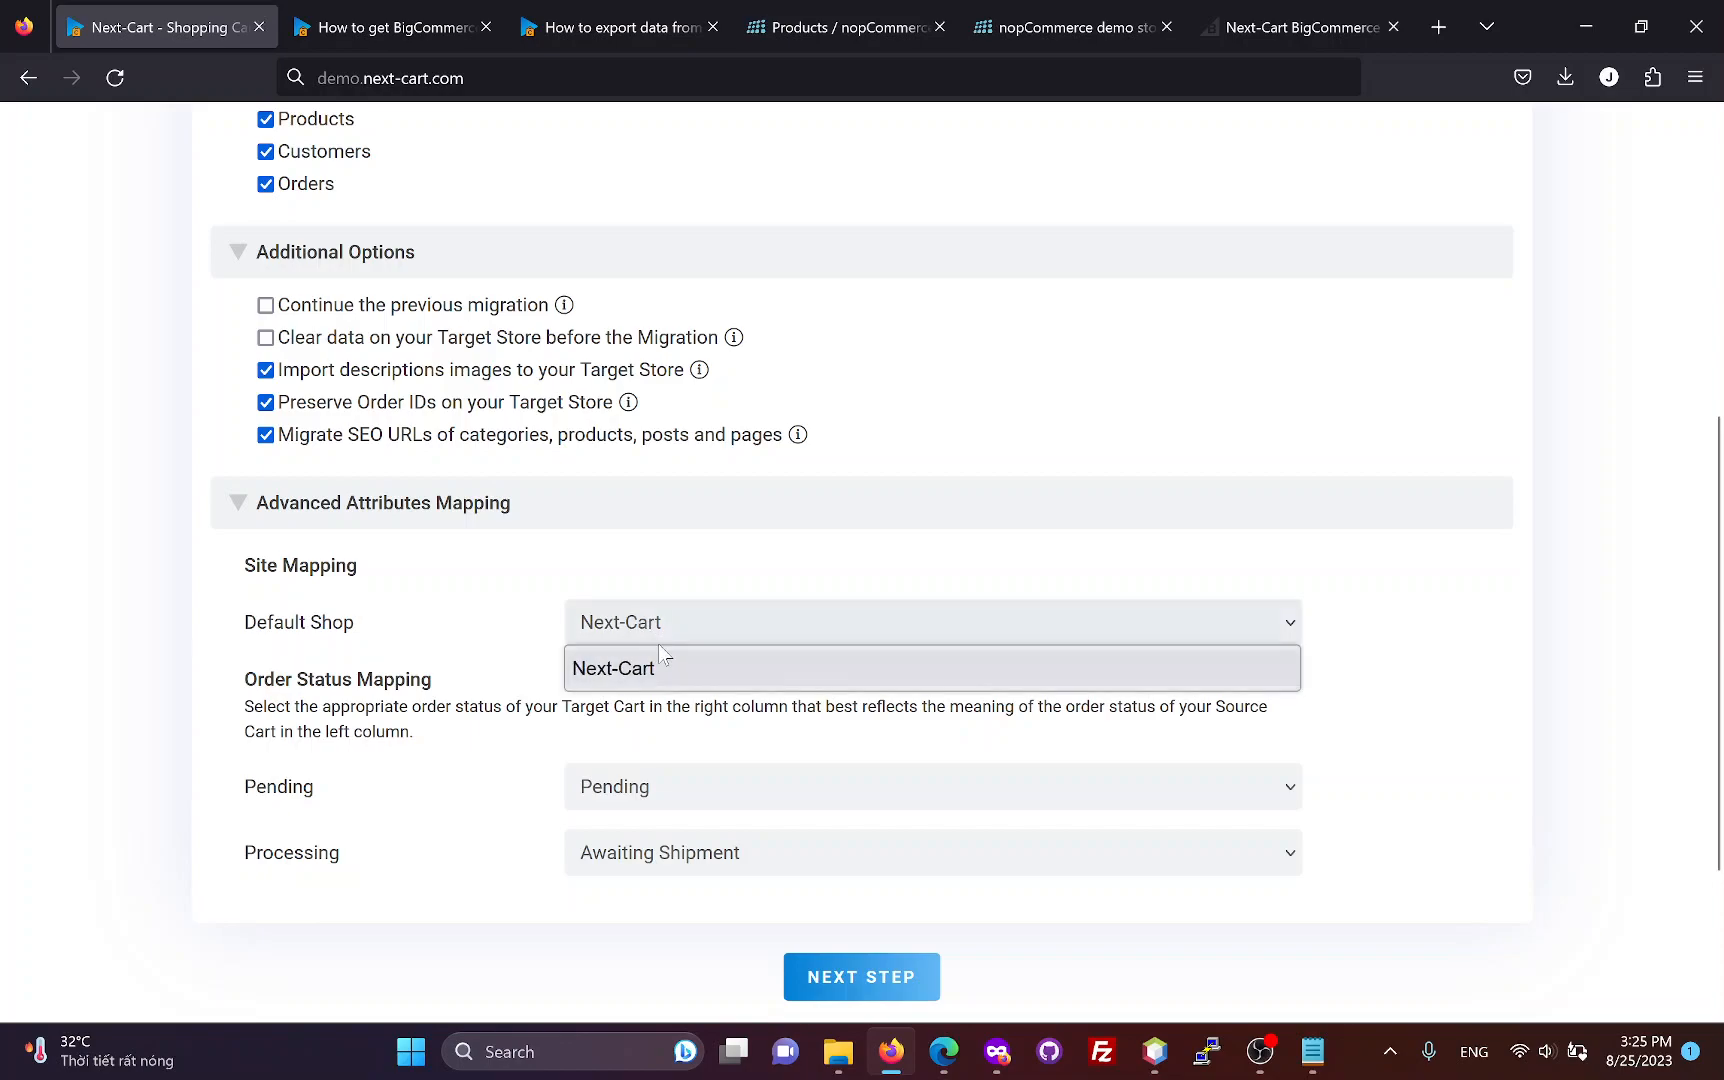
pyautogui.moveTo(682, 690)
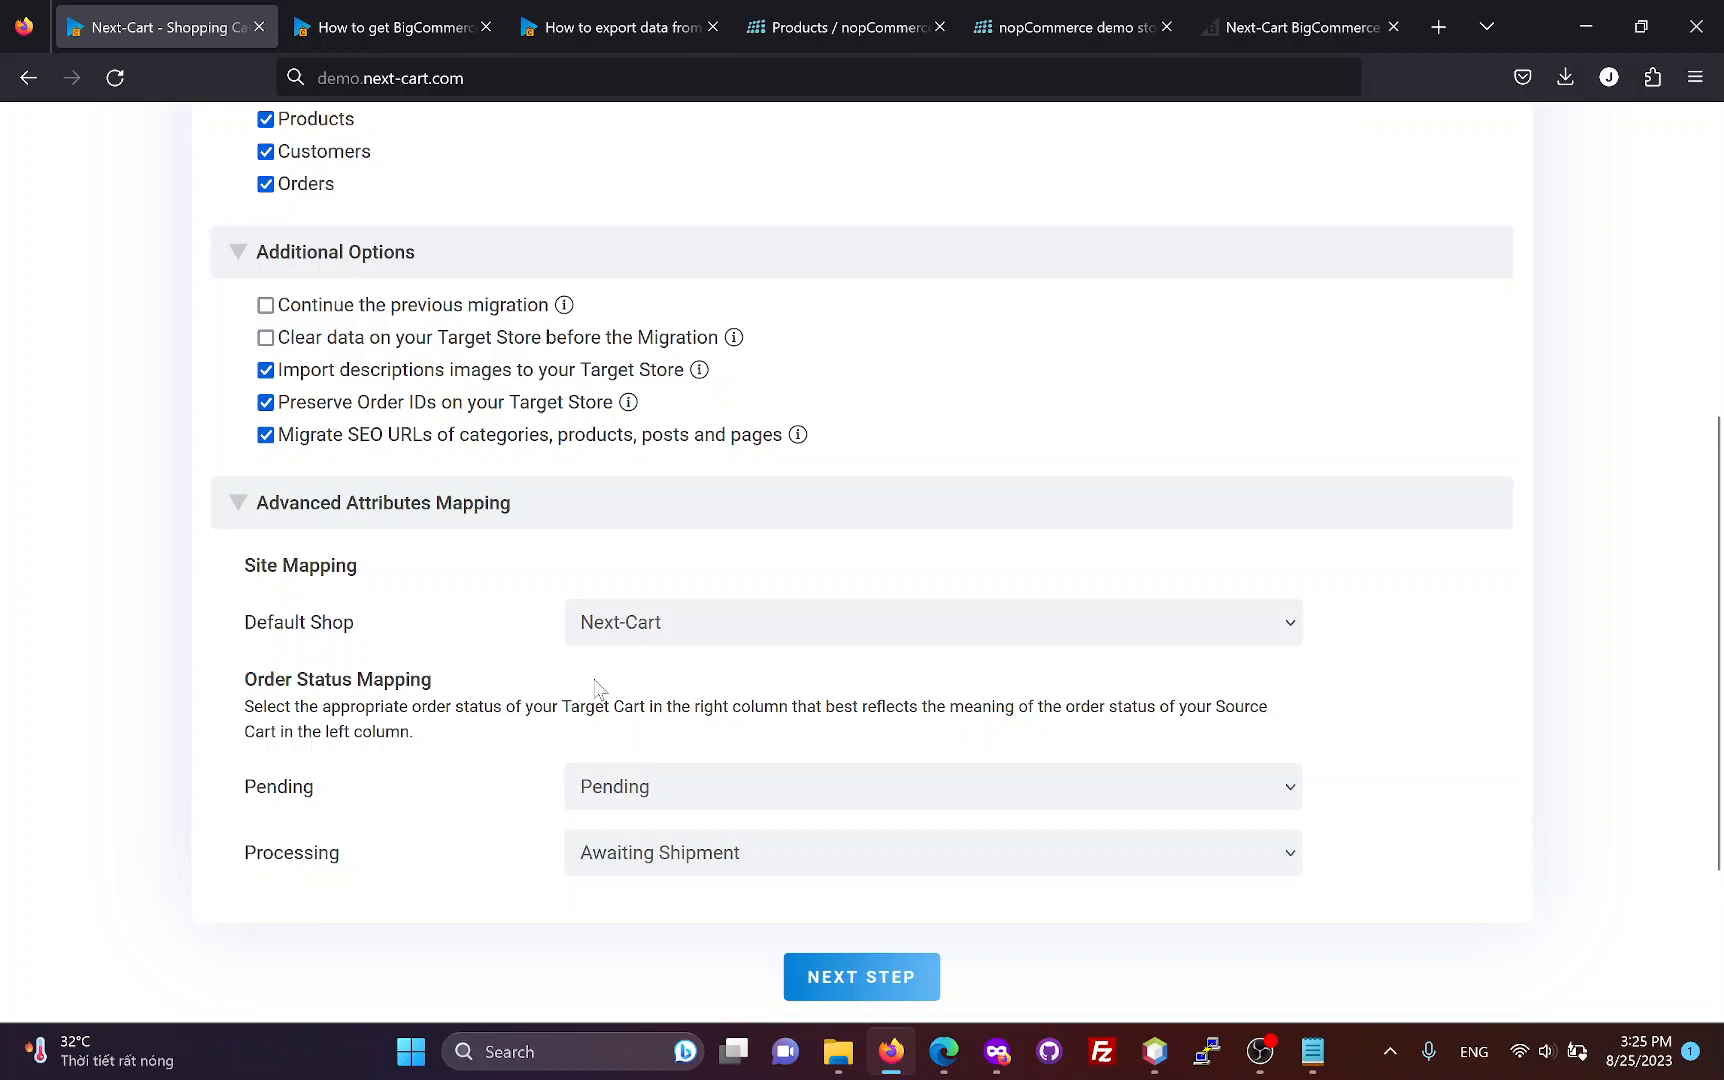
# - Keep Next-Cart as default shop and Pending mapped to Pending, then submit with Next Step
pyautogui.scroll(-3)
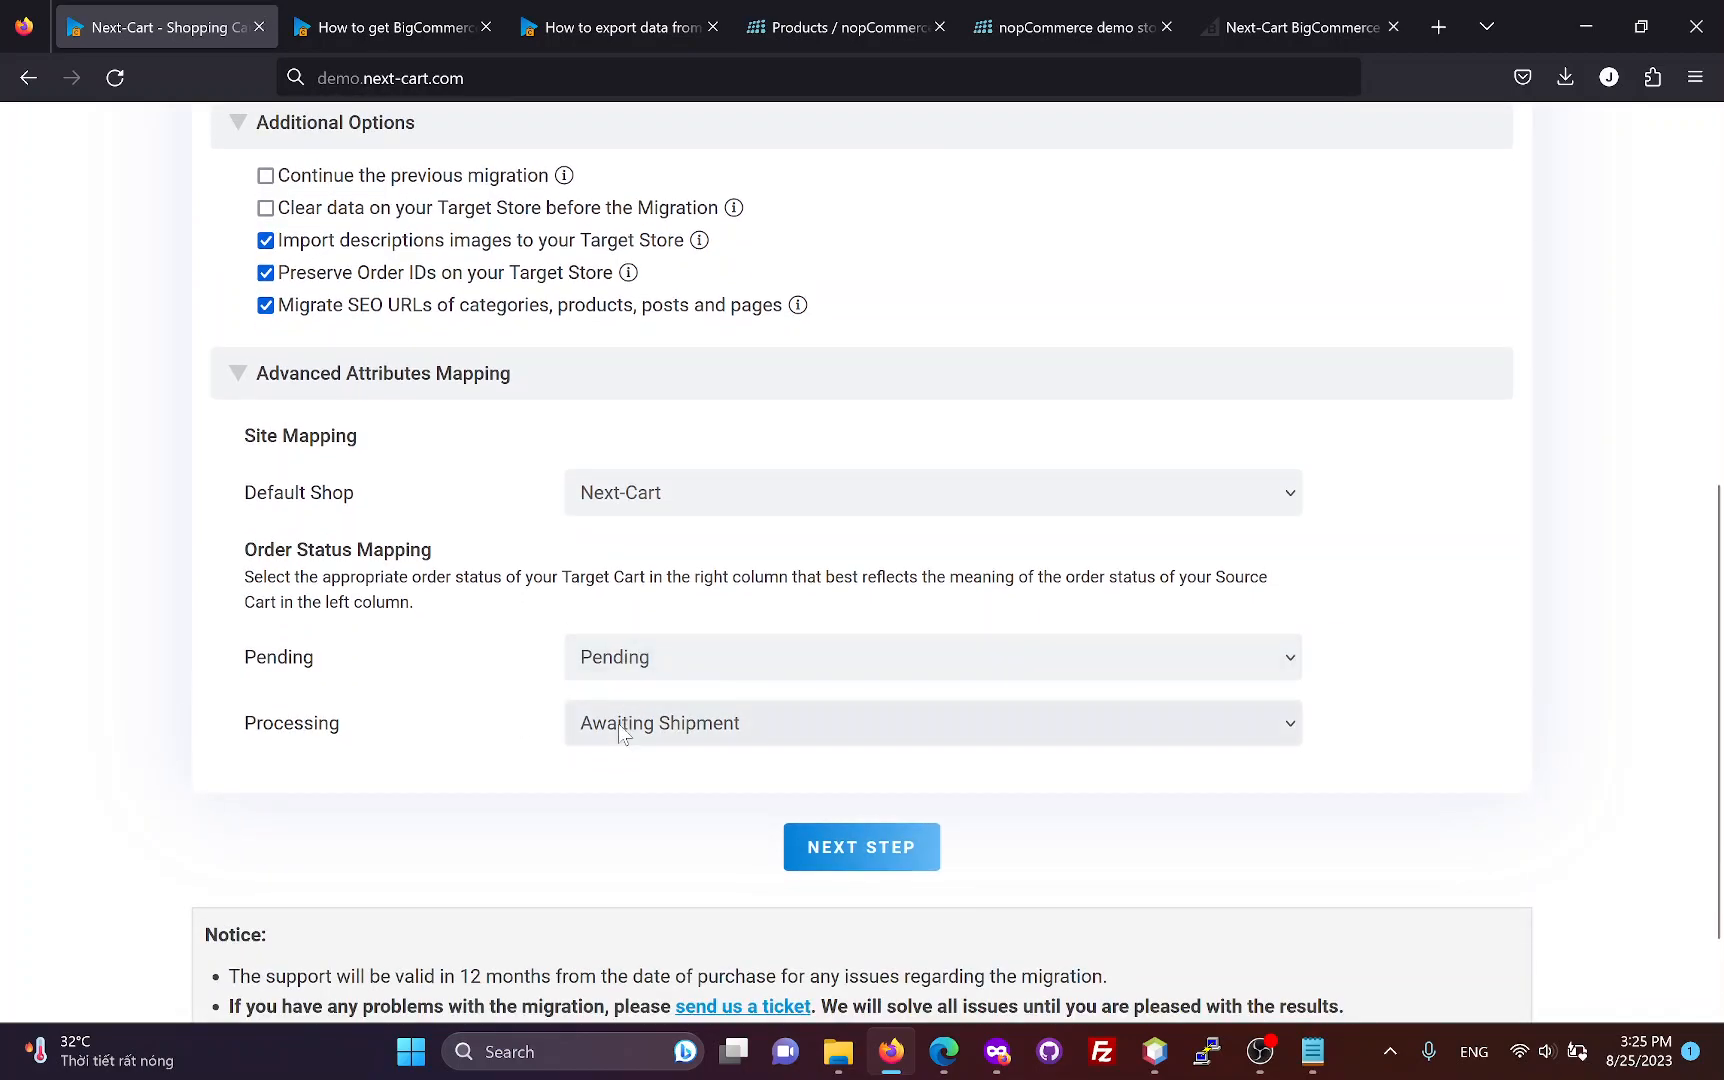
pyautogui.moveTo(526, 712)
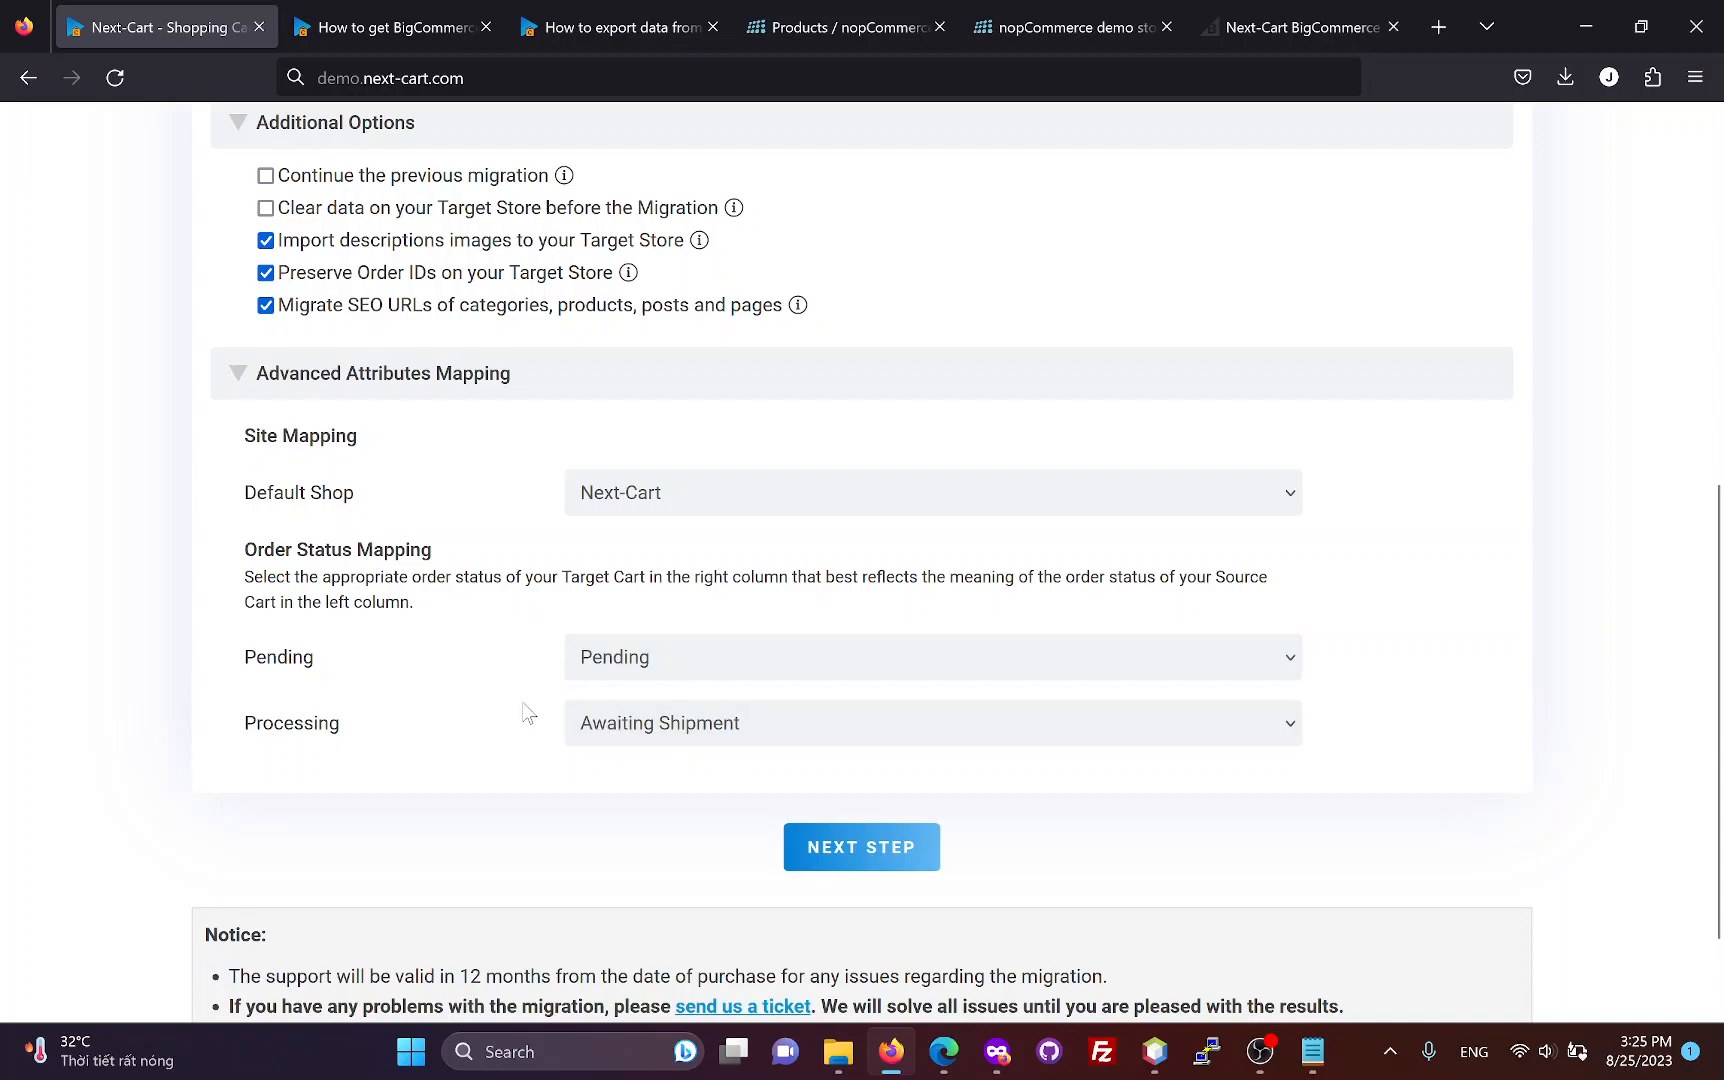
pyautogui.moveTo(290, 722)
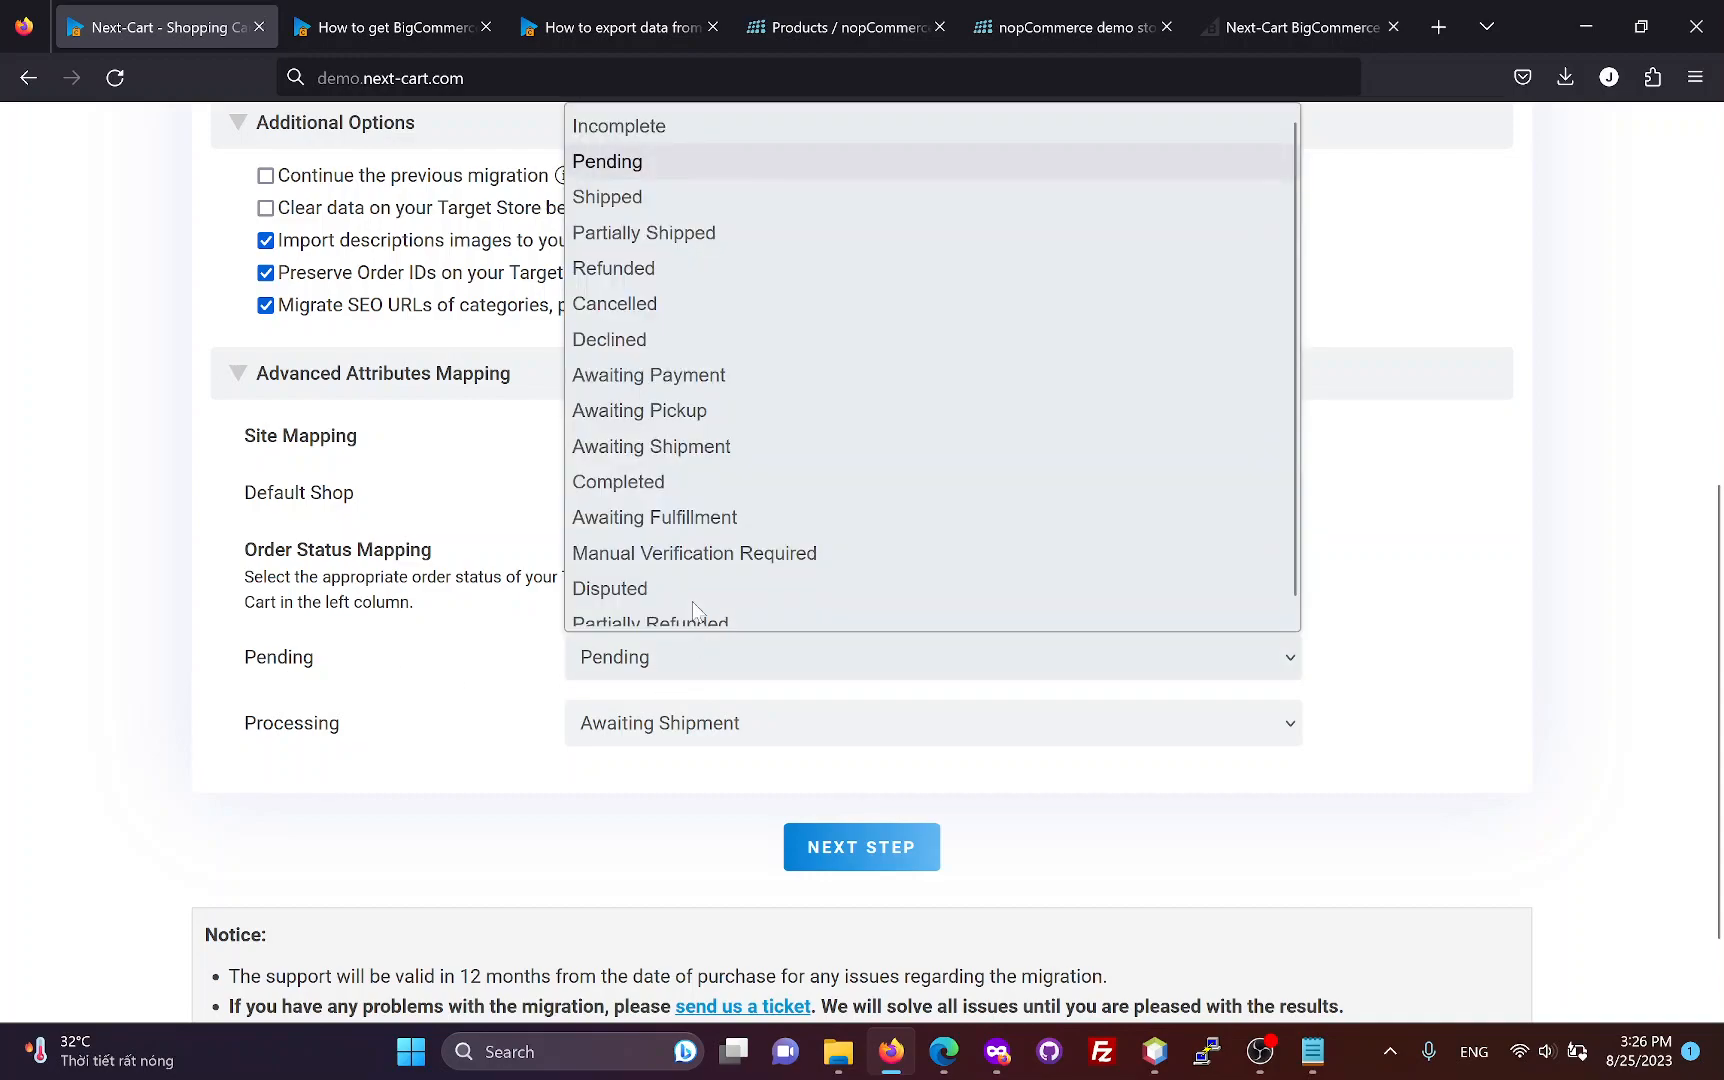
pyautogui.click(618, 126)
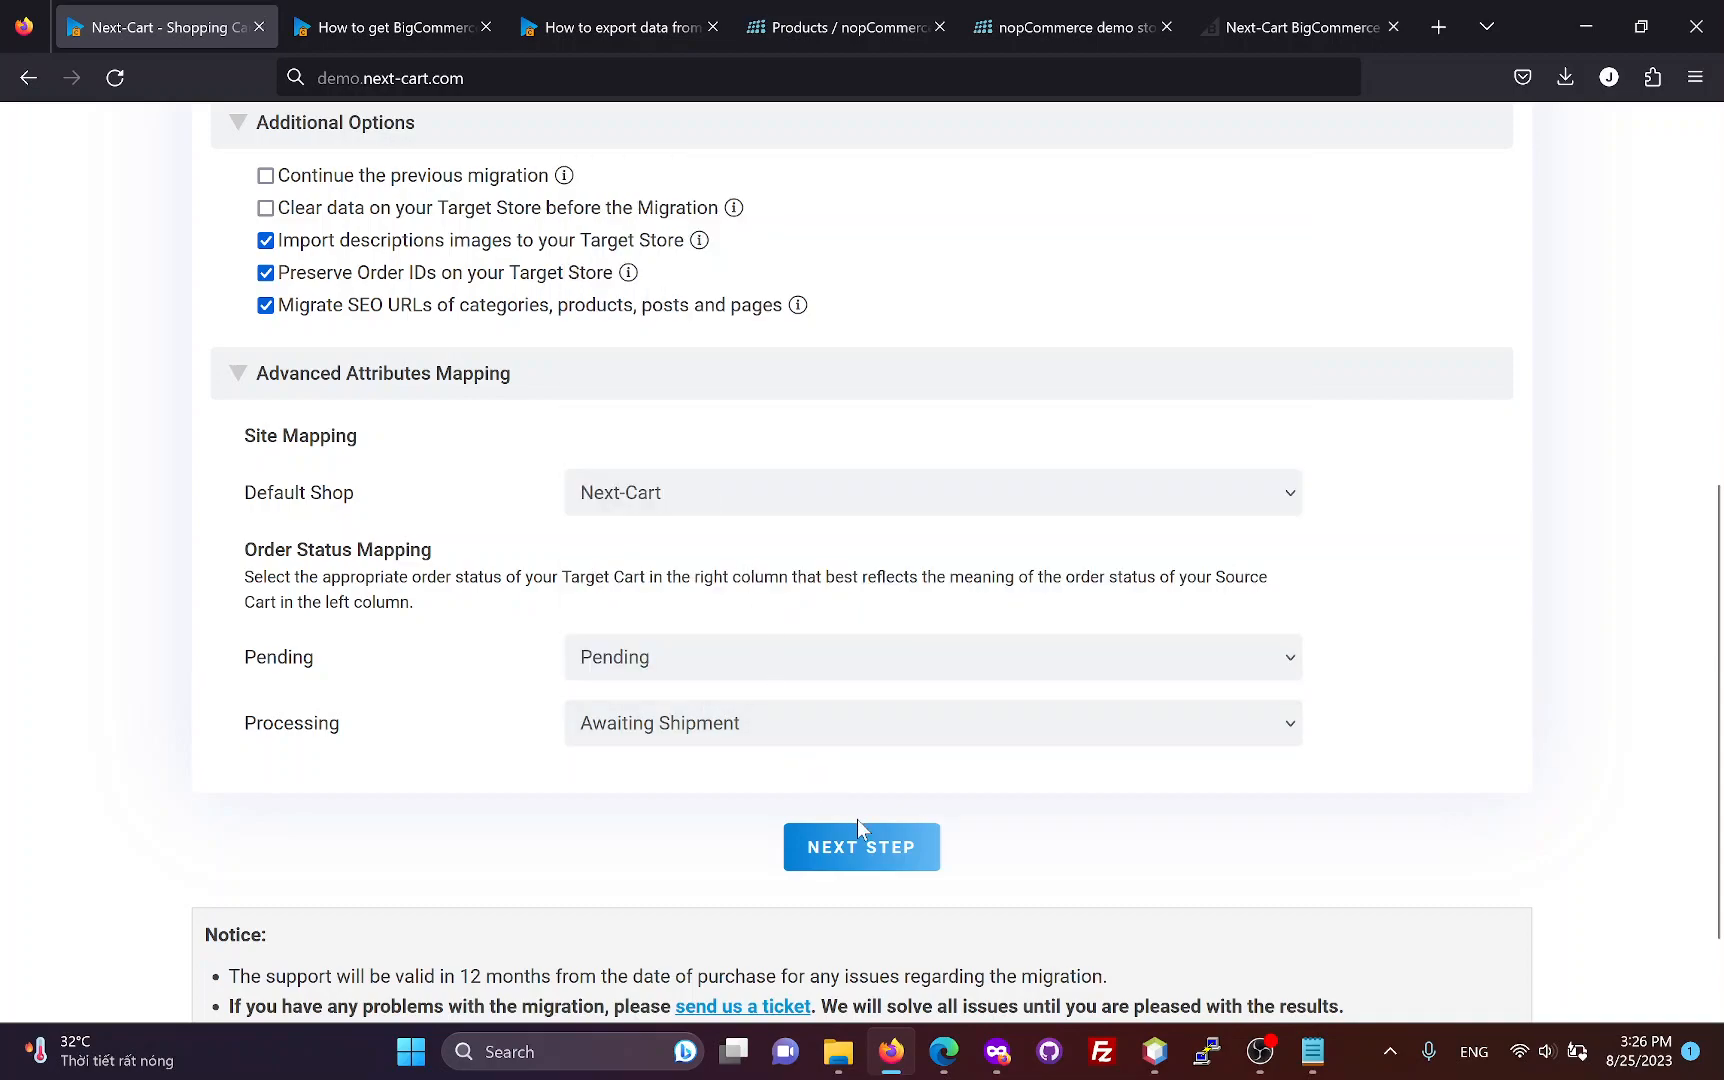
pyautogui.scroll(-3)
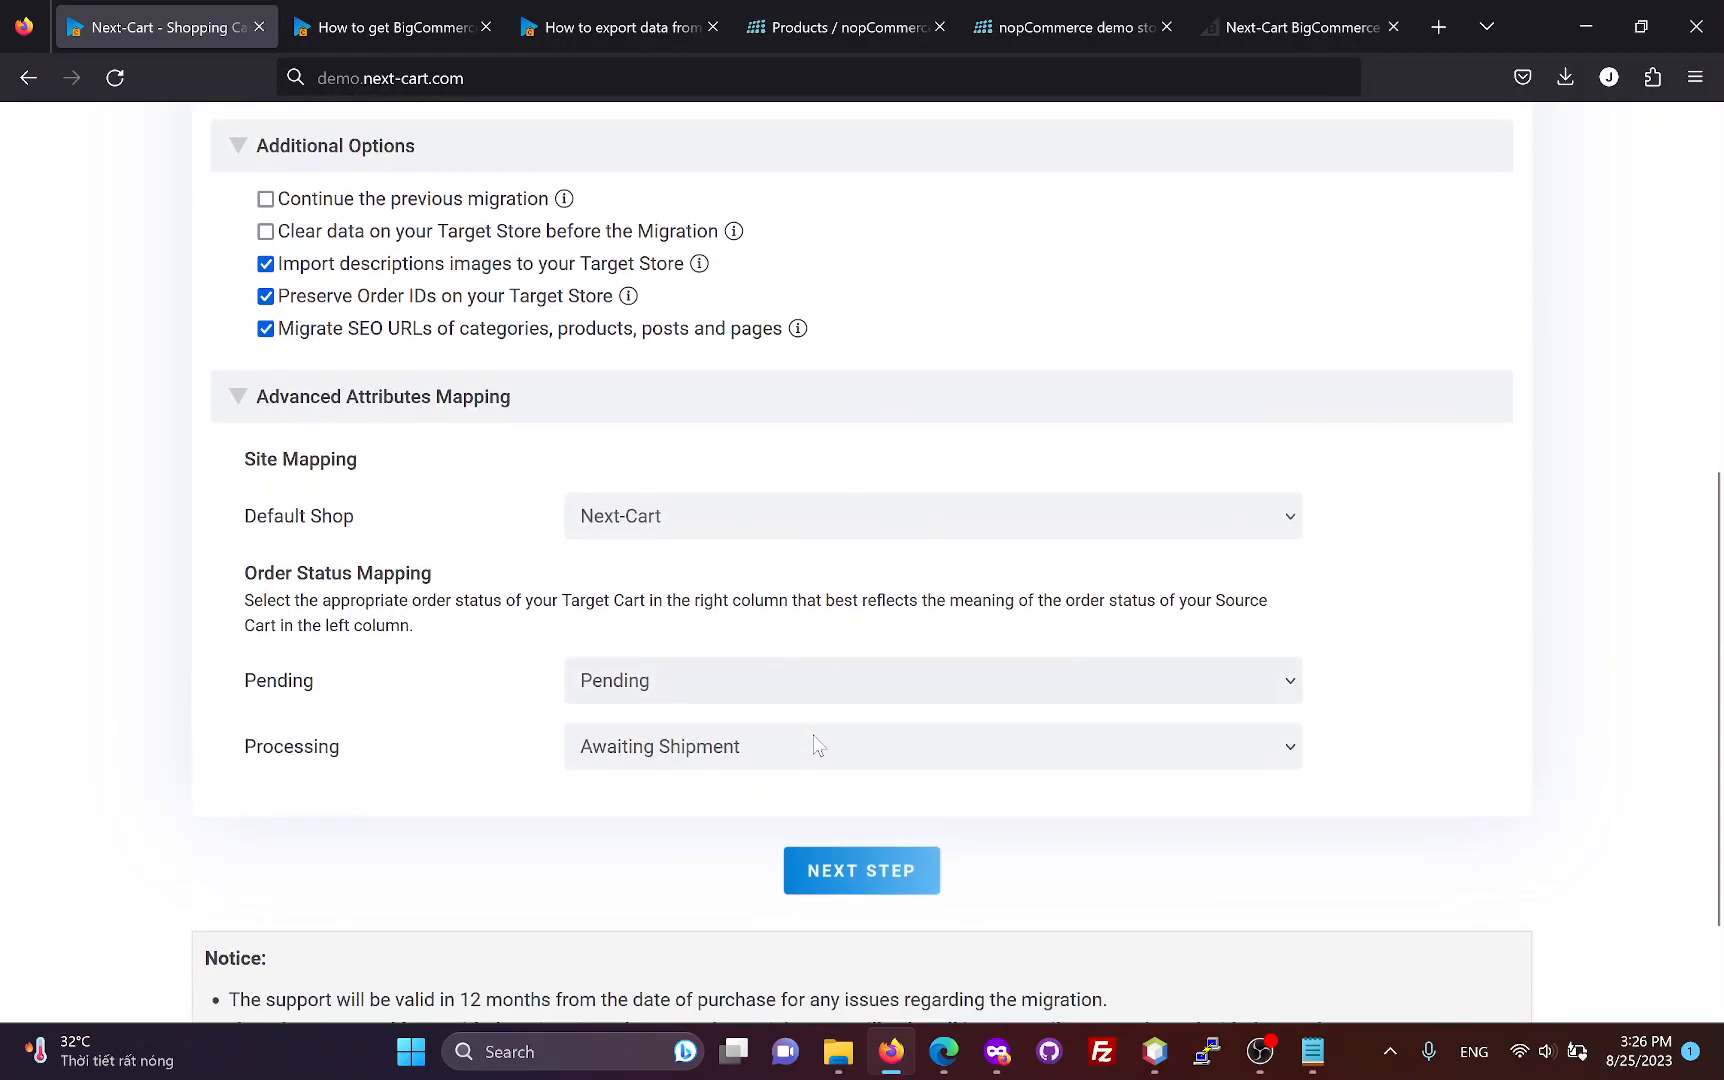
pyautogui.click(860, 870)
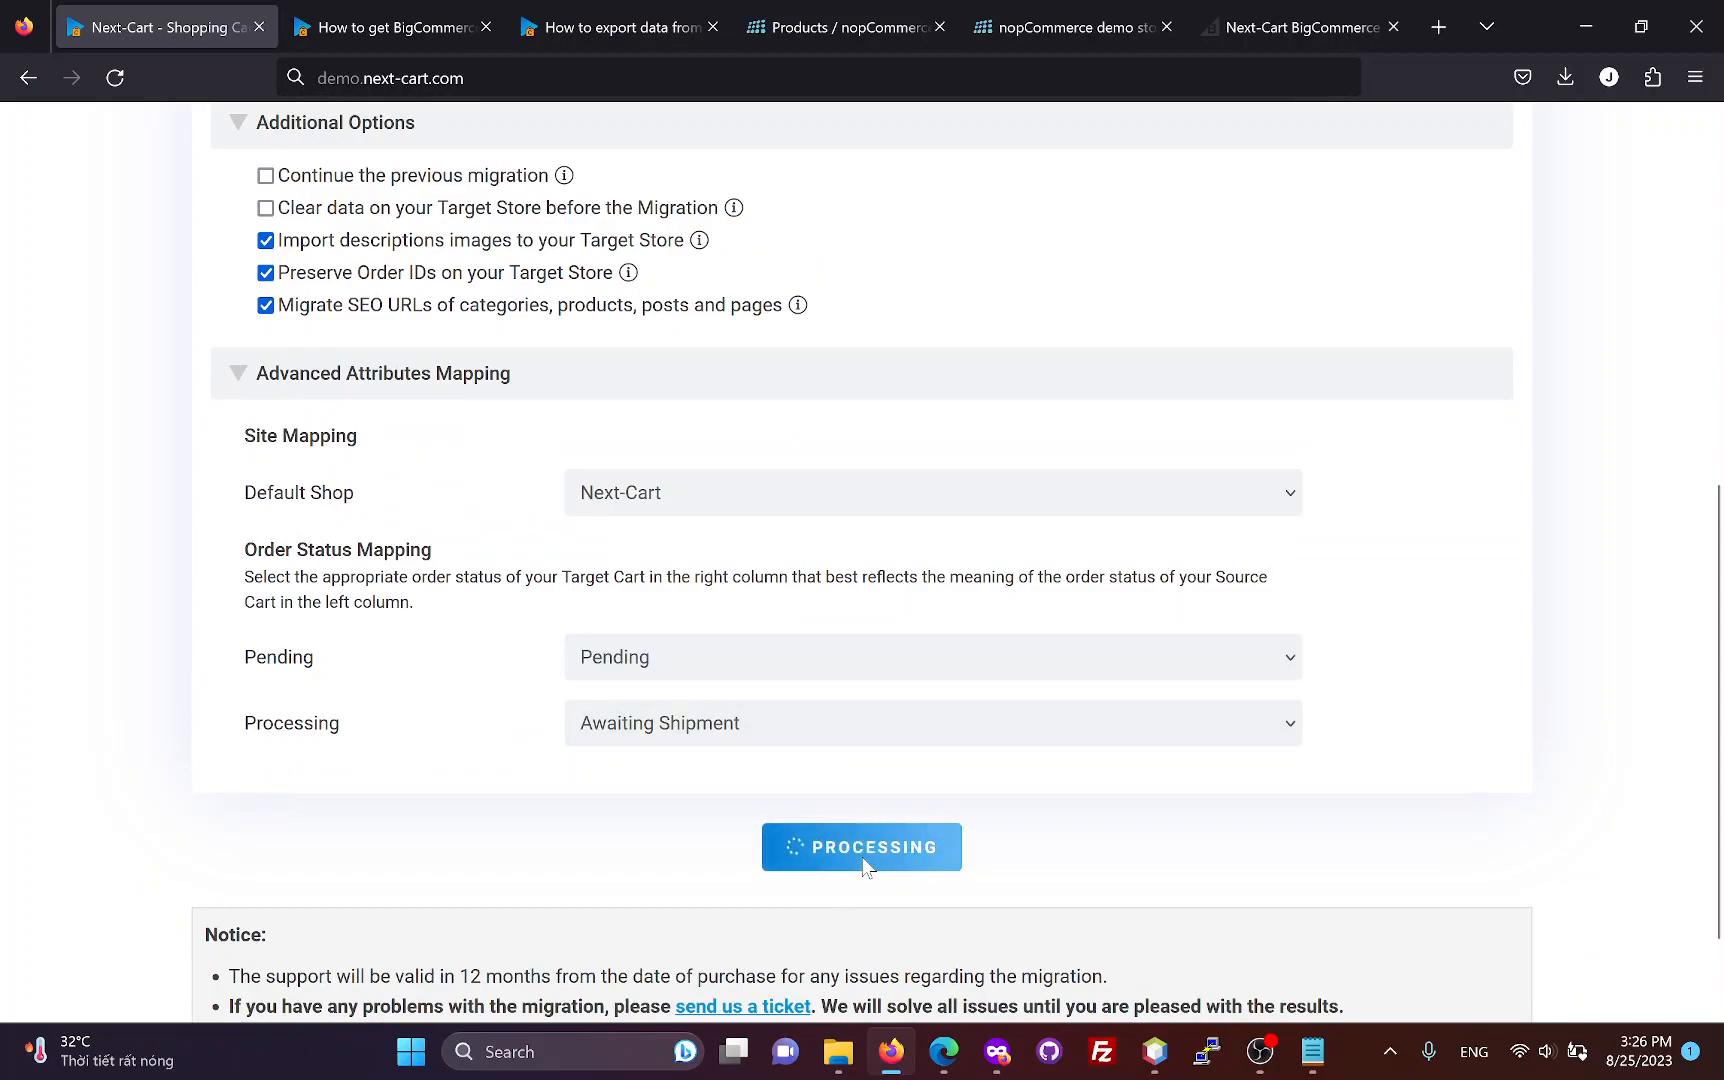
# - Let the migration run through manufacturers, categories, products and customers, then return to BigCommerce admin
pyautogui.click(860, 846)
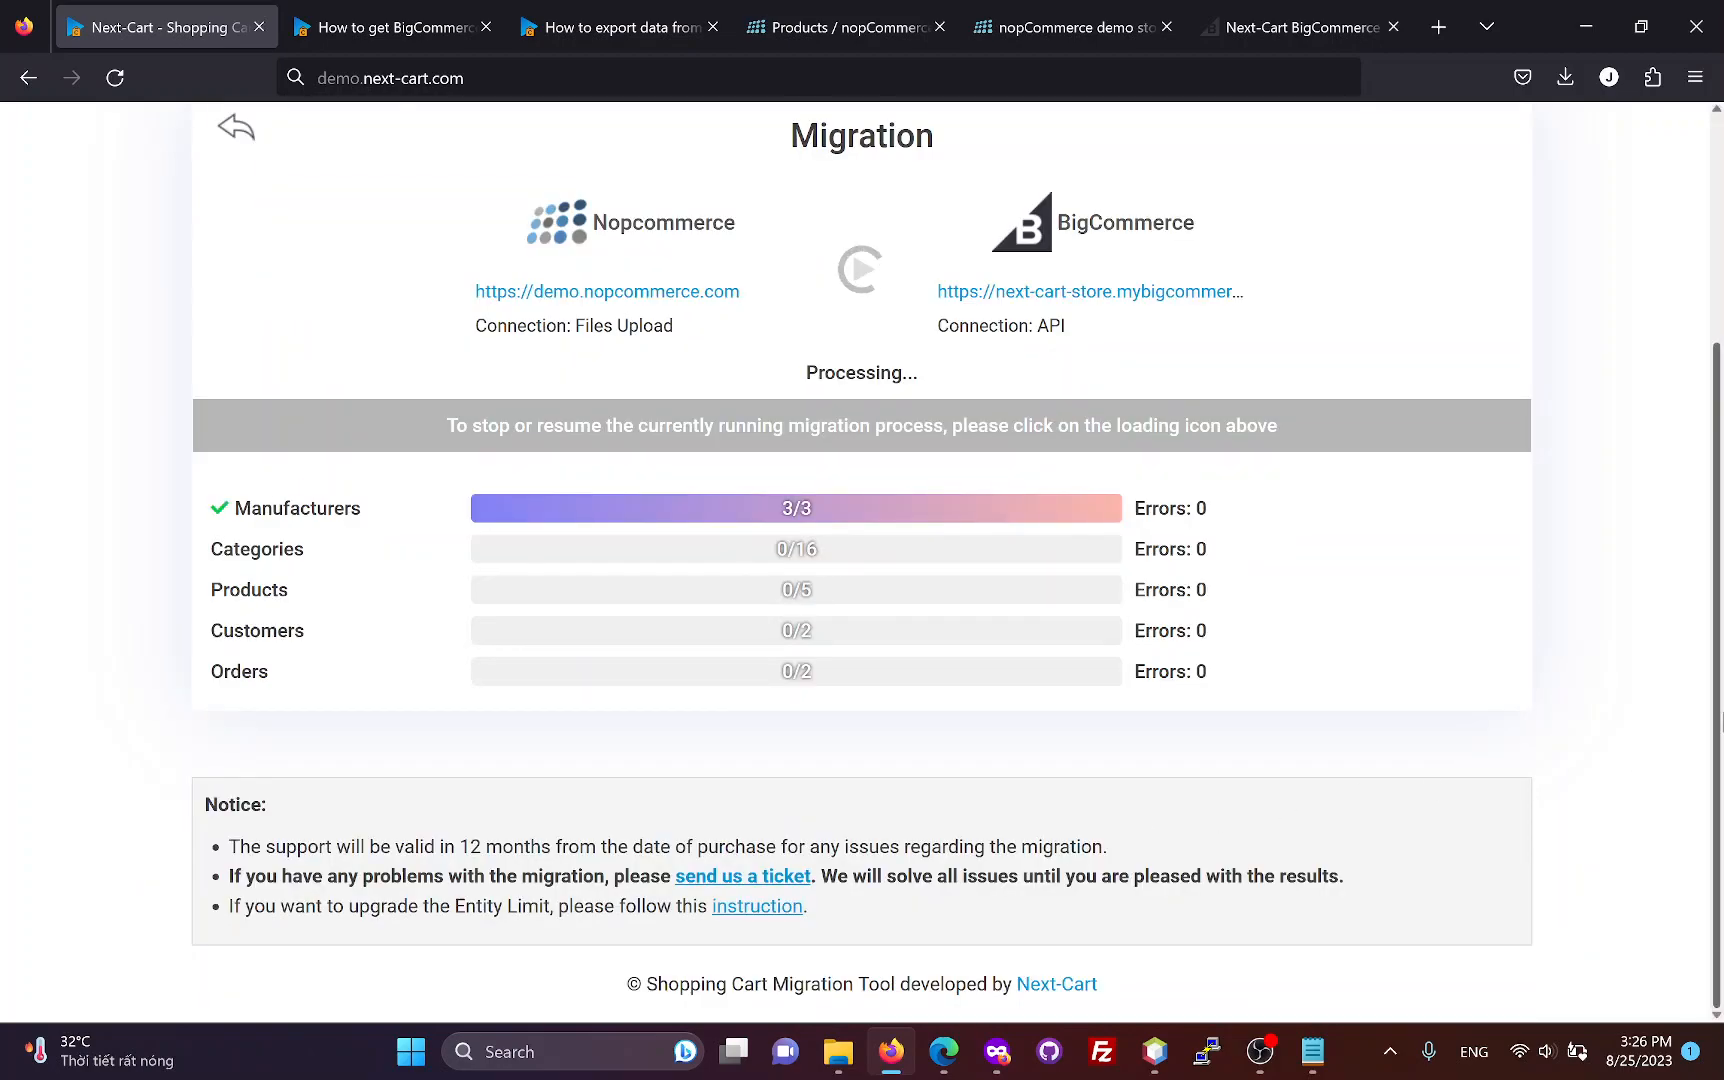
pyautogui.scroll(3)
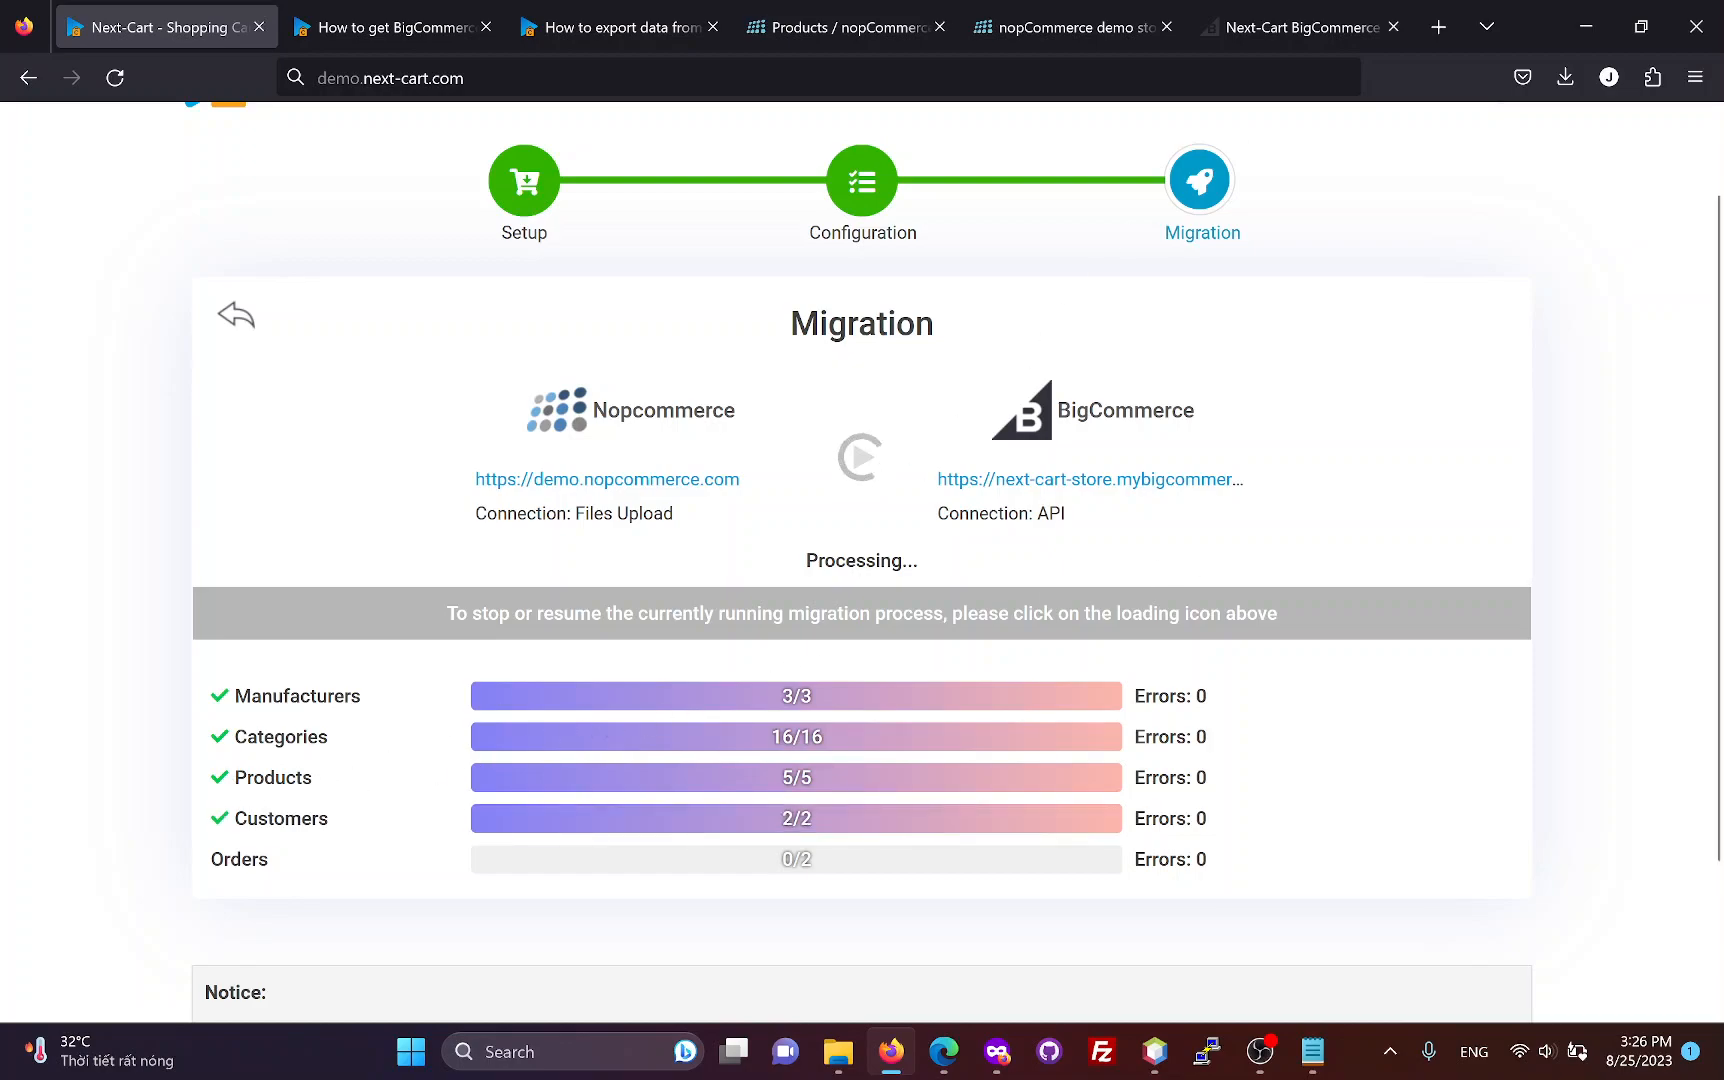
pyautogui.click(1298, 26)
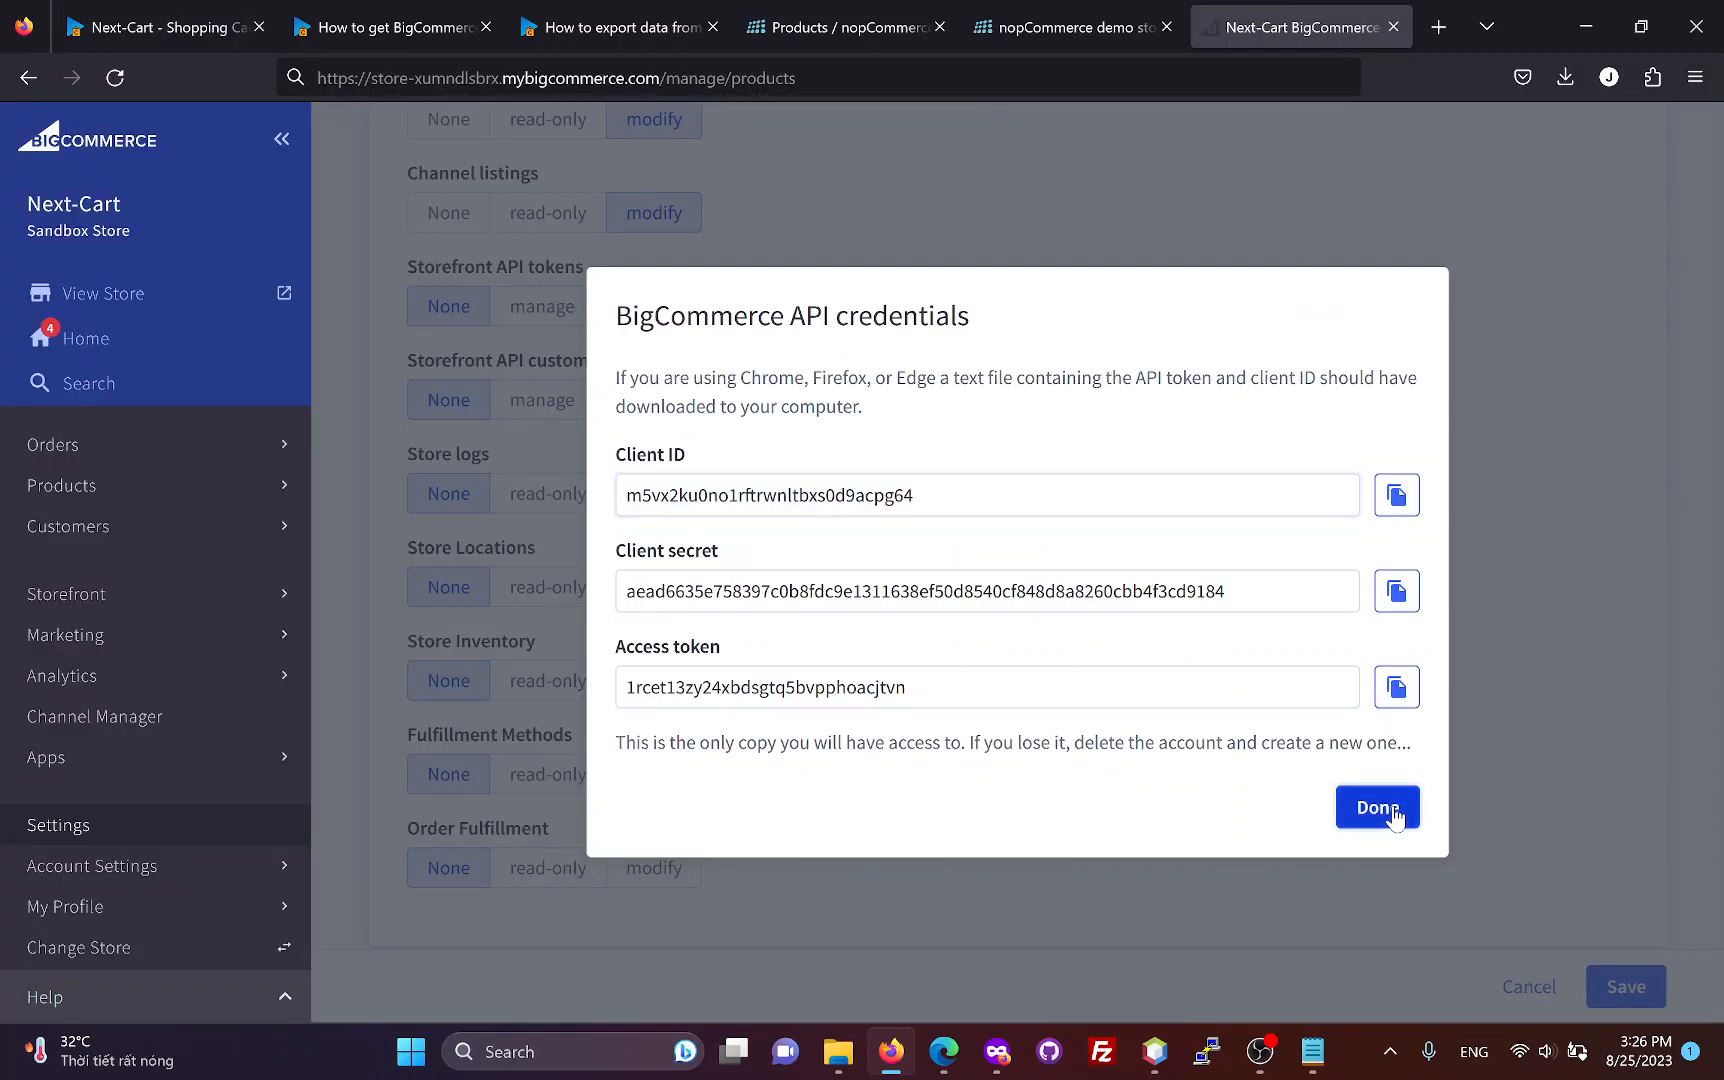
# - Dismiss the API credentials window and open the $25 Virtual Gift Card product from the list
pyautogui.click(1376, 808)
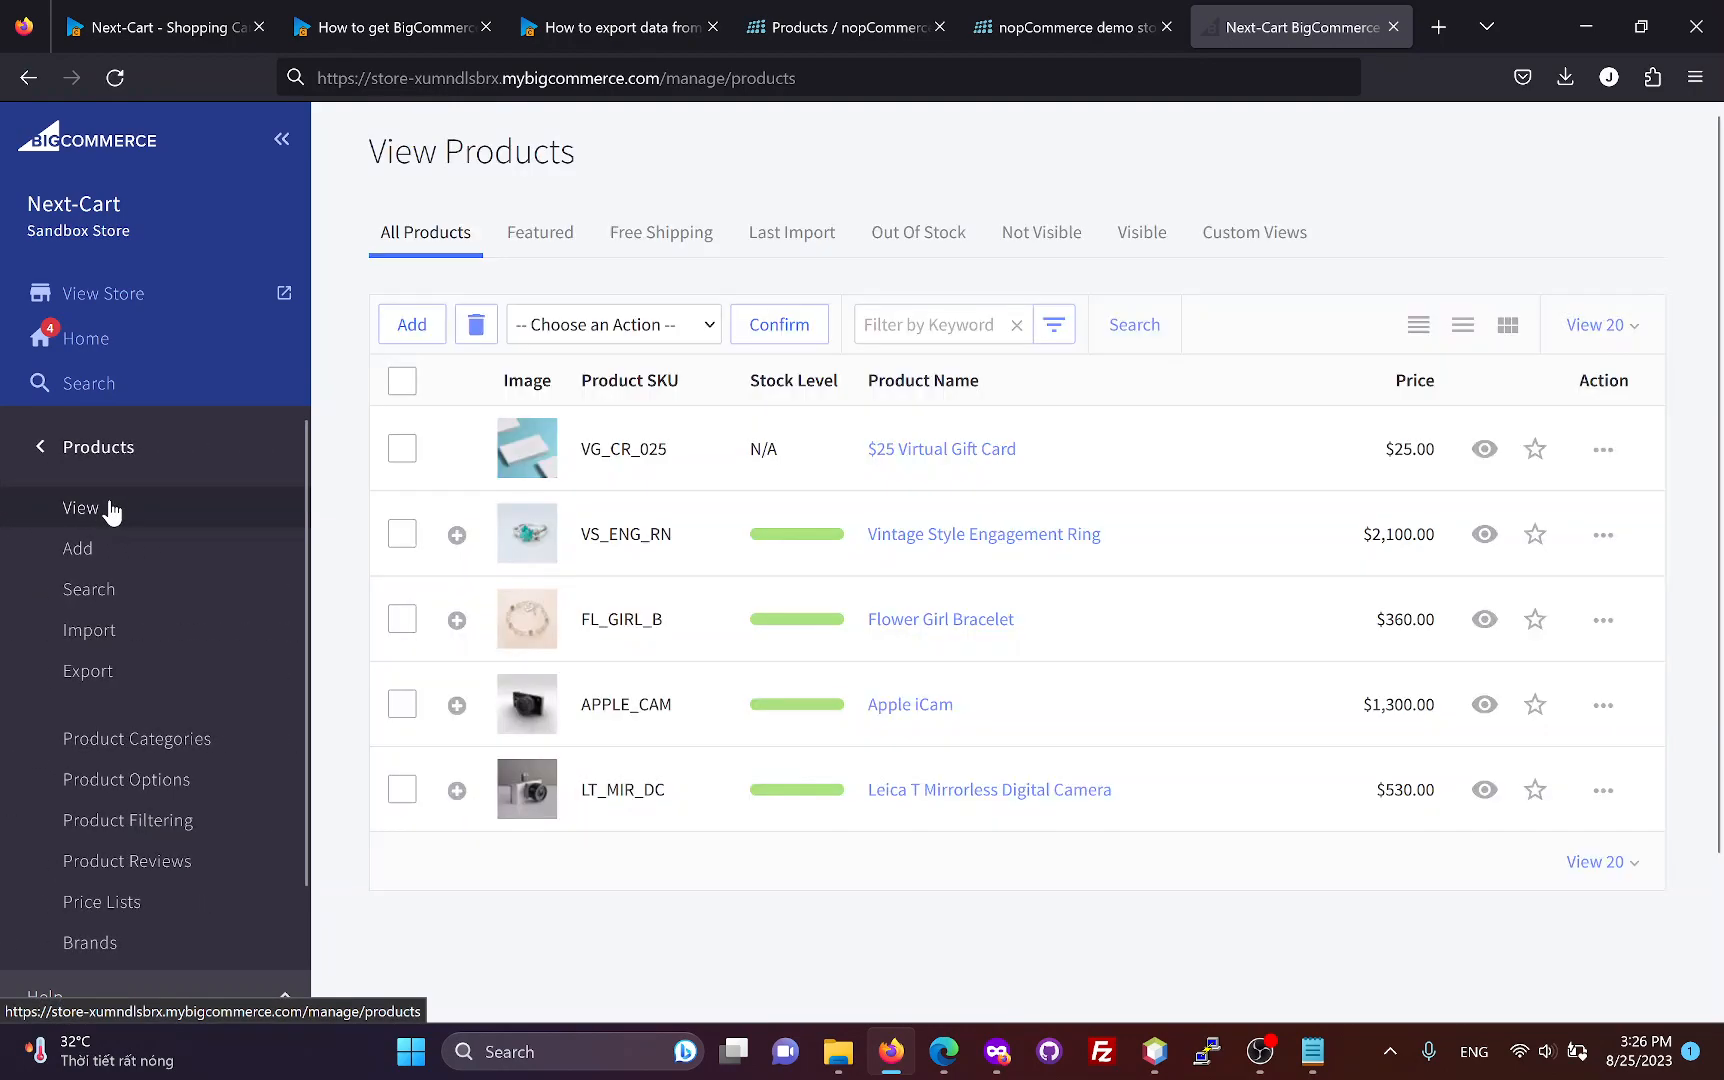
pyautogui.click(80, 508)
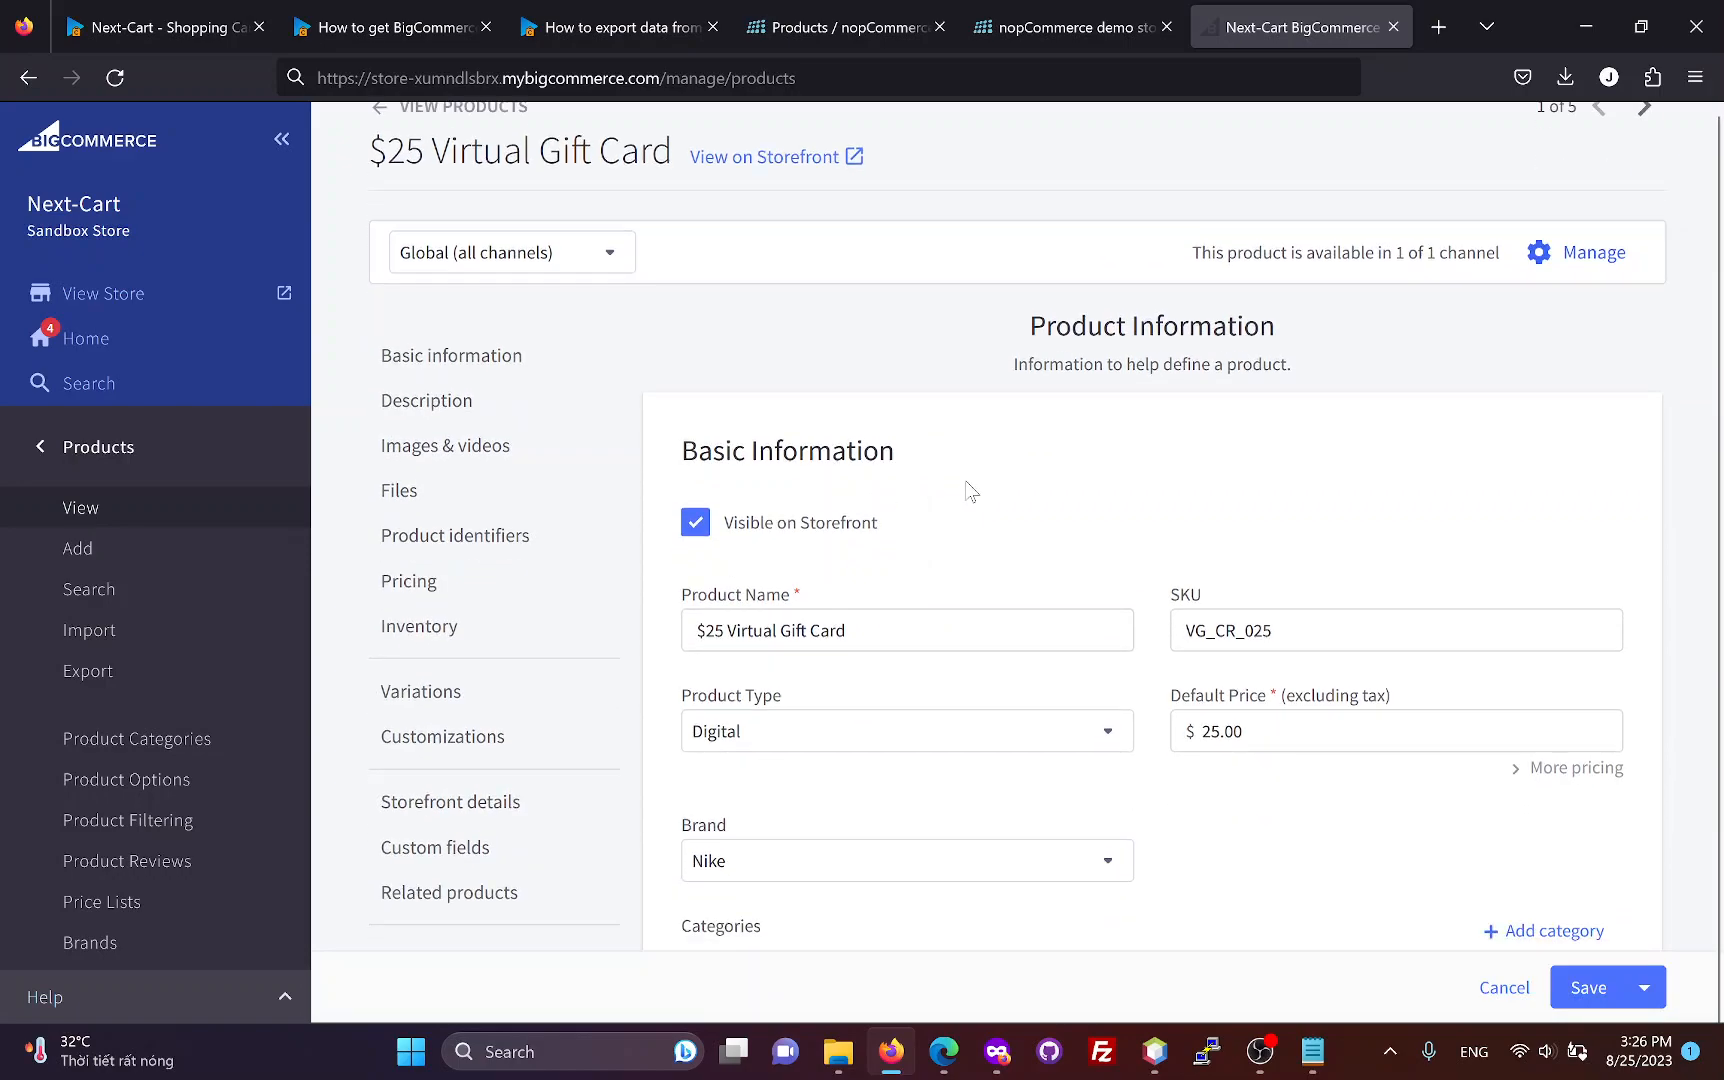
# - Review the gift card's Storefront Details and Custom Fields, then return to Basic information
pyautogui.scroll(-3)
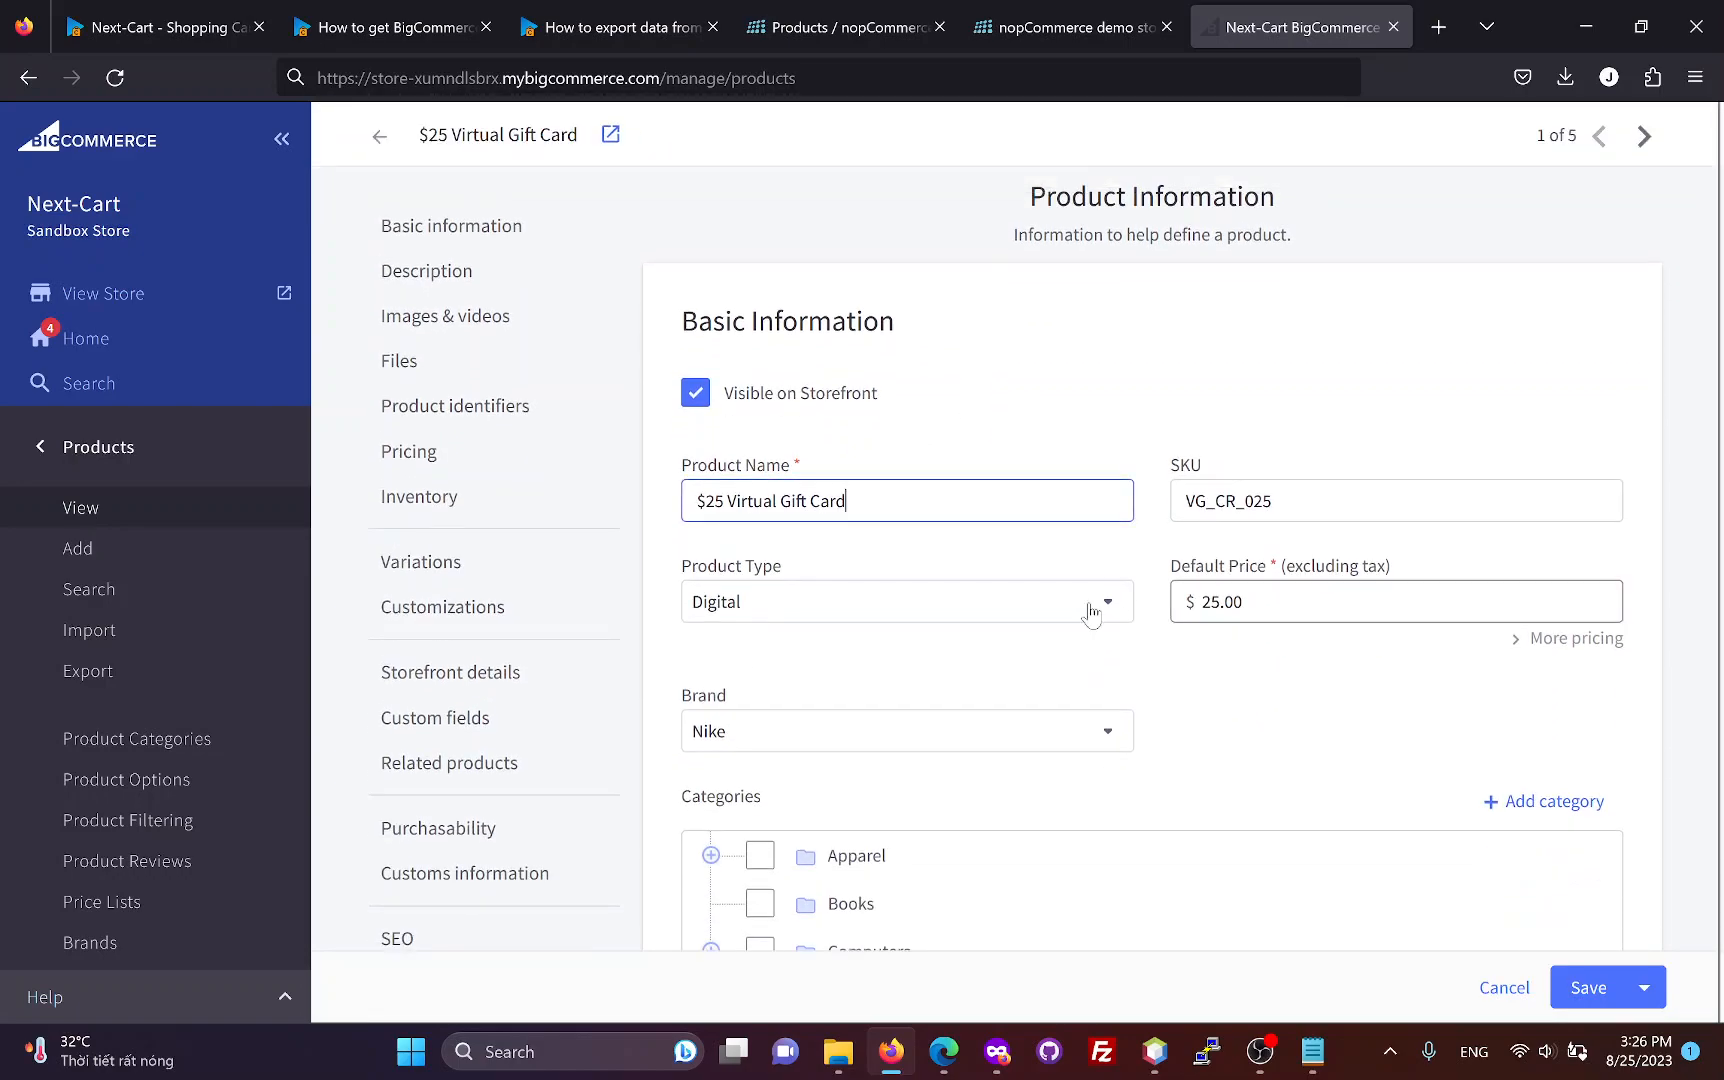
pyautogui.moveTo(1104, 660)
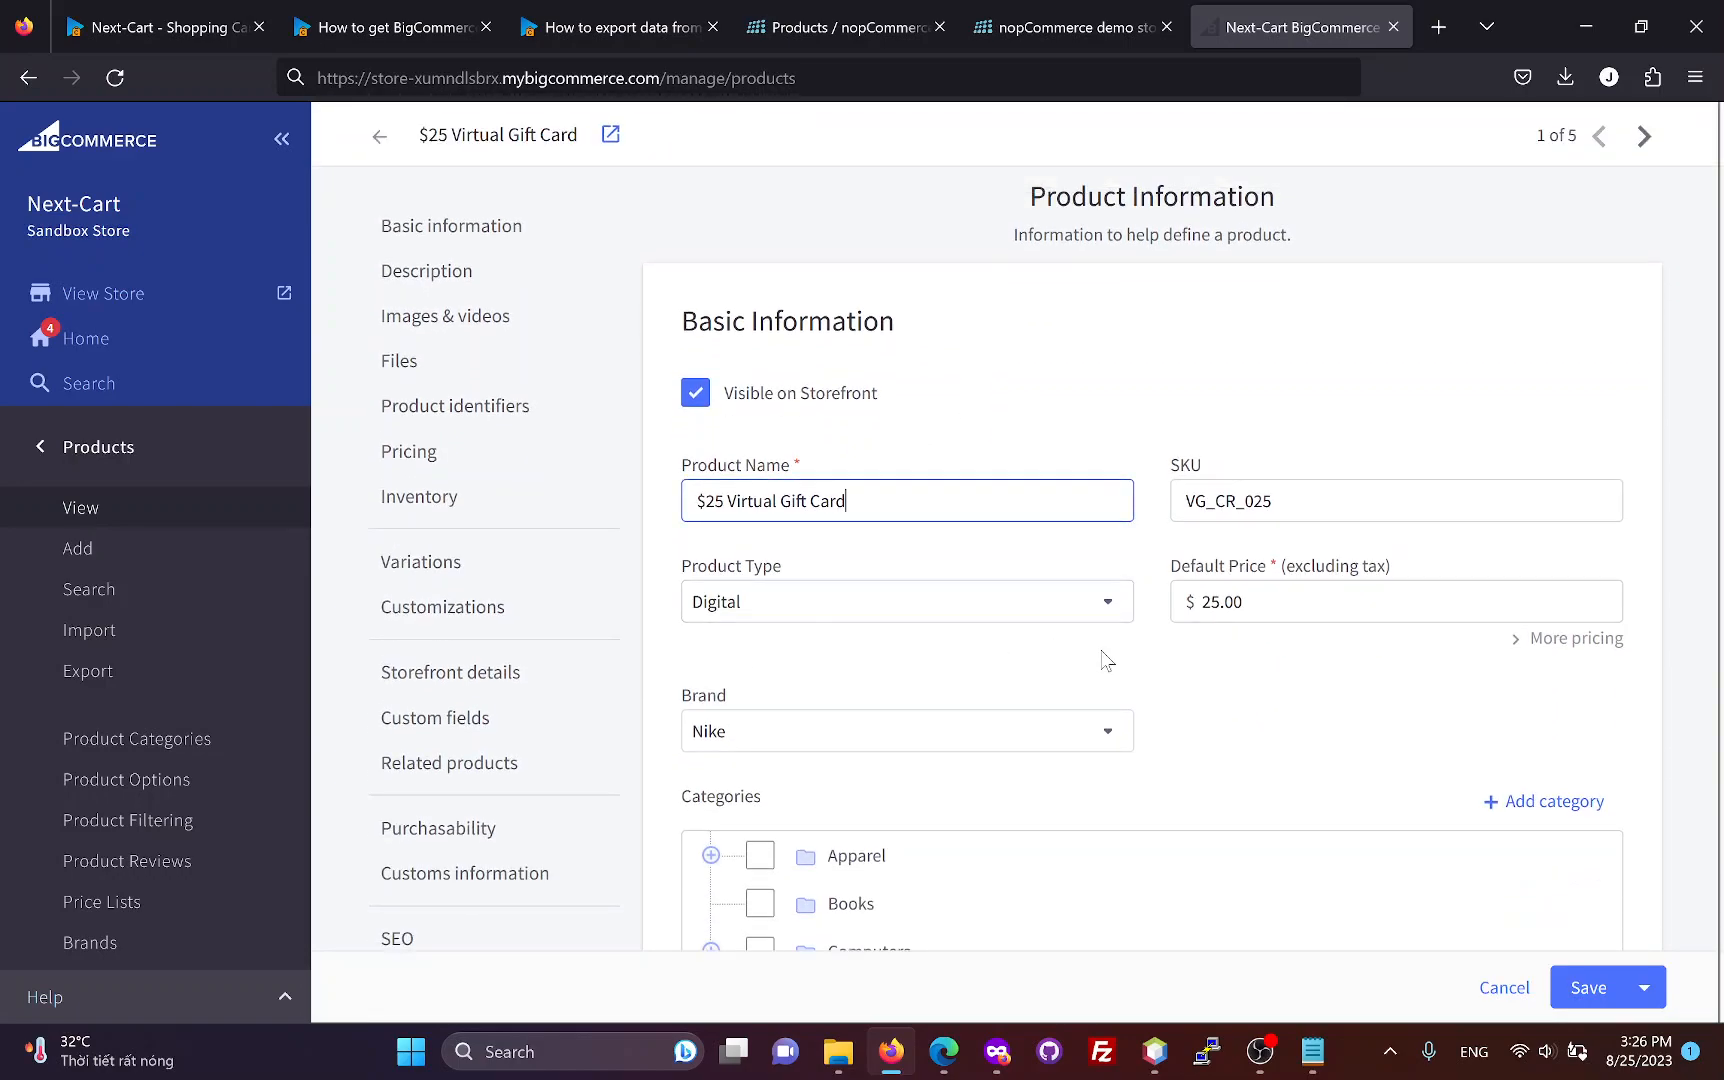
pyautogui.scroll(-3)
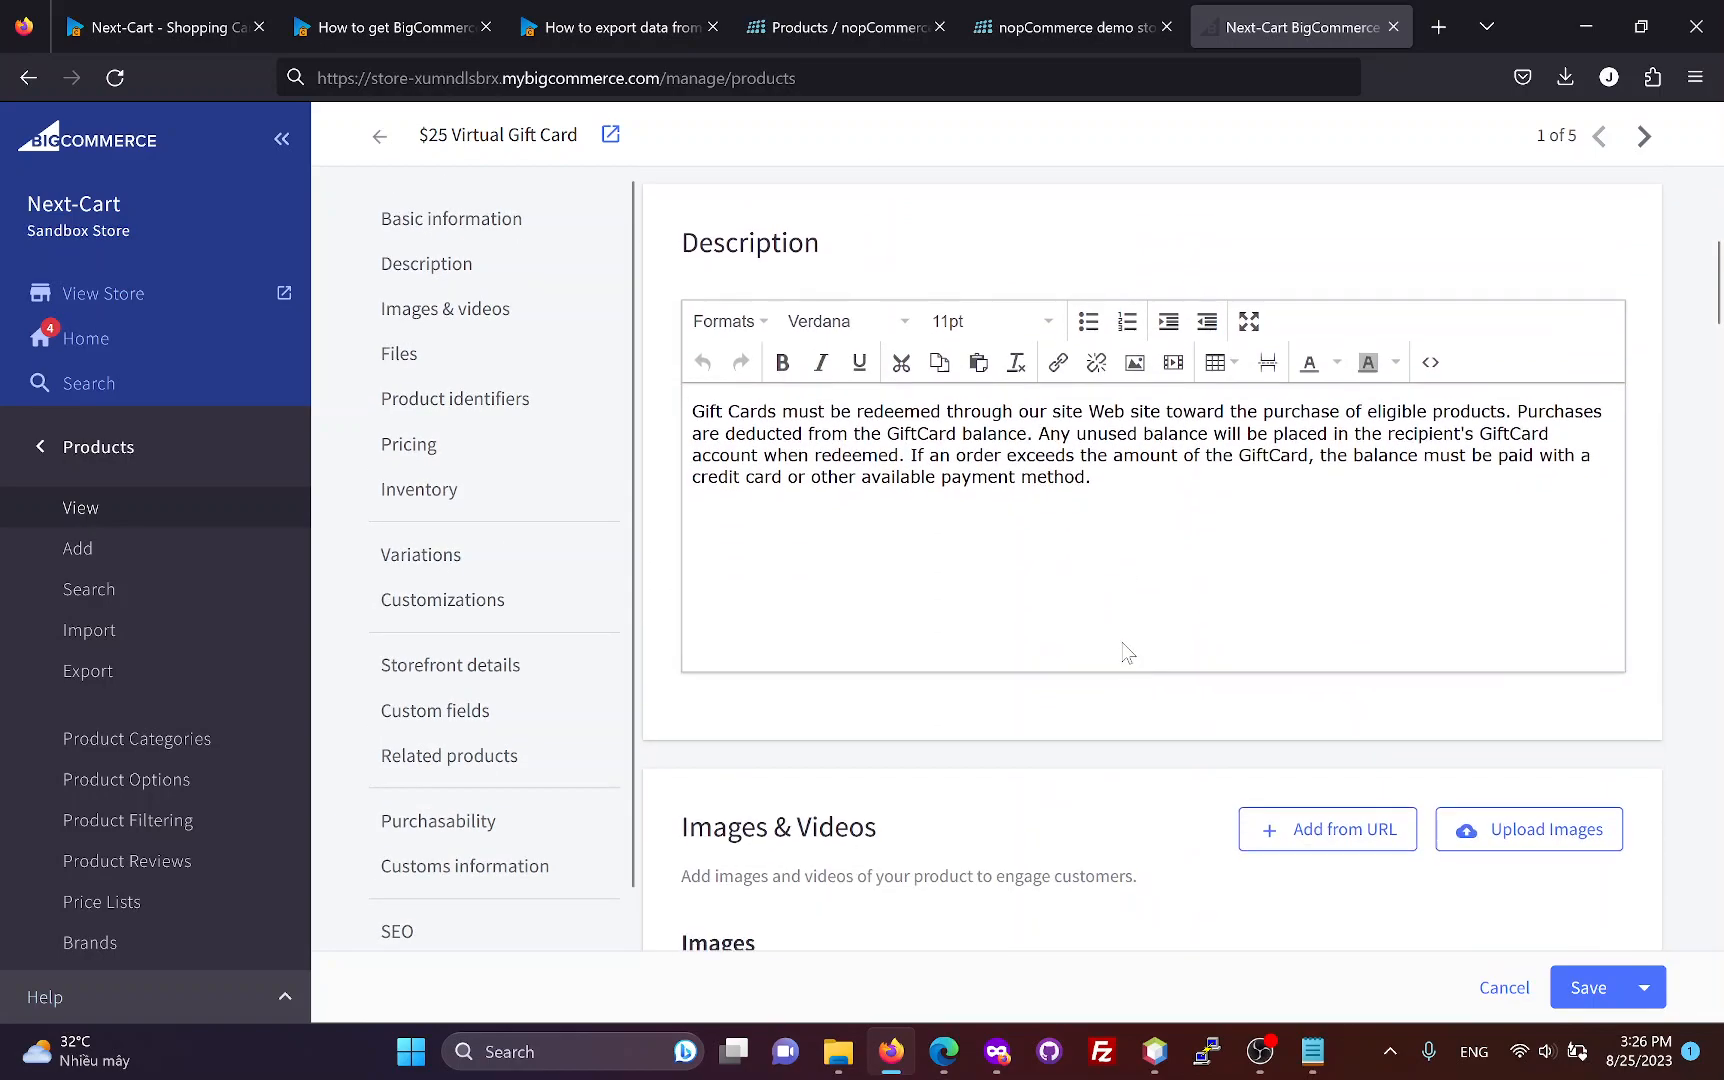
pyautogui.scroll(-3)
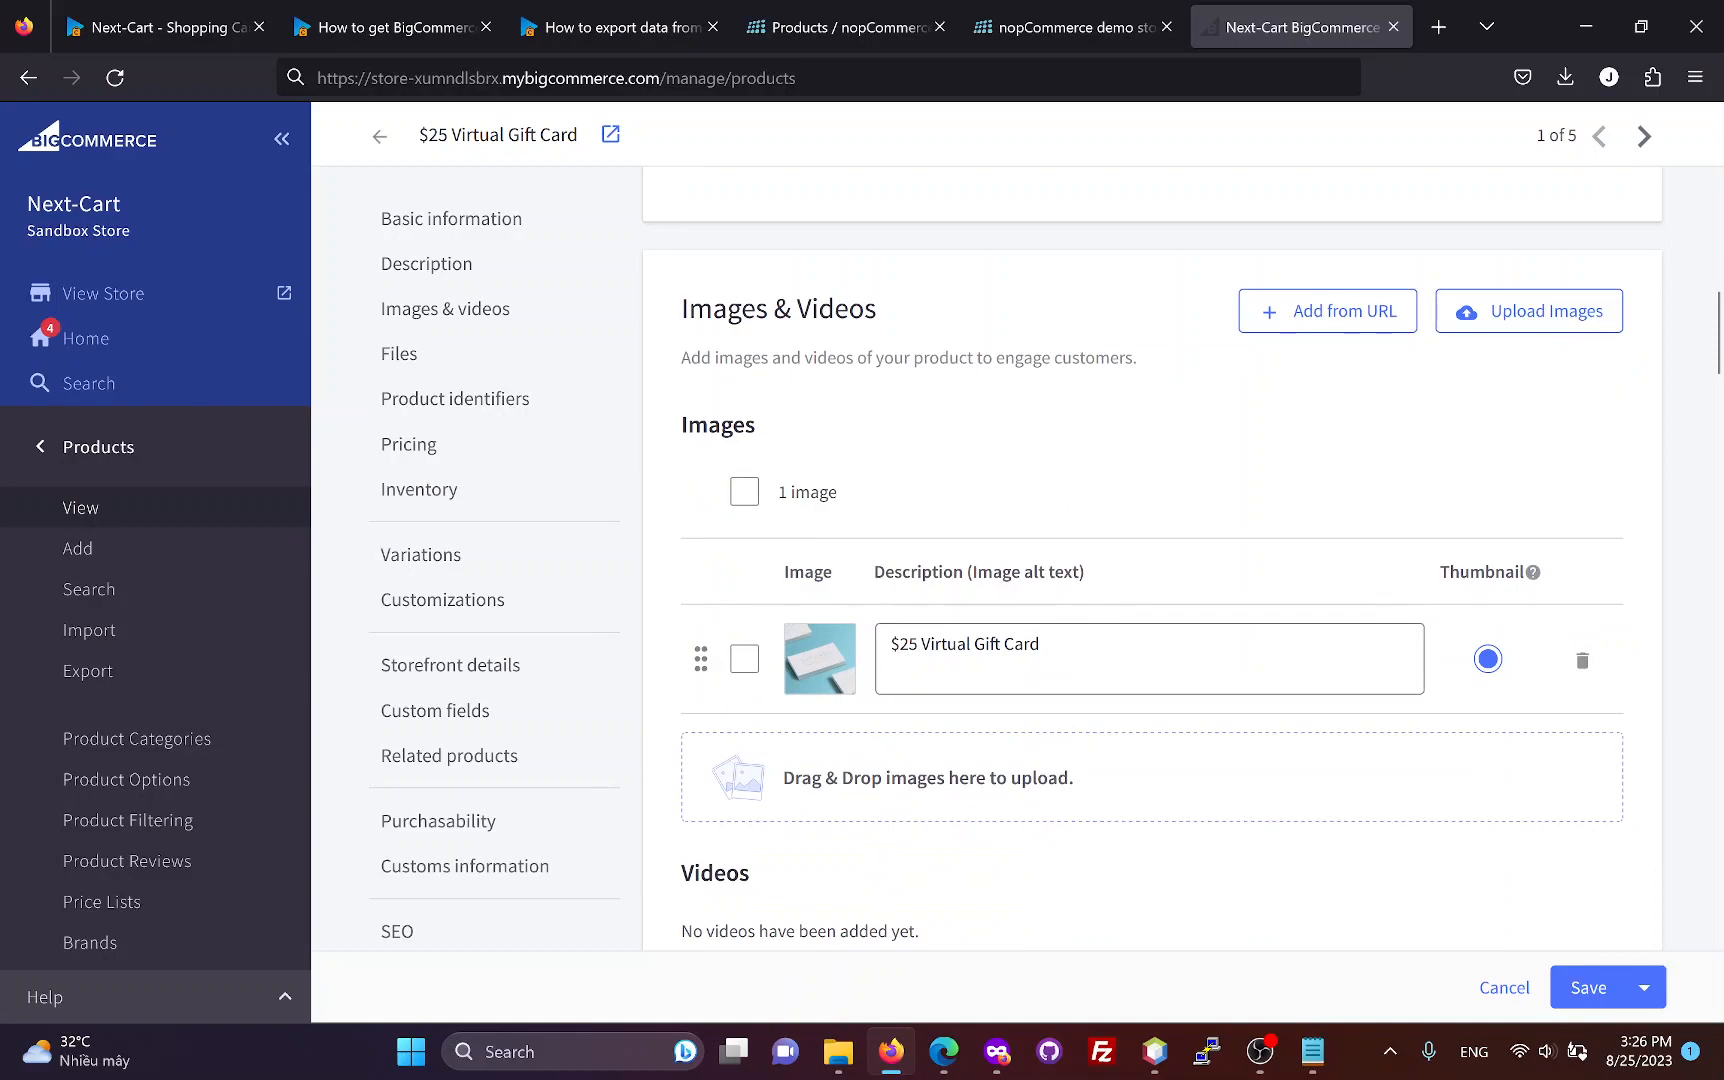
pyautogui.scroll(-3)
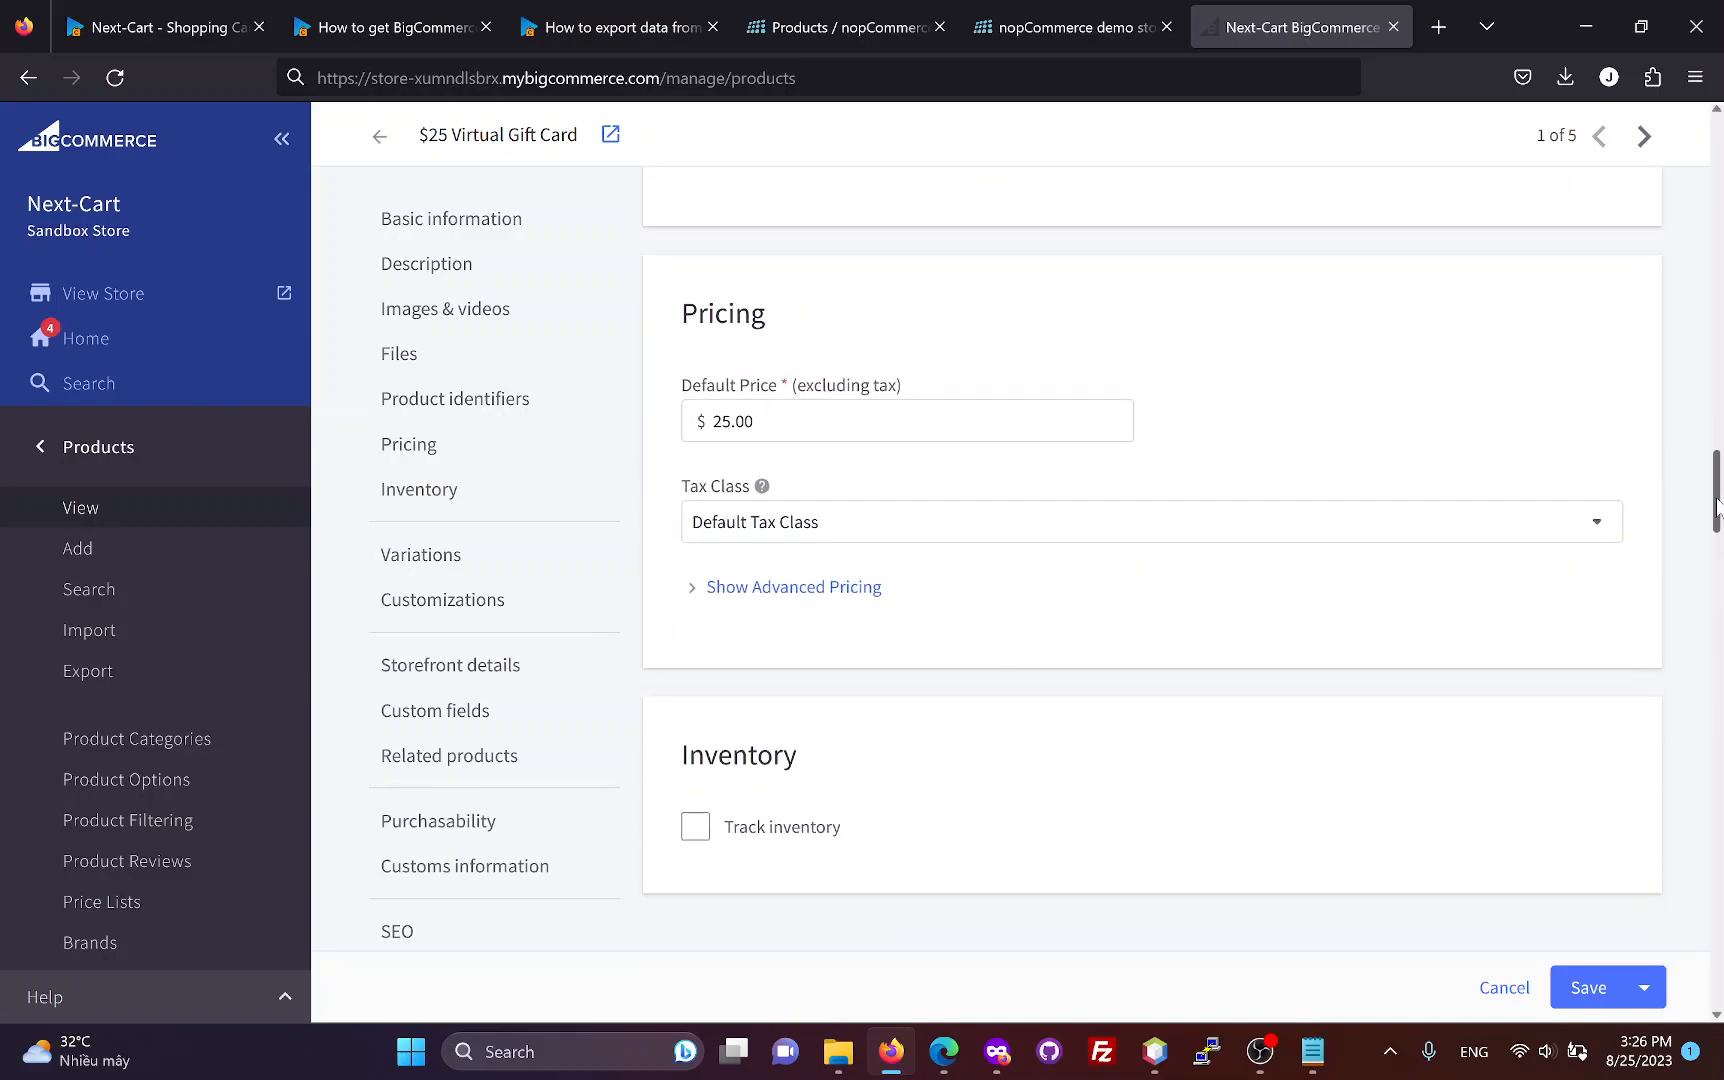
pyautogui.scroll(-3)
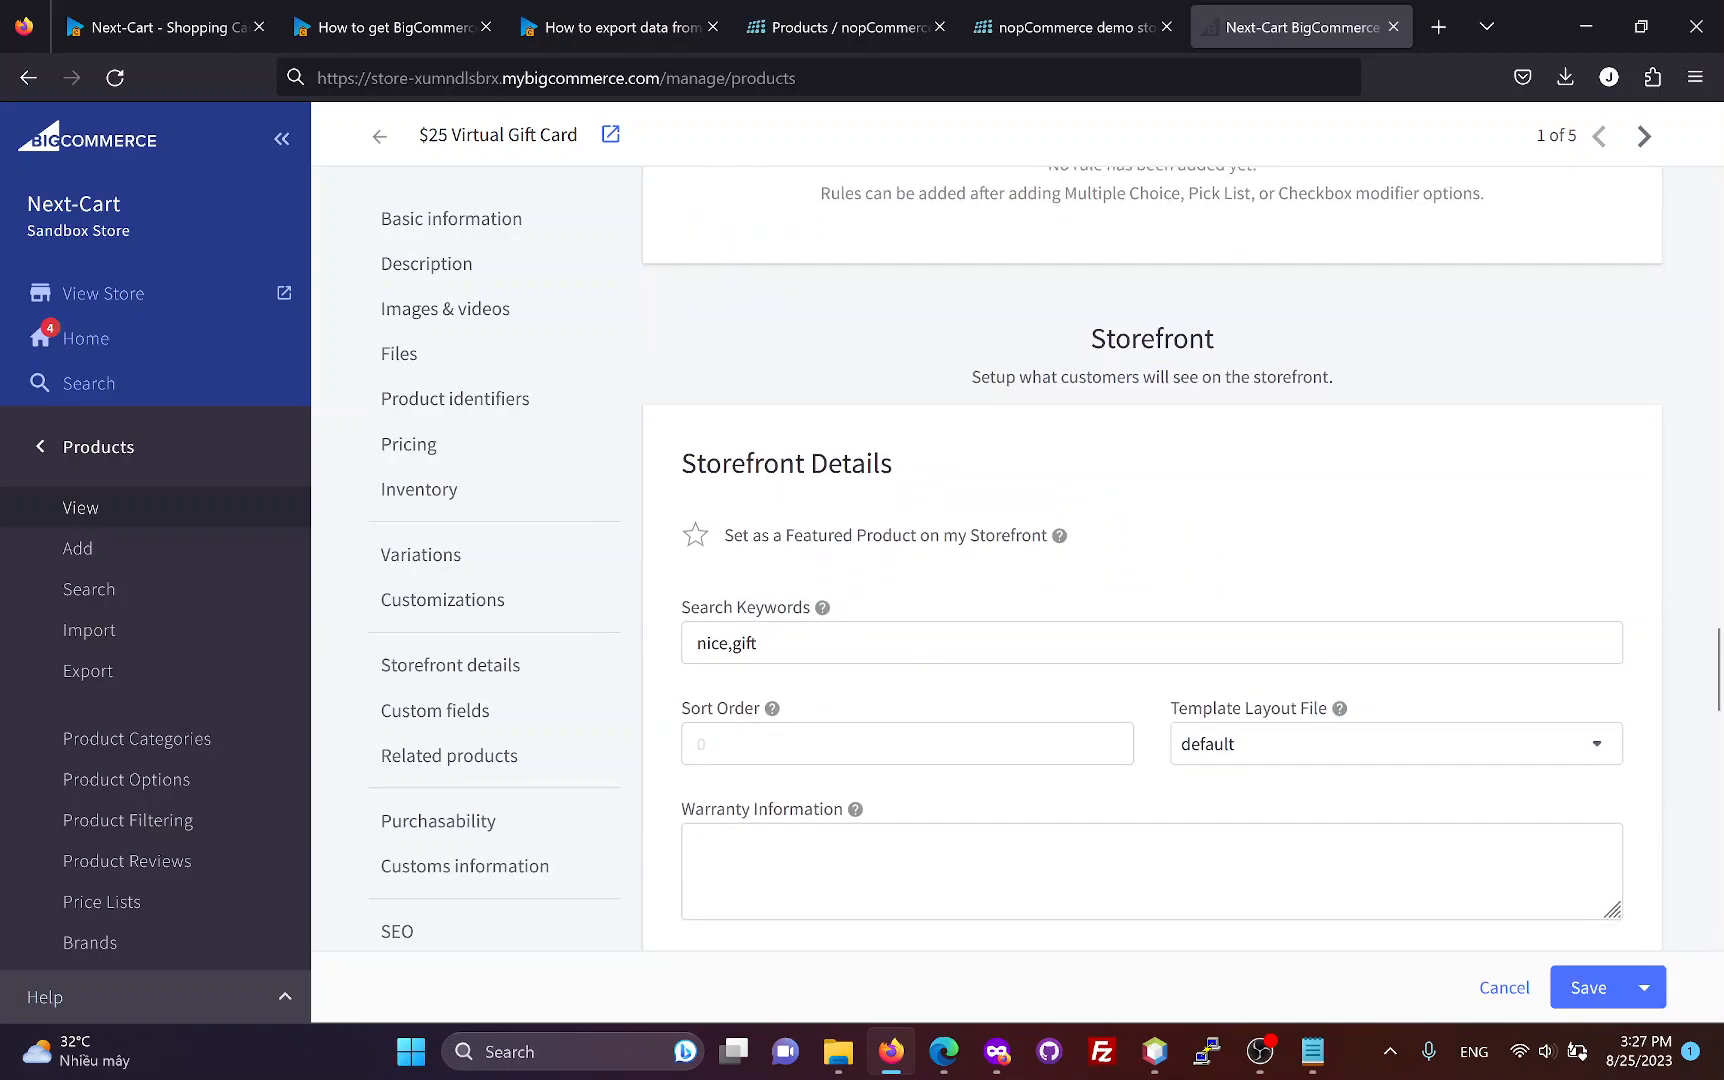
pyautogui.scroll(-3)
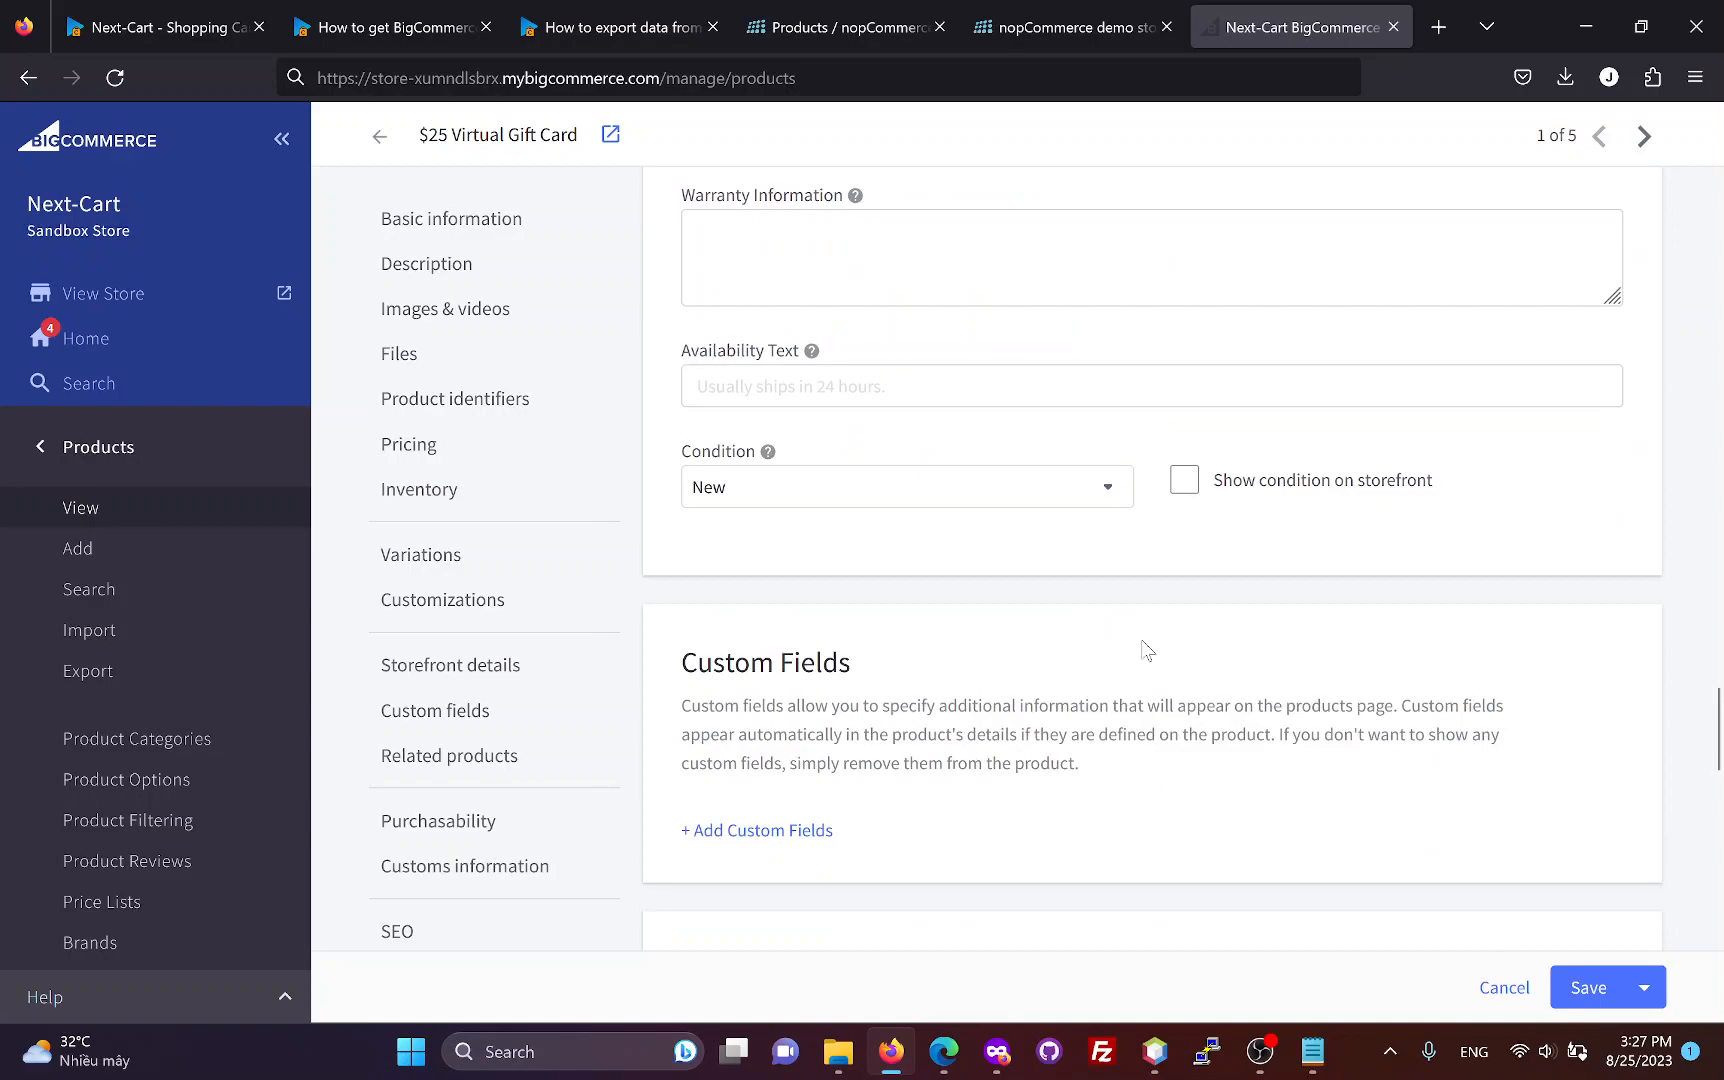
pyautogui.scroll(3)
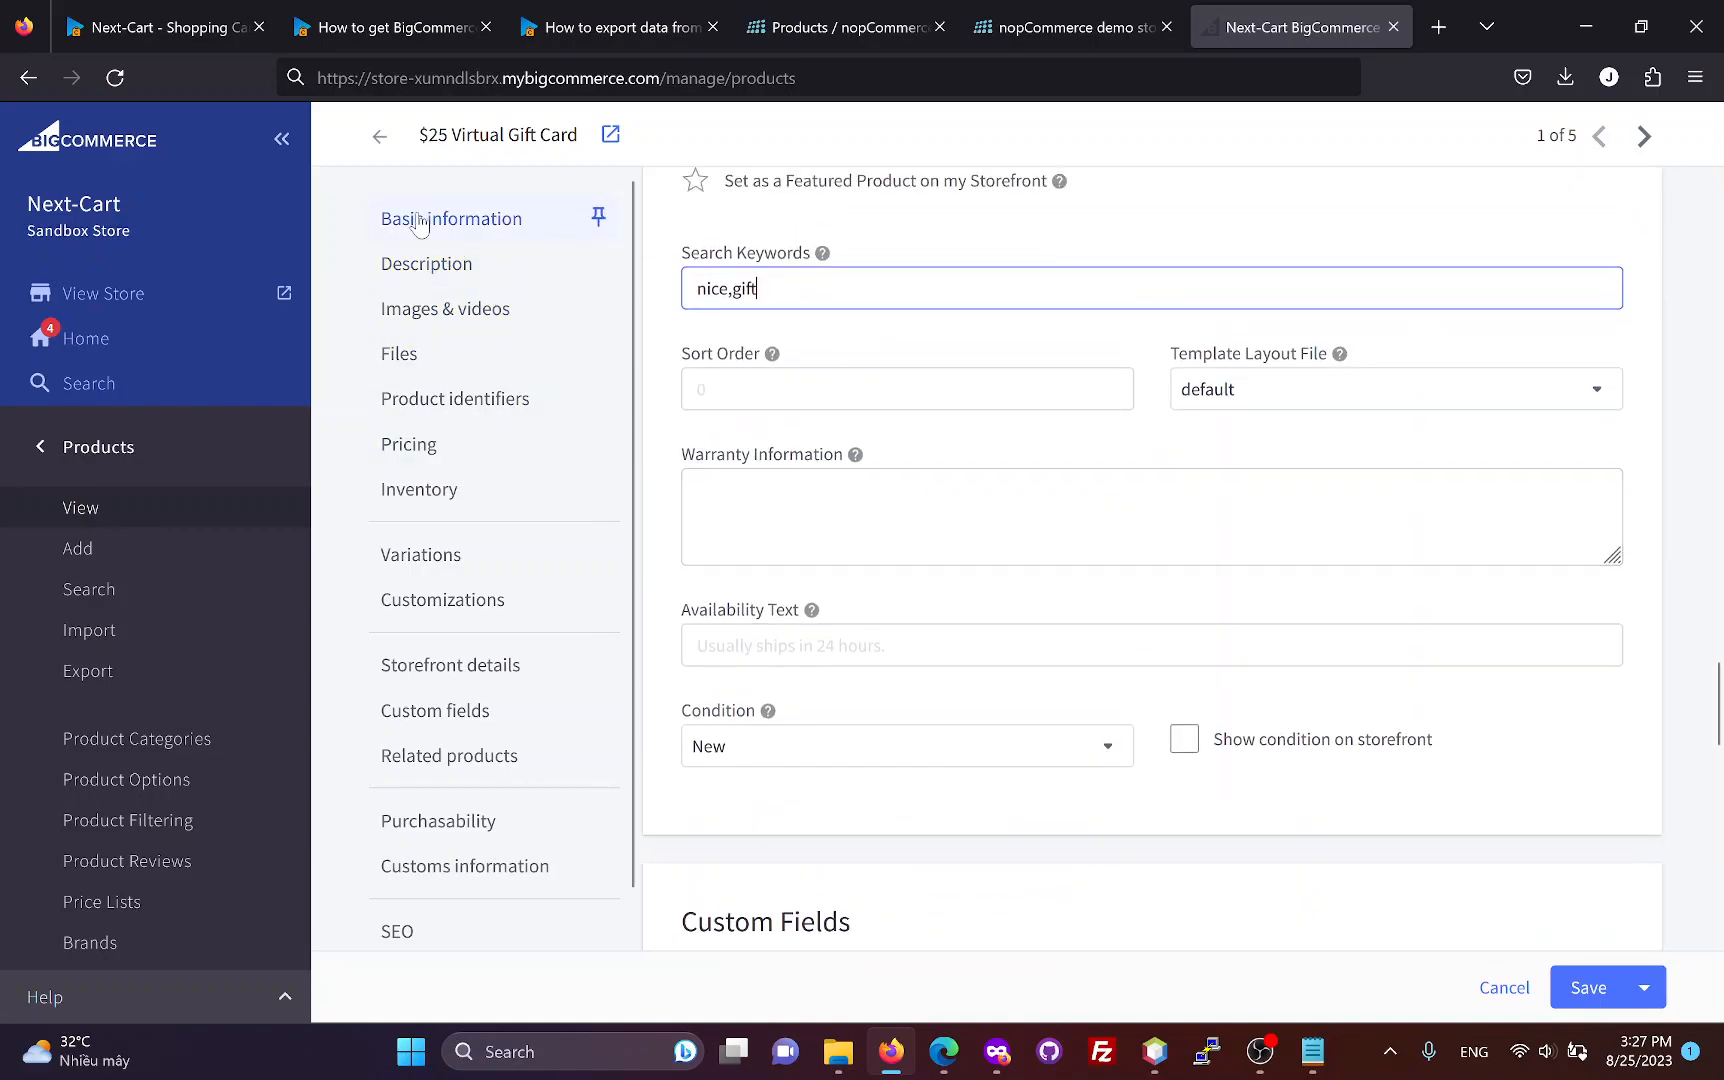
pyautogui.click(1590, 986)
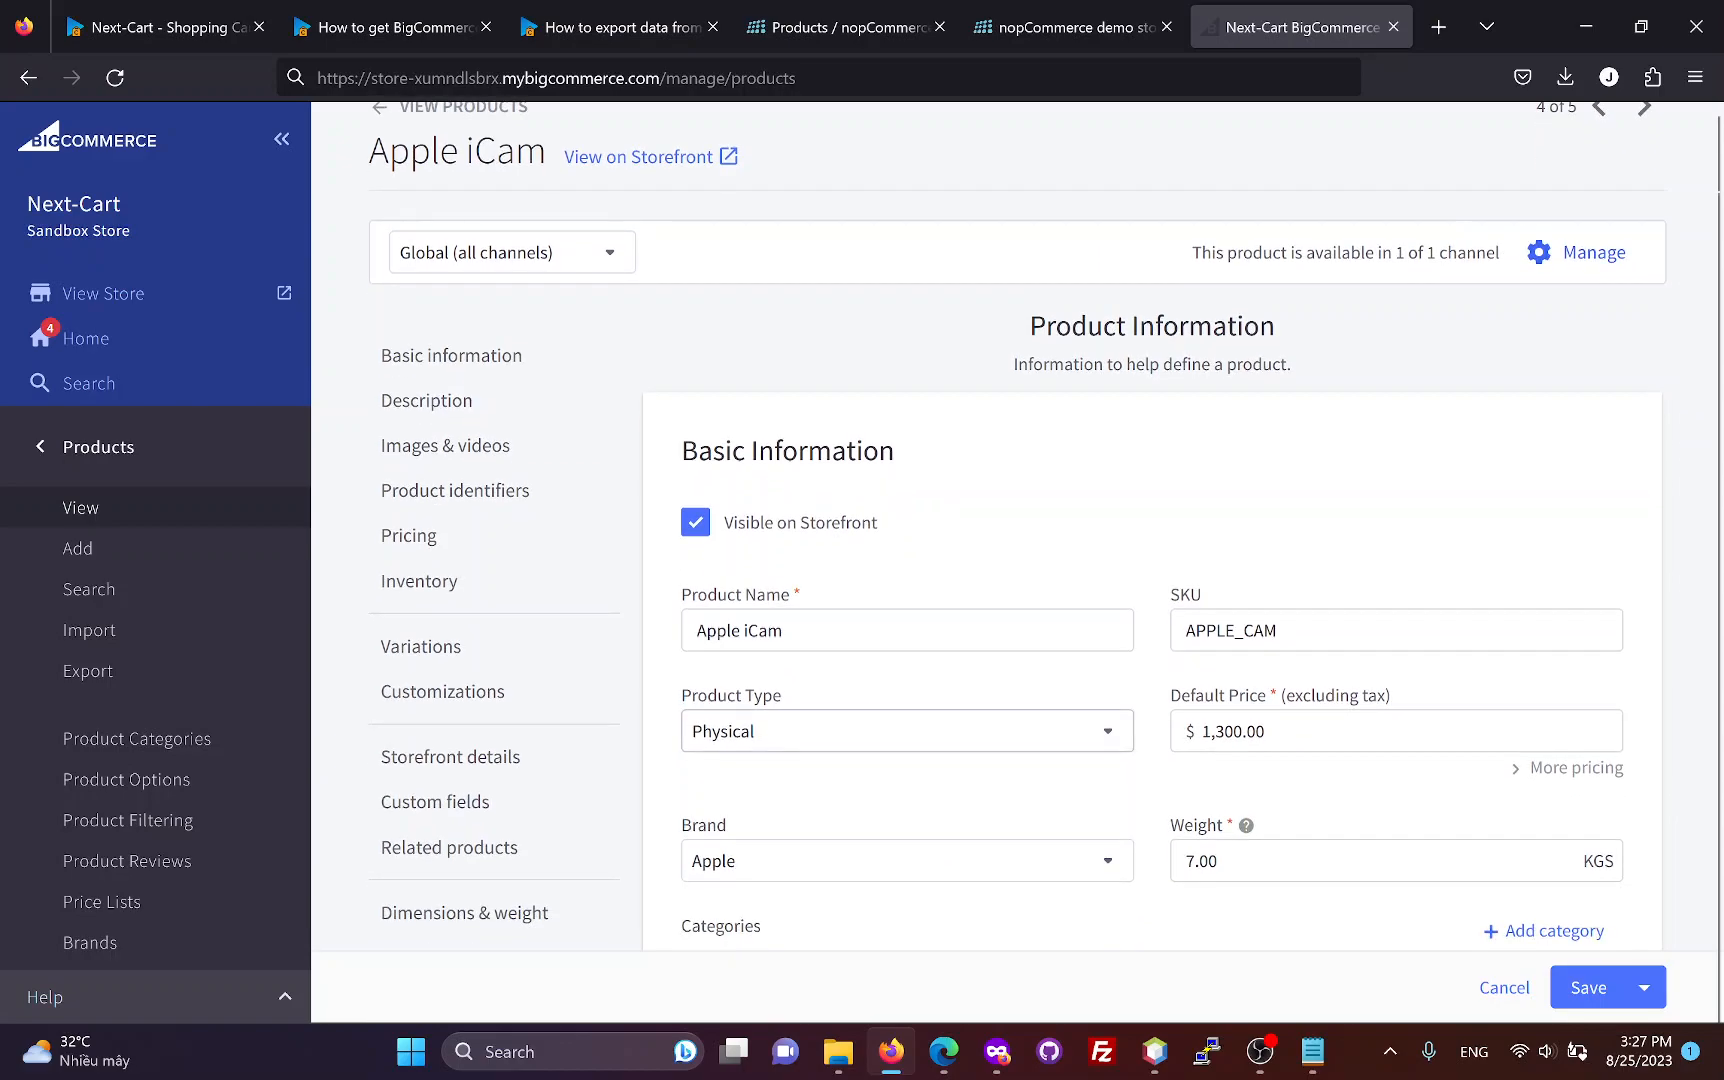
# - Scroll through the Apple iCam's images, SKU APPLE_CAM, pricing, stock 10000 and 7 kg weight
pyautogui.scroll(-3)
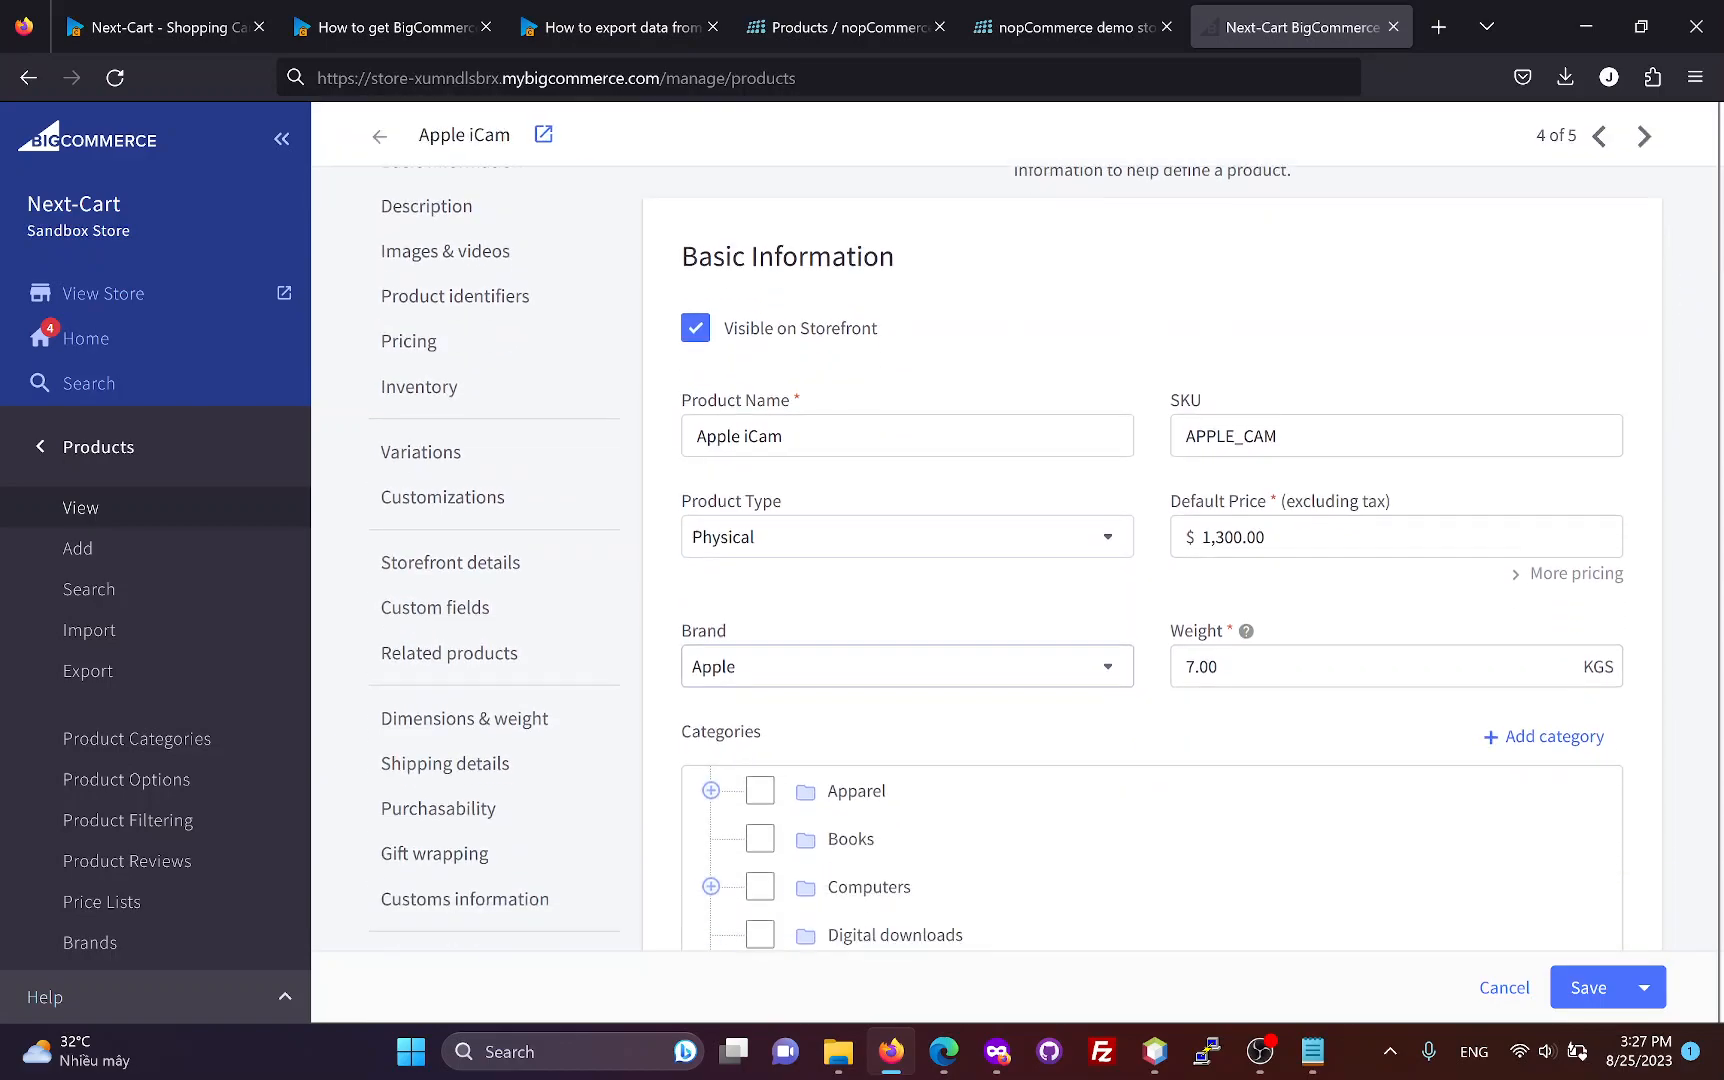
pyautogui.scroll(-3)
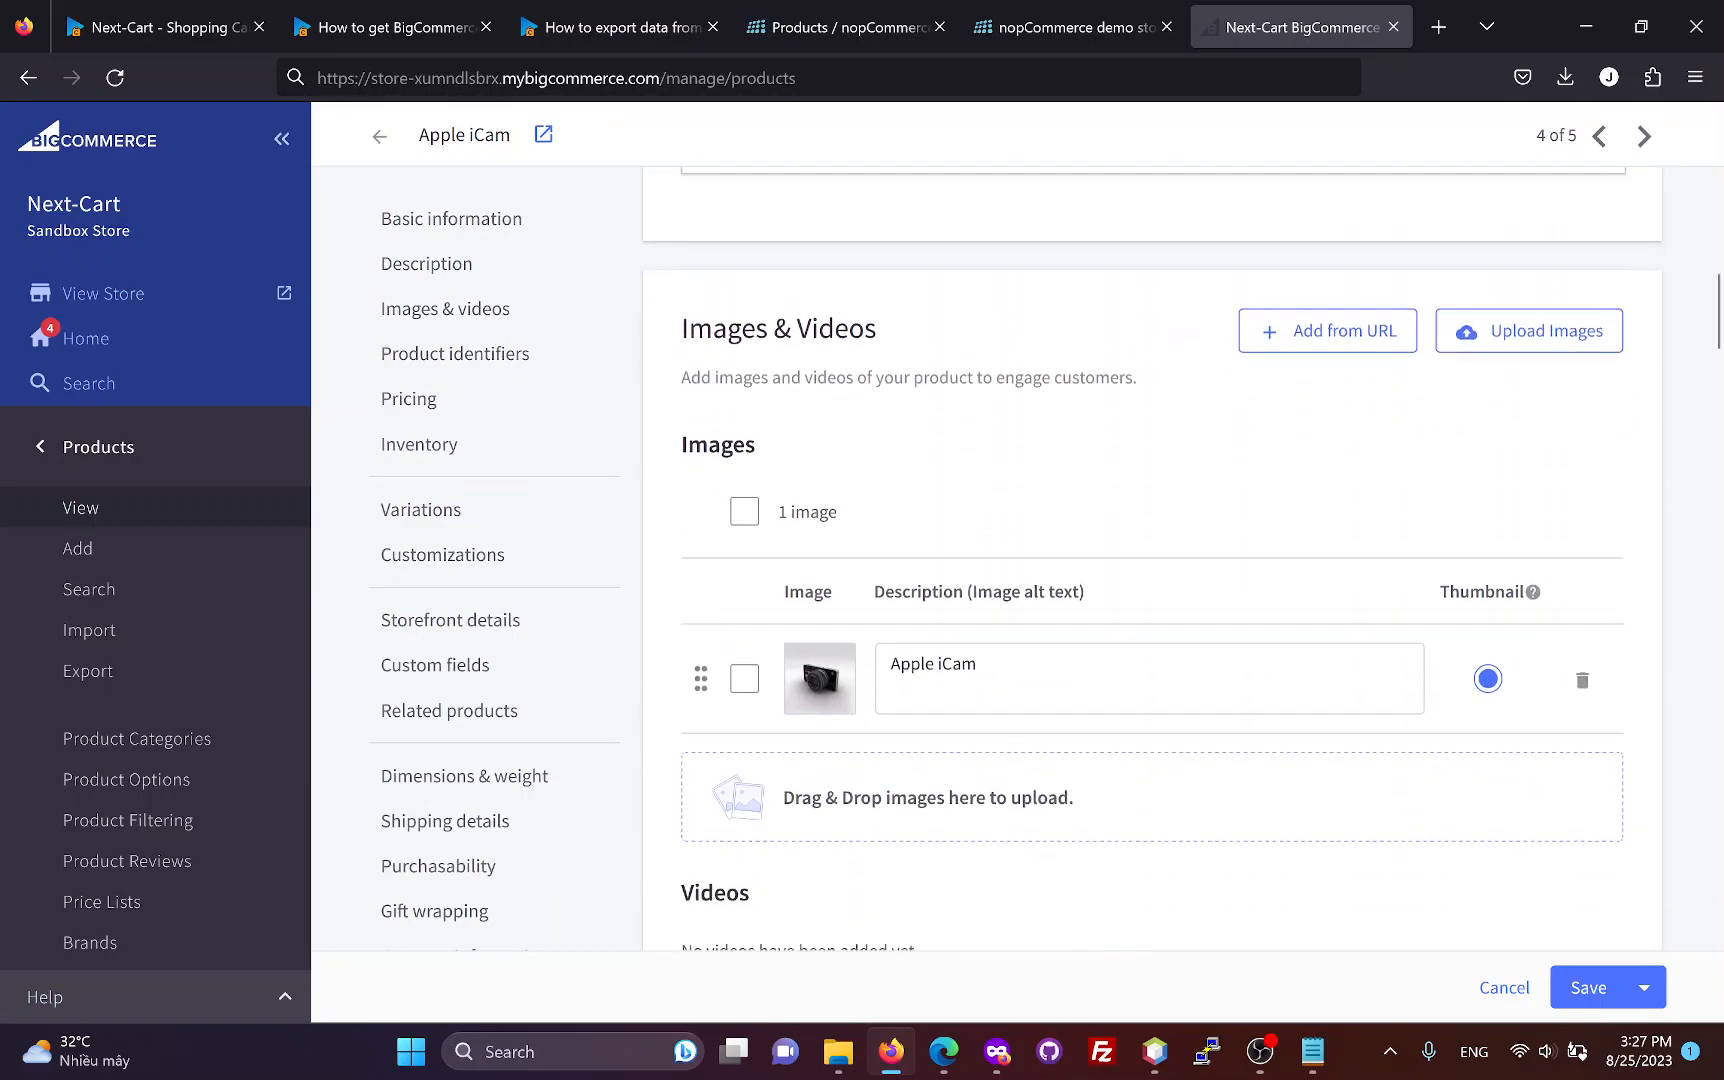
pyautogui.scroll(-3)
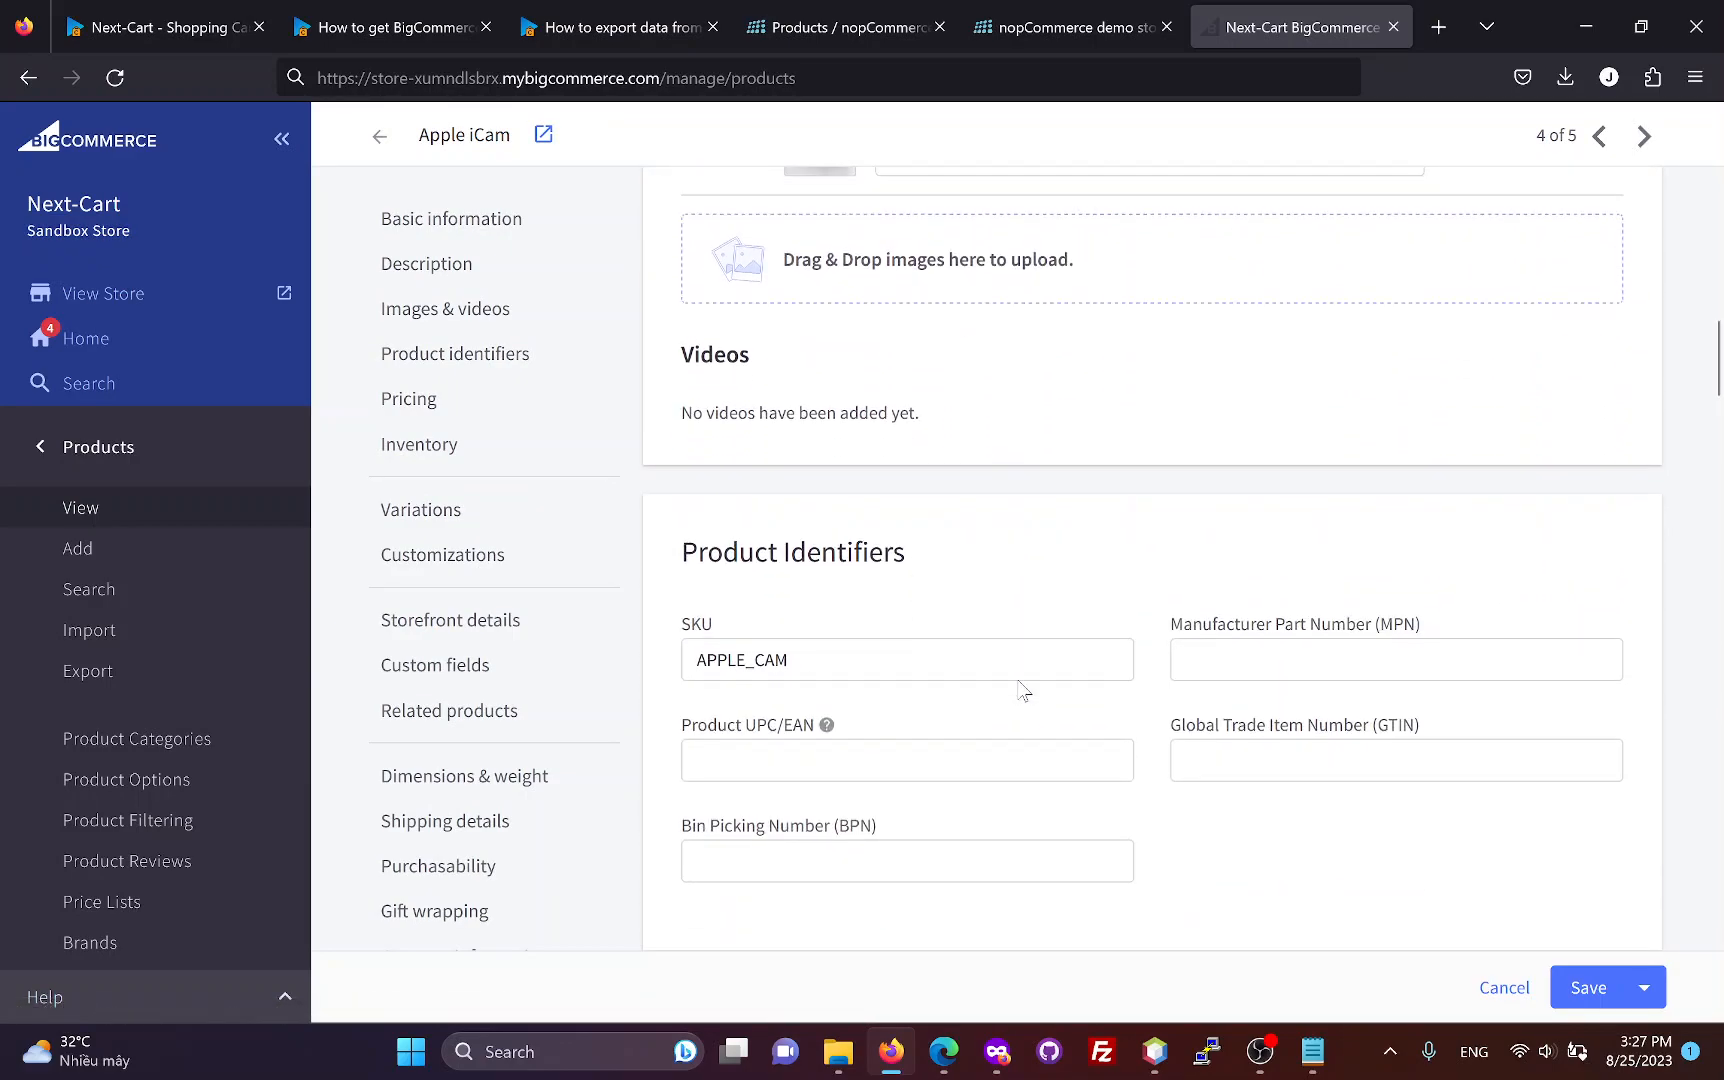
pyautogui.scroll(-3)
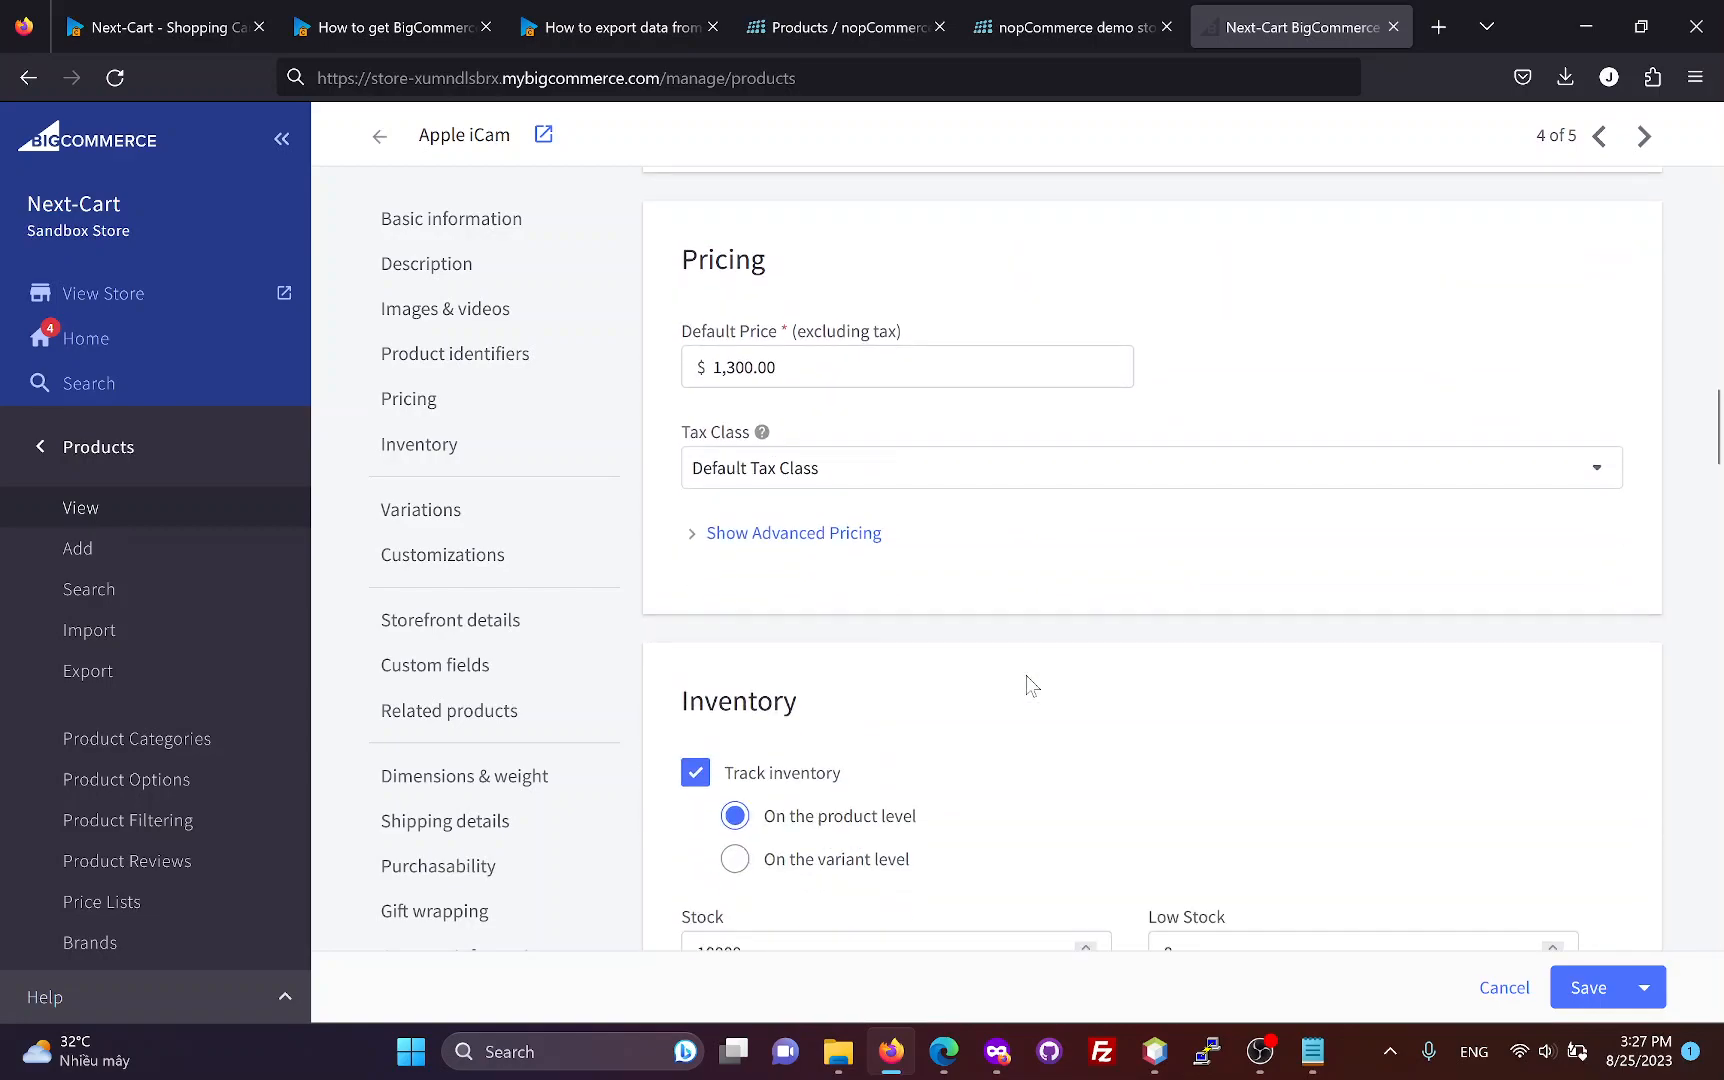
pyautogui.scroll(-3)
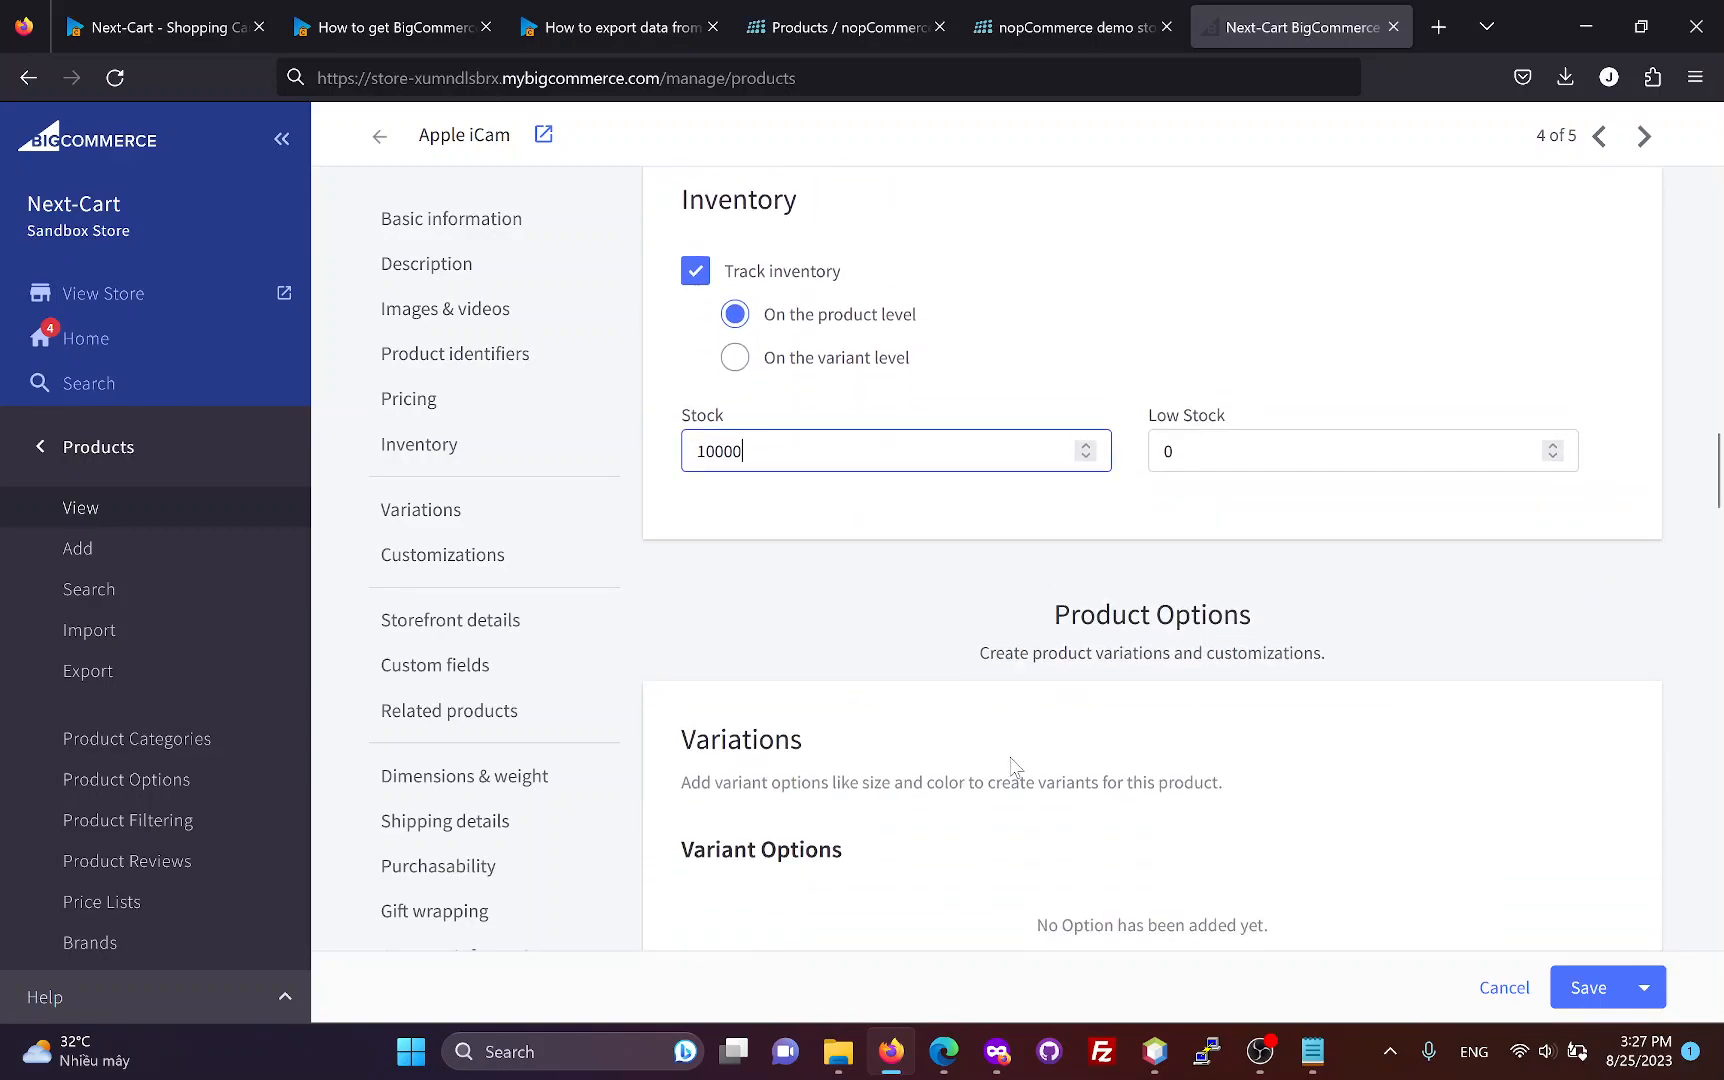
pyautogui.scroll(-3)
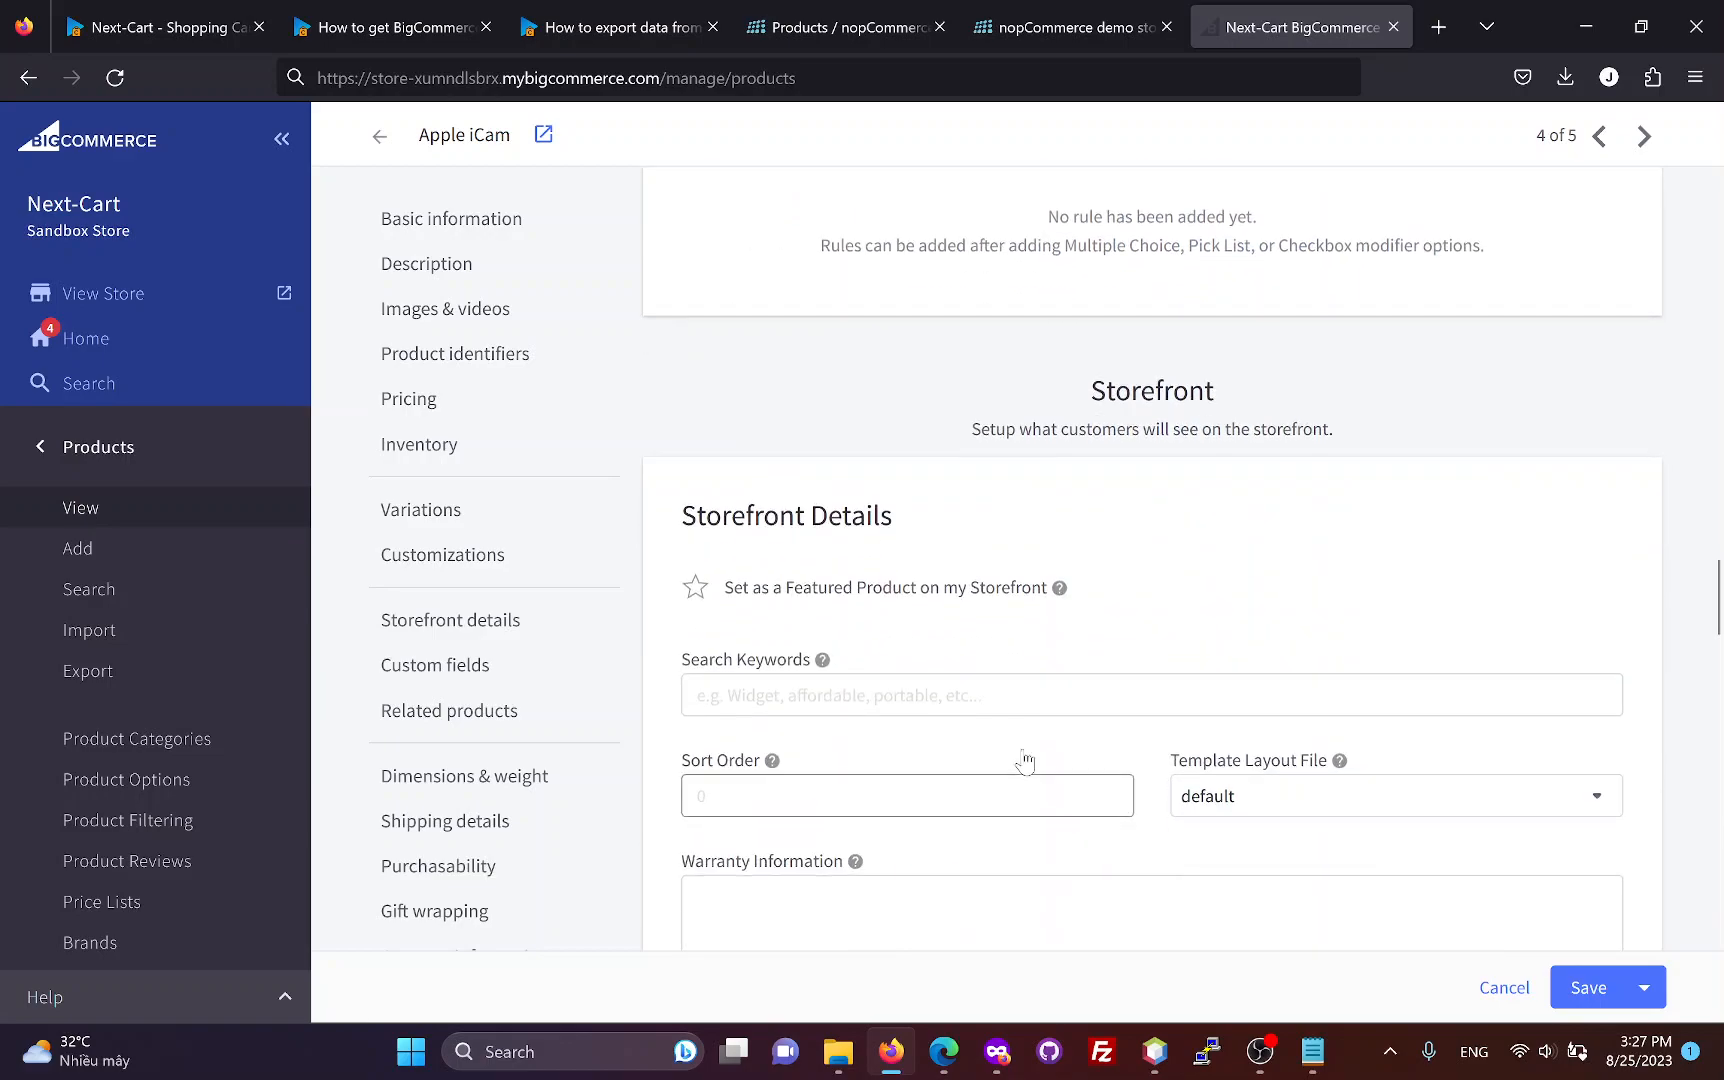
pyautogui.scroll(-3)
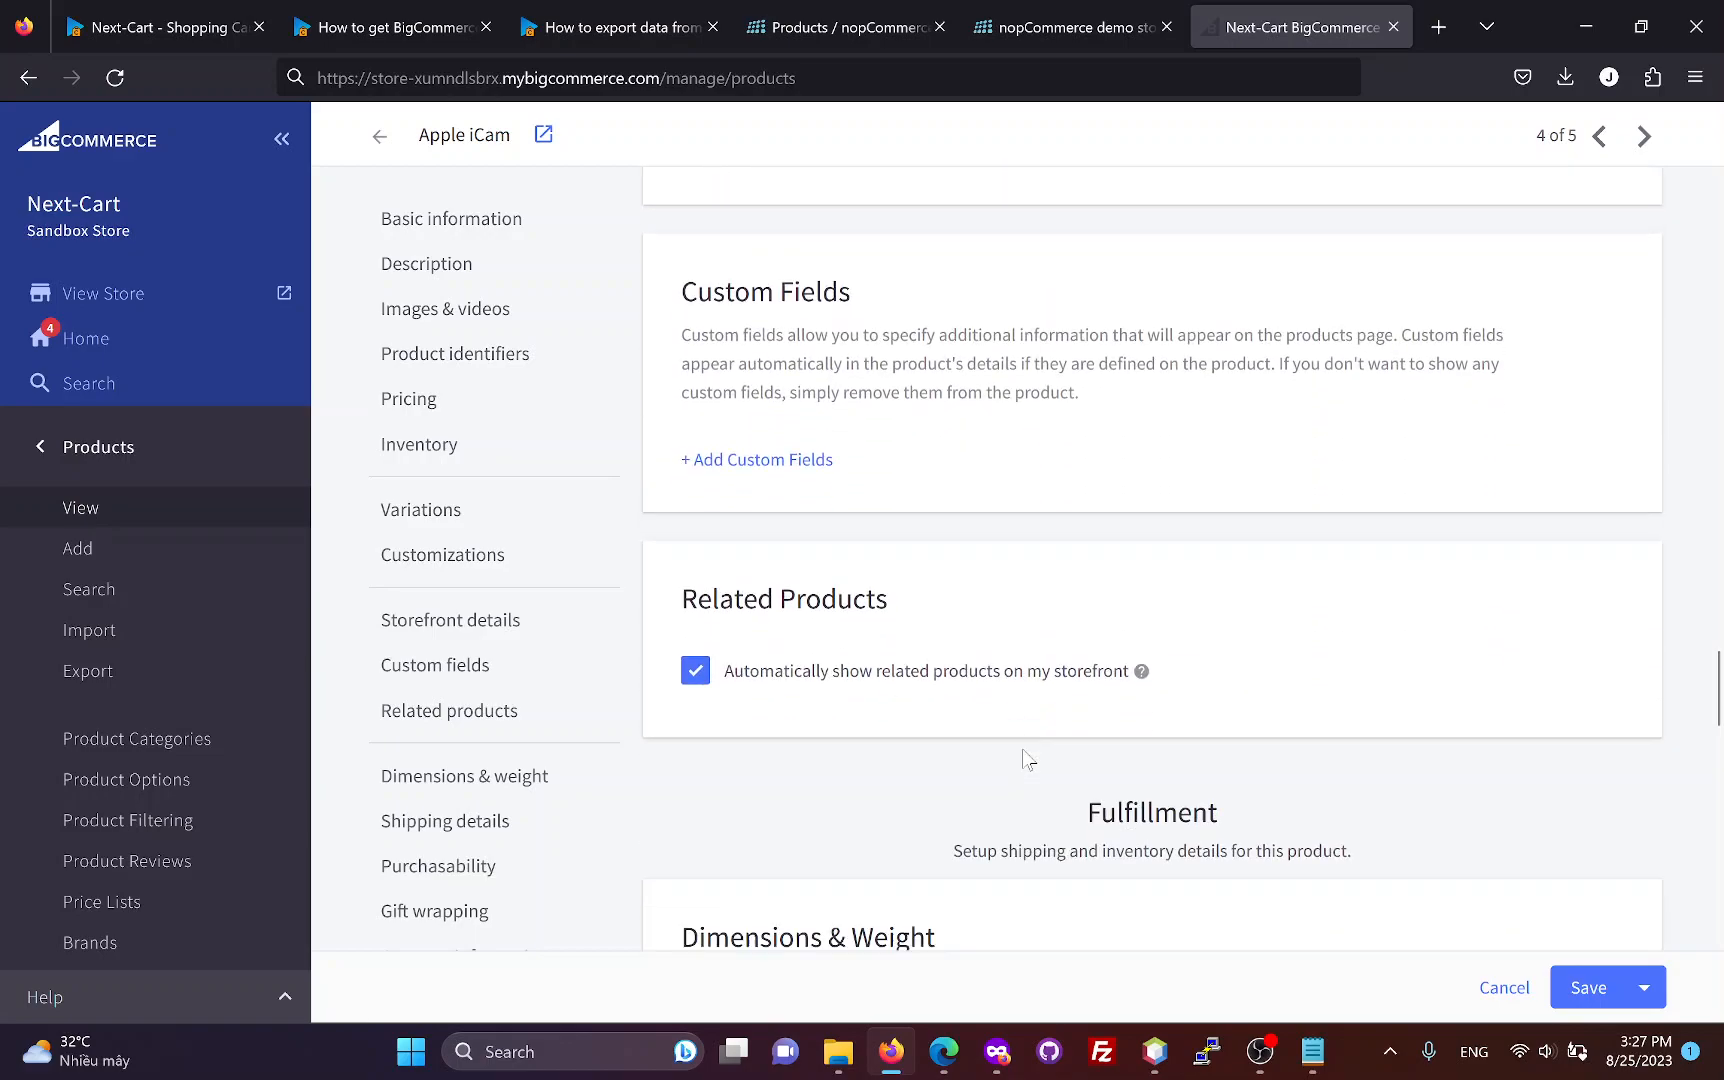
pyautogui.scroll(-3)
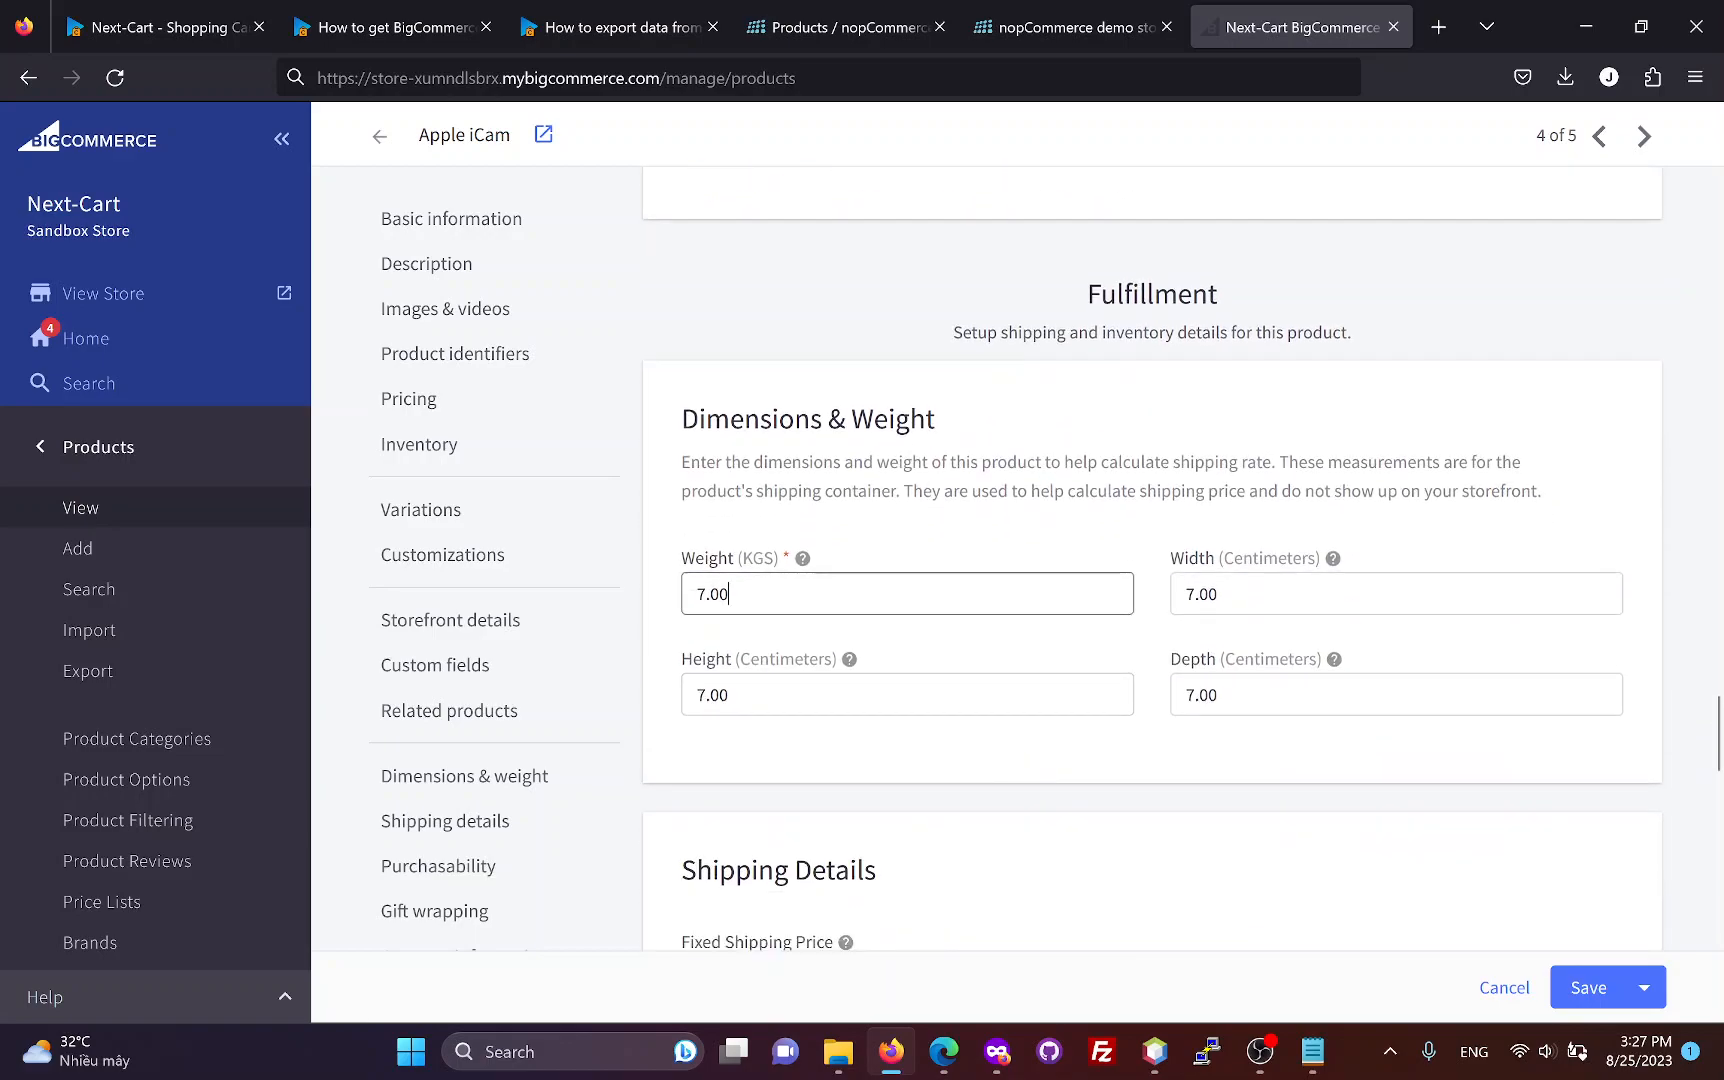
pyautogui.scroll(-3)
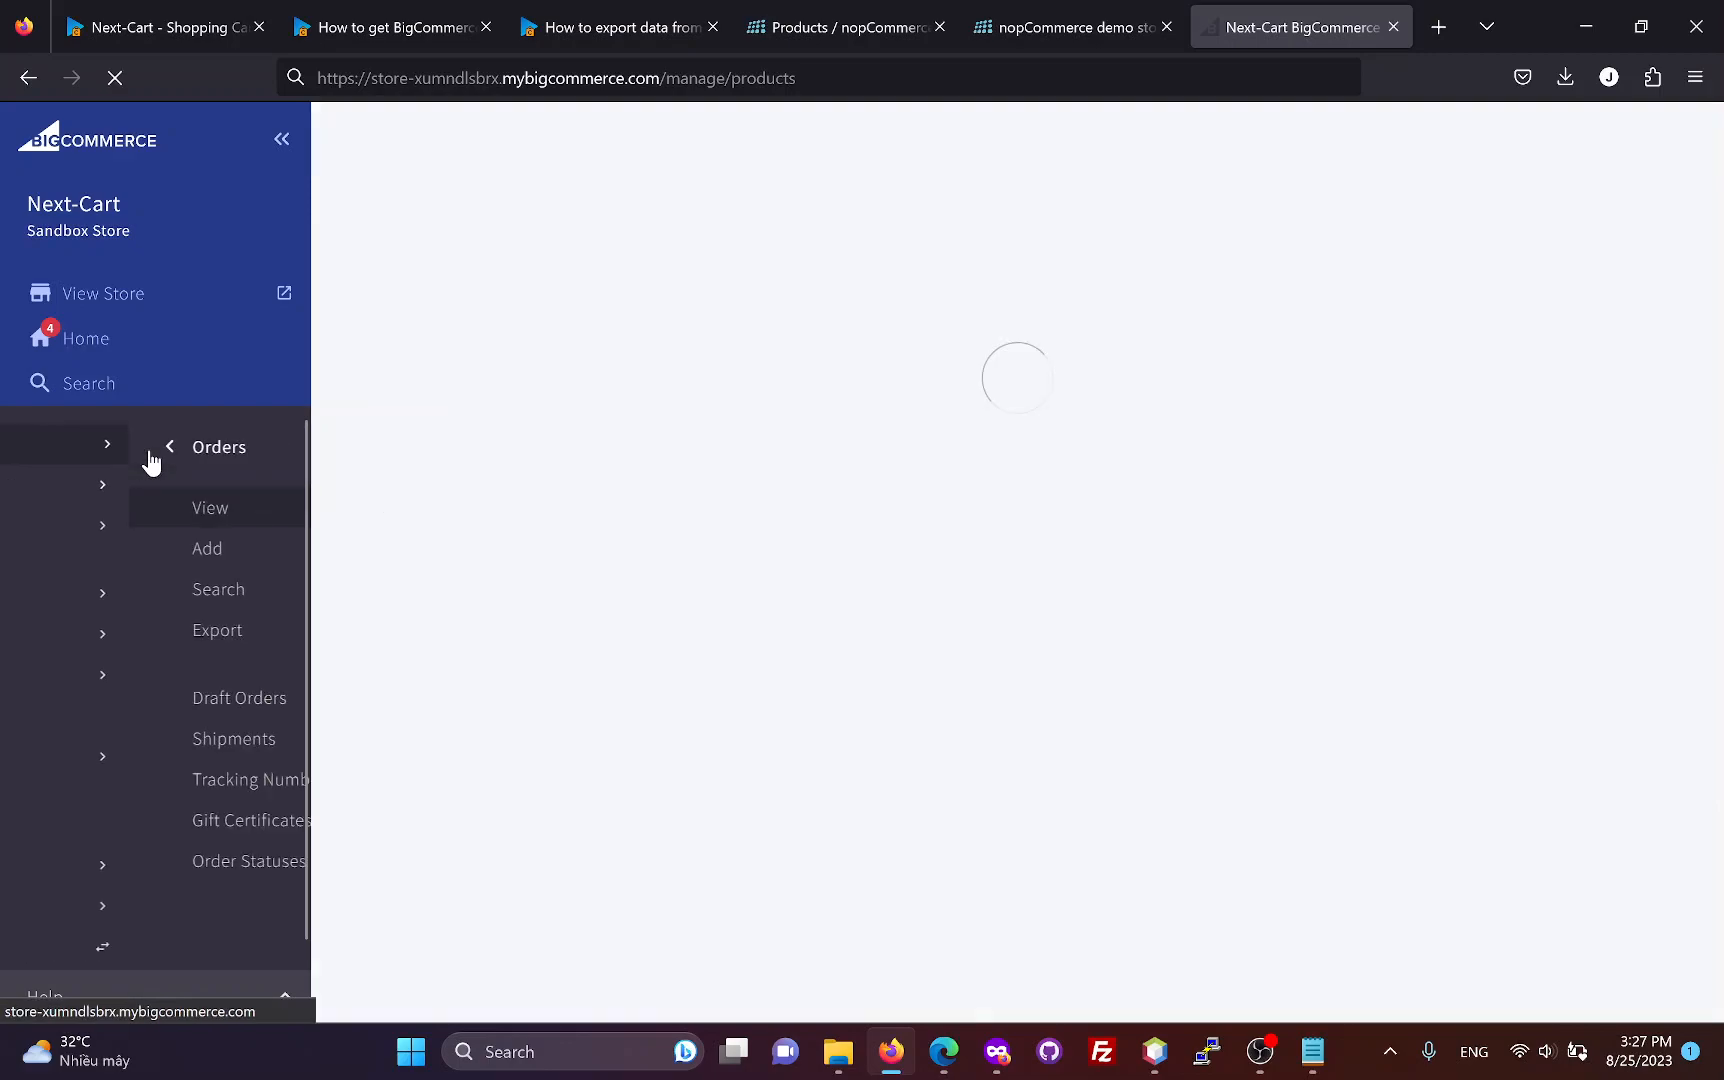
# - List all orders and expand orders 285 and 286 to show billing, shipping and items
pyautogui.click(210, 508)
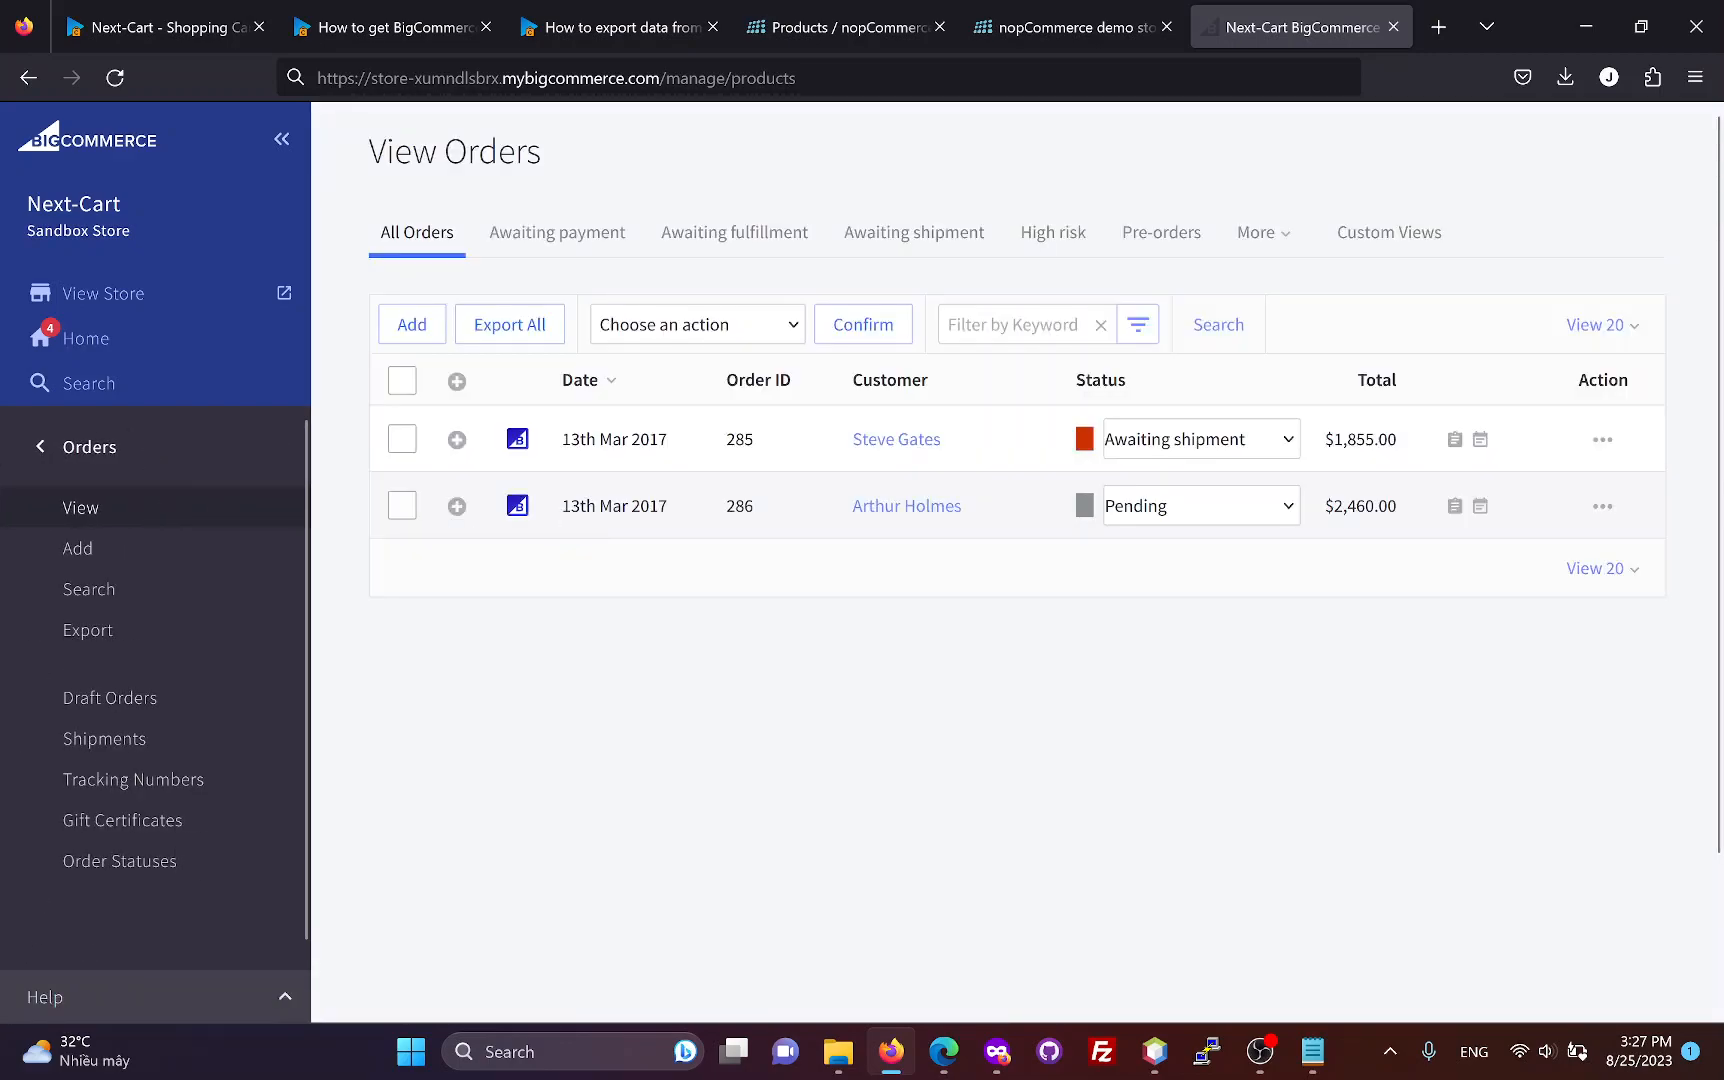
pyautogui.click(456, 438)
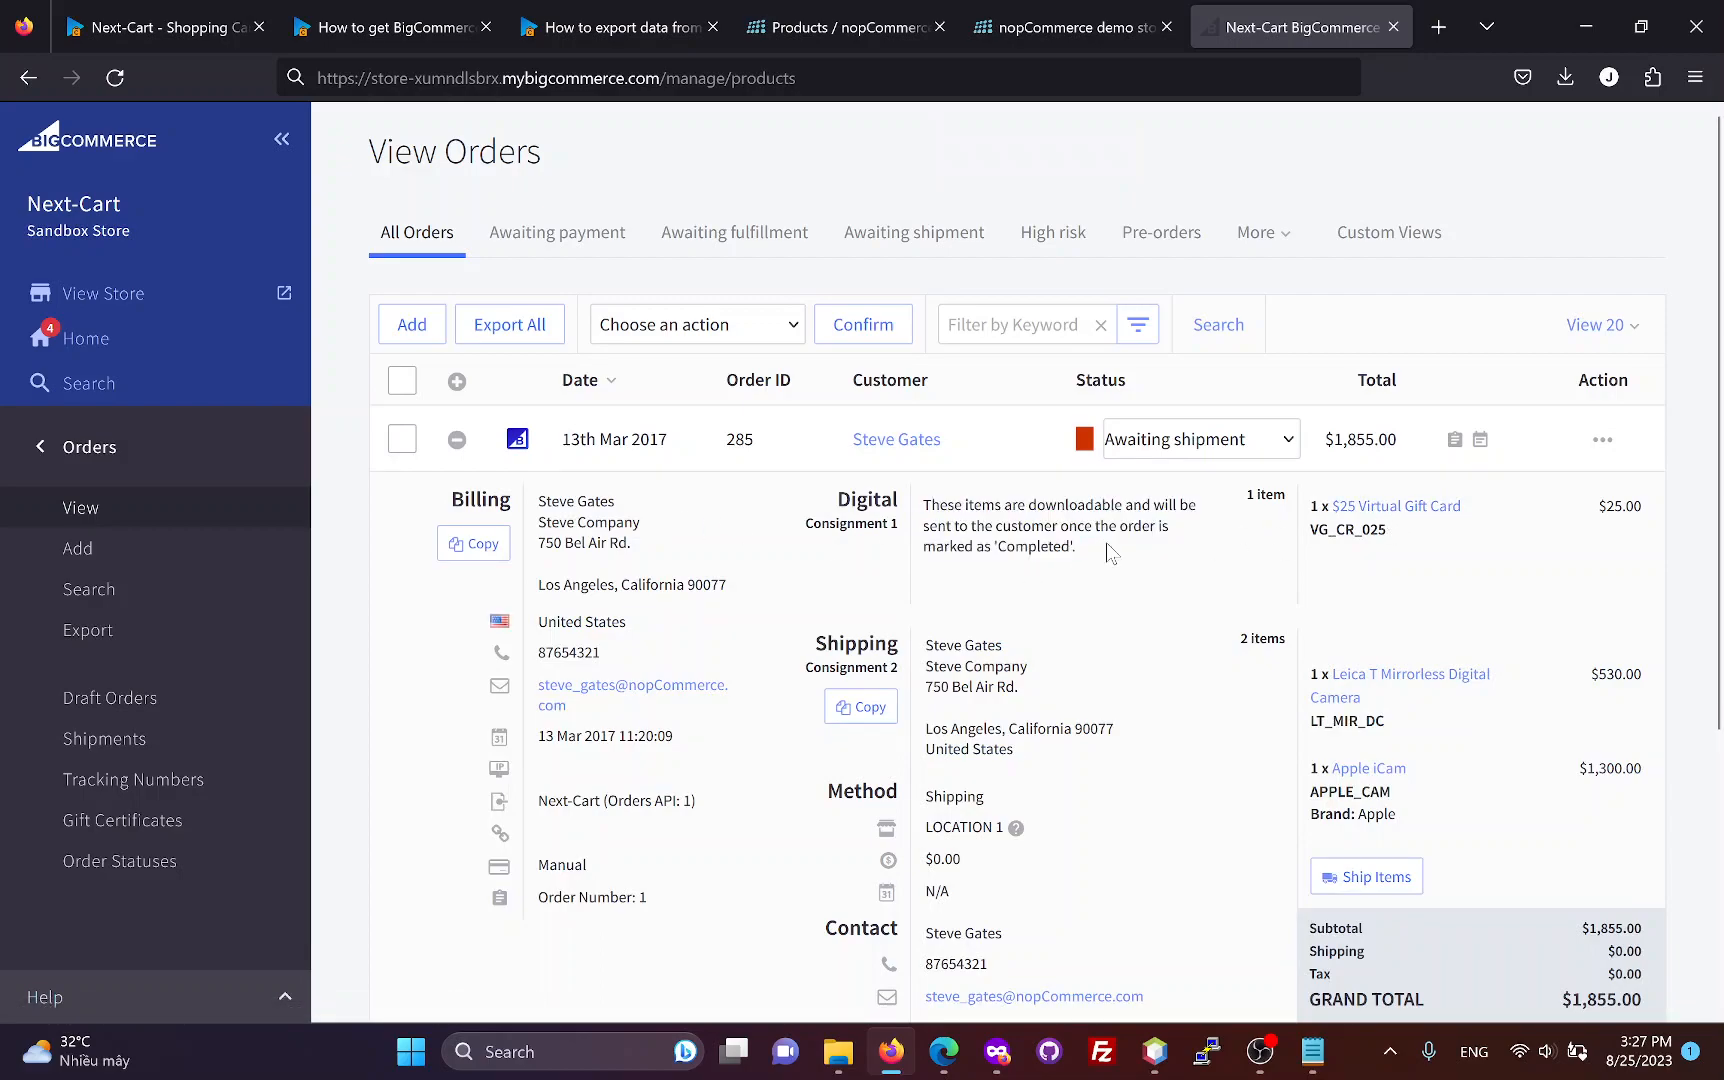
pyautogui.moveTo(1366, 768)
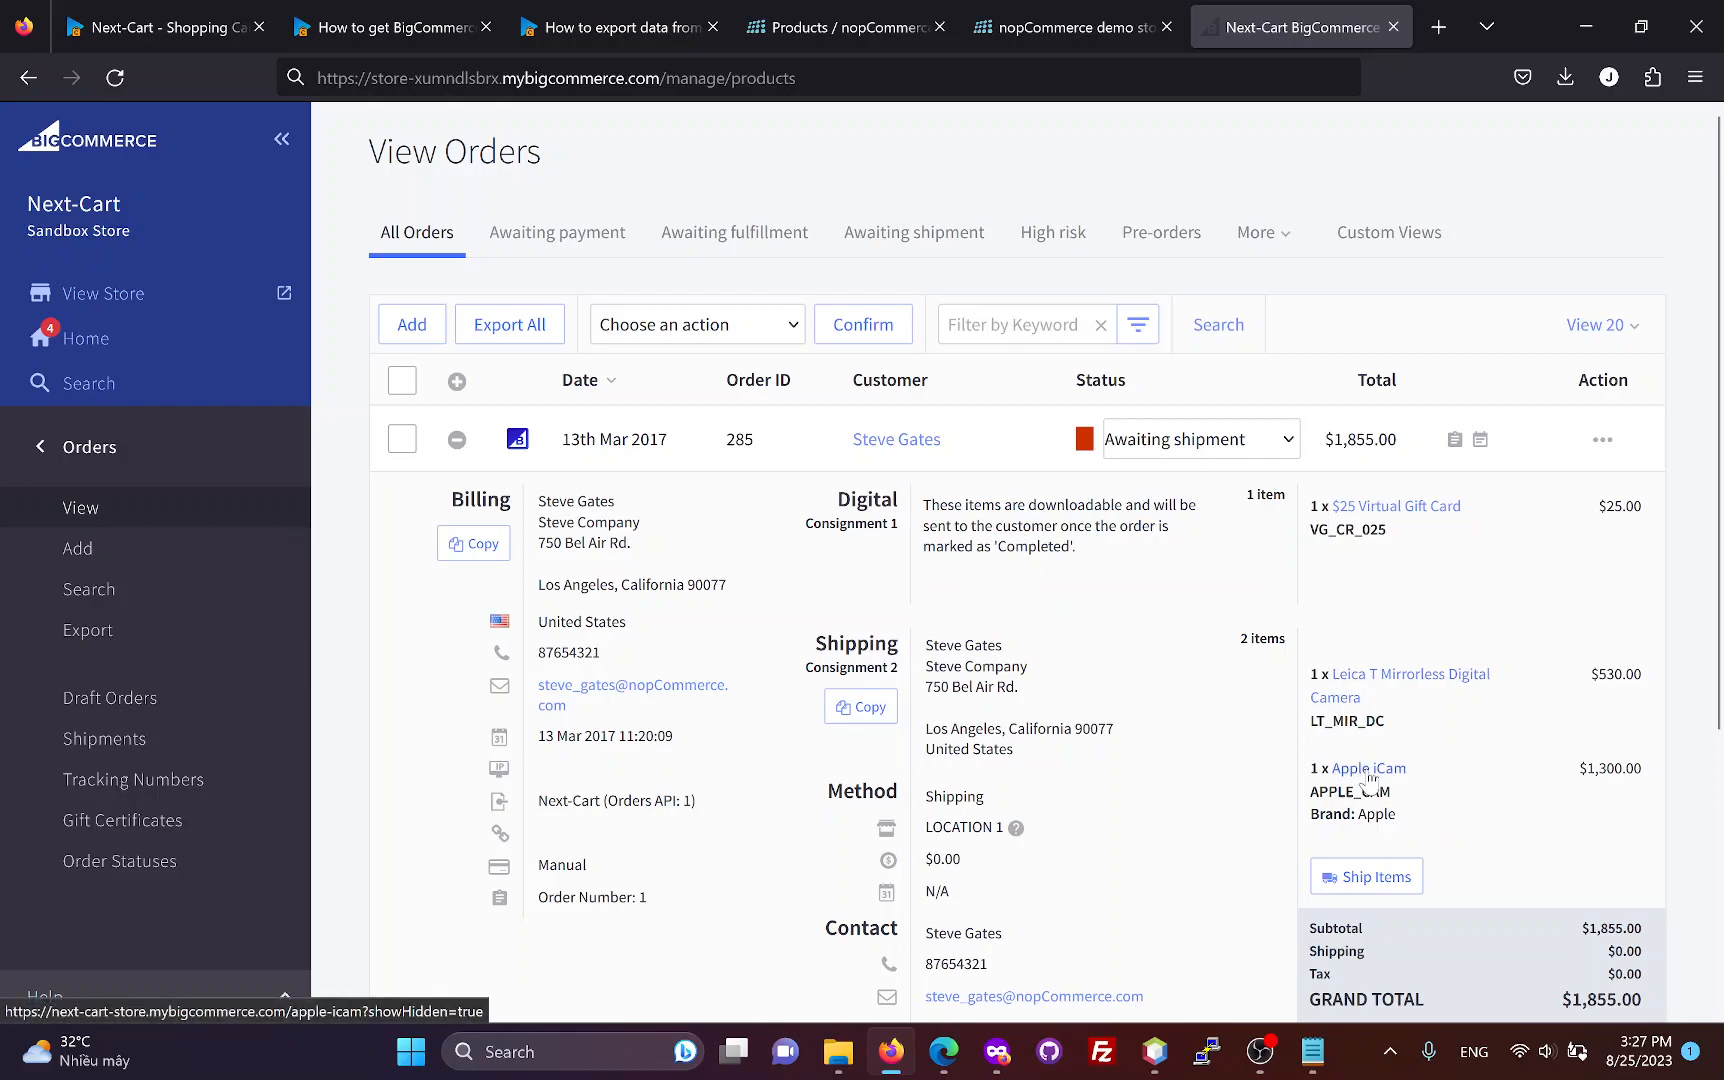
pyautogui.scroll(-3)
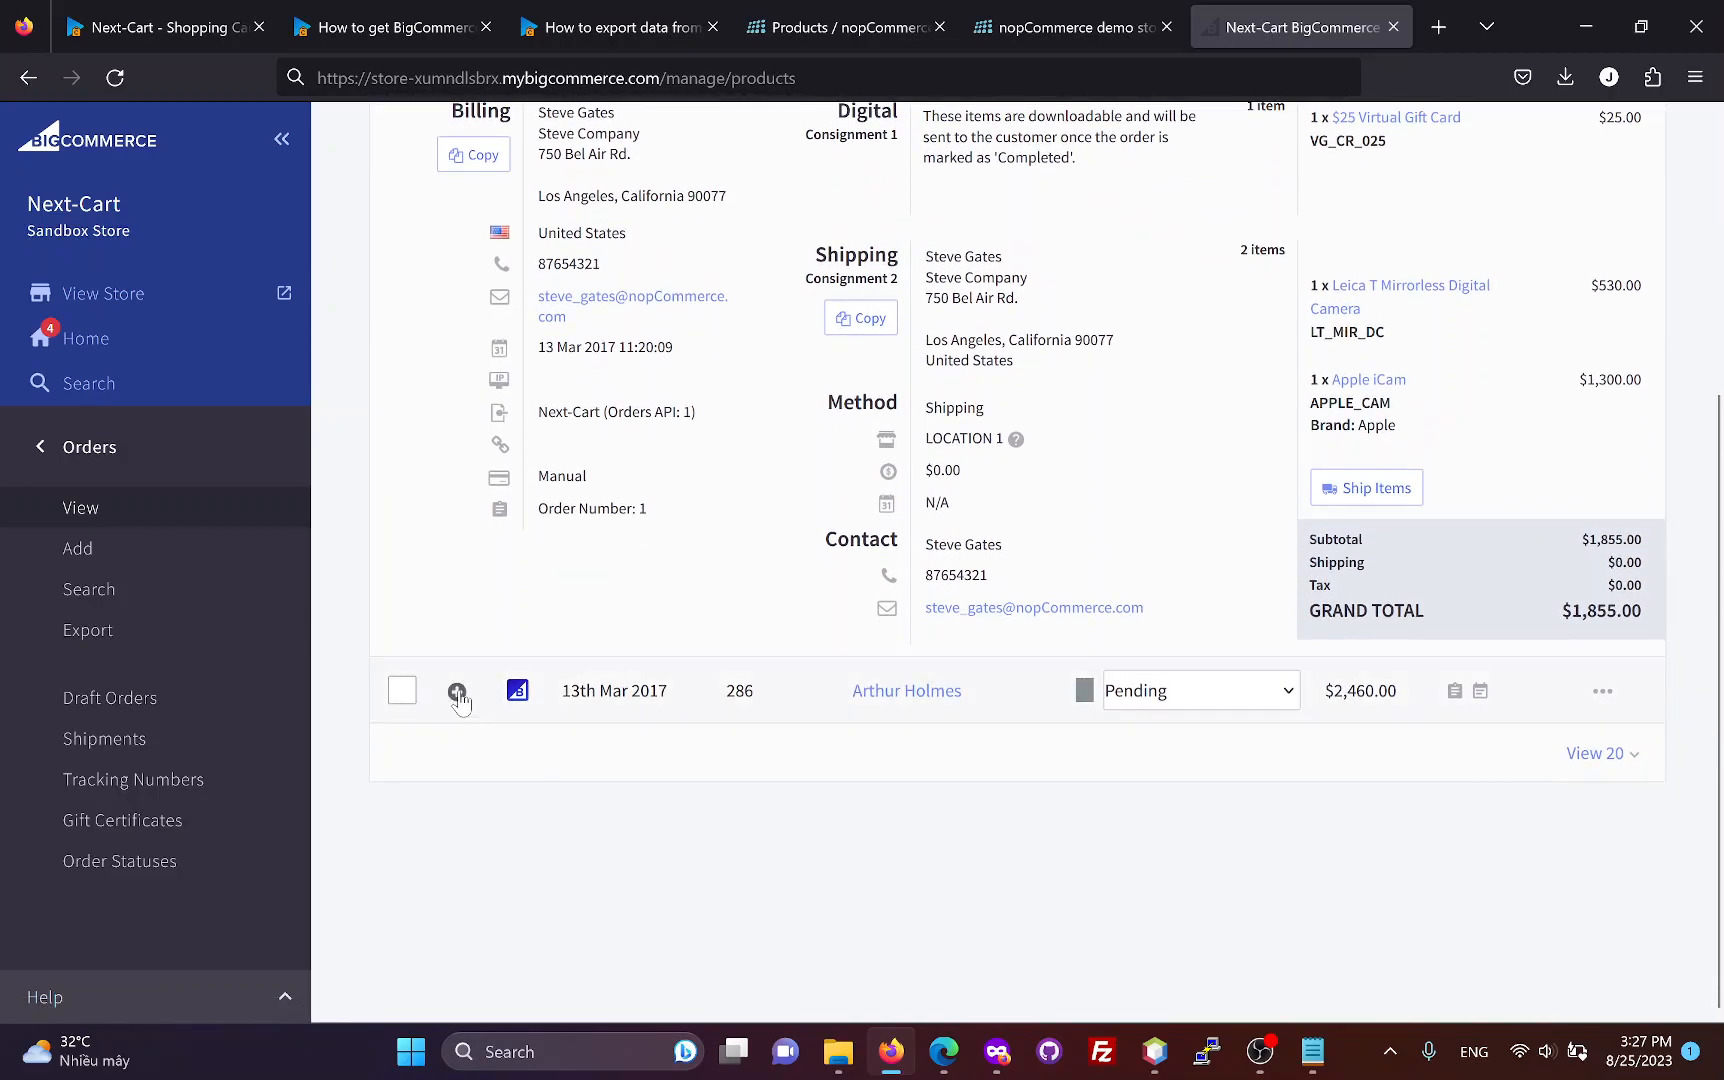
pyautogui.click(458, 690)
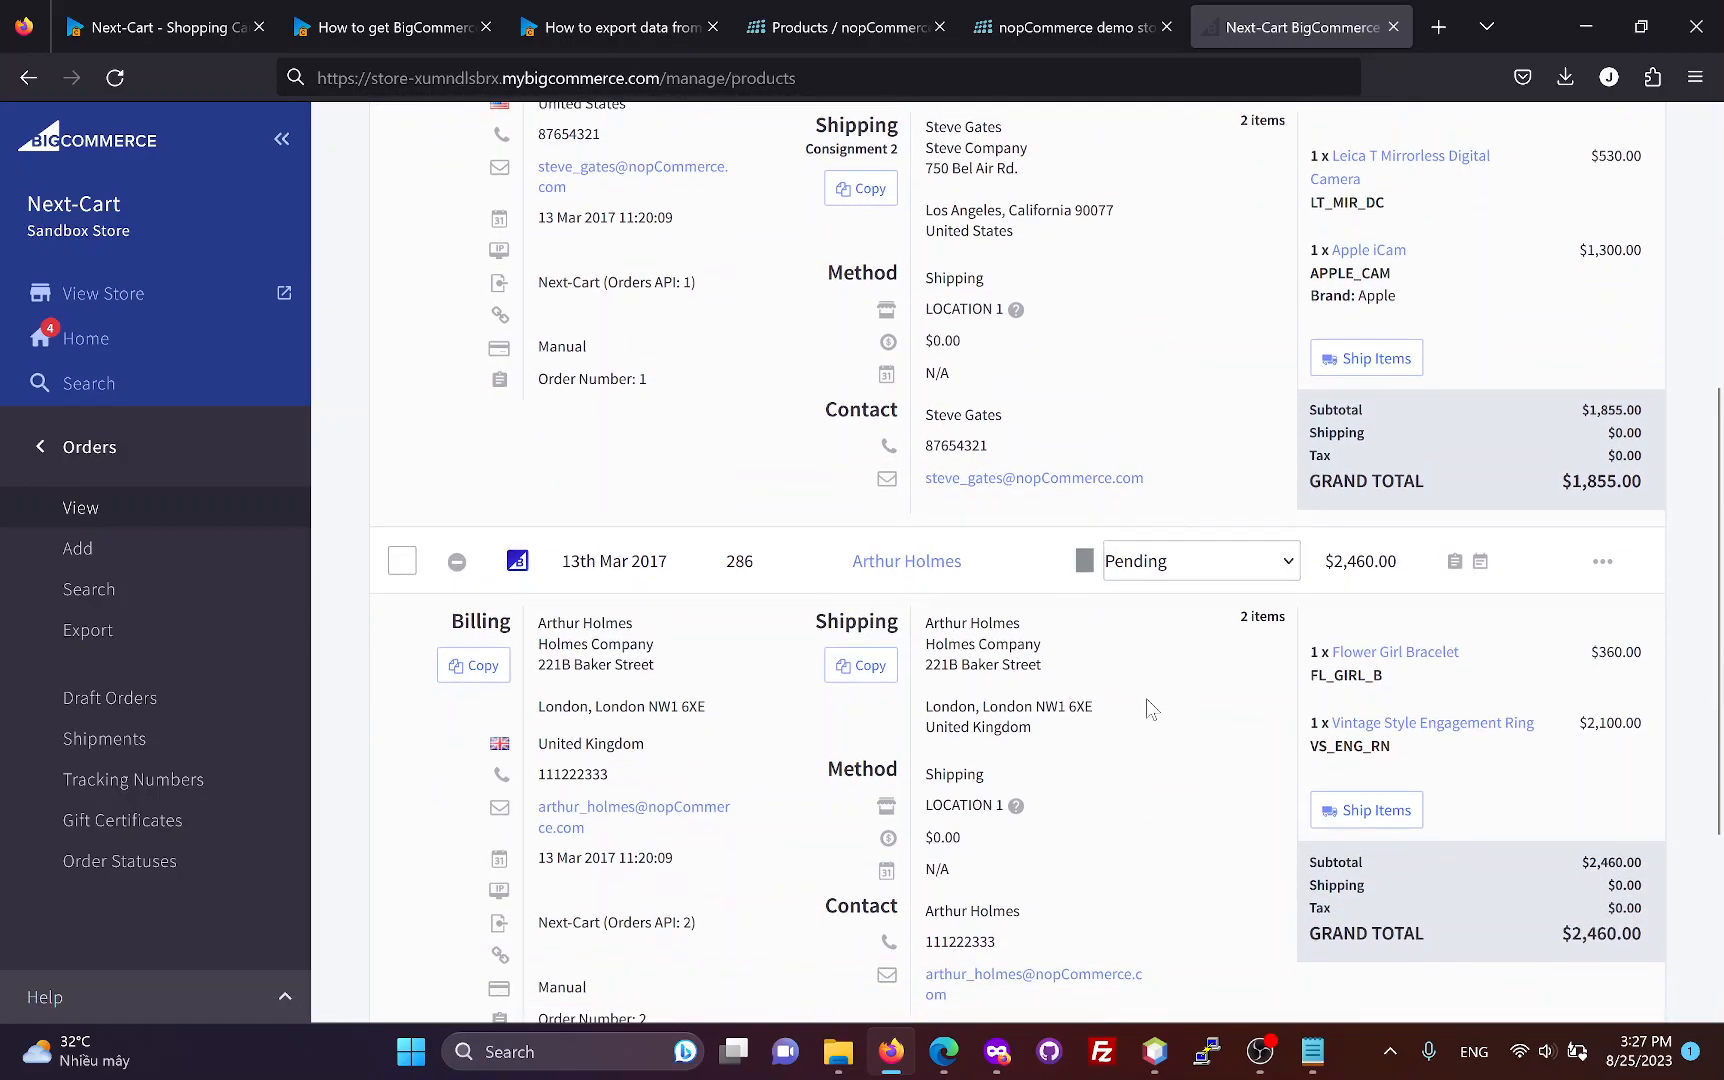
pyautogui.scroll(-3)
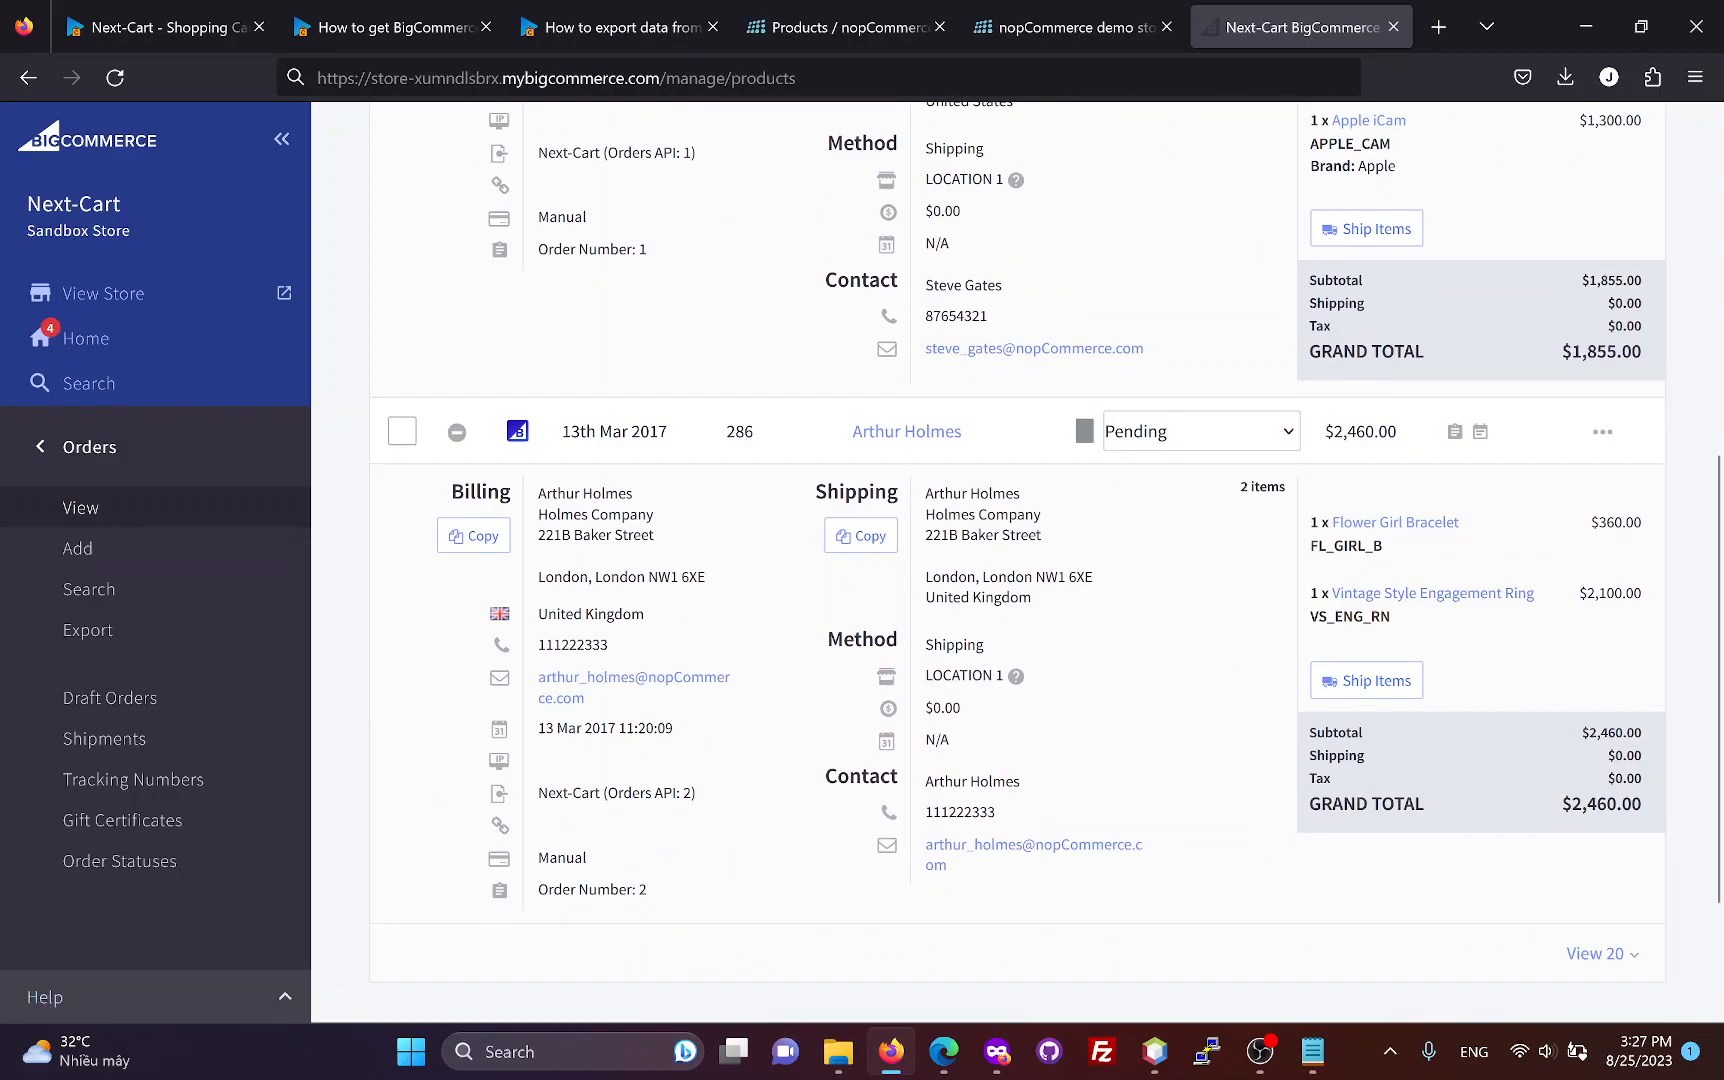
pyautogui.scroll(3)
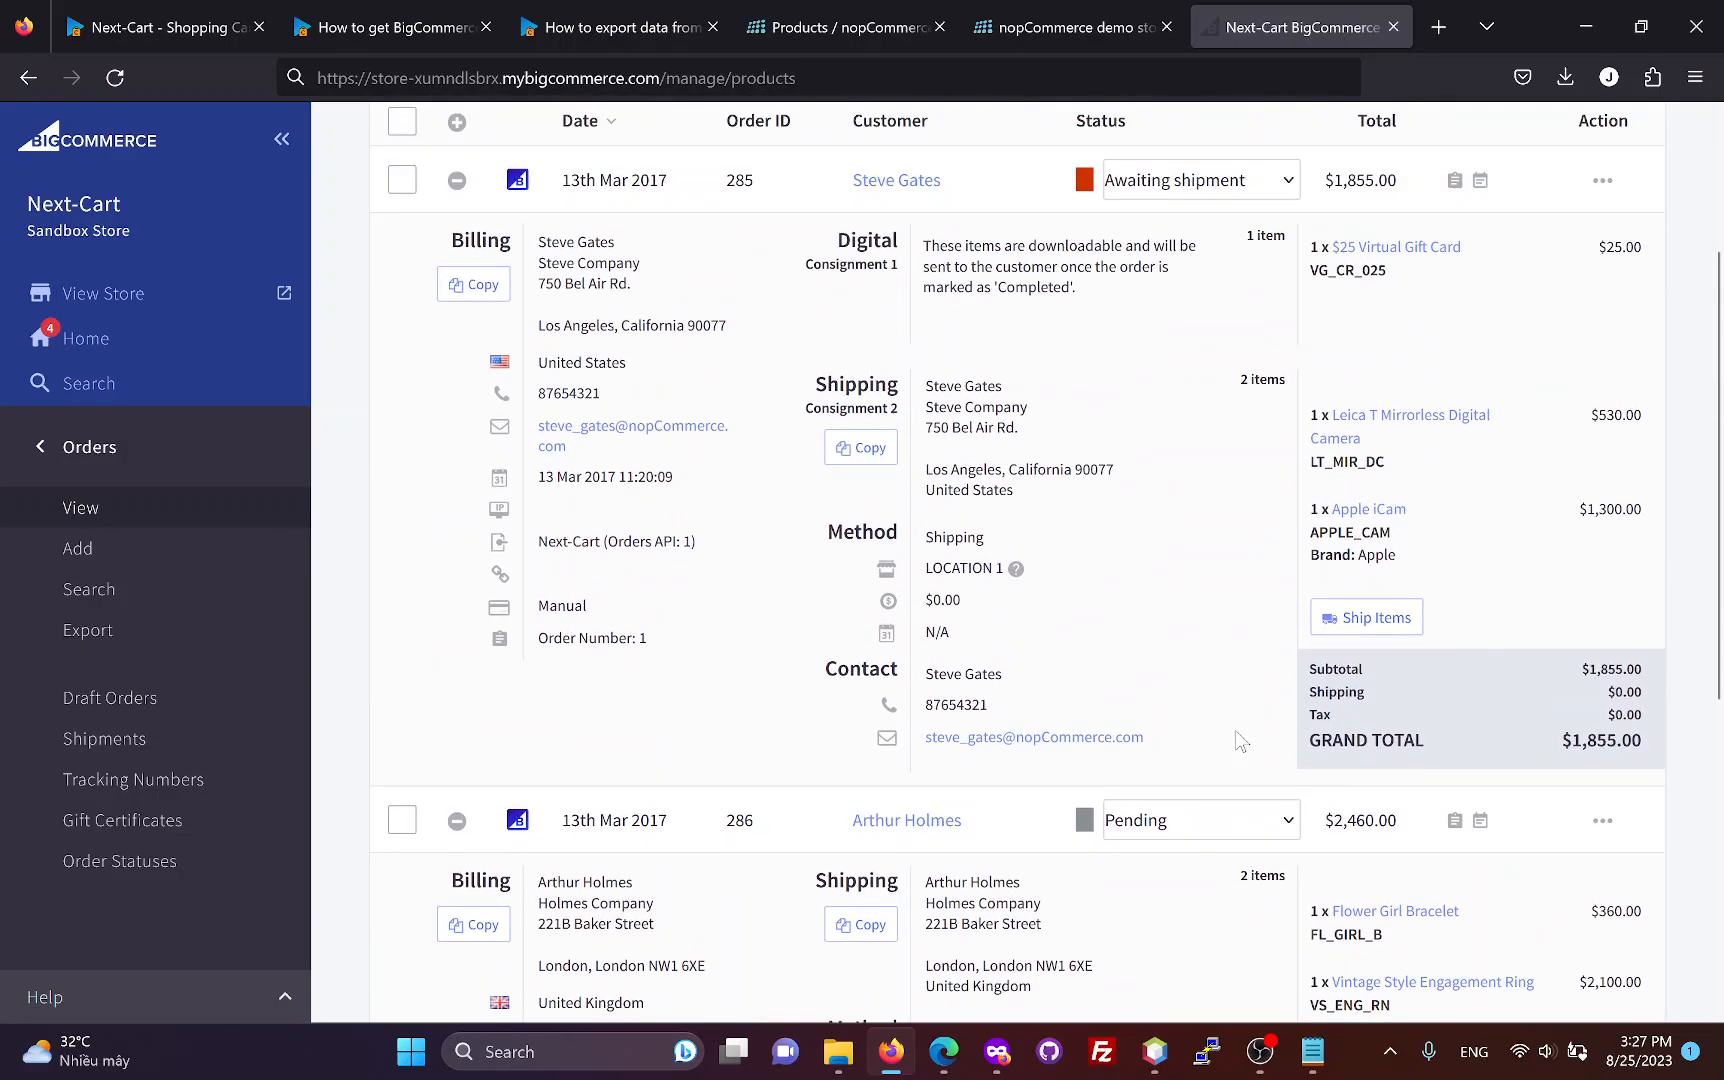
pyautogui.scroll(3)
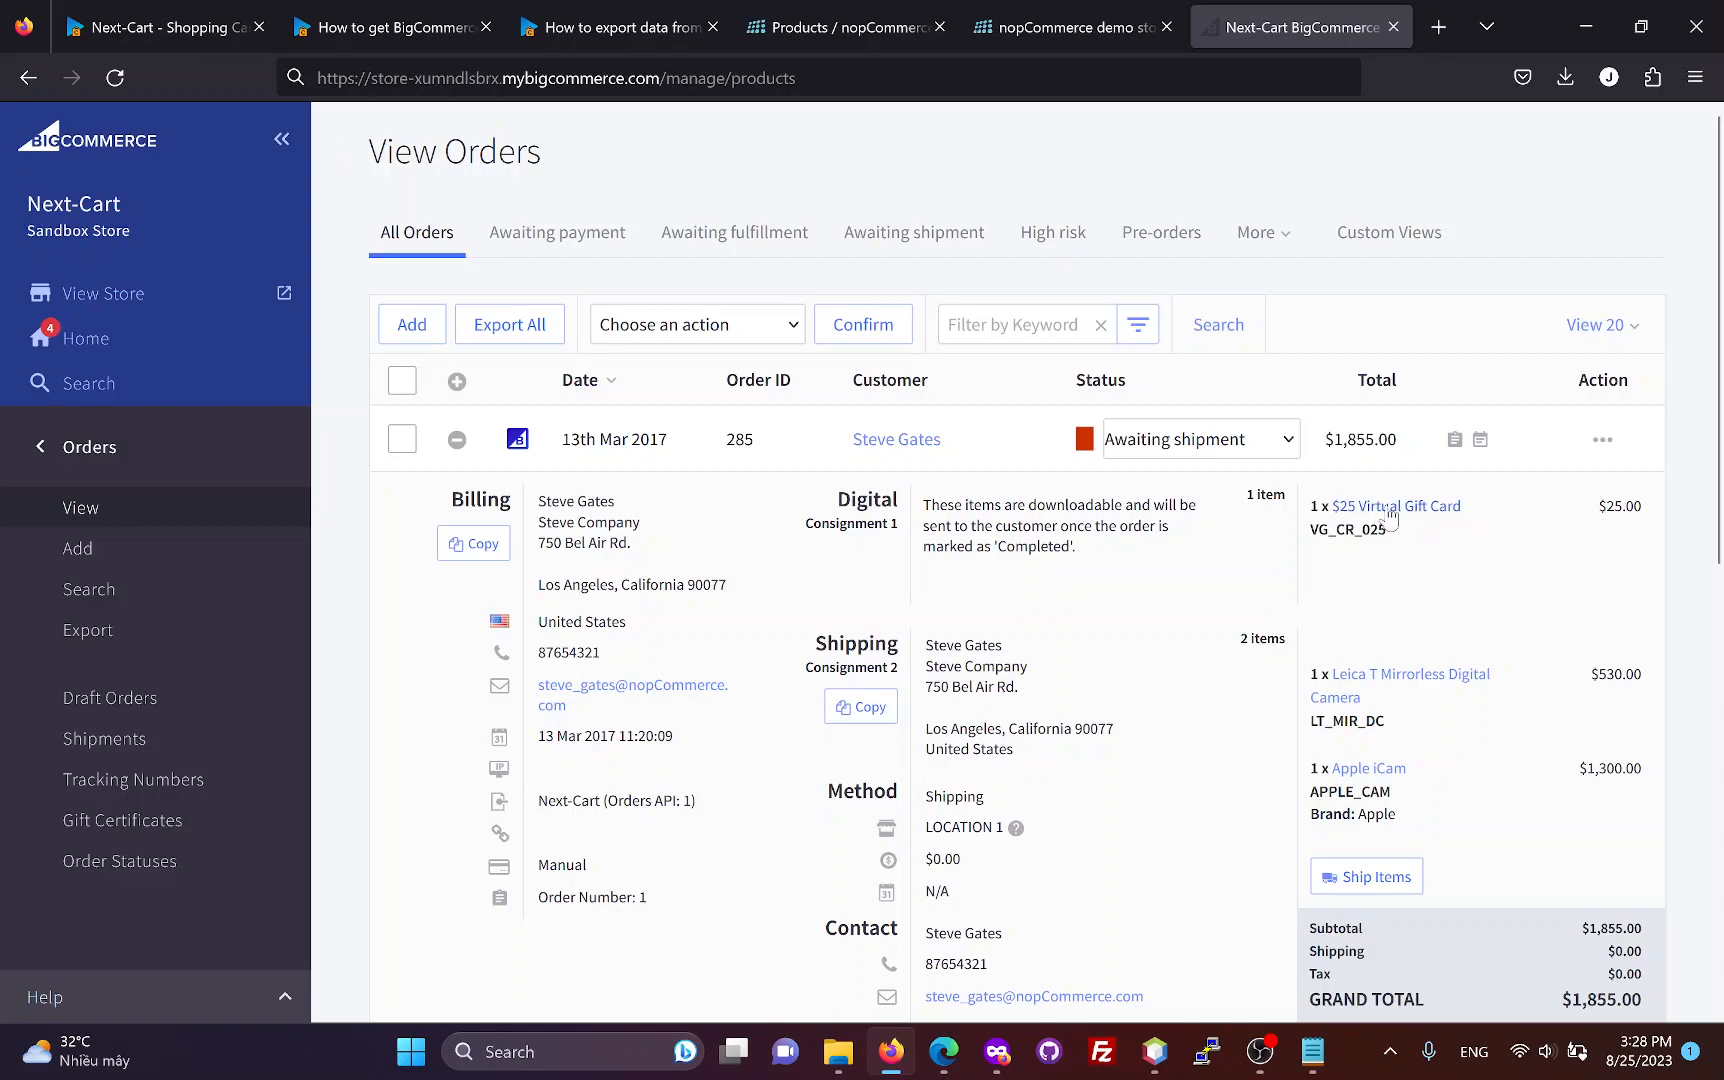
pyautogui.moveTo(826, 560)
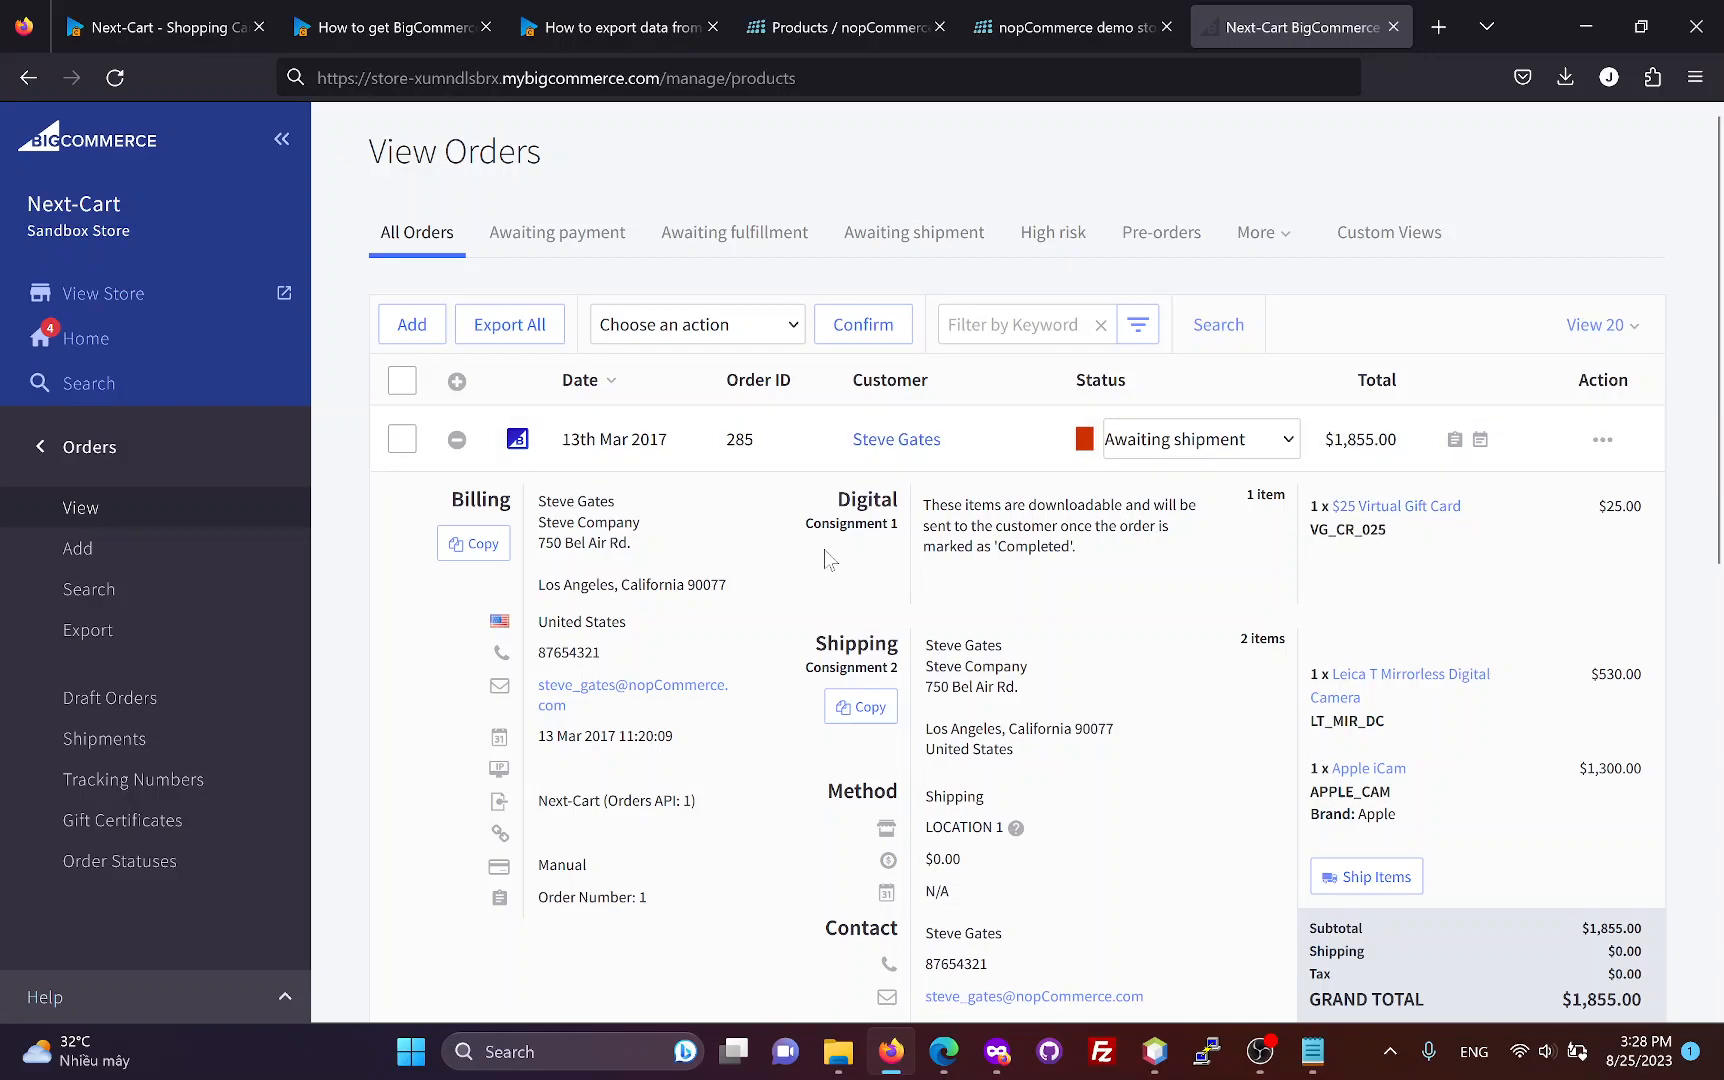
pyautogui.moveTo(828, 560)
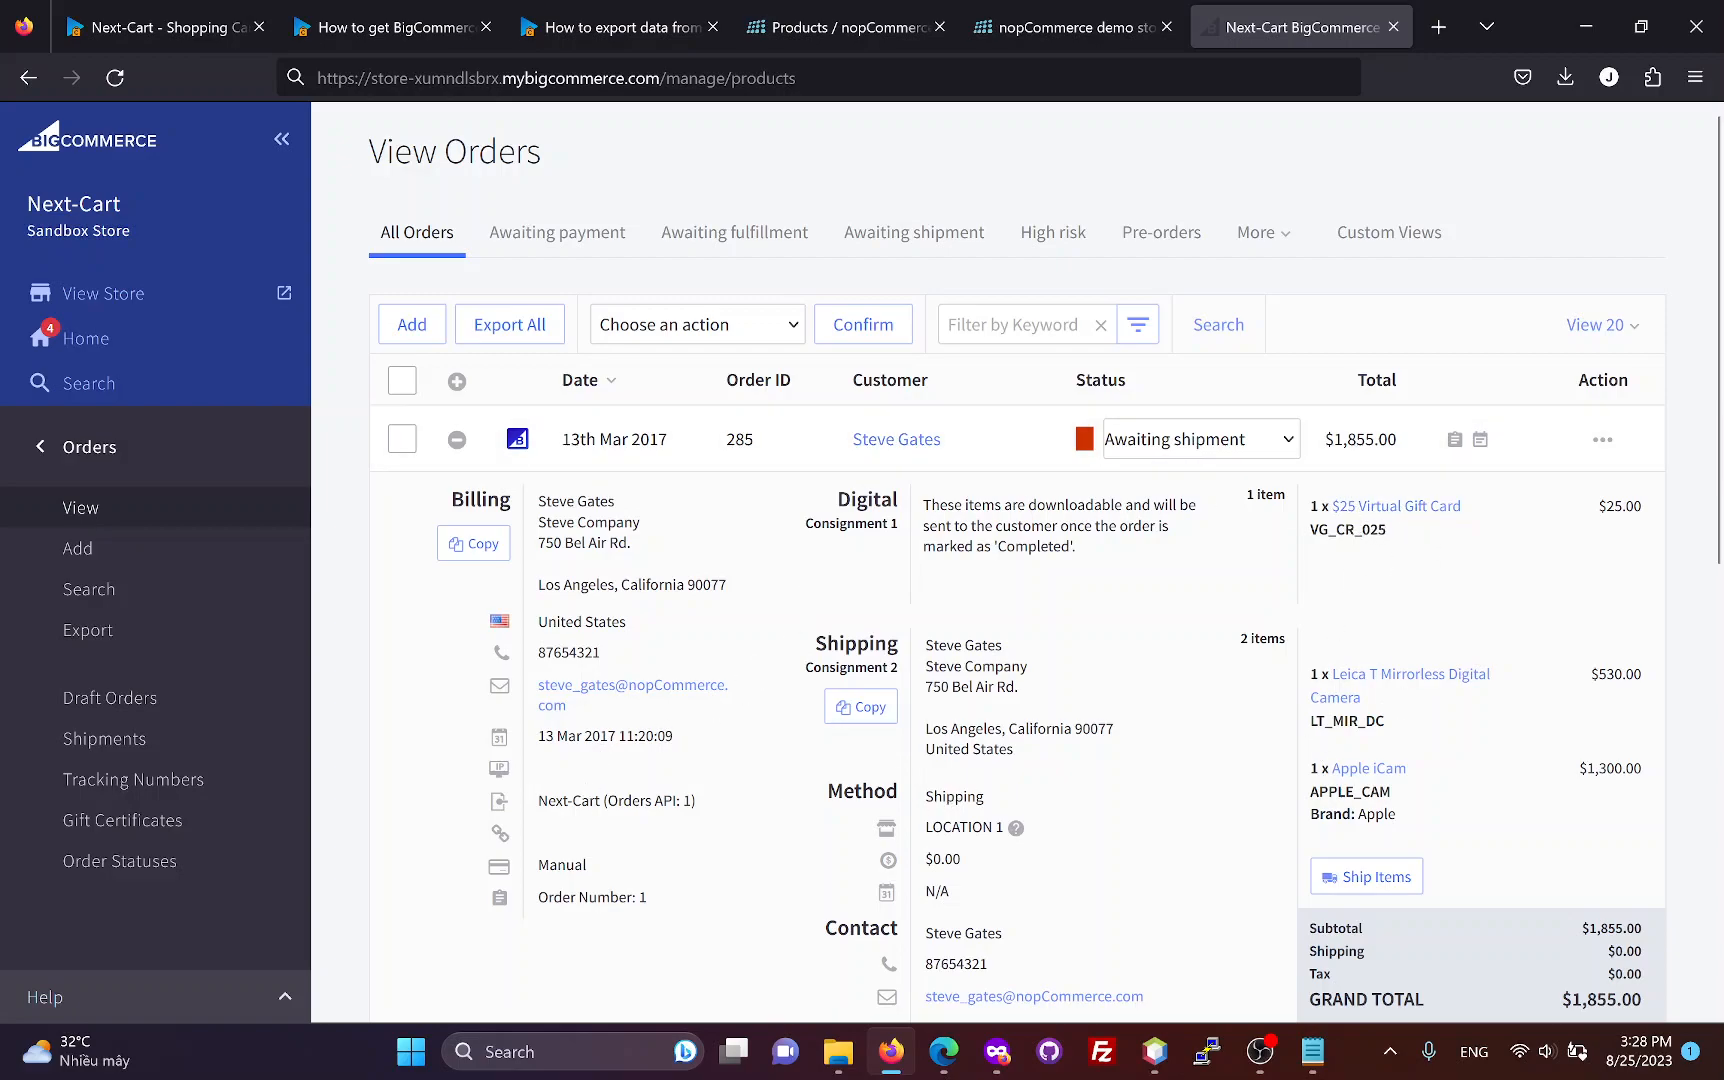
pyautogui.moveTo(1384, 758)
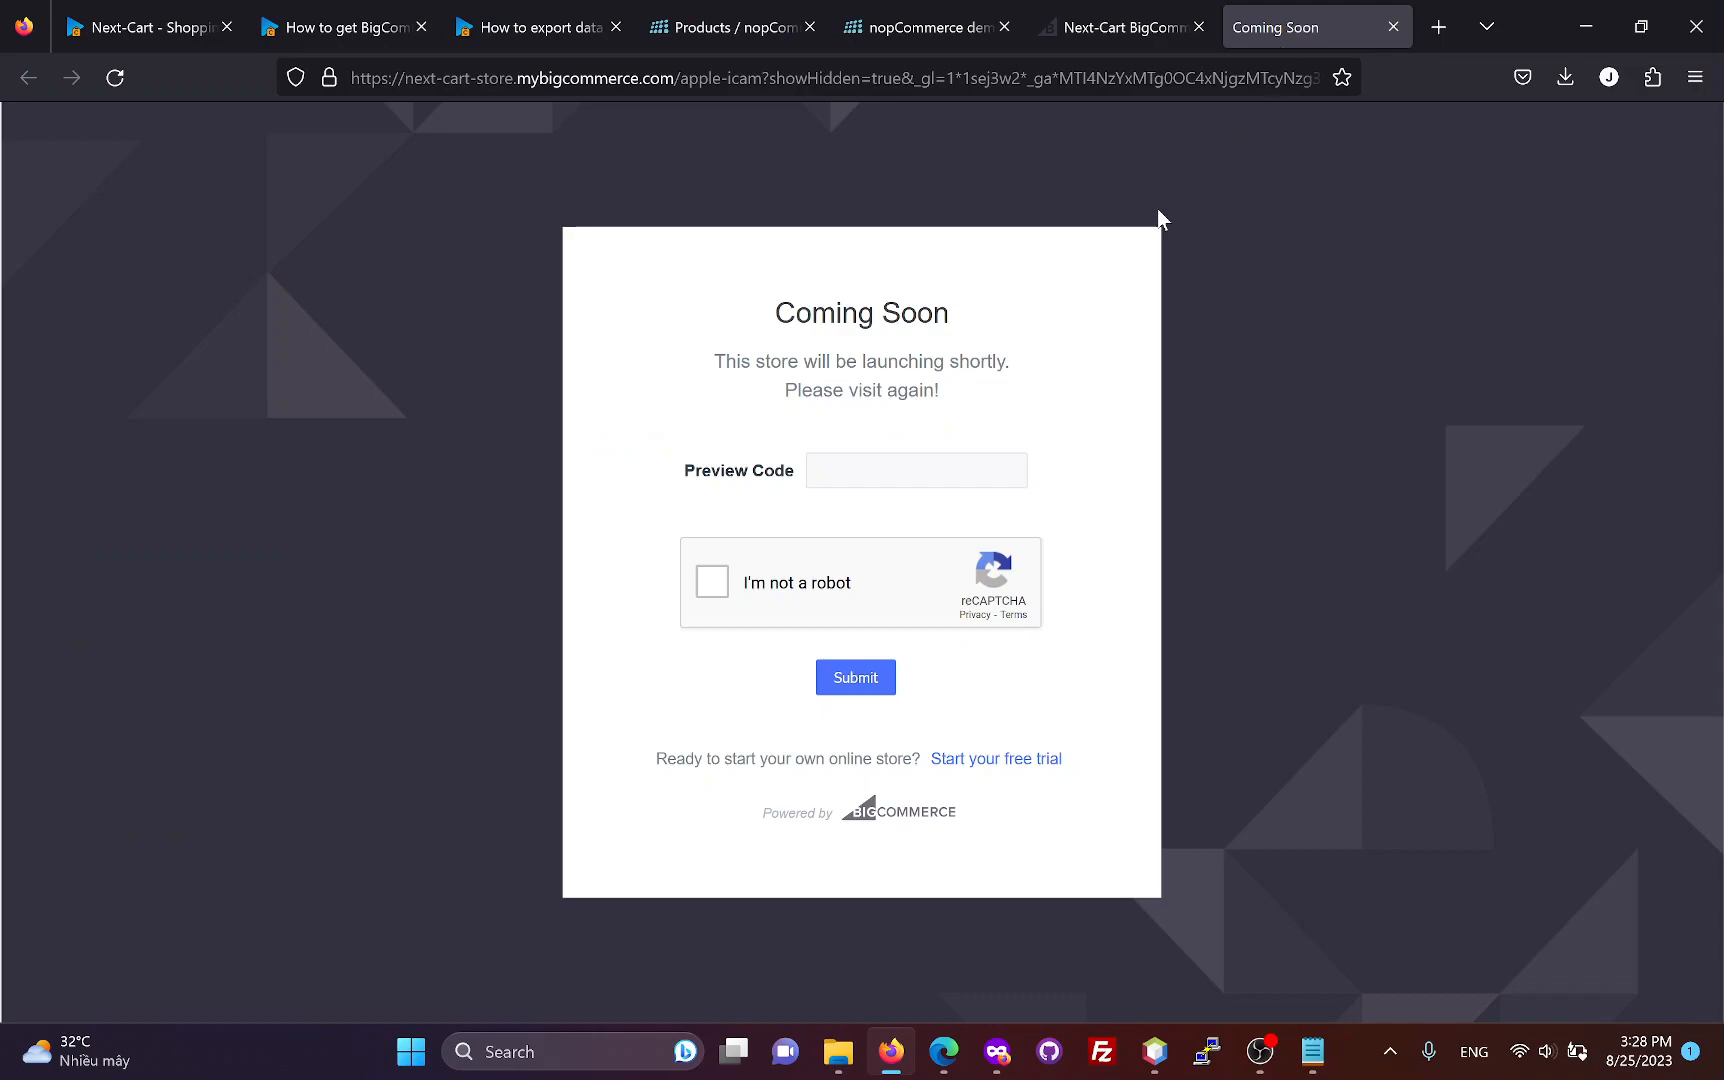
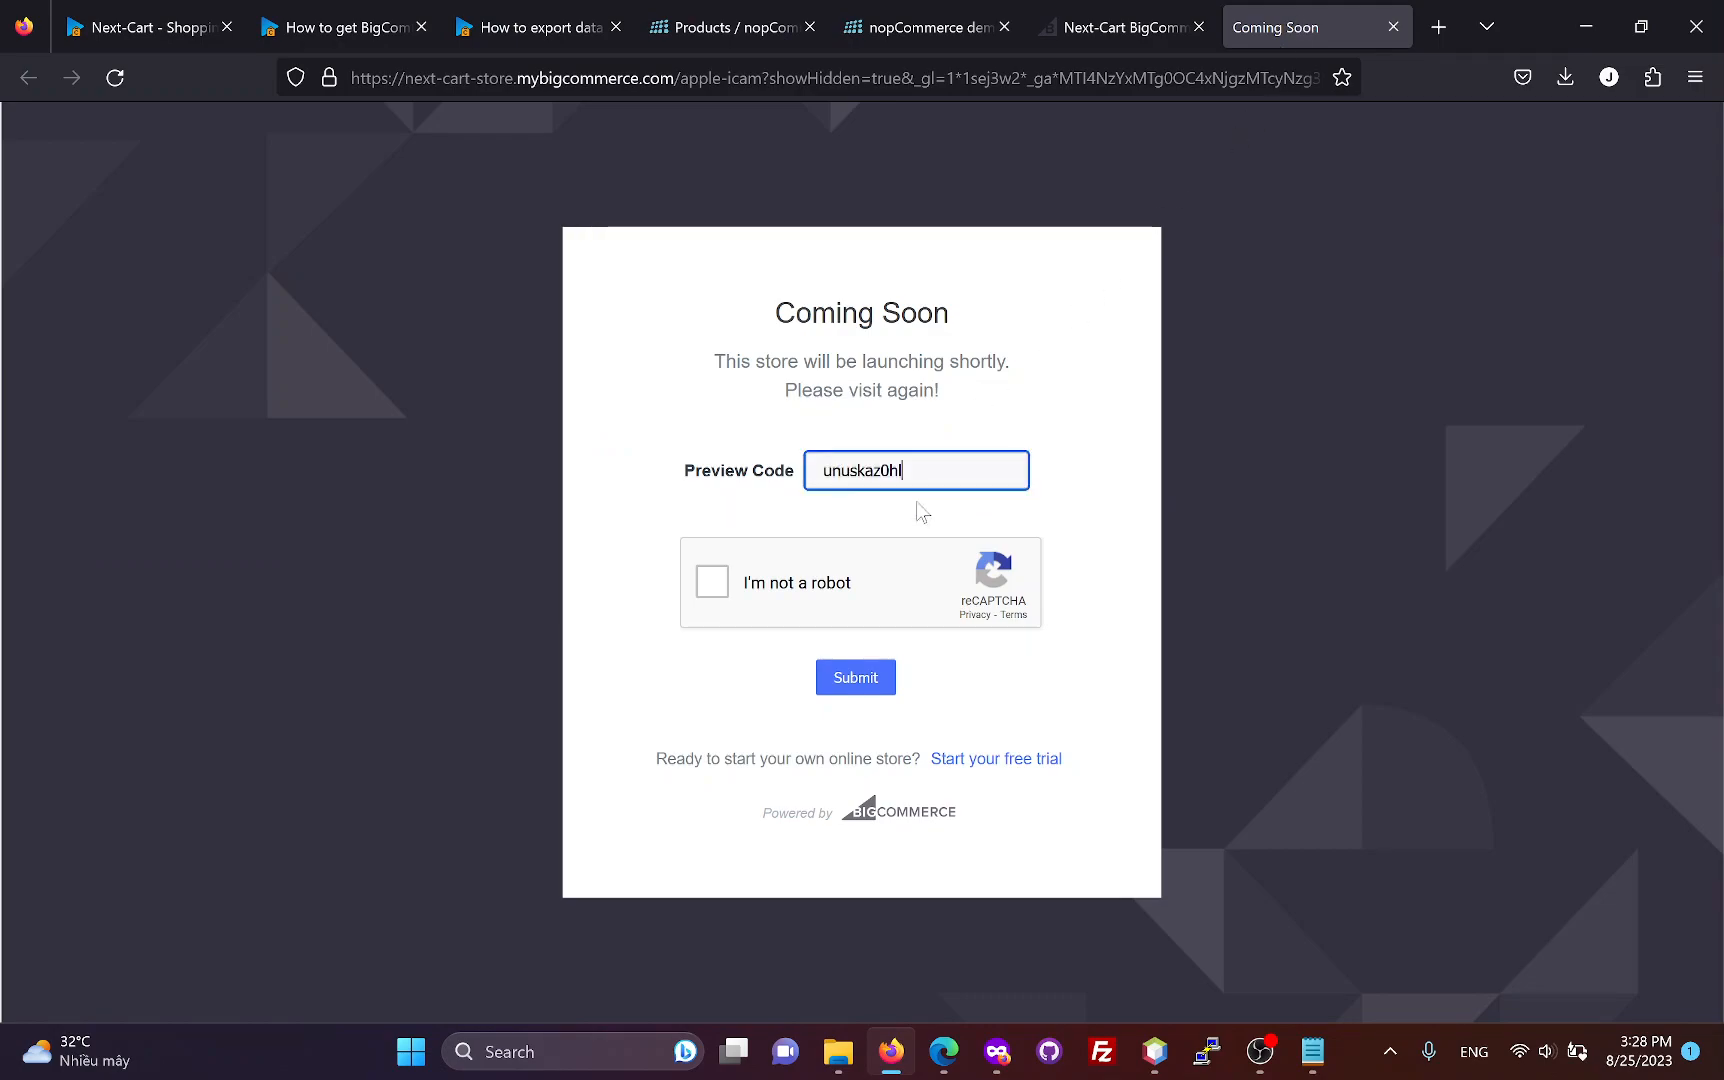
pyautogui.click(712, 580)
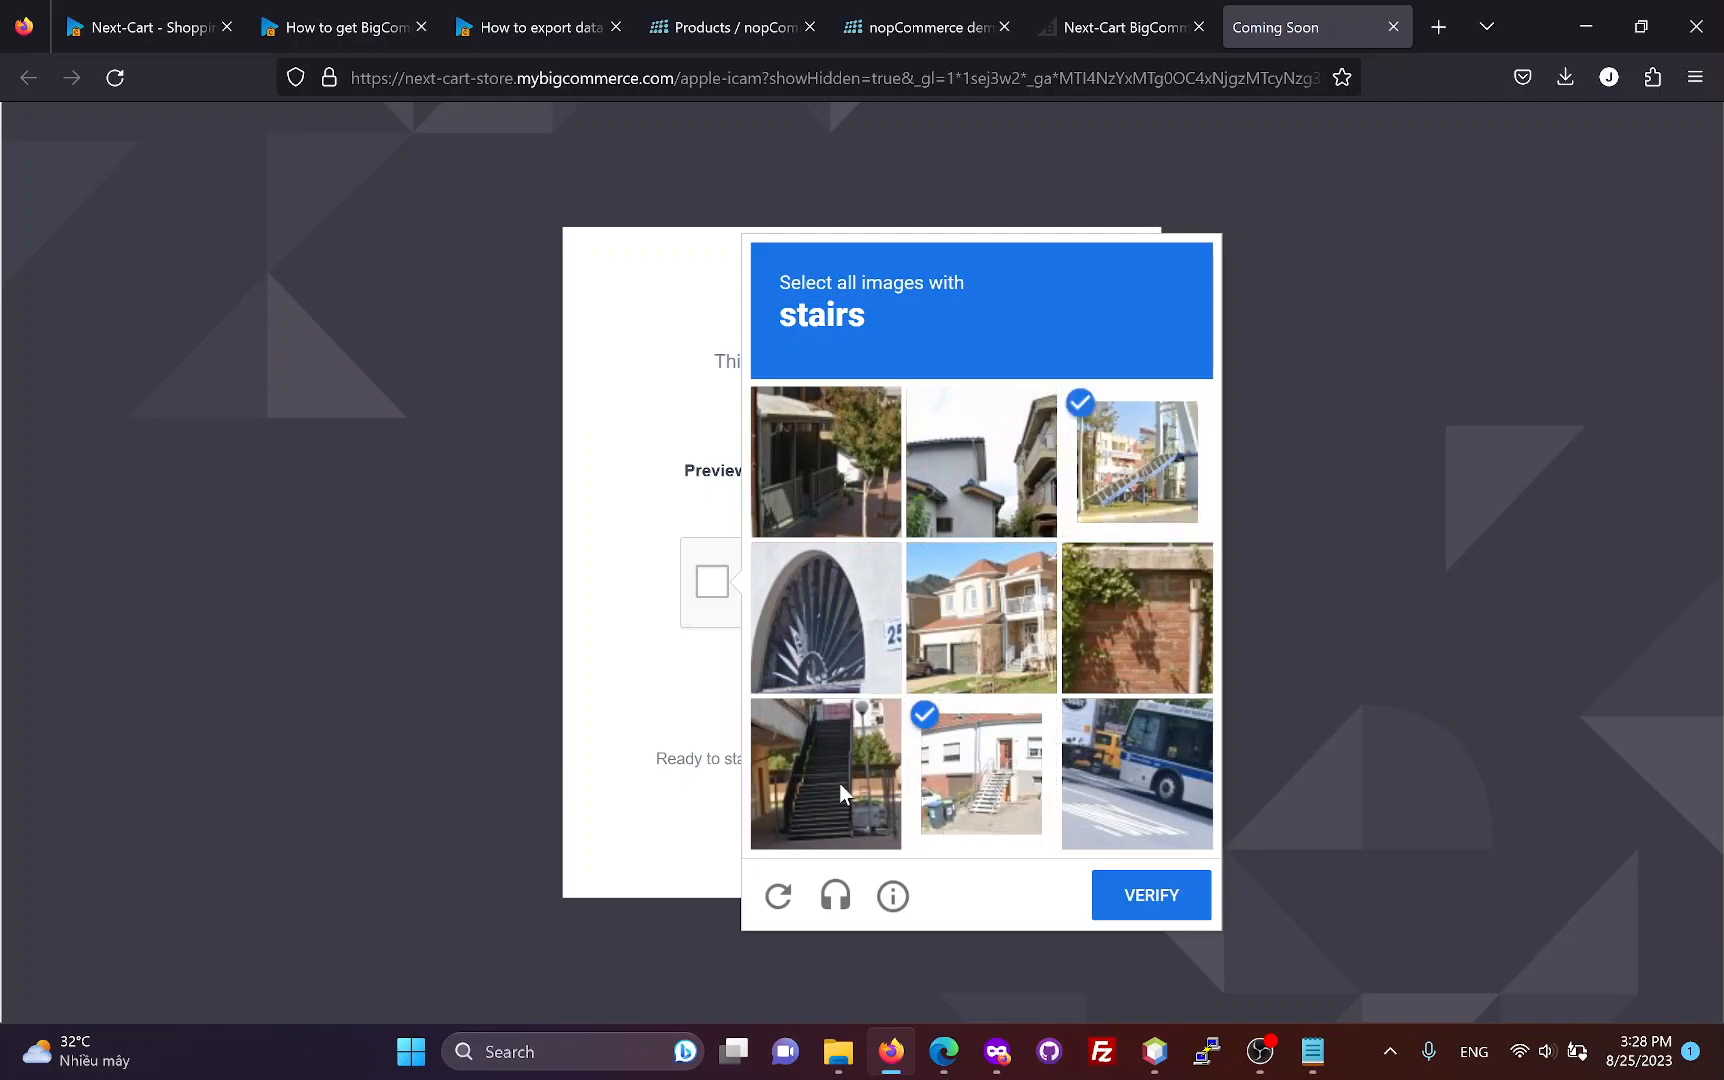
pyautogui.click(1150, 894)
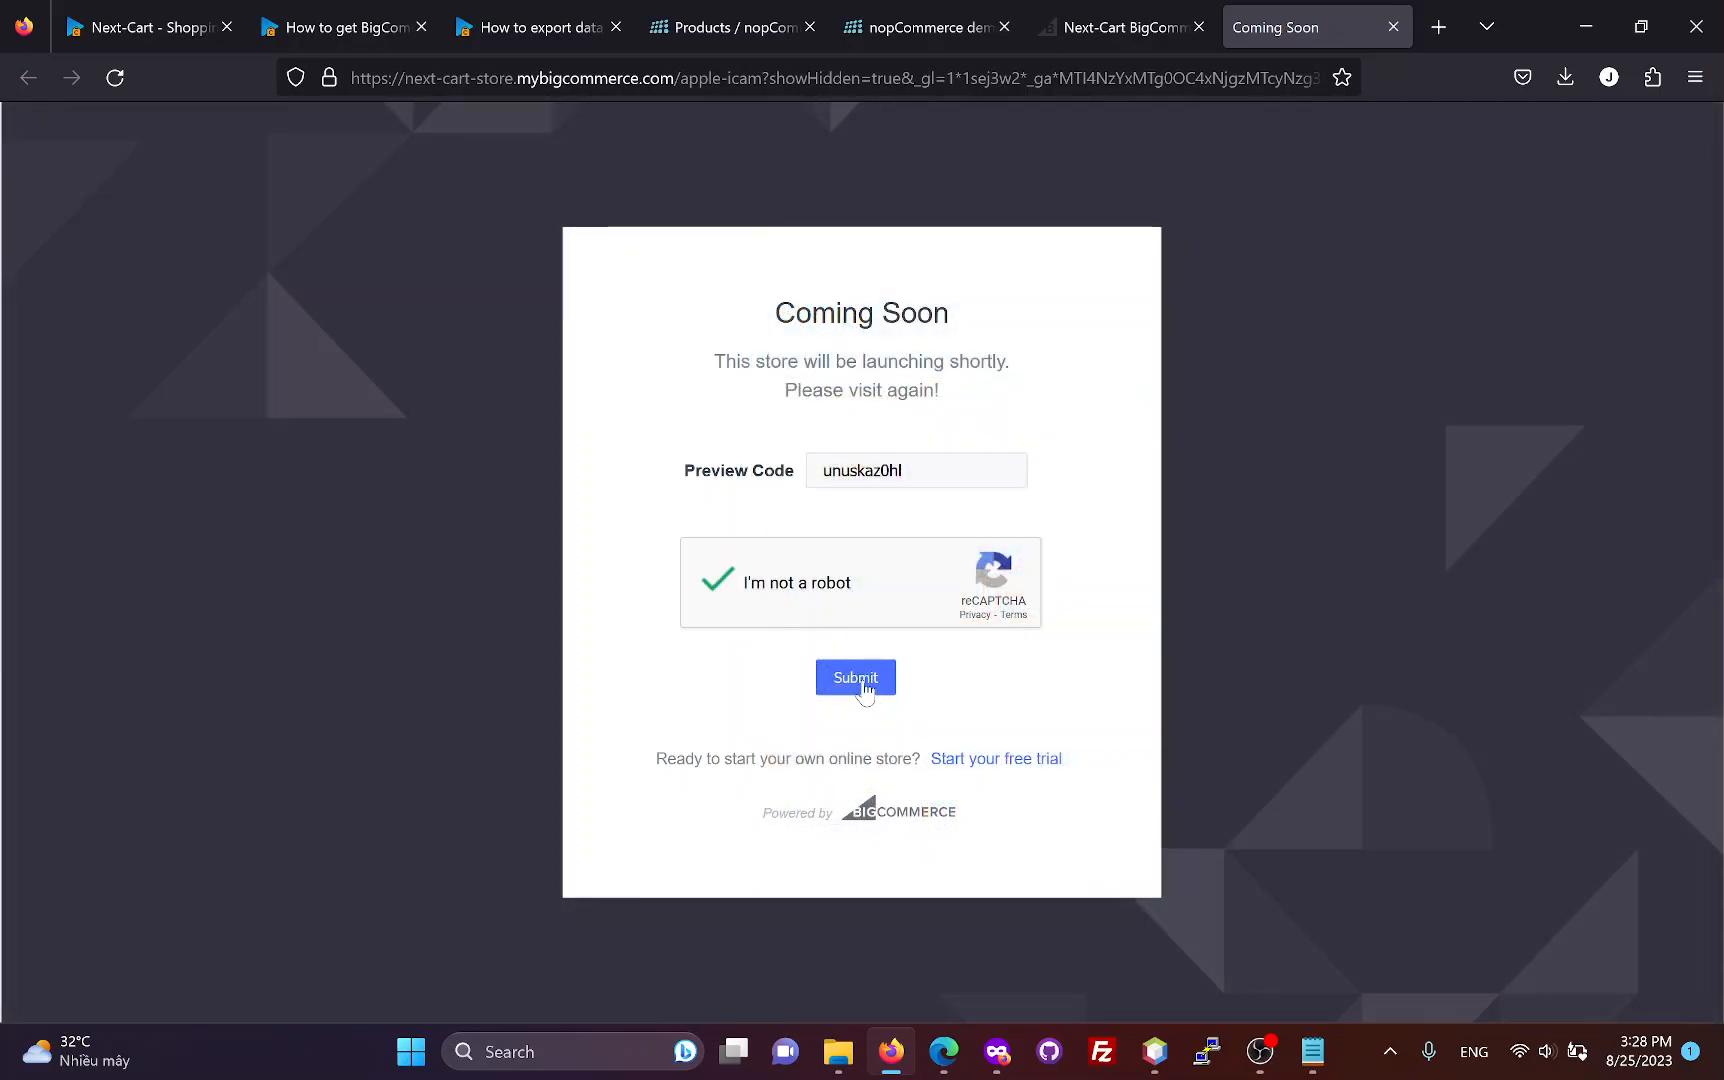
pyautogui.click(856, 676)
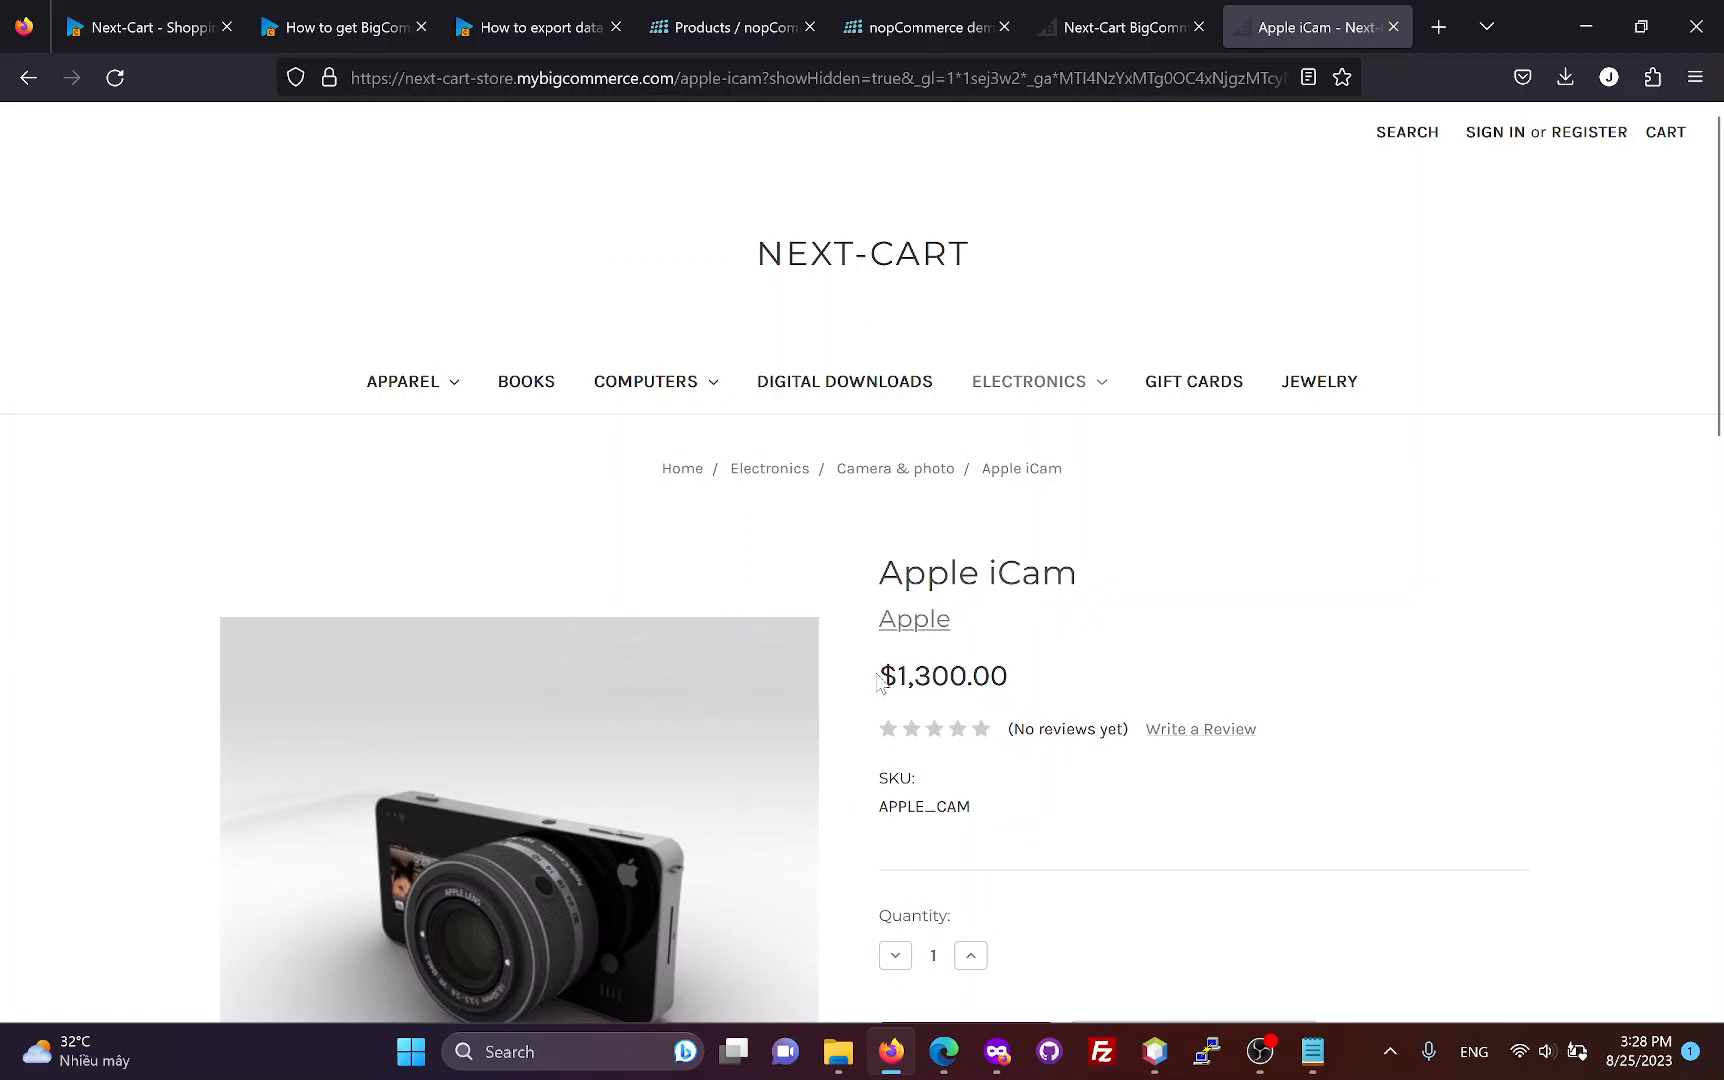
# - Scroll the Apple iCam and $25 Virtual Gift Card storefront pages, then return to the admin customer list
pyautogui.scroll(-3)
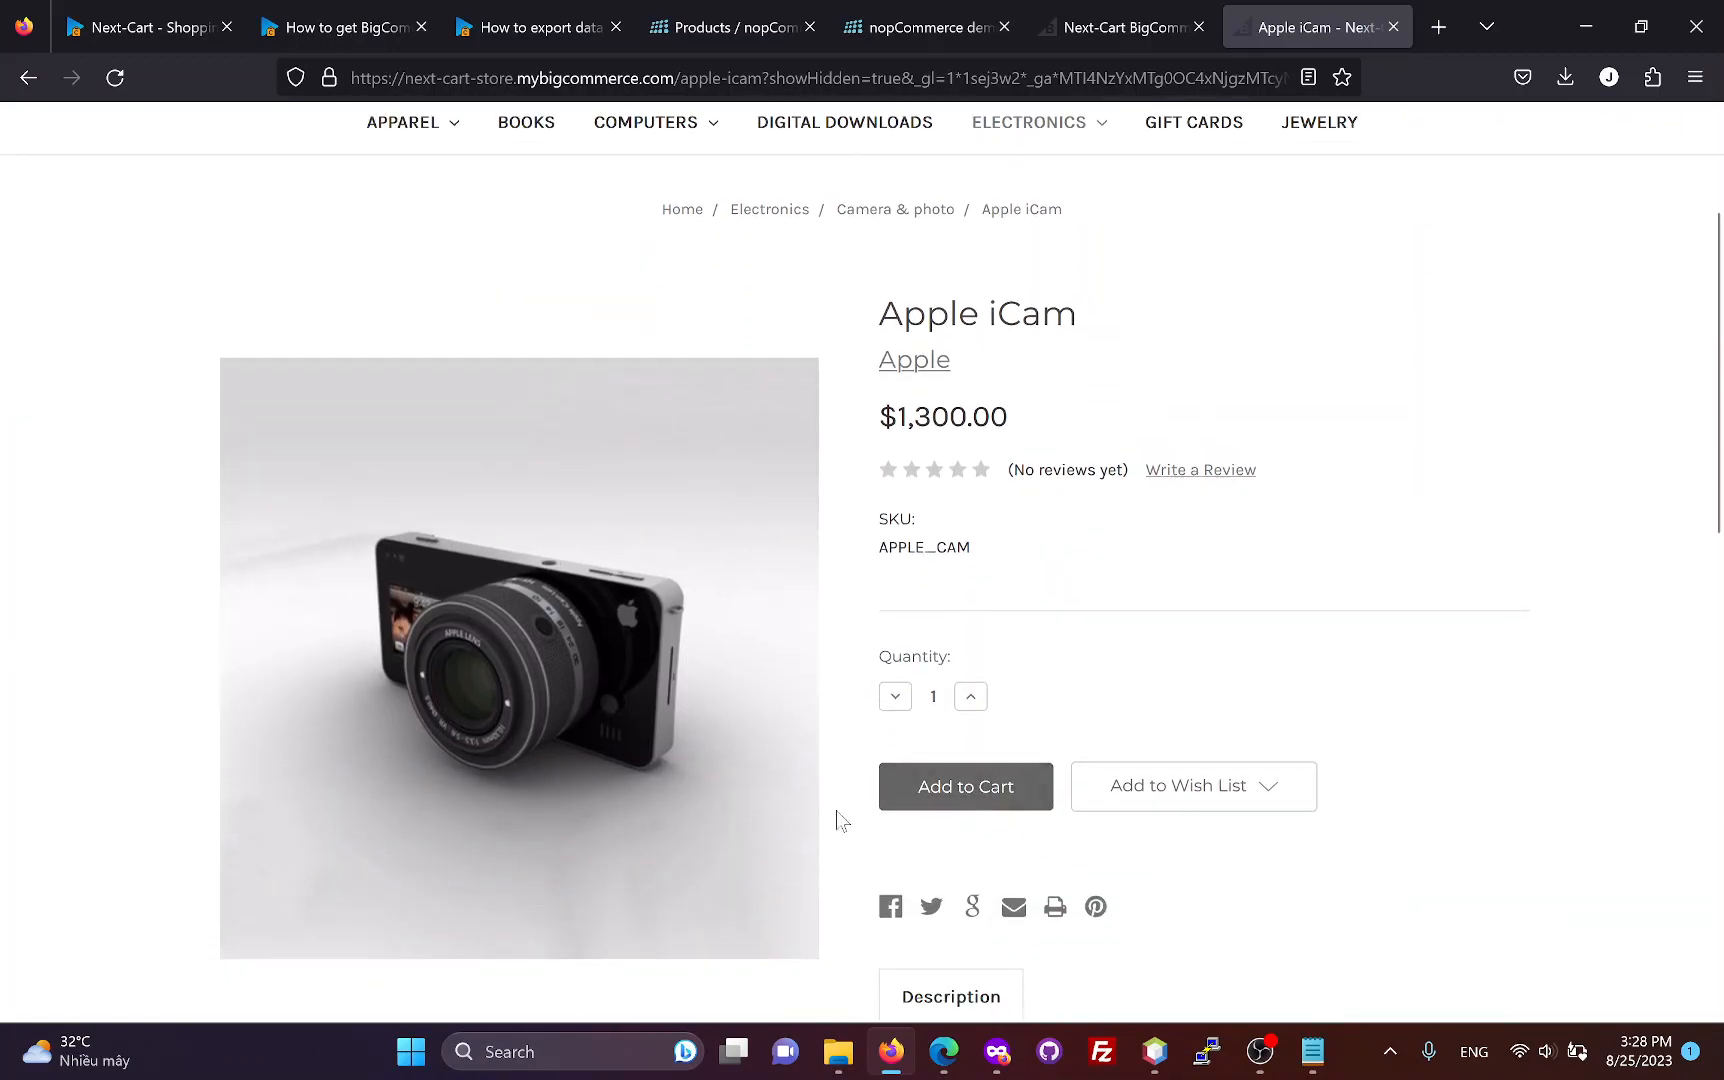
pyautogui.scroll(-3)
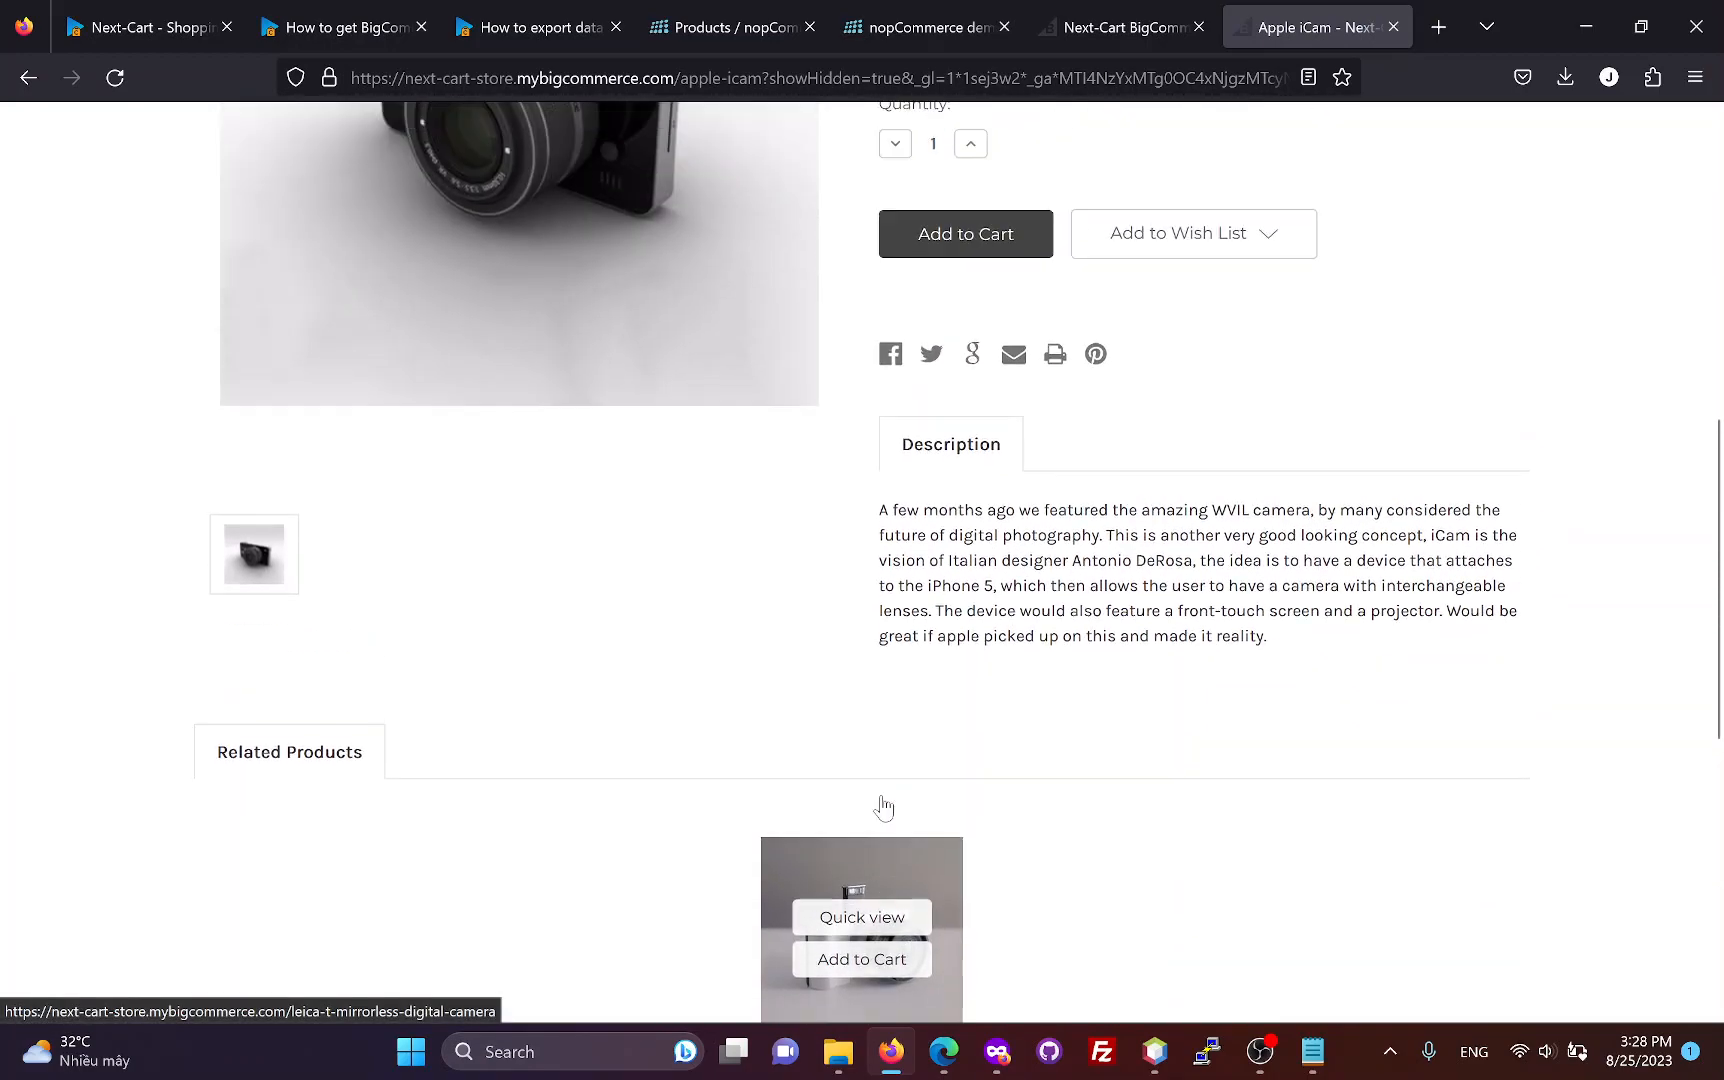
pyautogui.click(1122, 26)
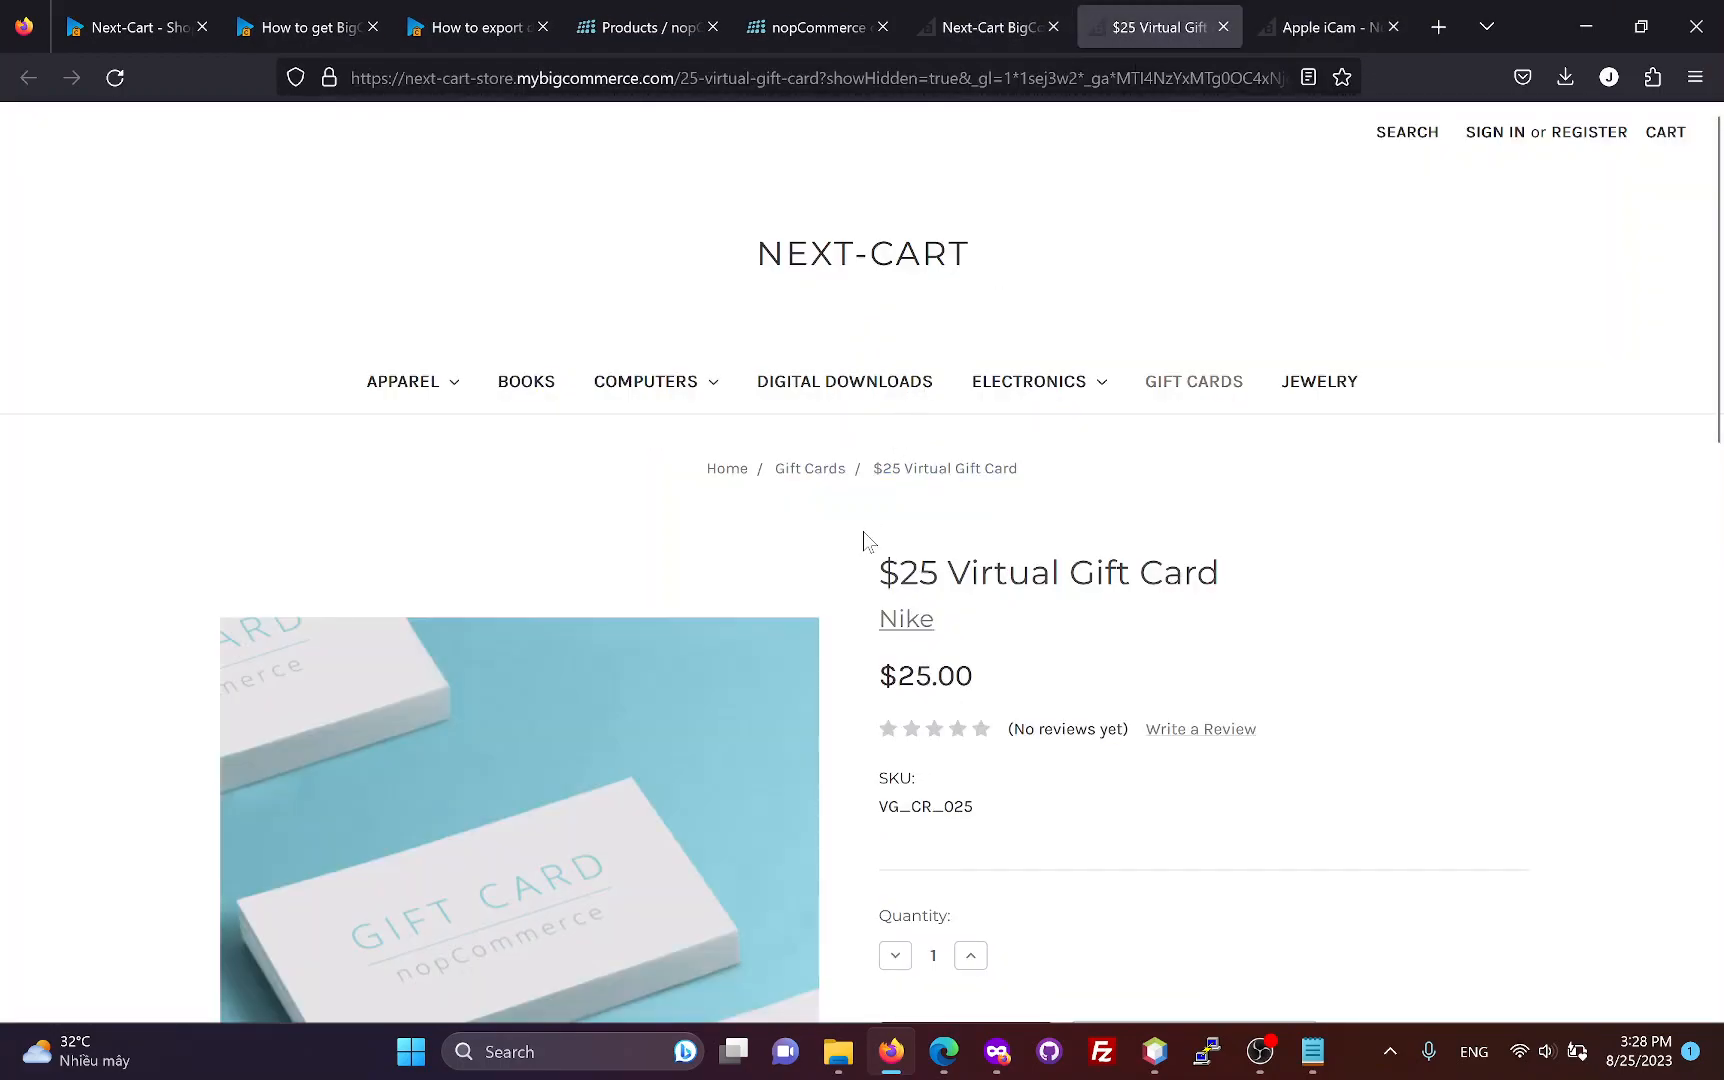
pyautogui.scroll(-3)
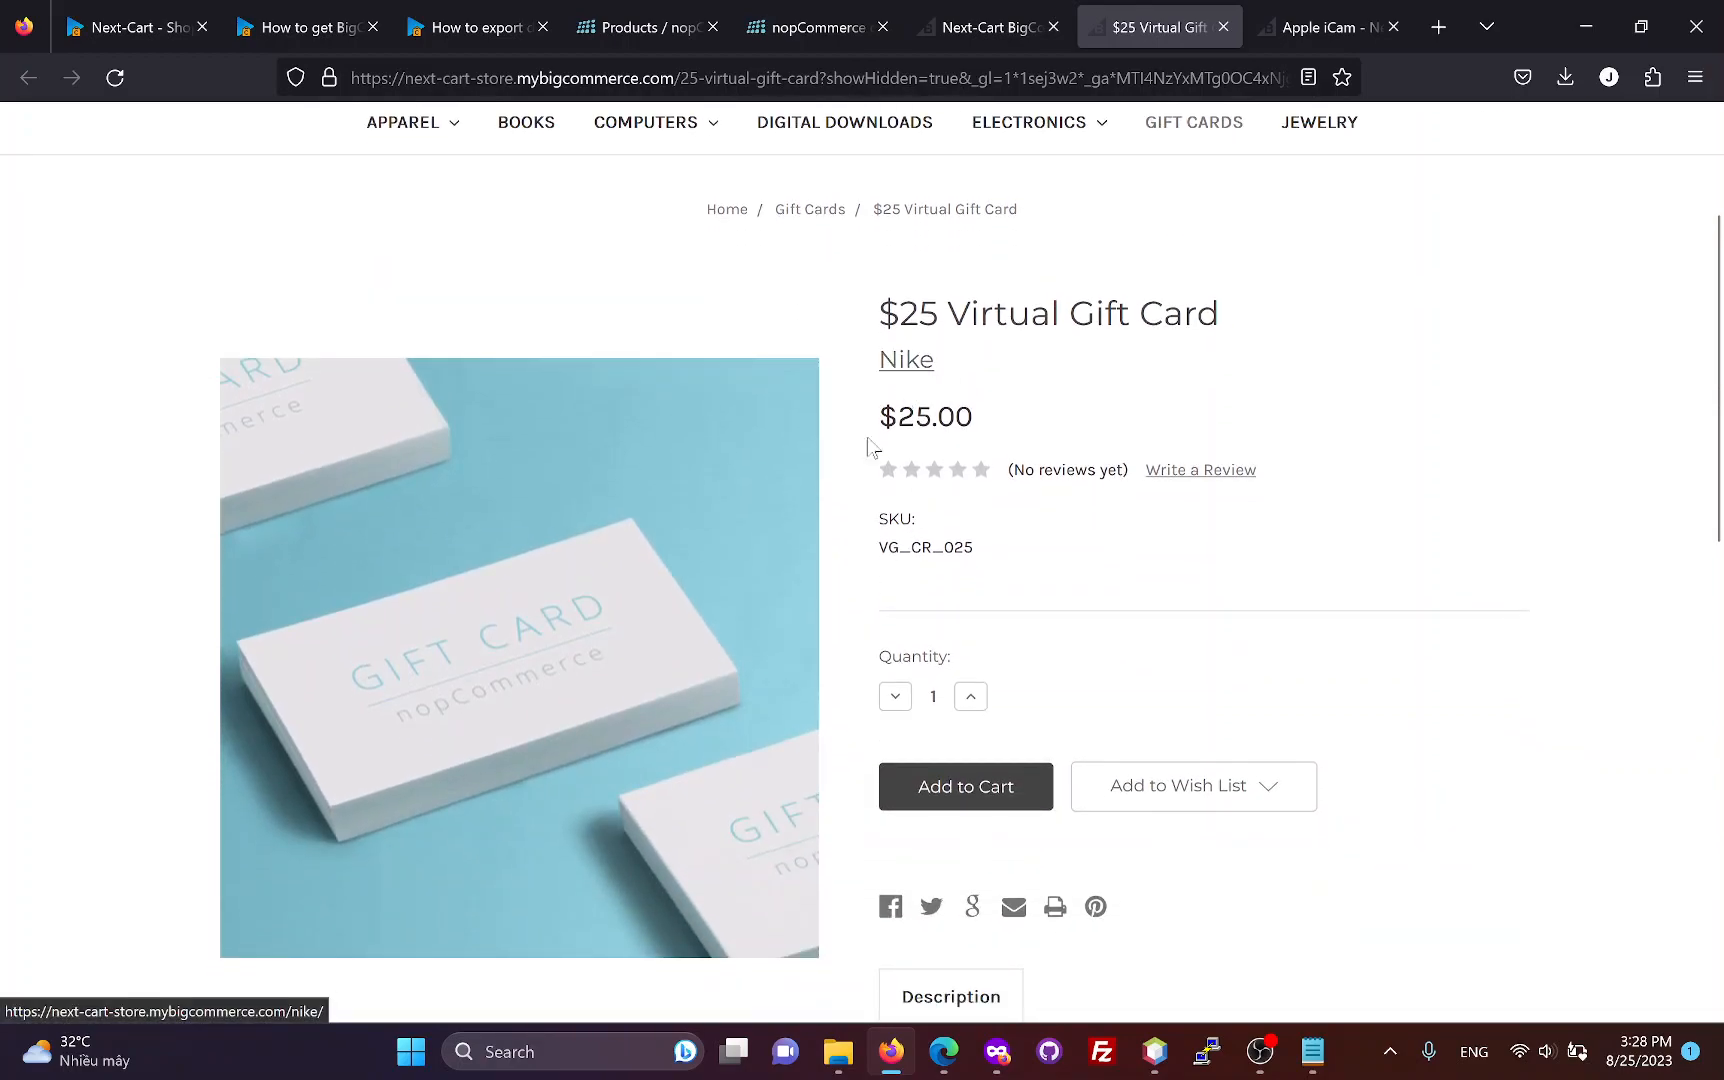
pyautogui.scroll(-3)
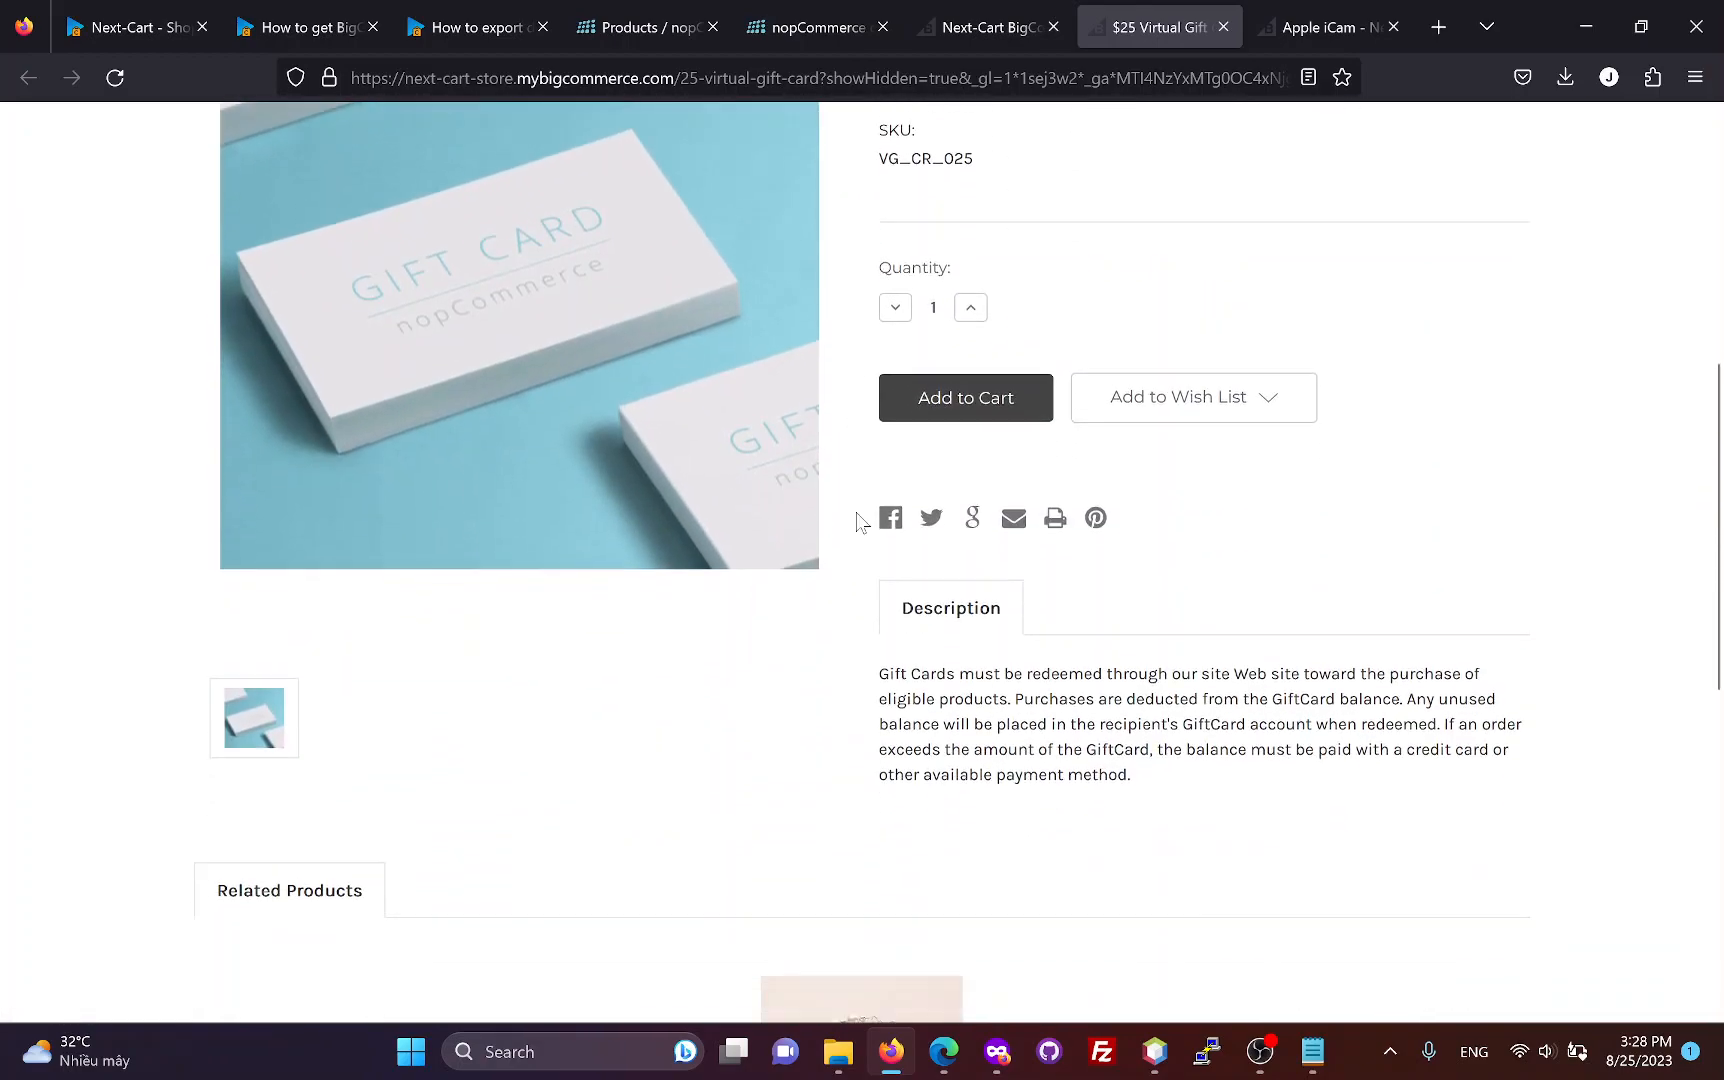
pyautogui.scroll(-3)
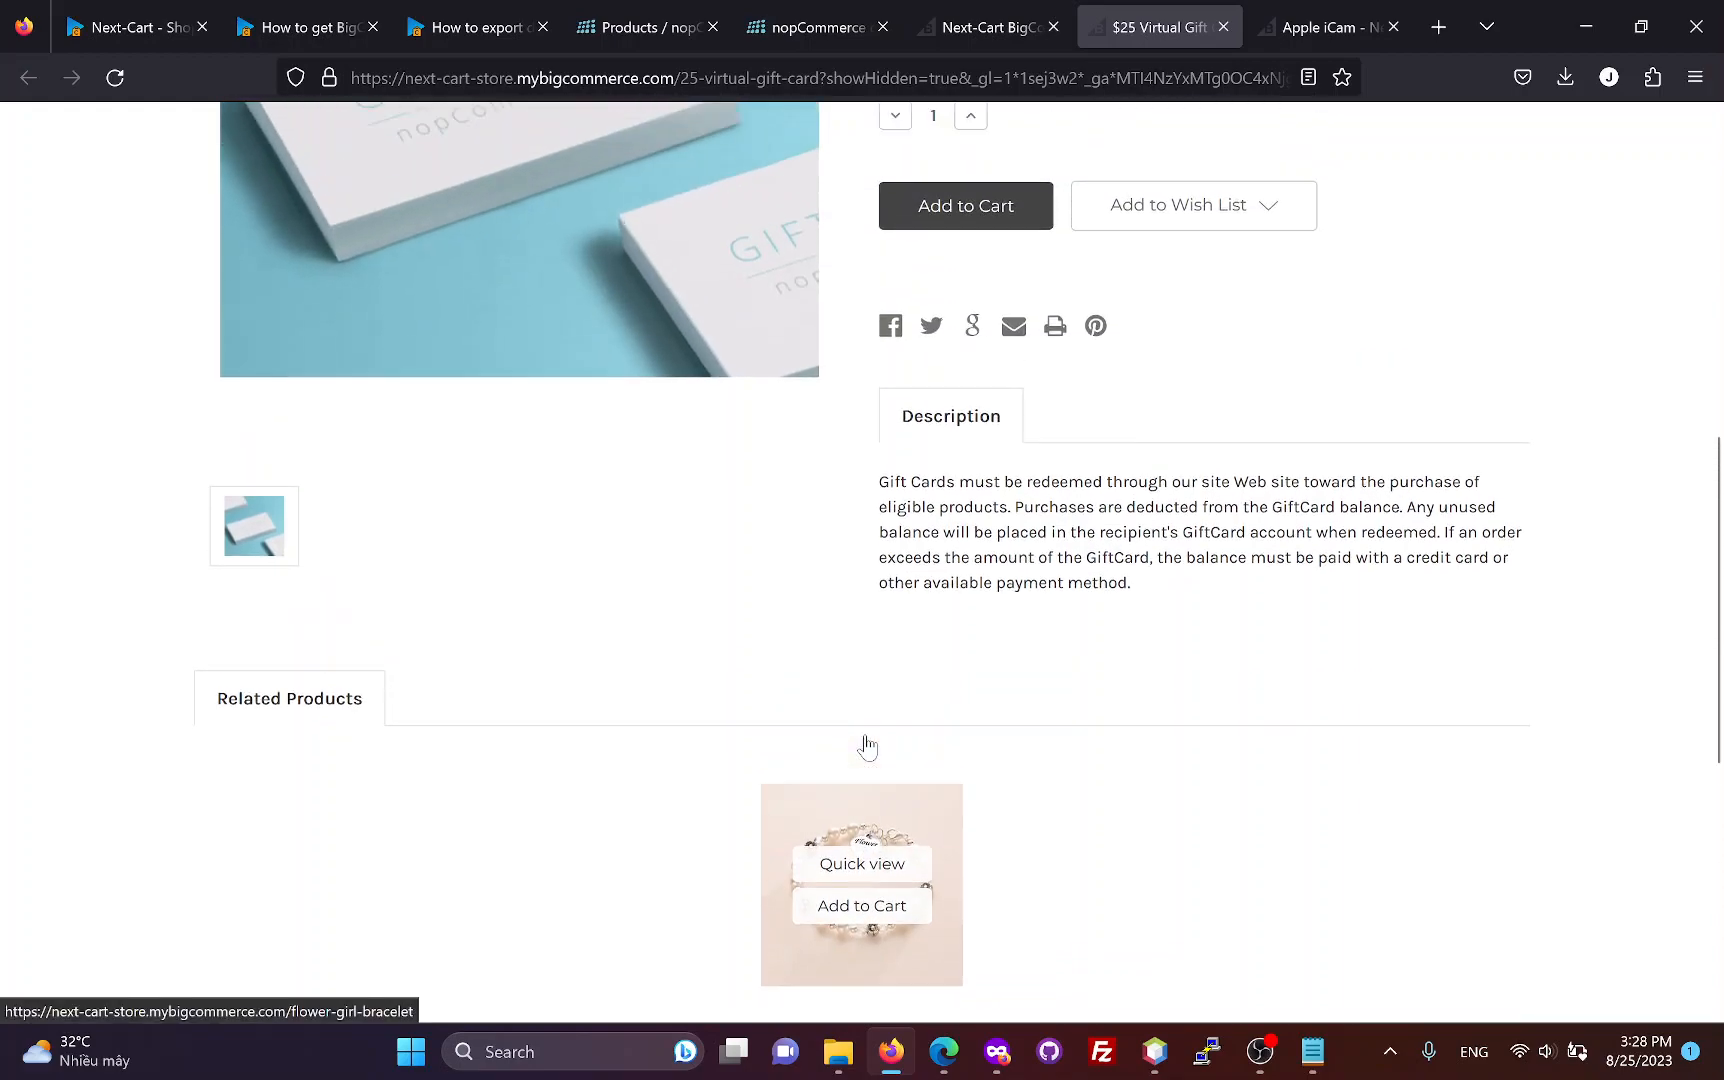
pyautogui.scroll(3)
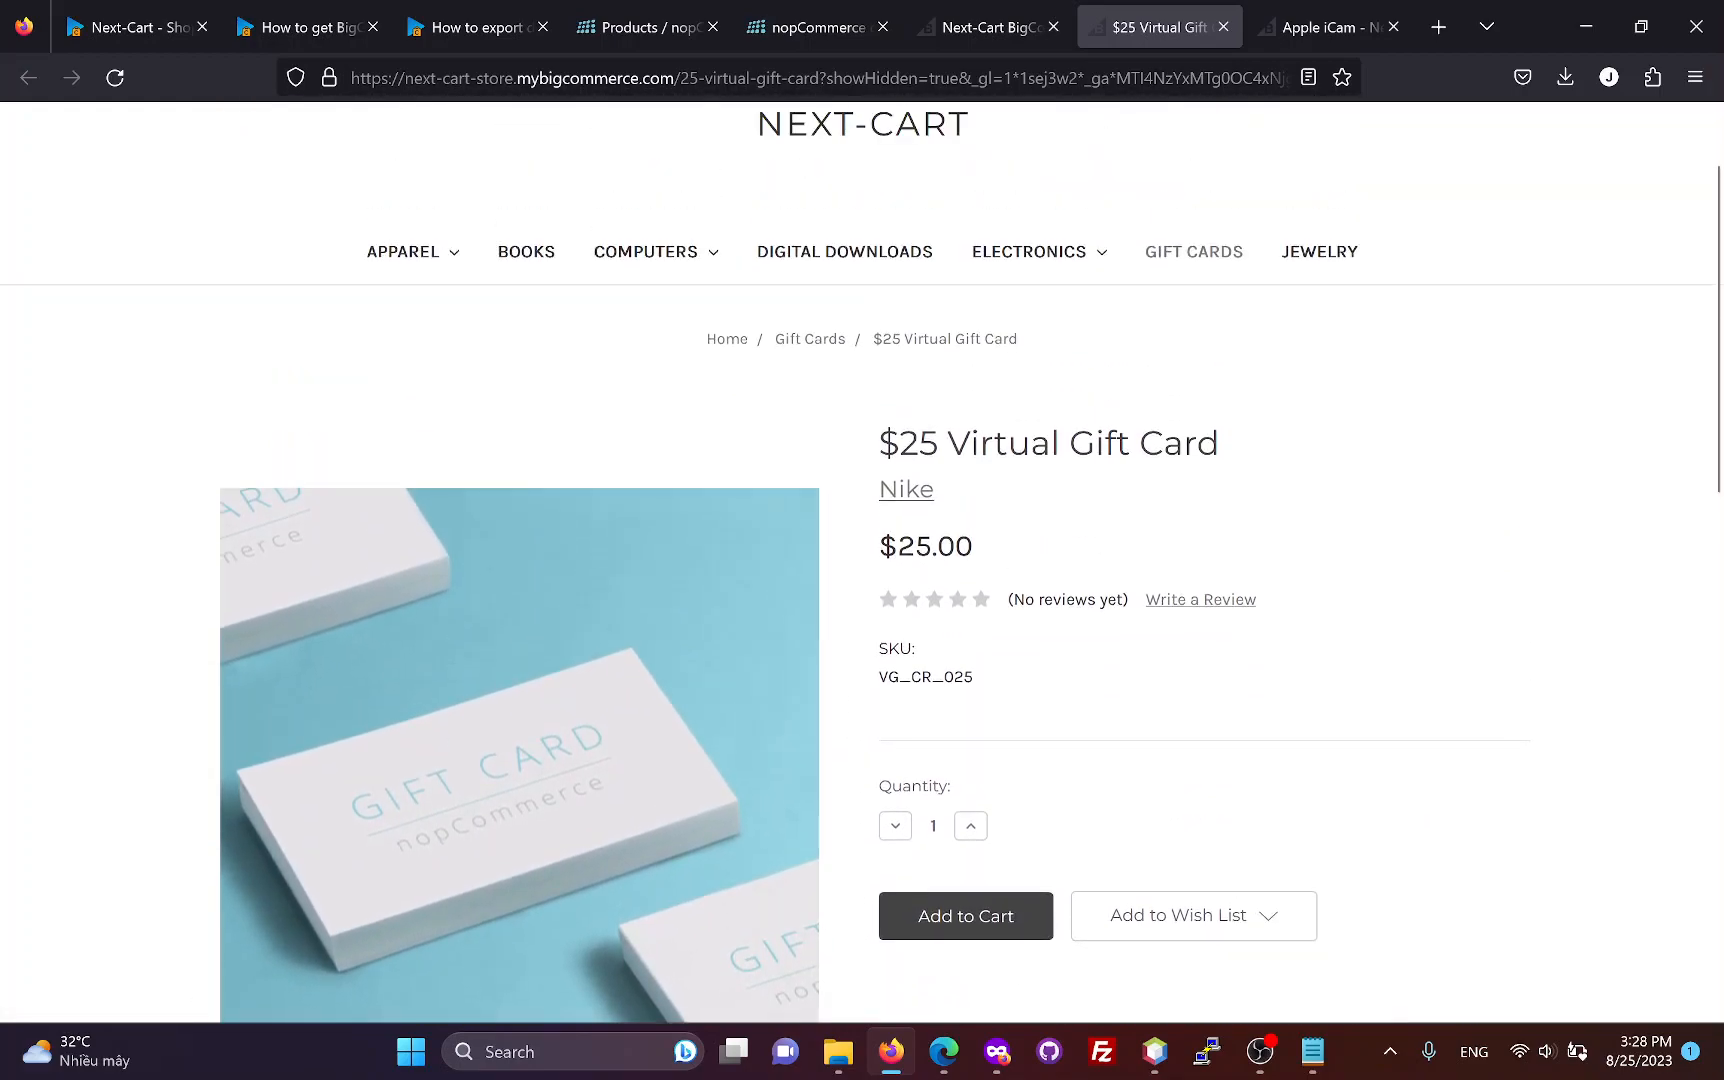
pyautogui.click(986, 26)
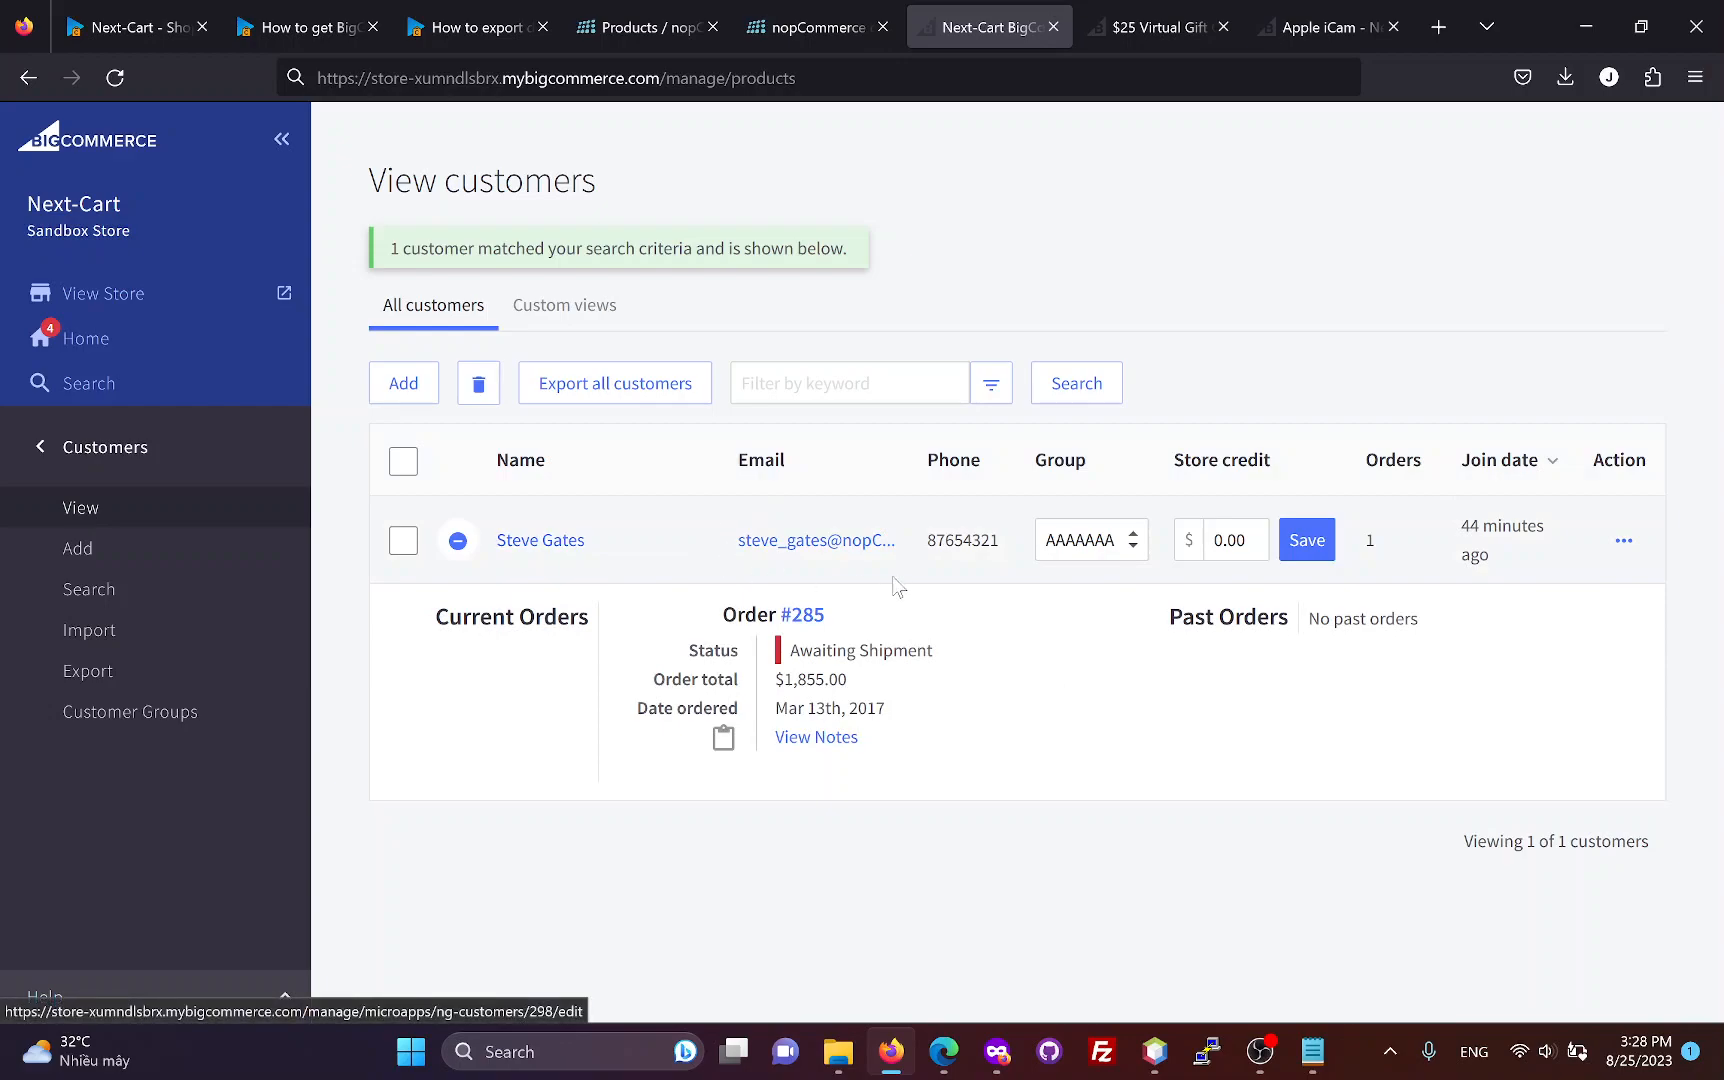
# - Review Steve Gates's migrated customer details on his BigCommerce edit page
pyautogui.click(540, 540)
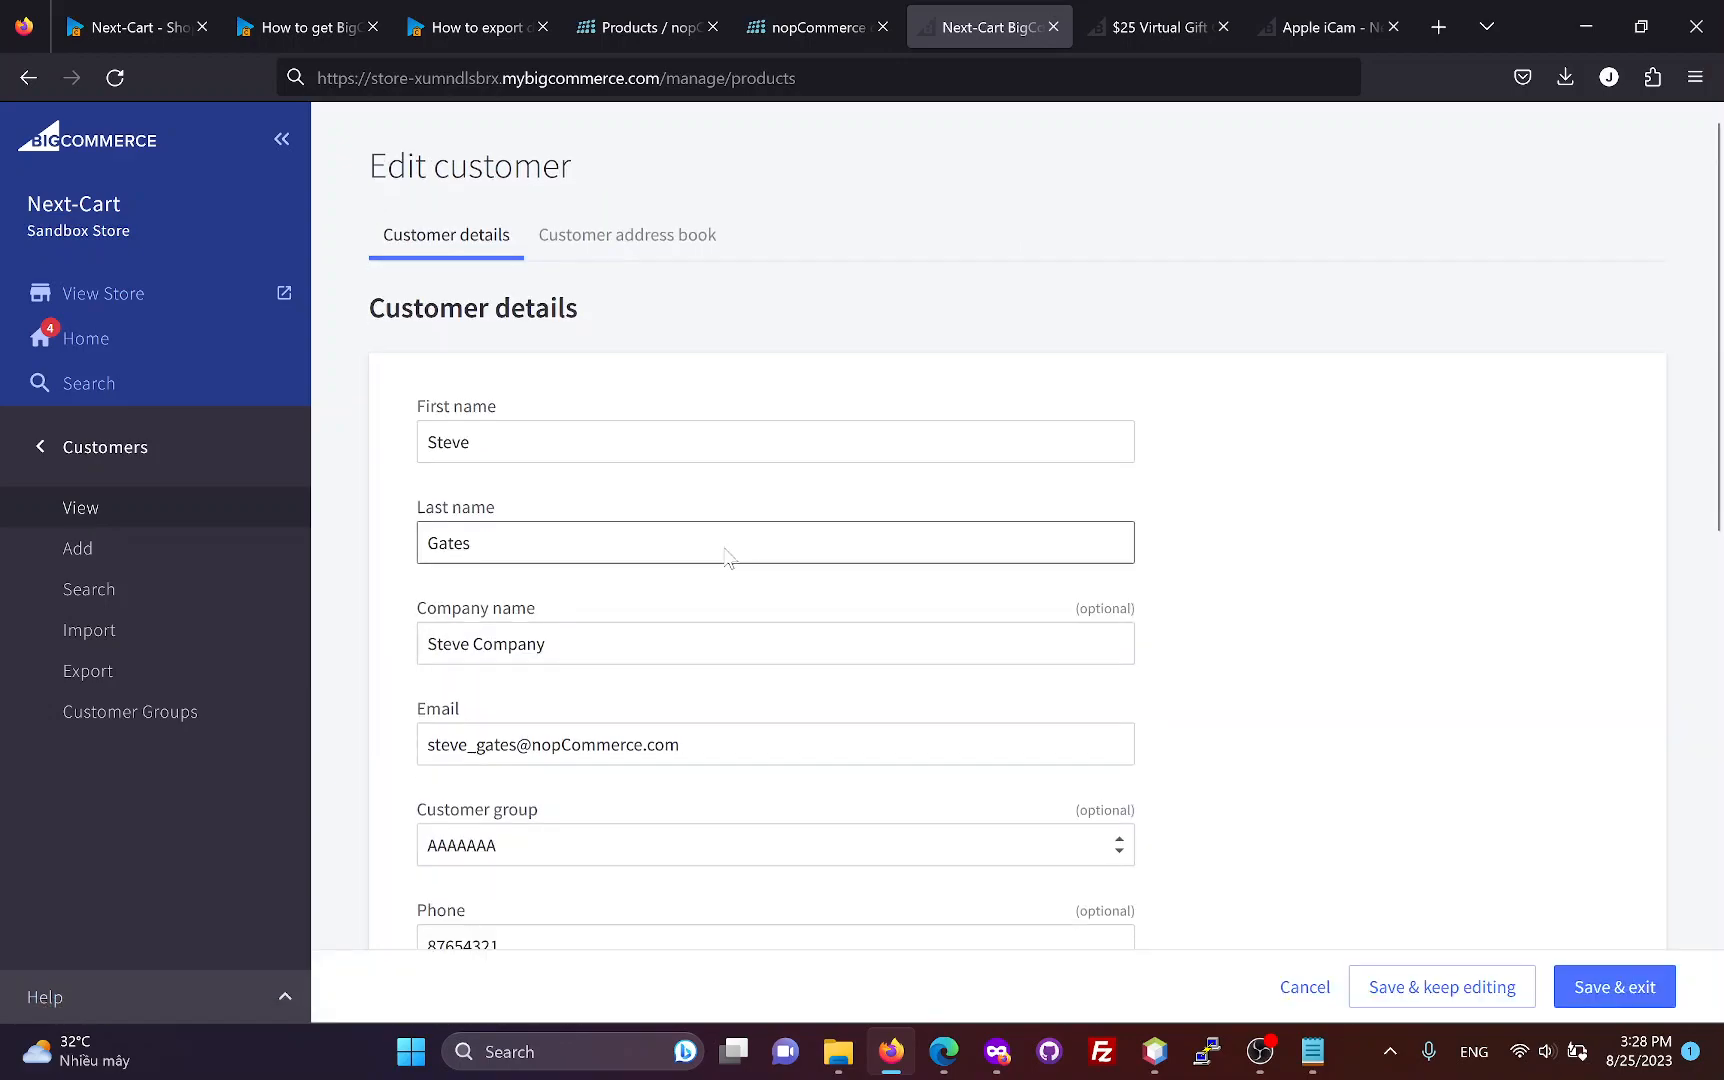
pyautogui.scroll(-3)
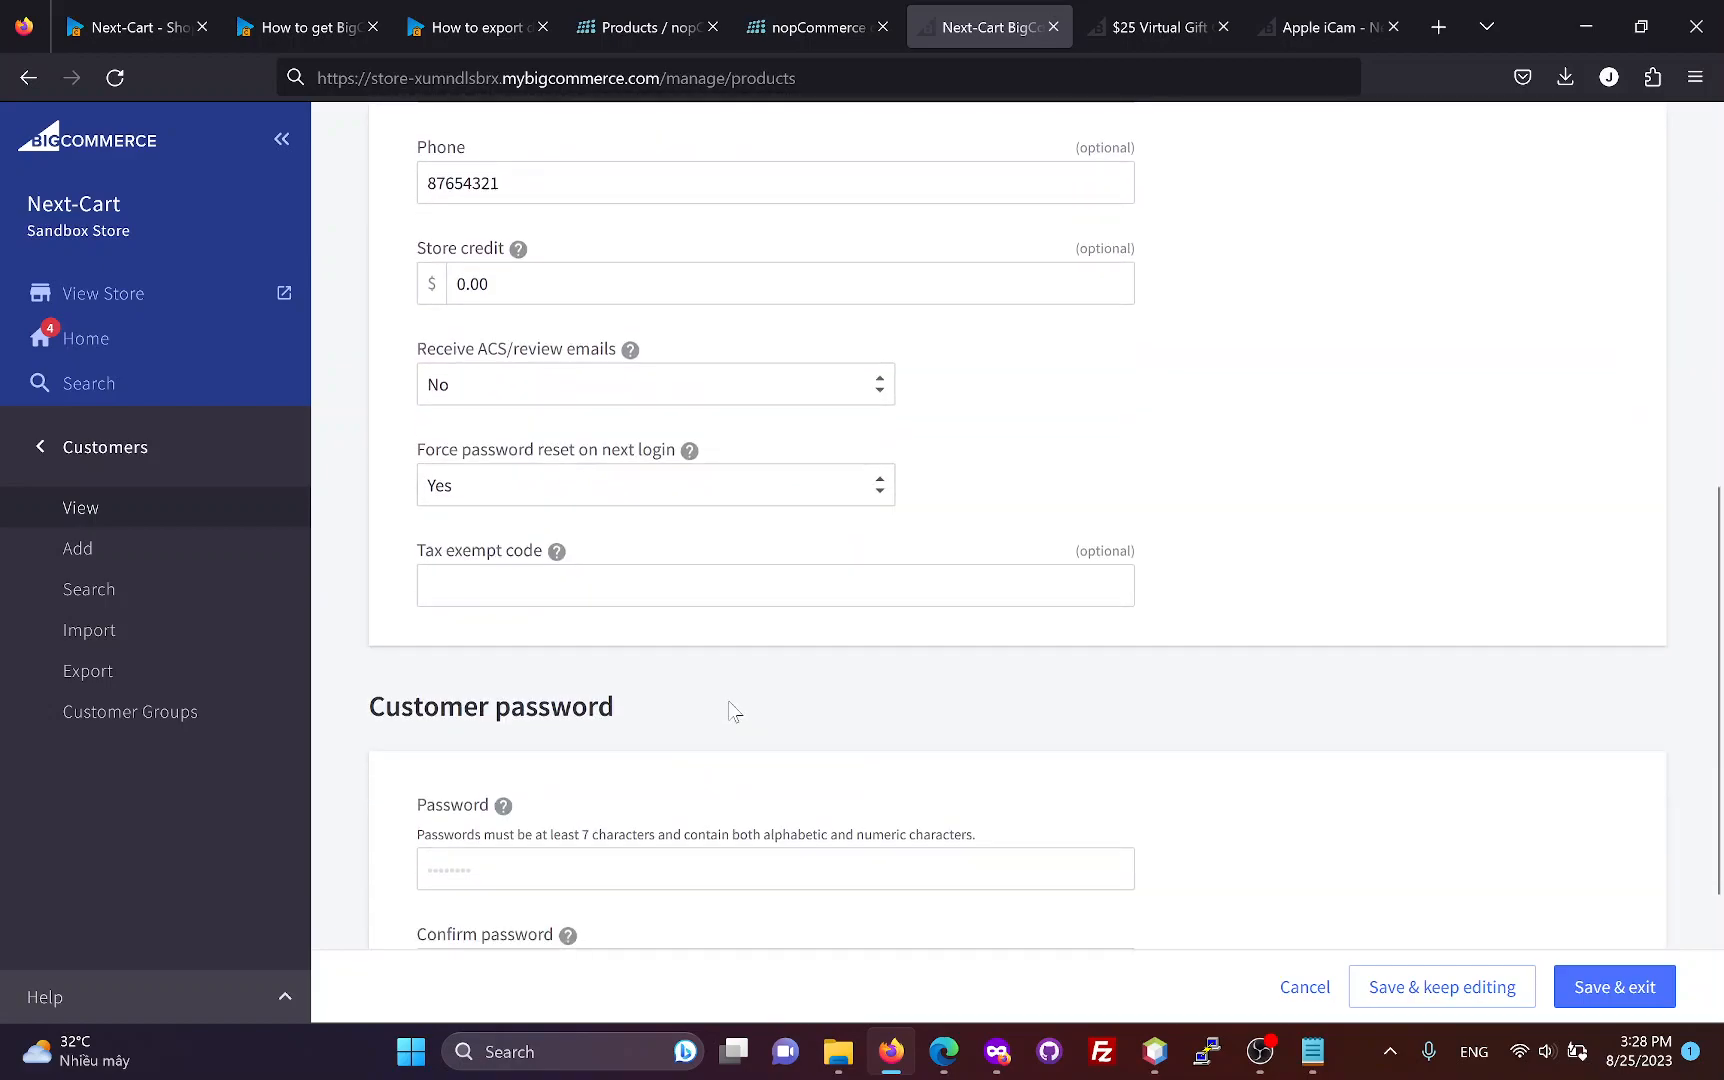
pyautogui.scroll(3)
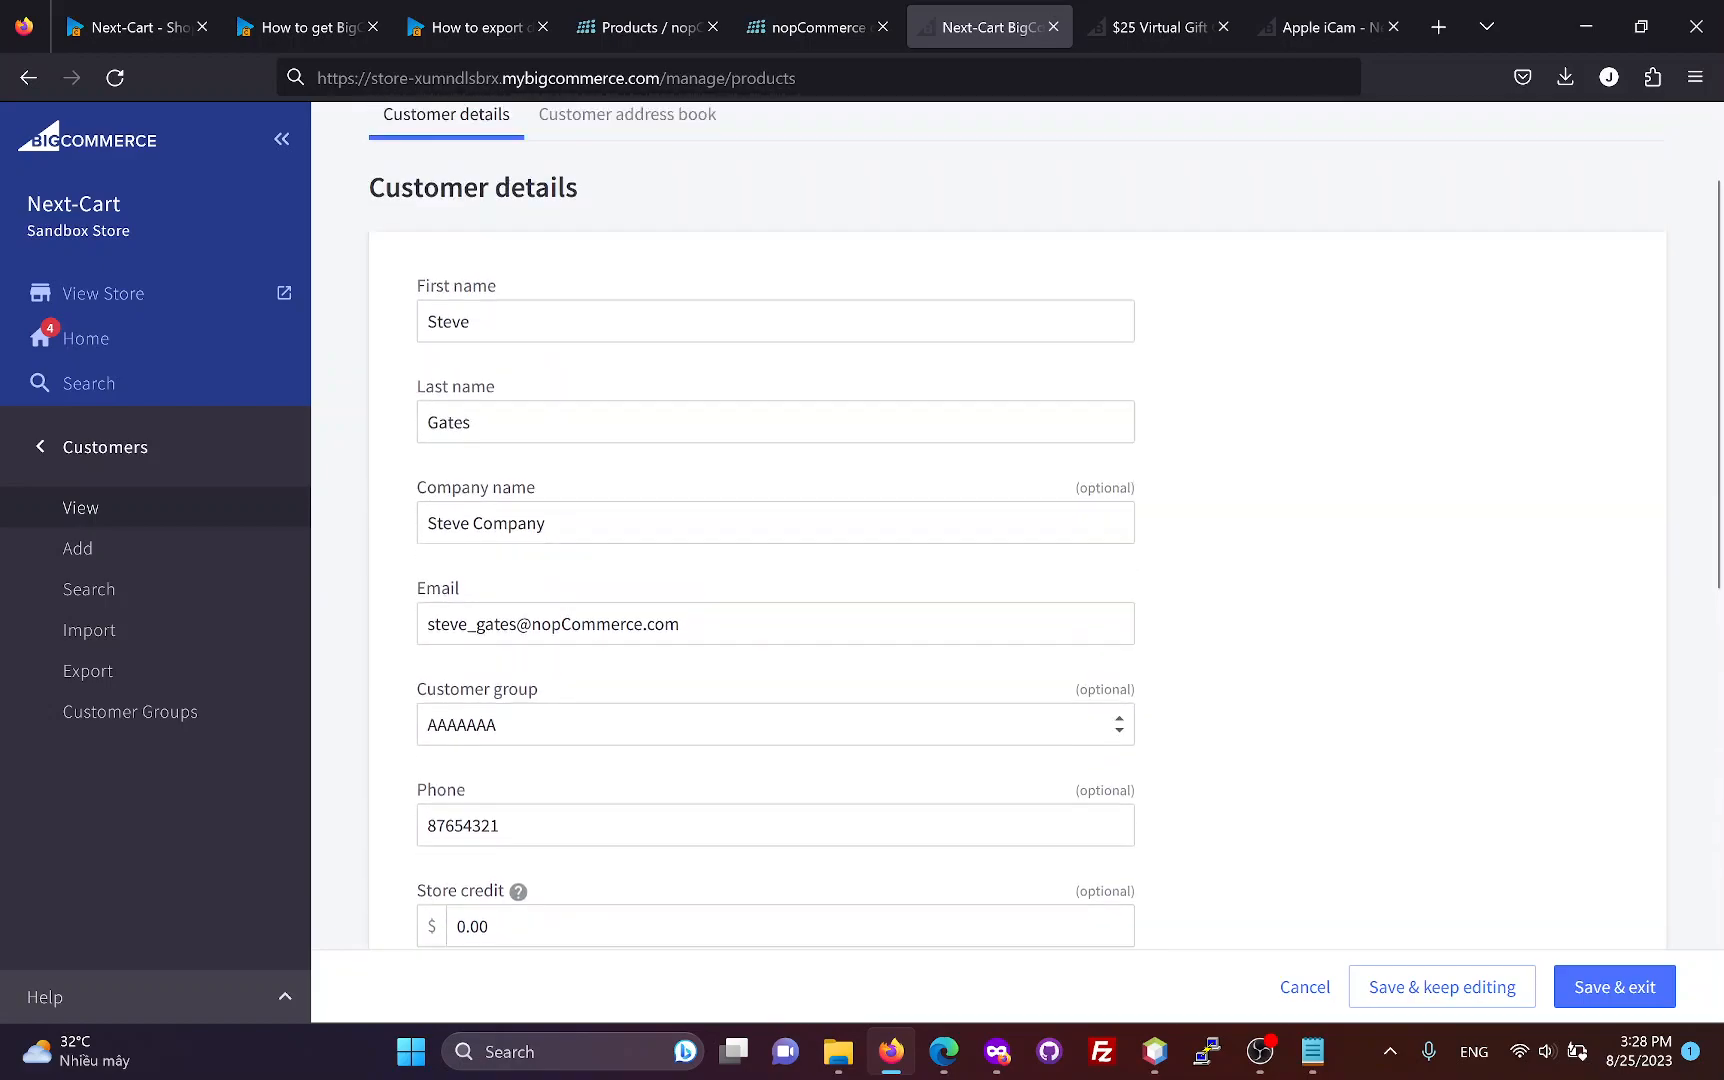
pyautogui.scroll(3)
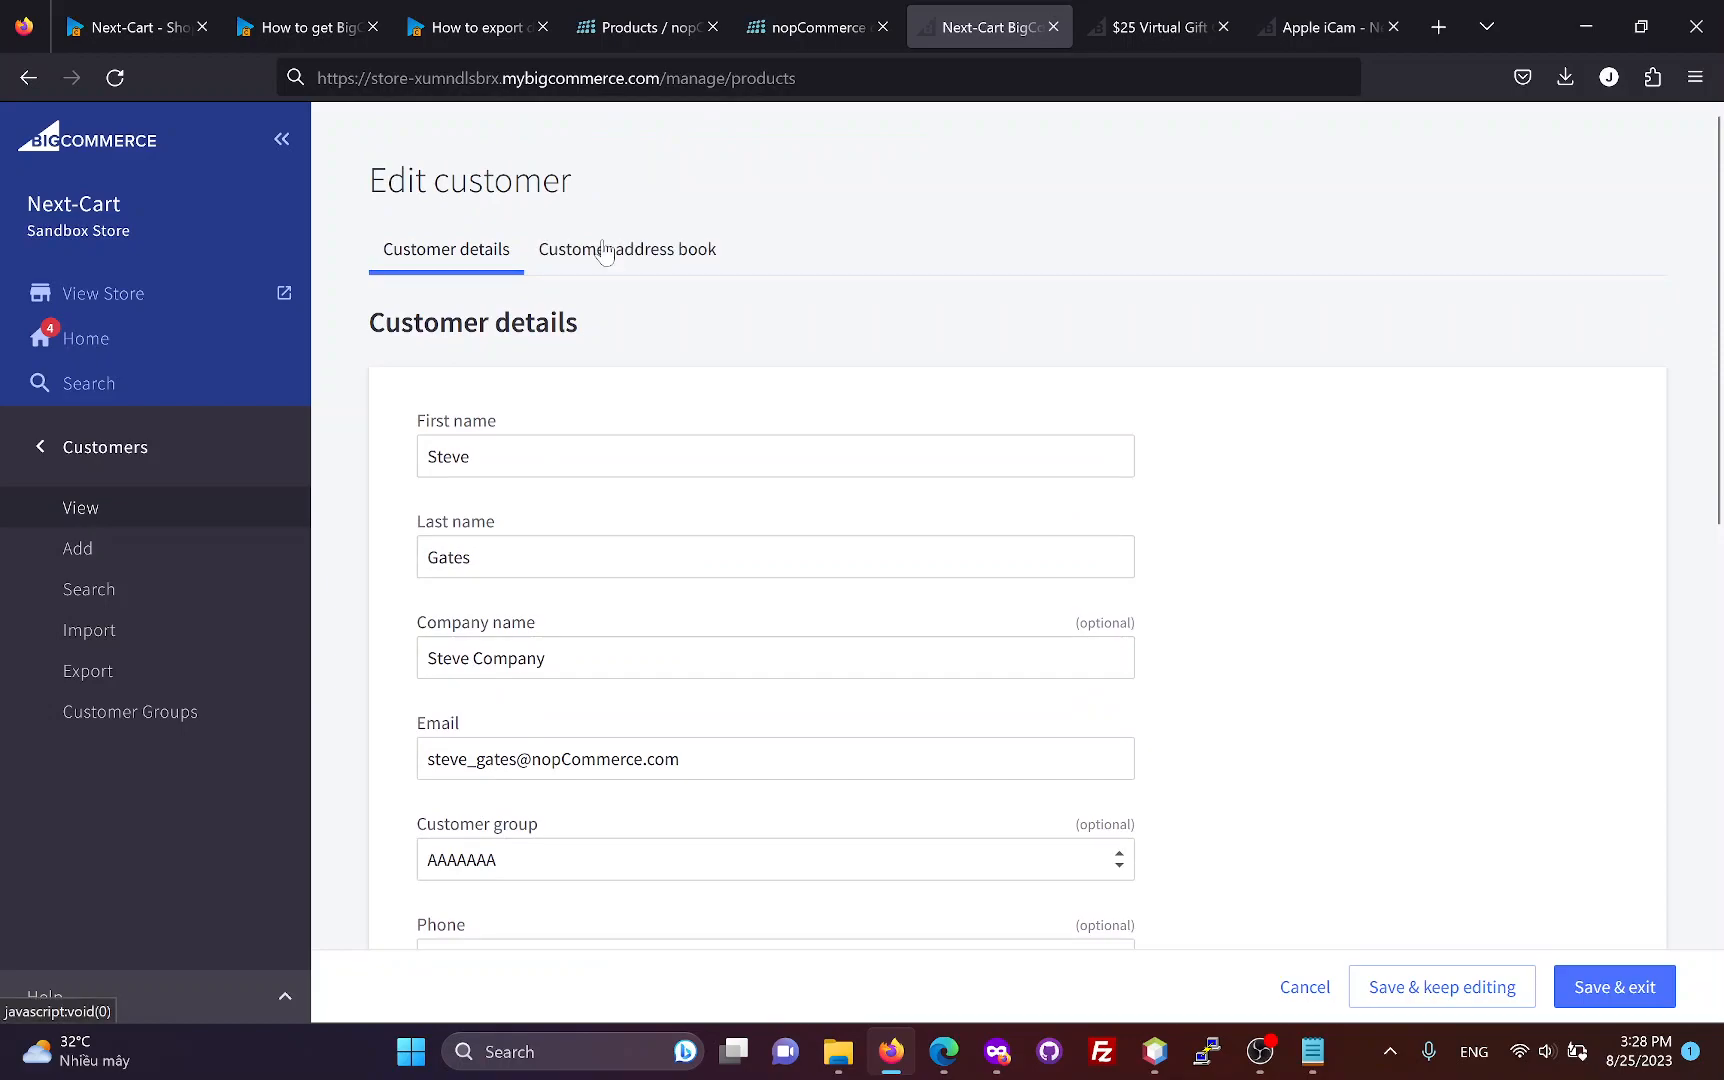
# - Check his saved address in the Customer address book, then return to the Next-Cart results
pyautogui.click(626, 248)
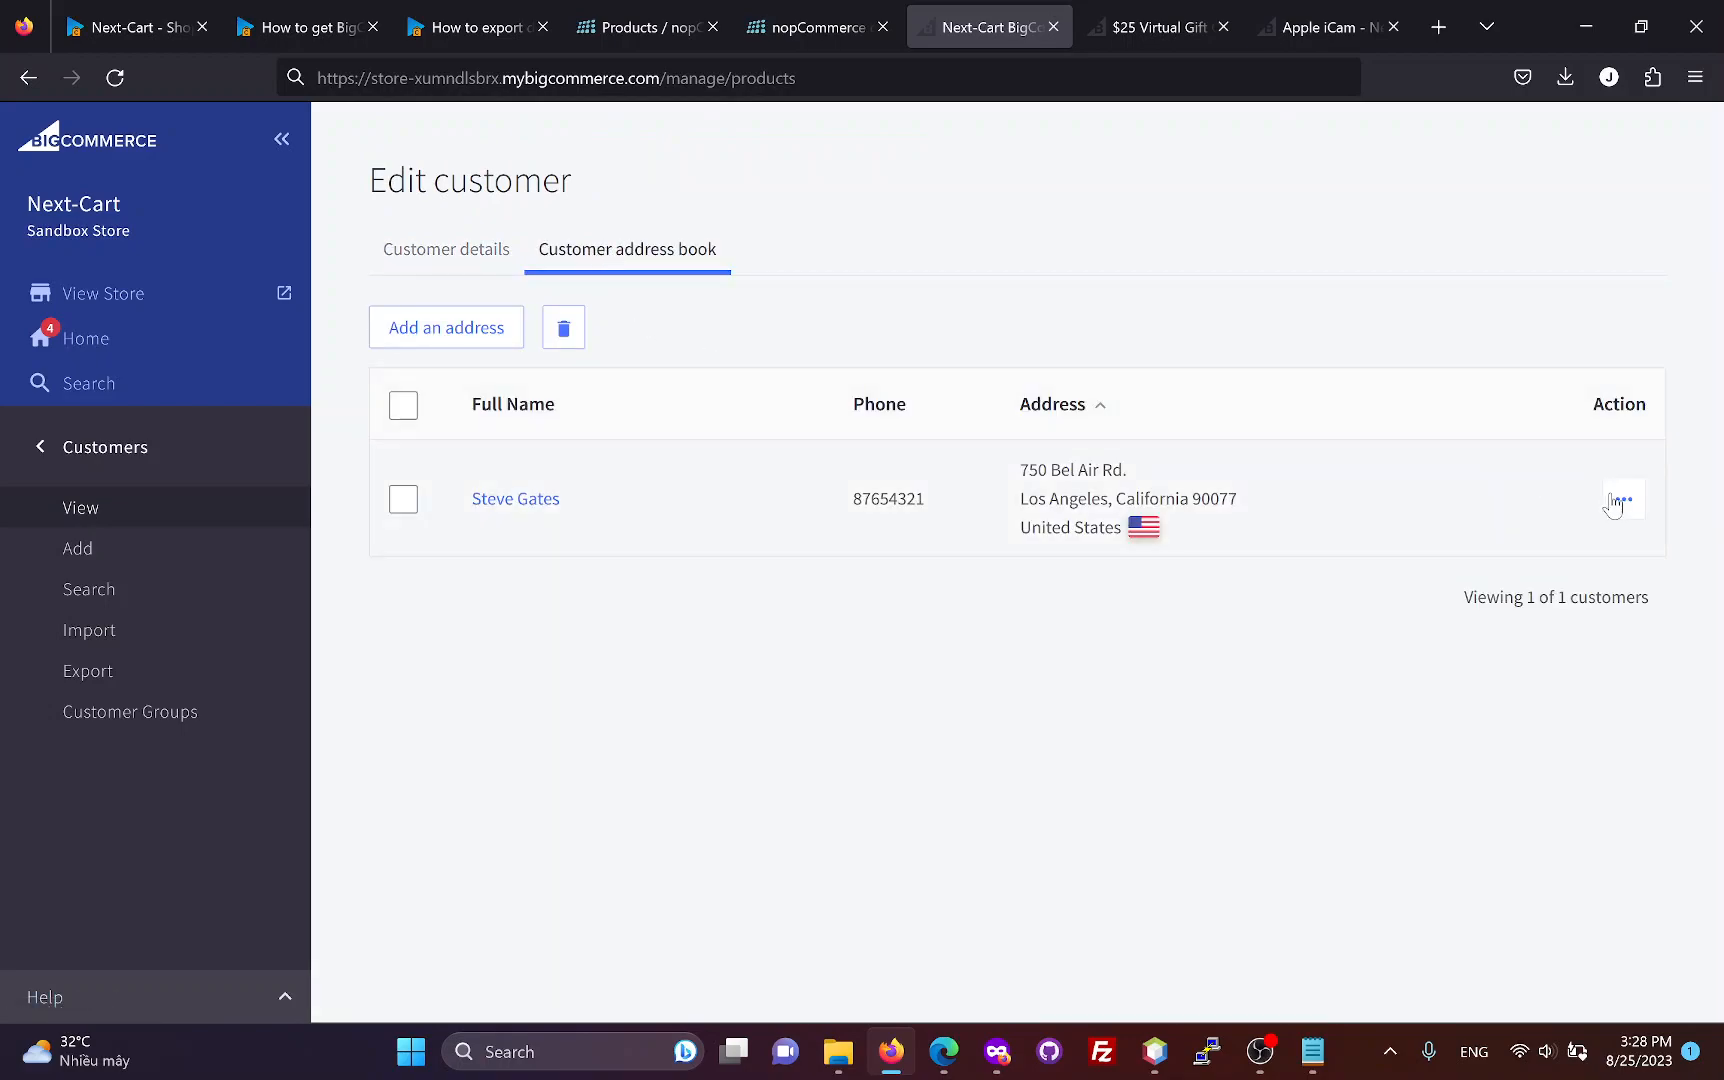
pyautogui.click(1620, 502)
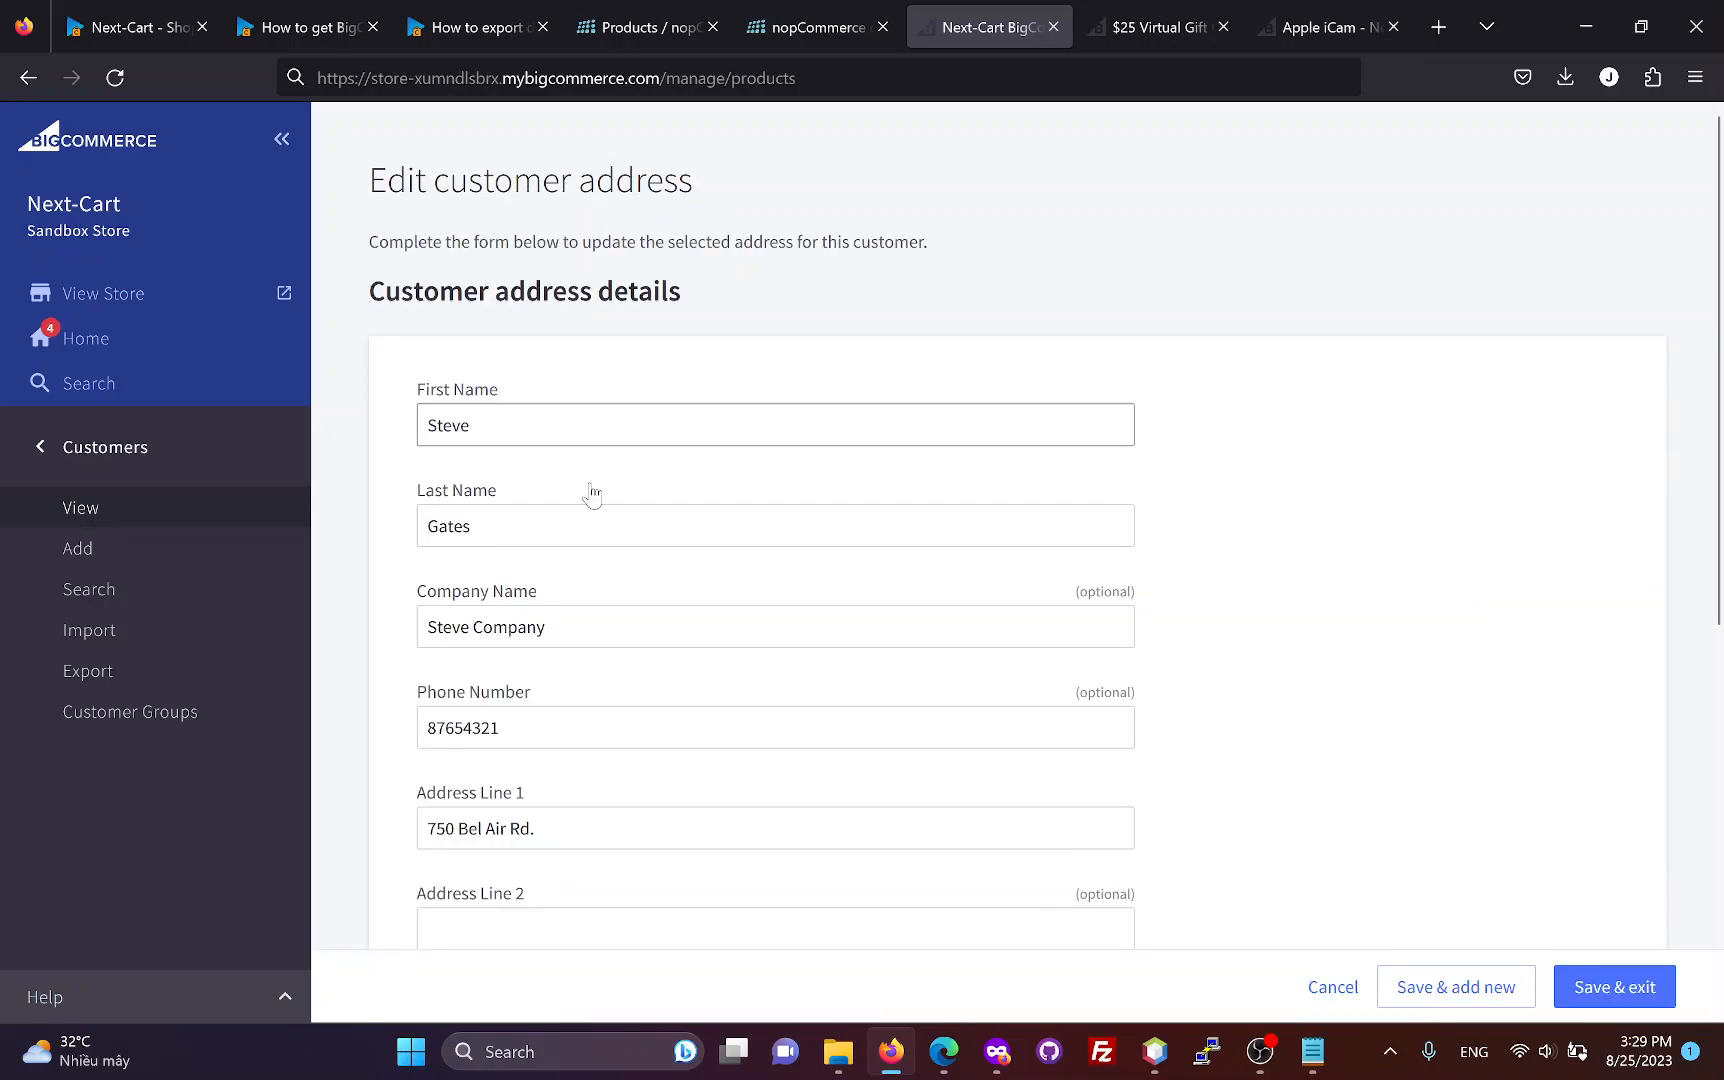
pyautogui.scroll(-3)
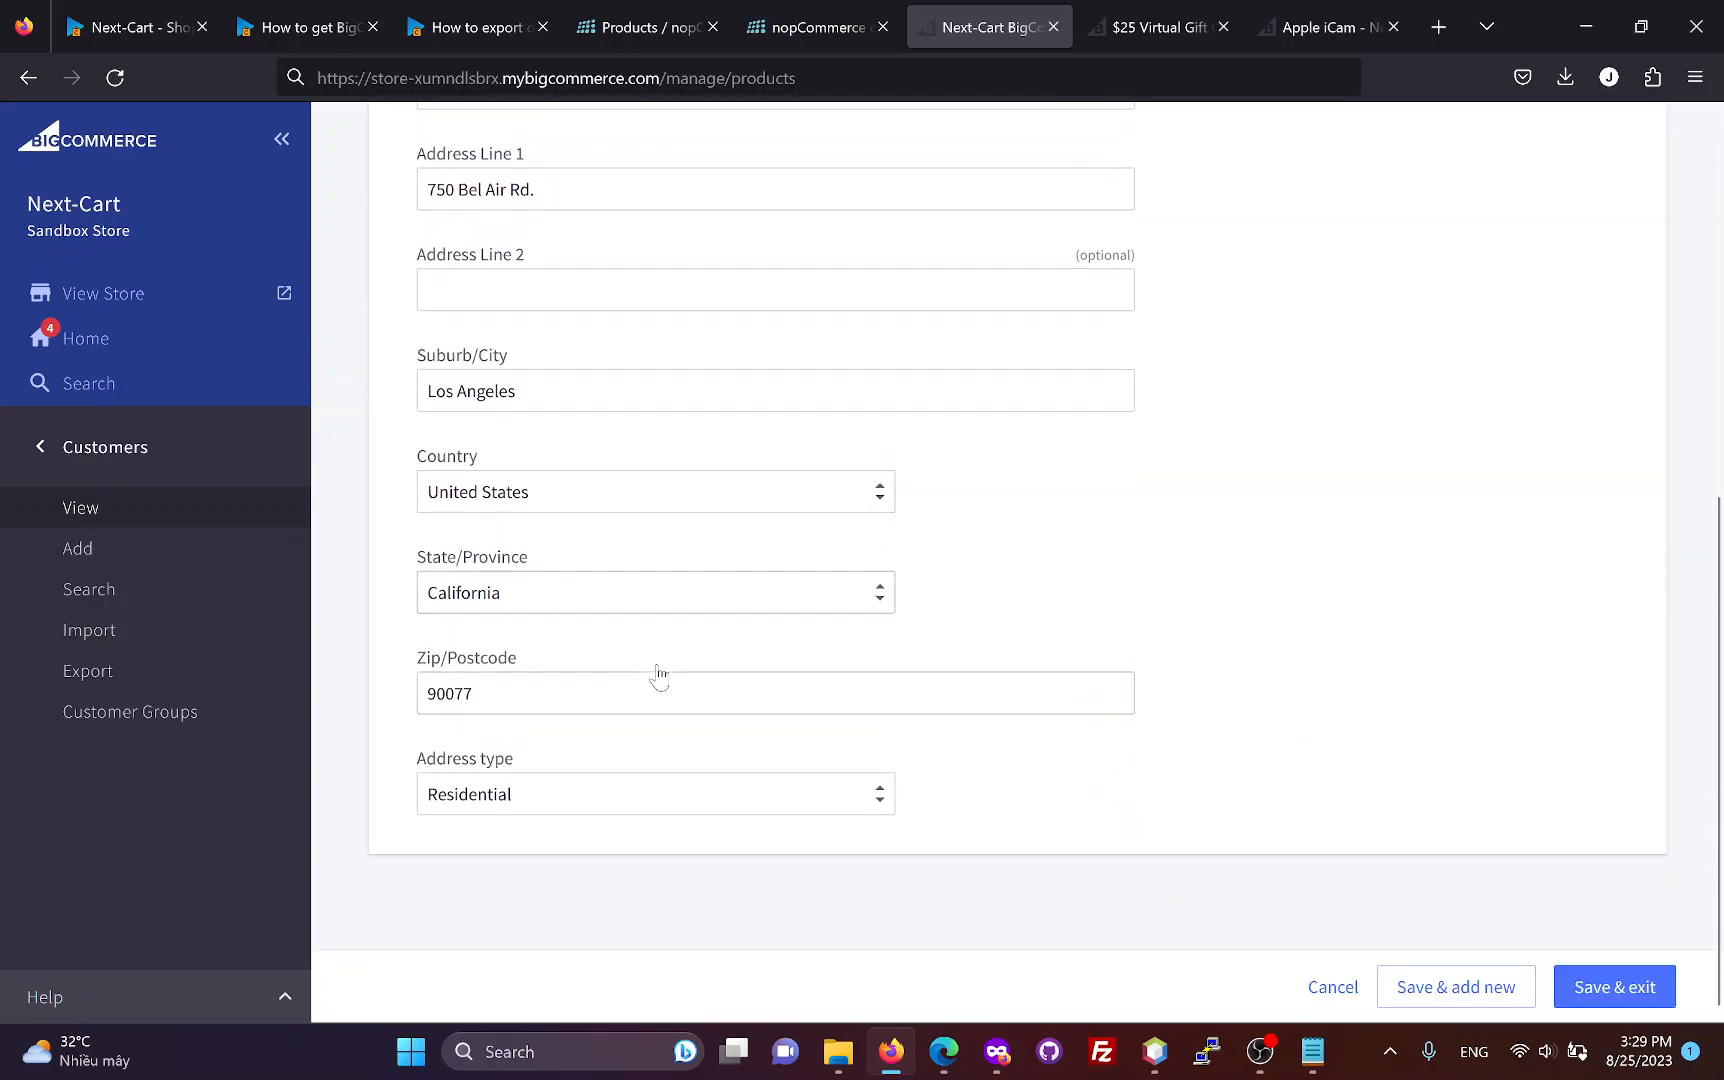
pyautogui.scroll(3)
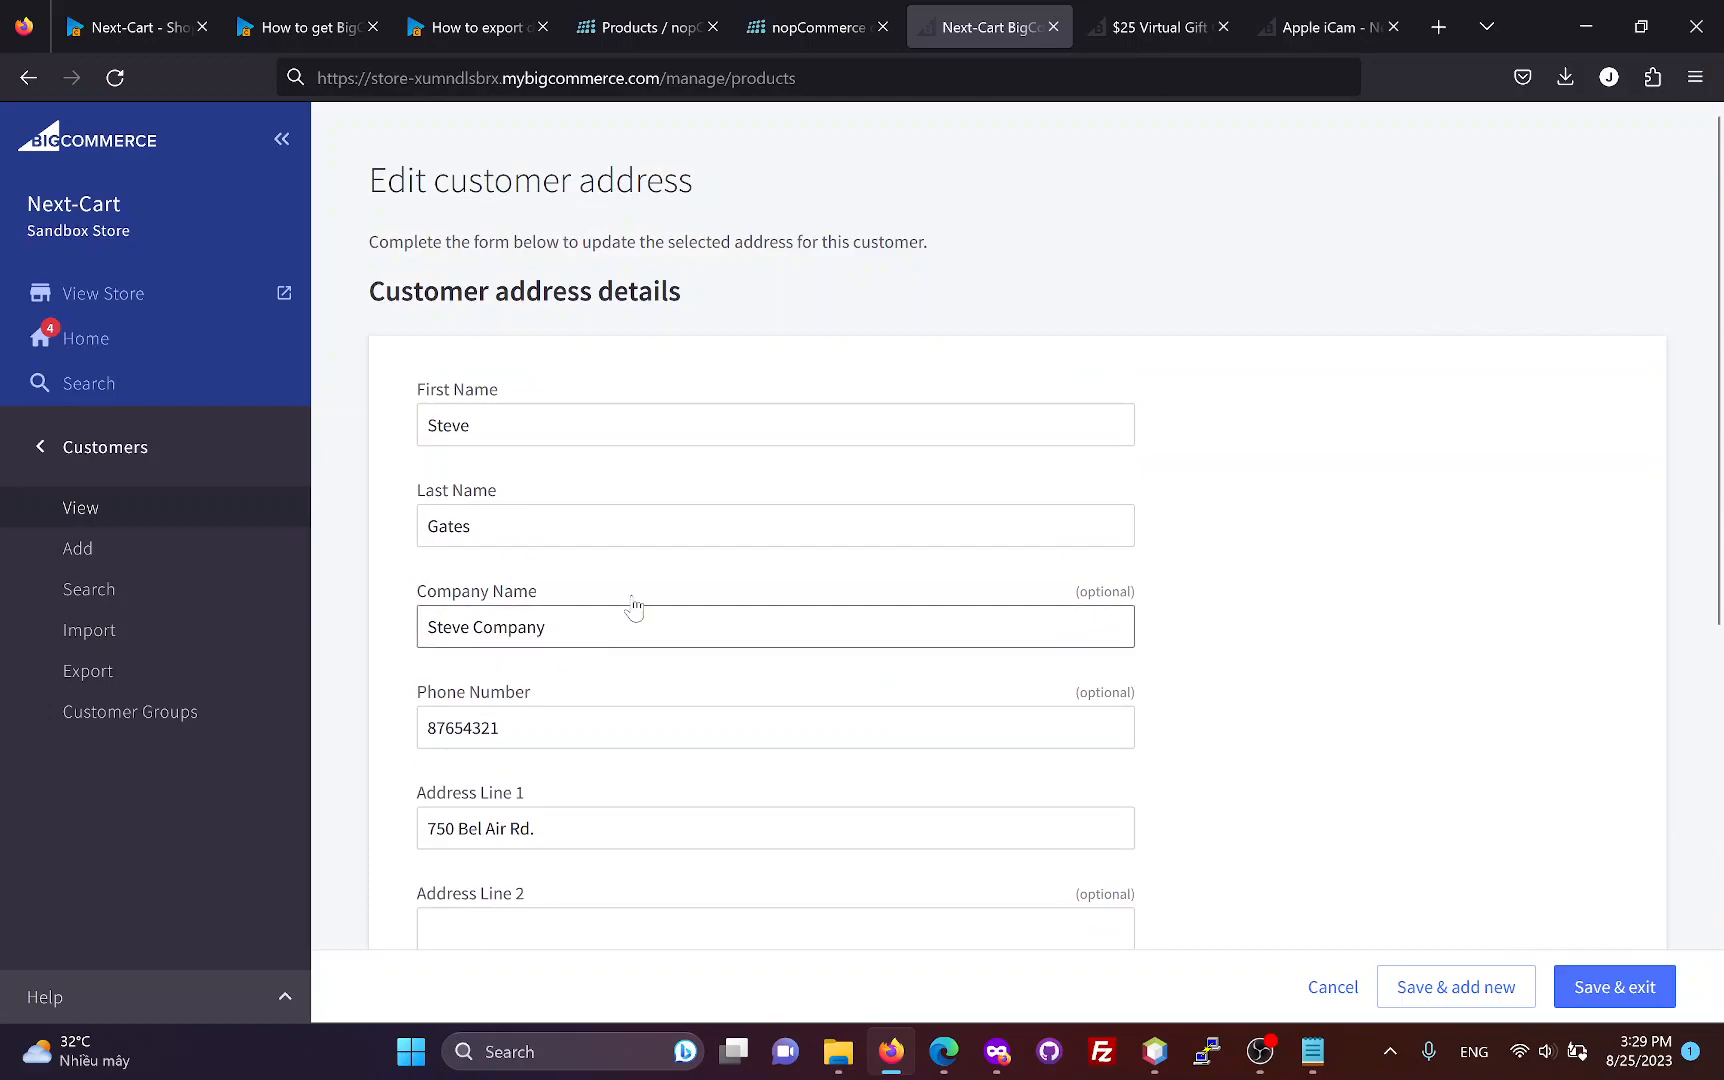
pyautogui.click(136, 26)
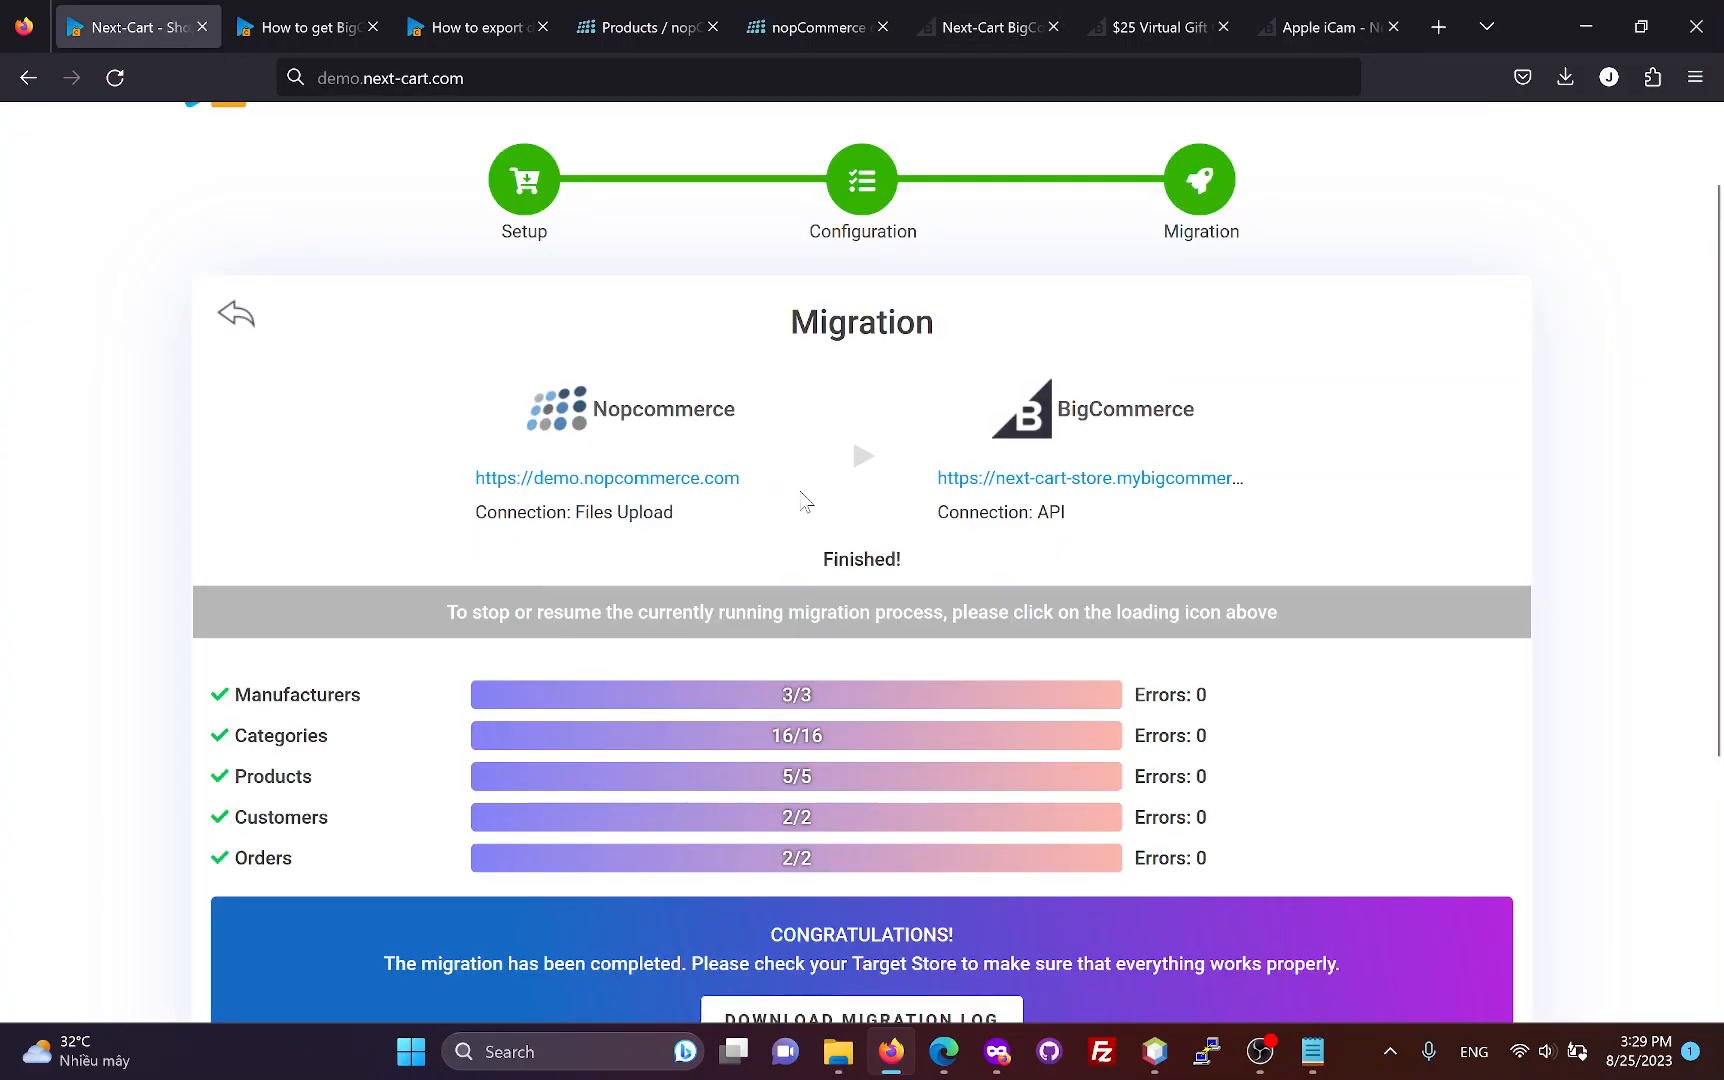
# - Review the finished zero-error migration summary, then switch to the Next-Cart homepage
pyautogui.scroll(-3)
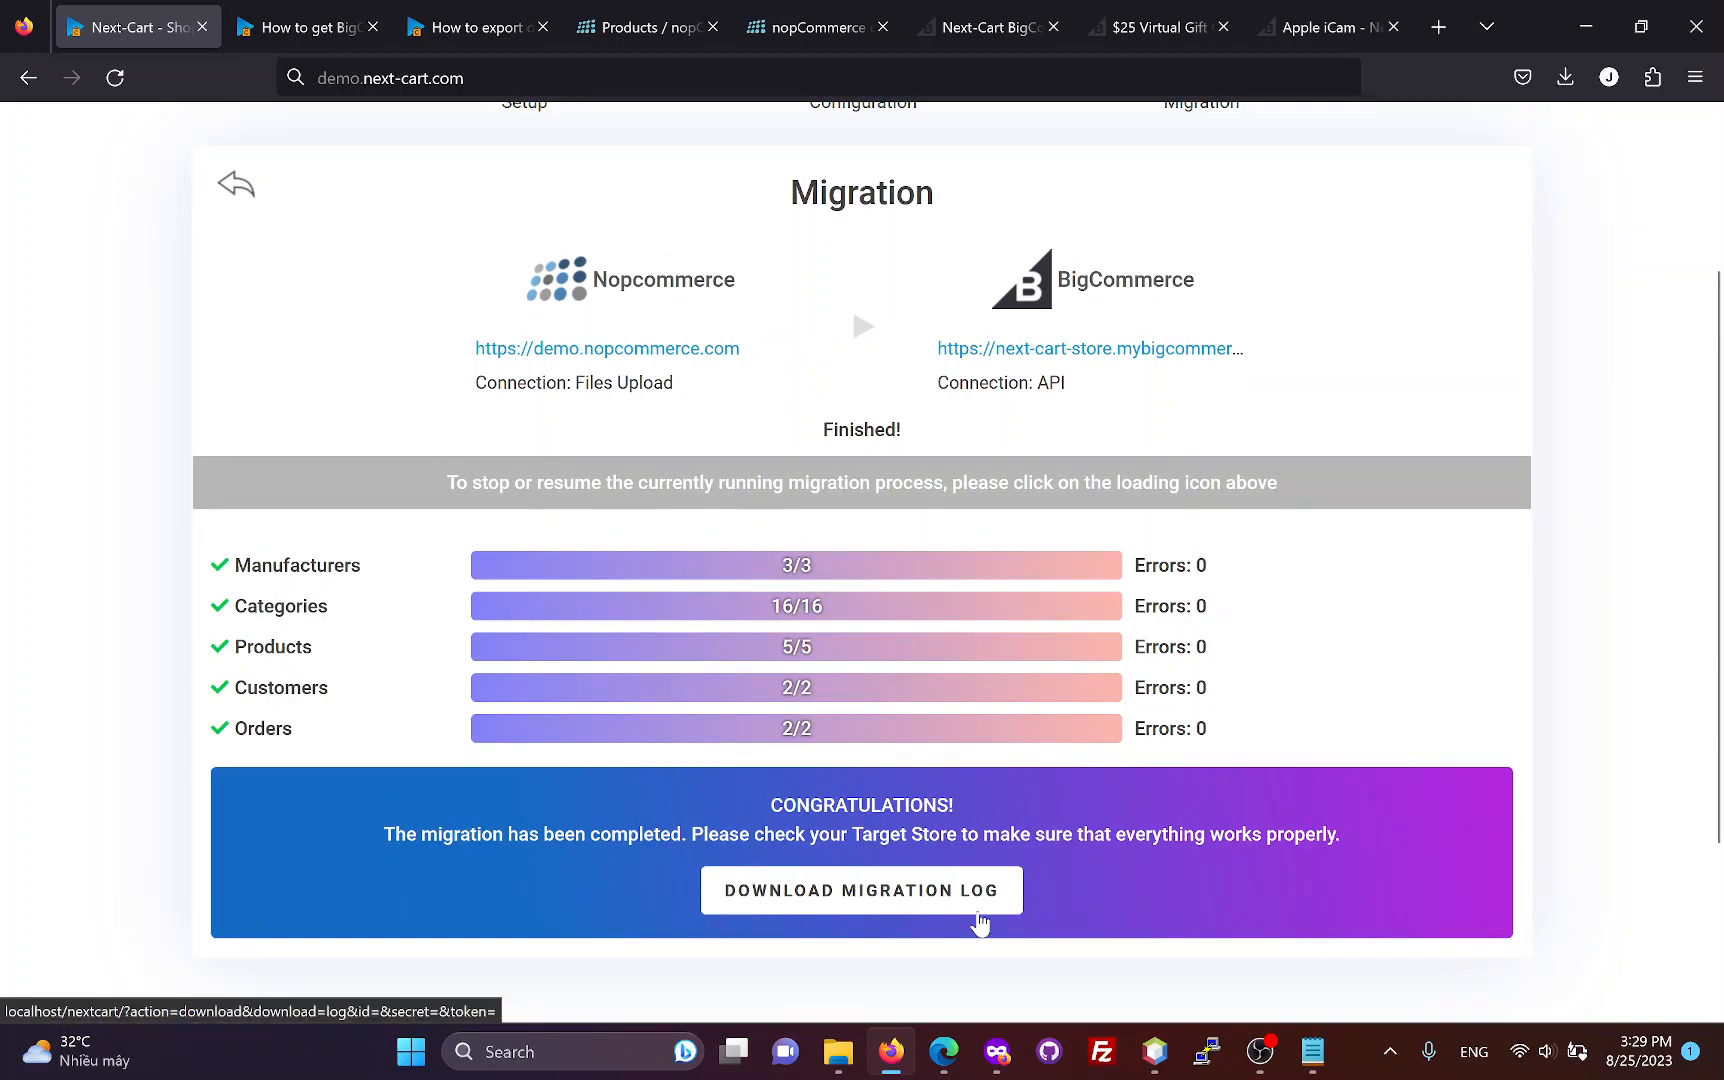
pyautogui.scroll(3)
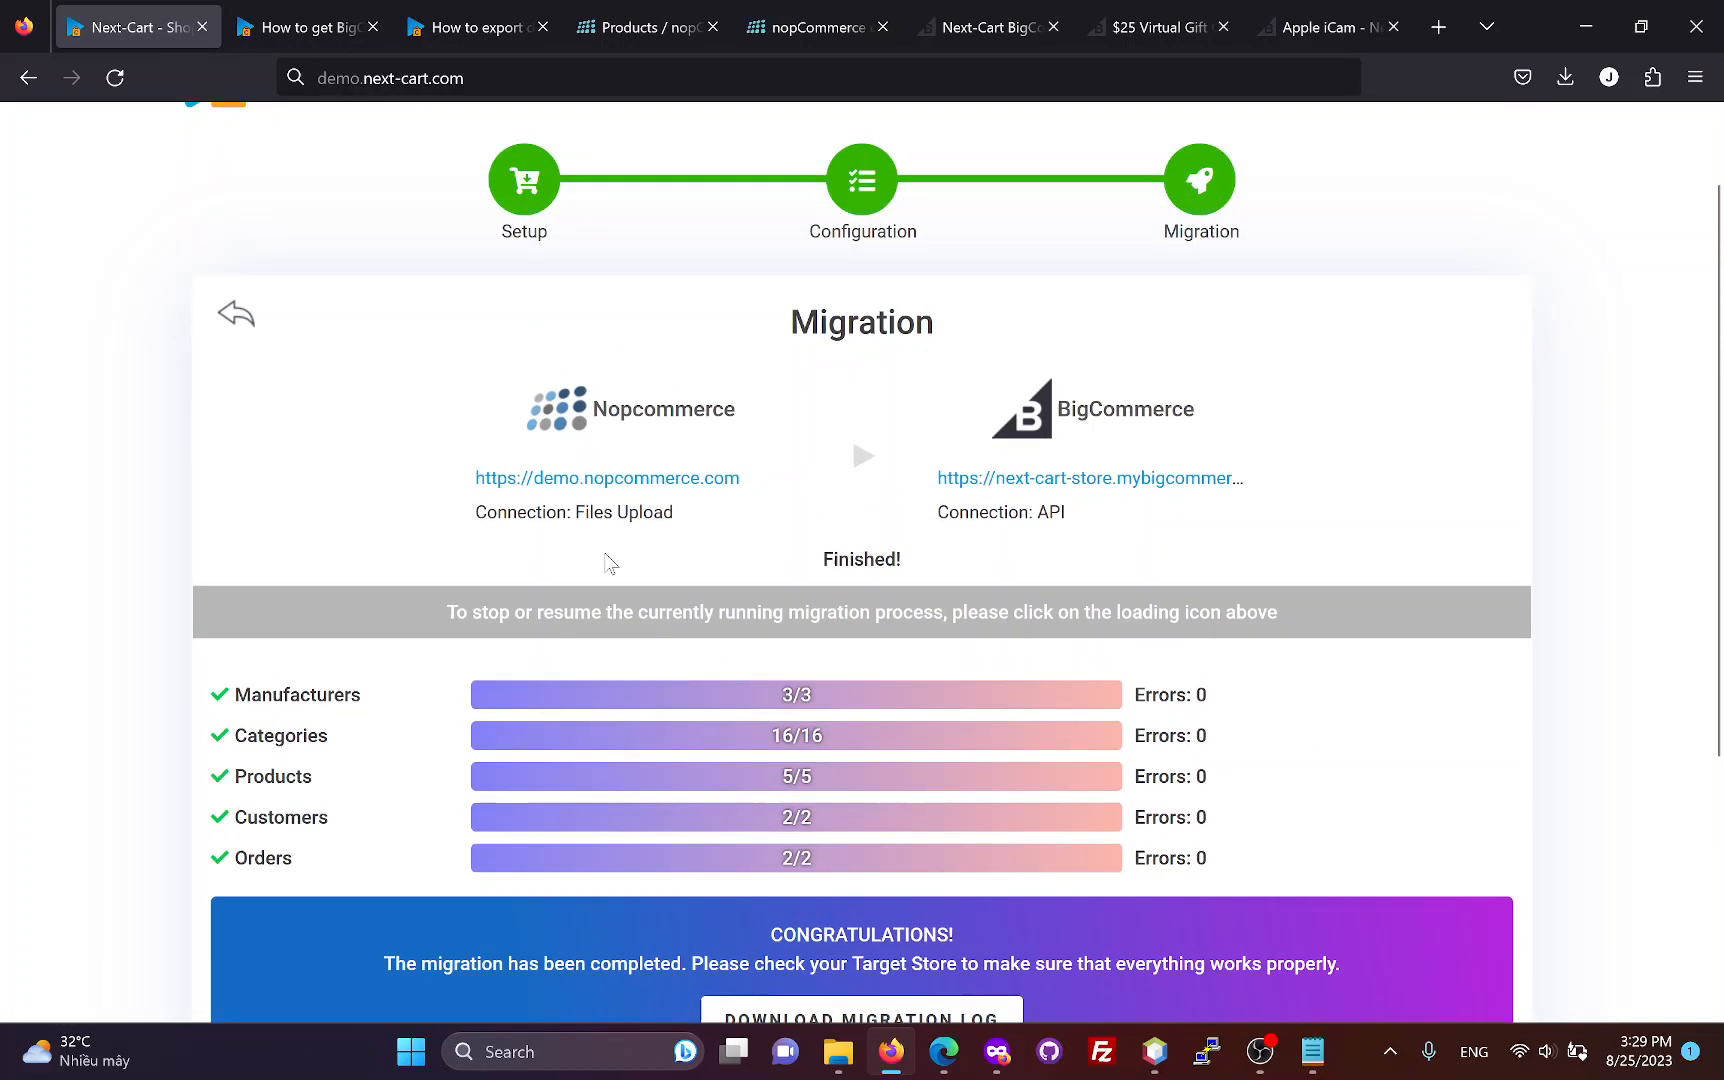
pyautogui.click(296, 26)
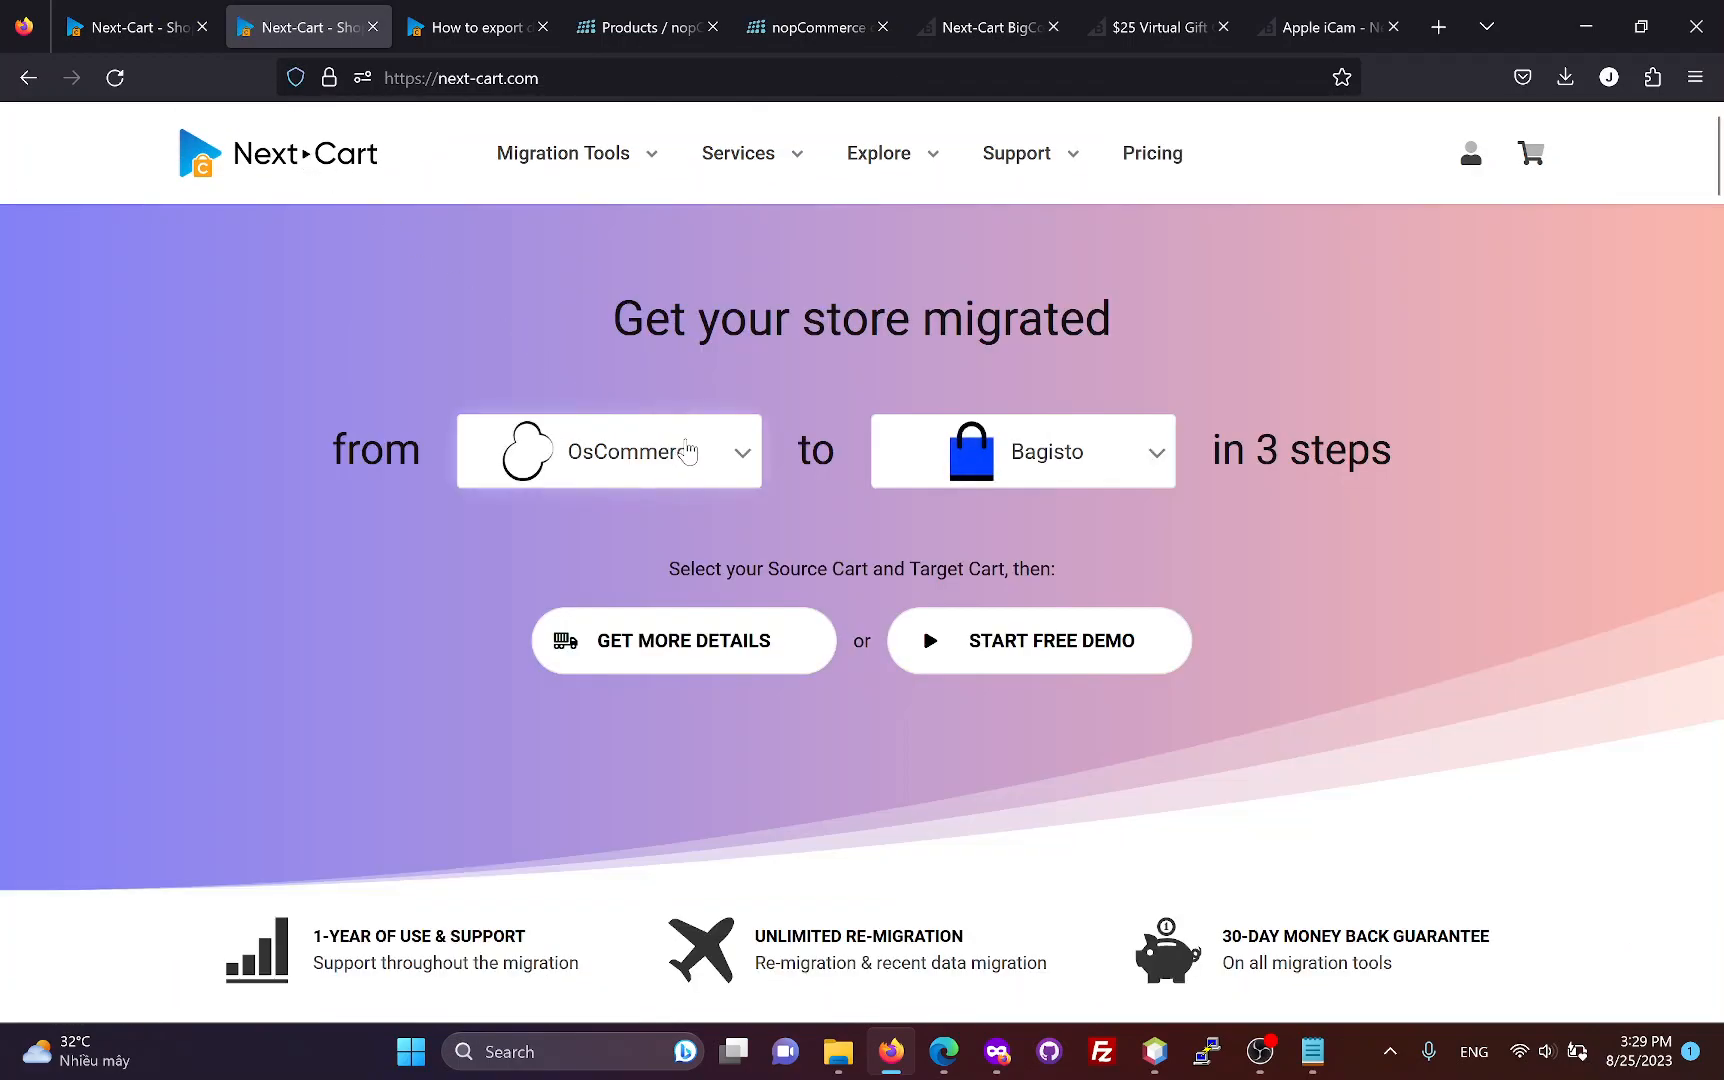
# - Choose BigCommerce as target cart, view the nopCommerce-to-BigCommerce migration details and support options
pyautogui.click(608, 450)
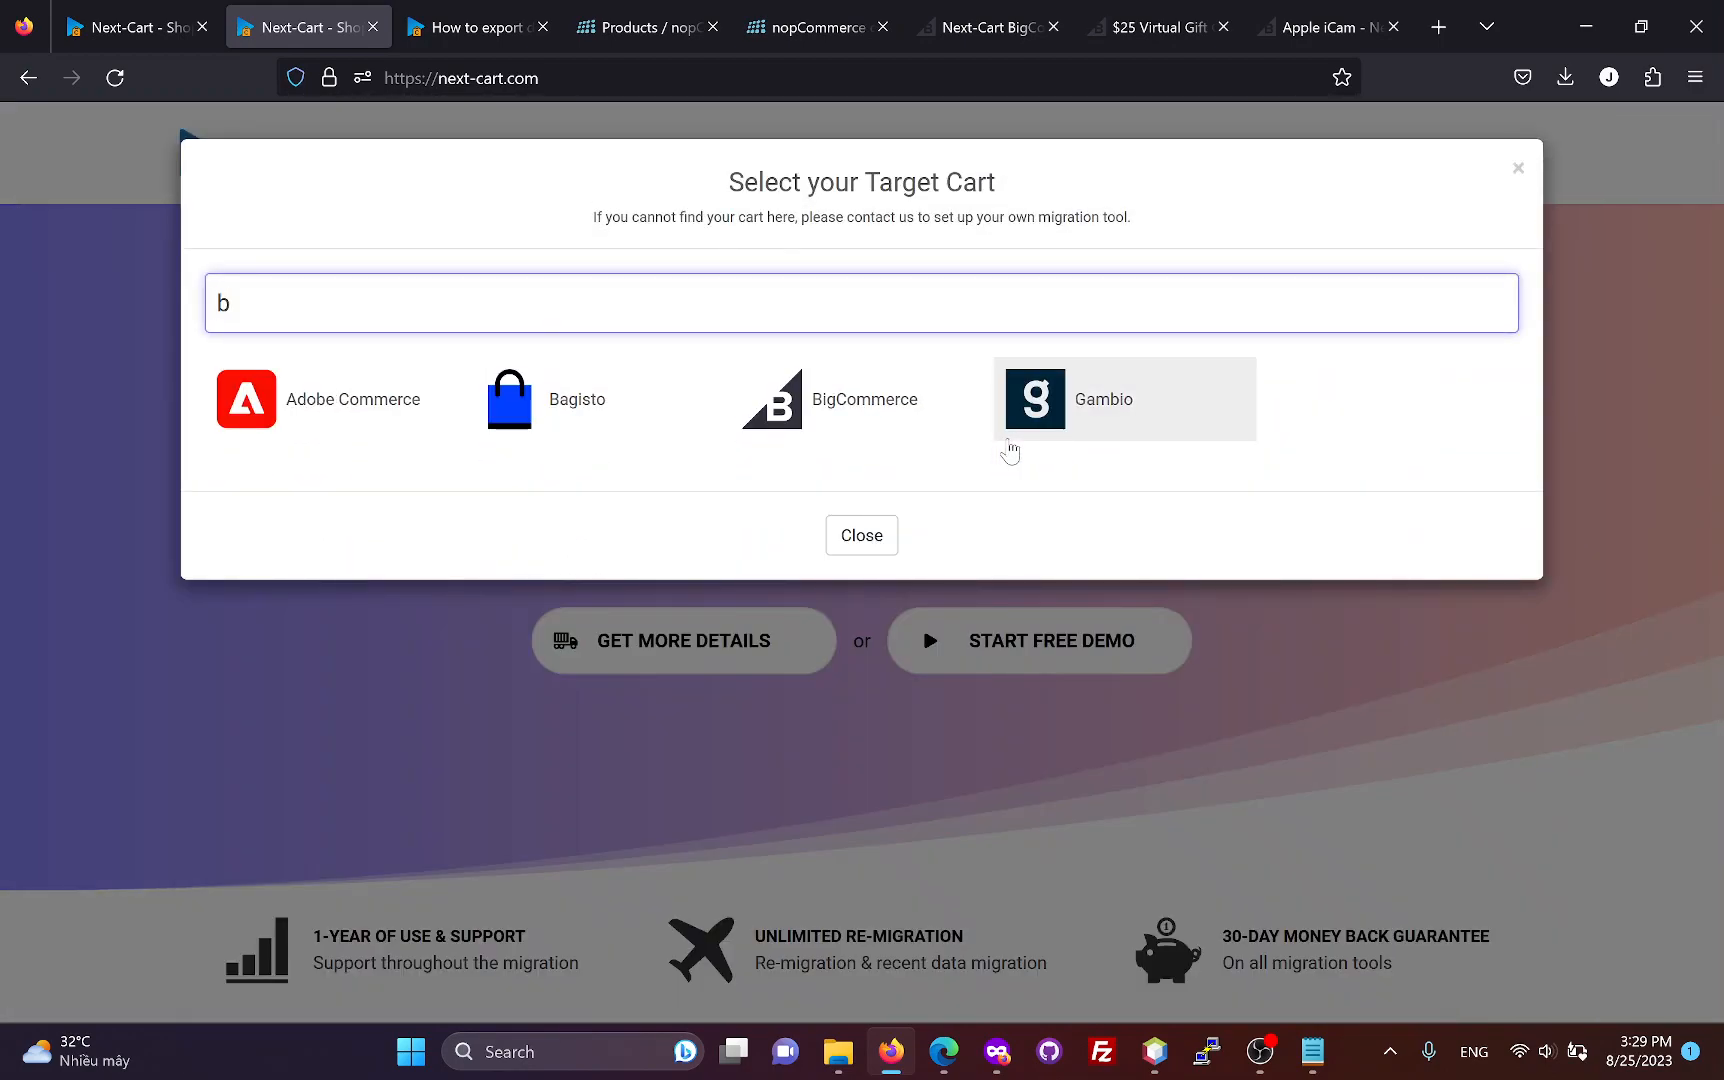
pyautogui.click(862, 400)
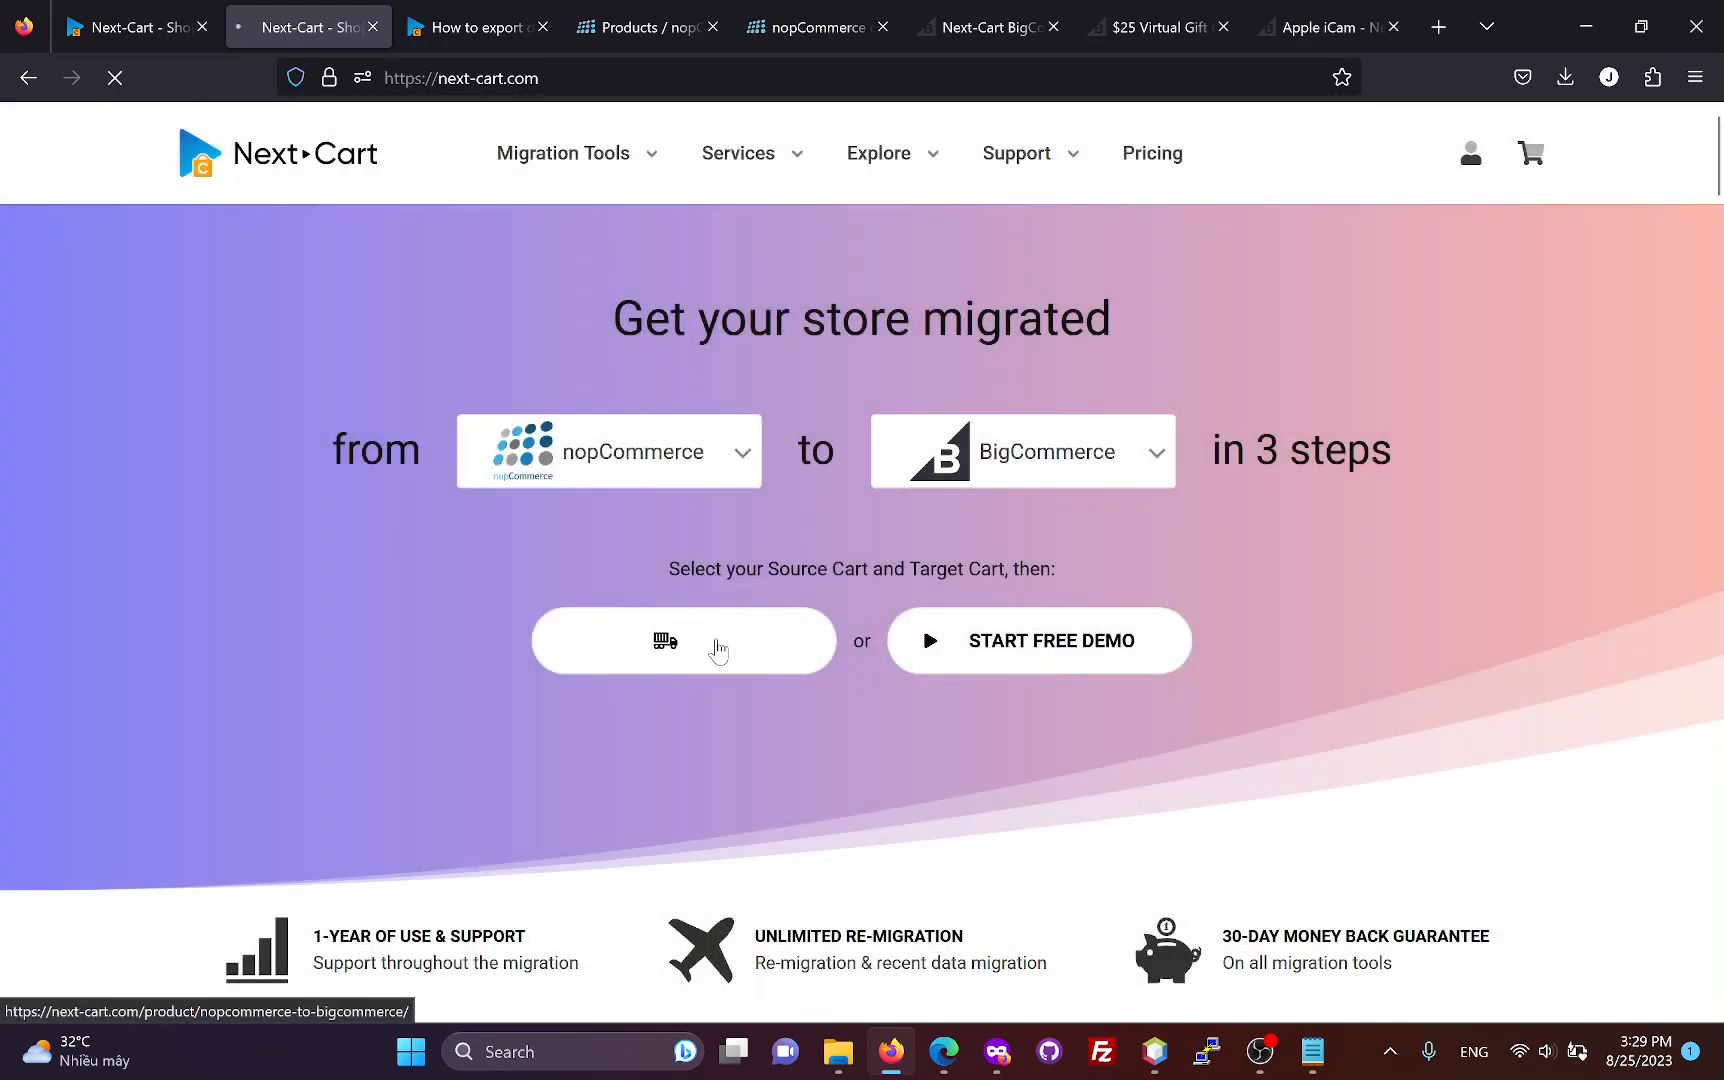
pyautogui.click(682, 642)
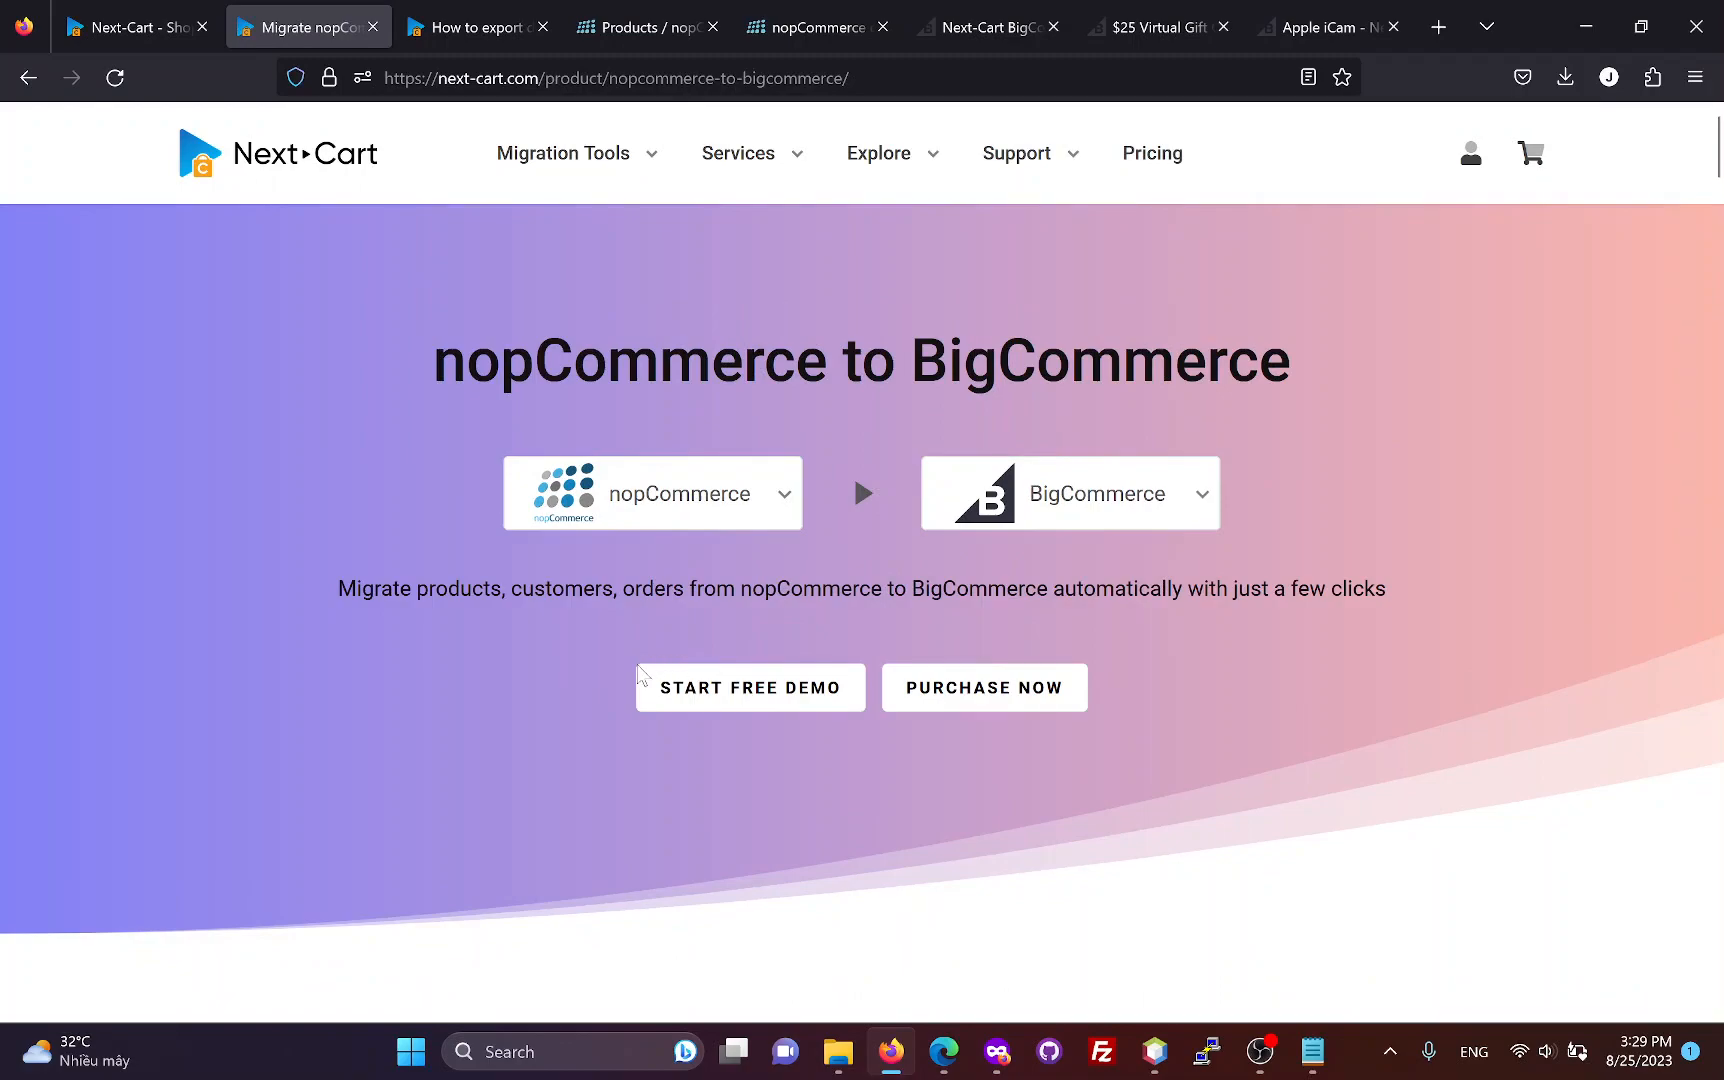
pyautogui.moveTo(1010, 668)
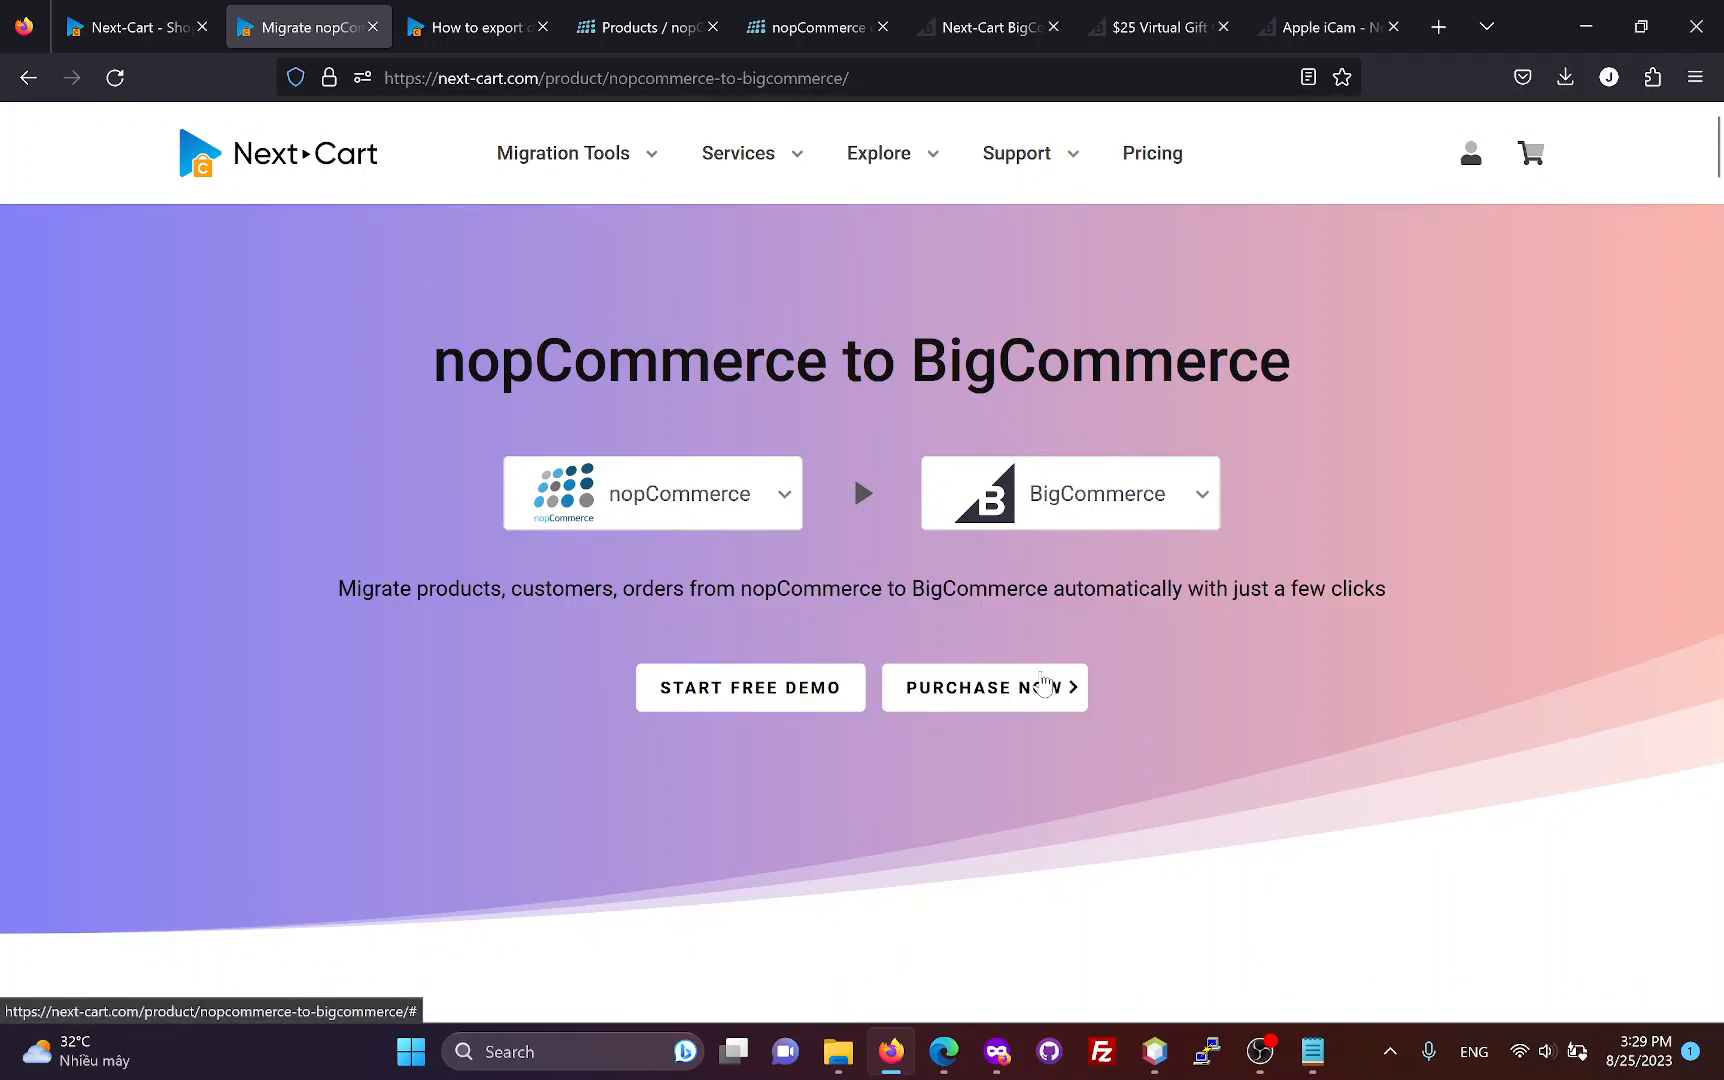
pyautogui.moveTo(1034, 554)
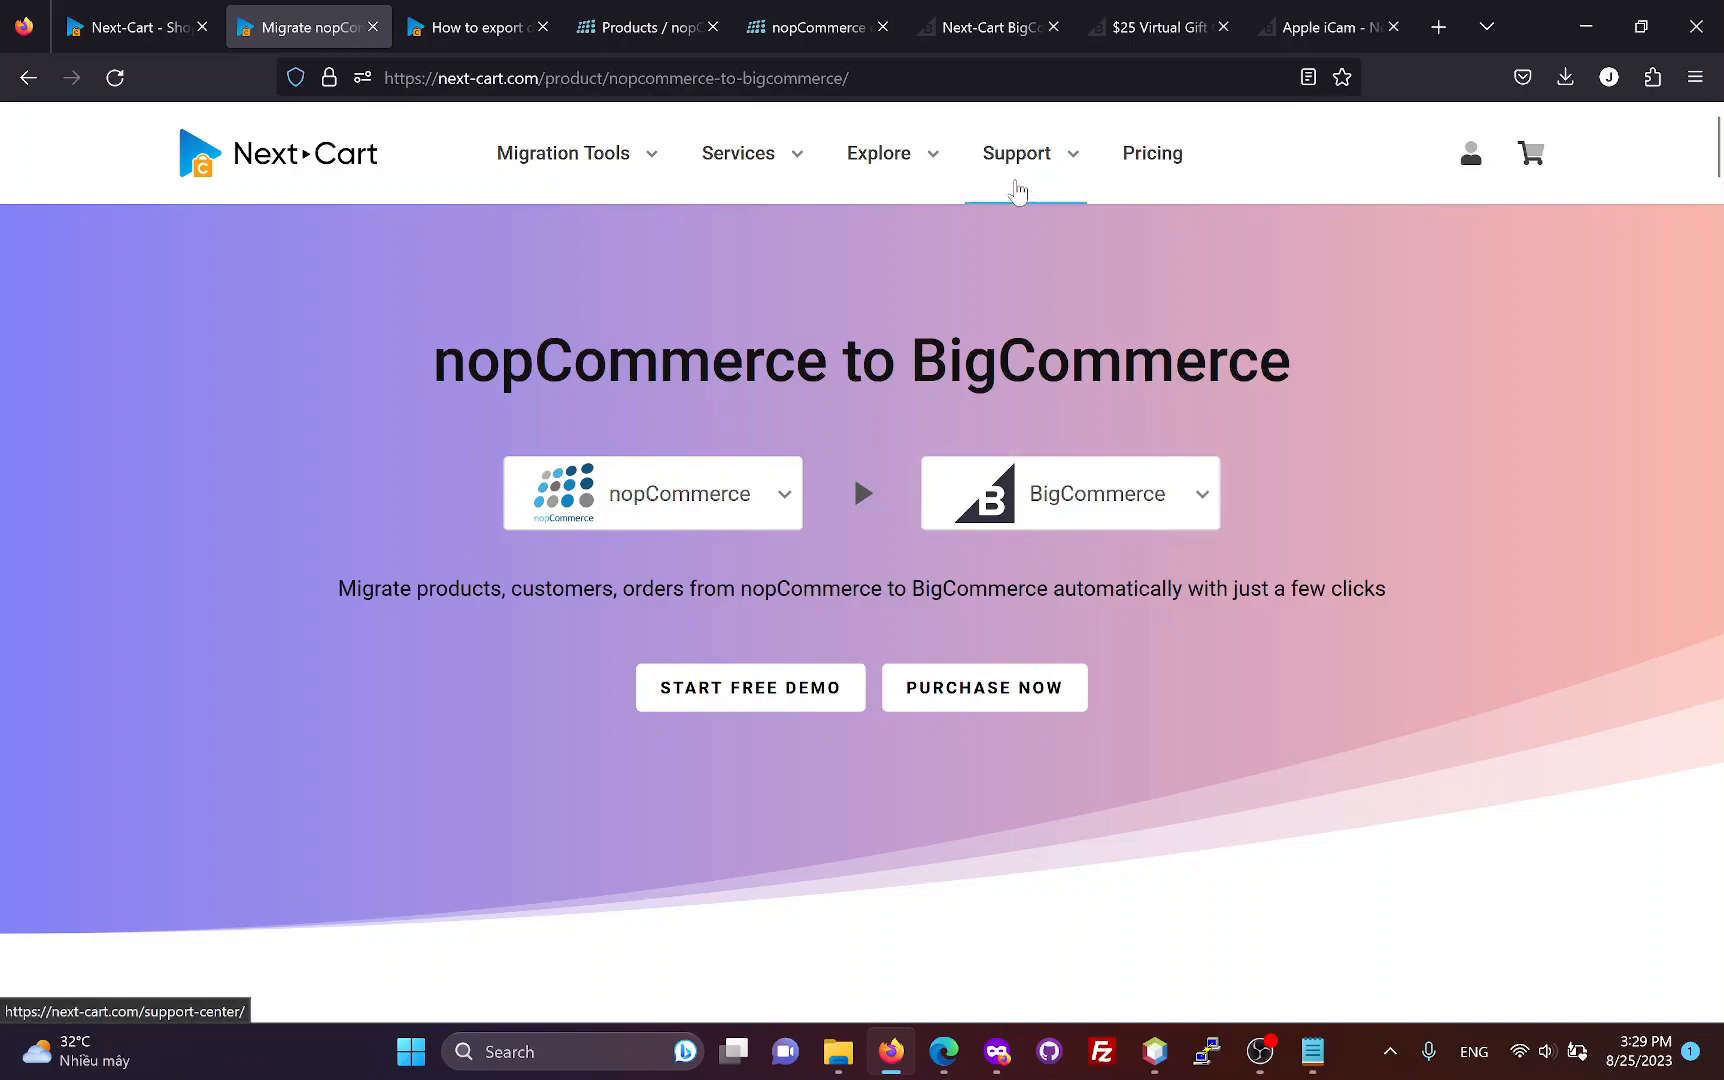
pyautogui.click(1016, 152)
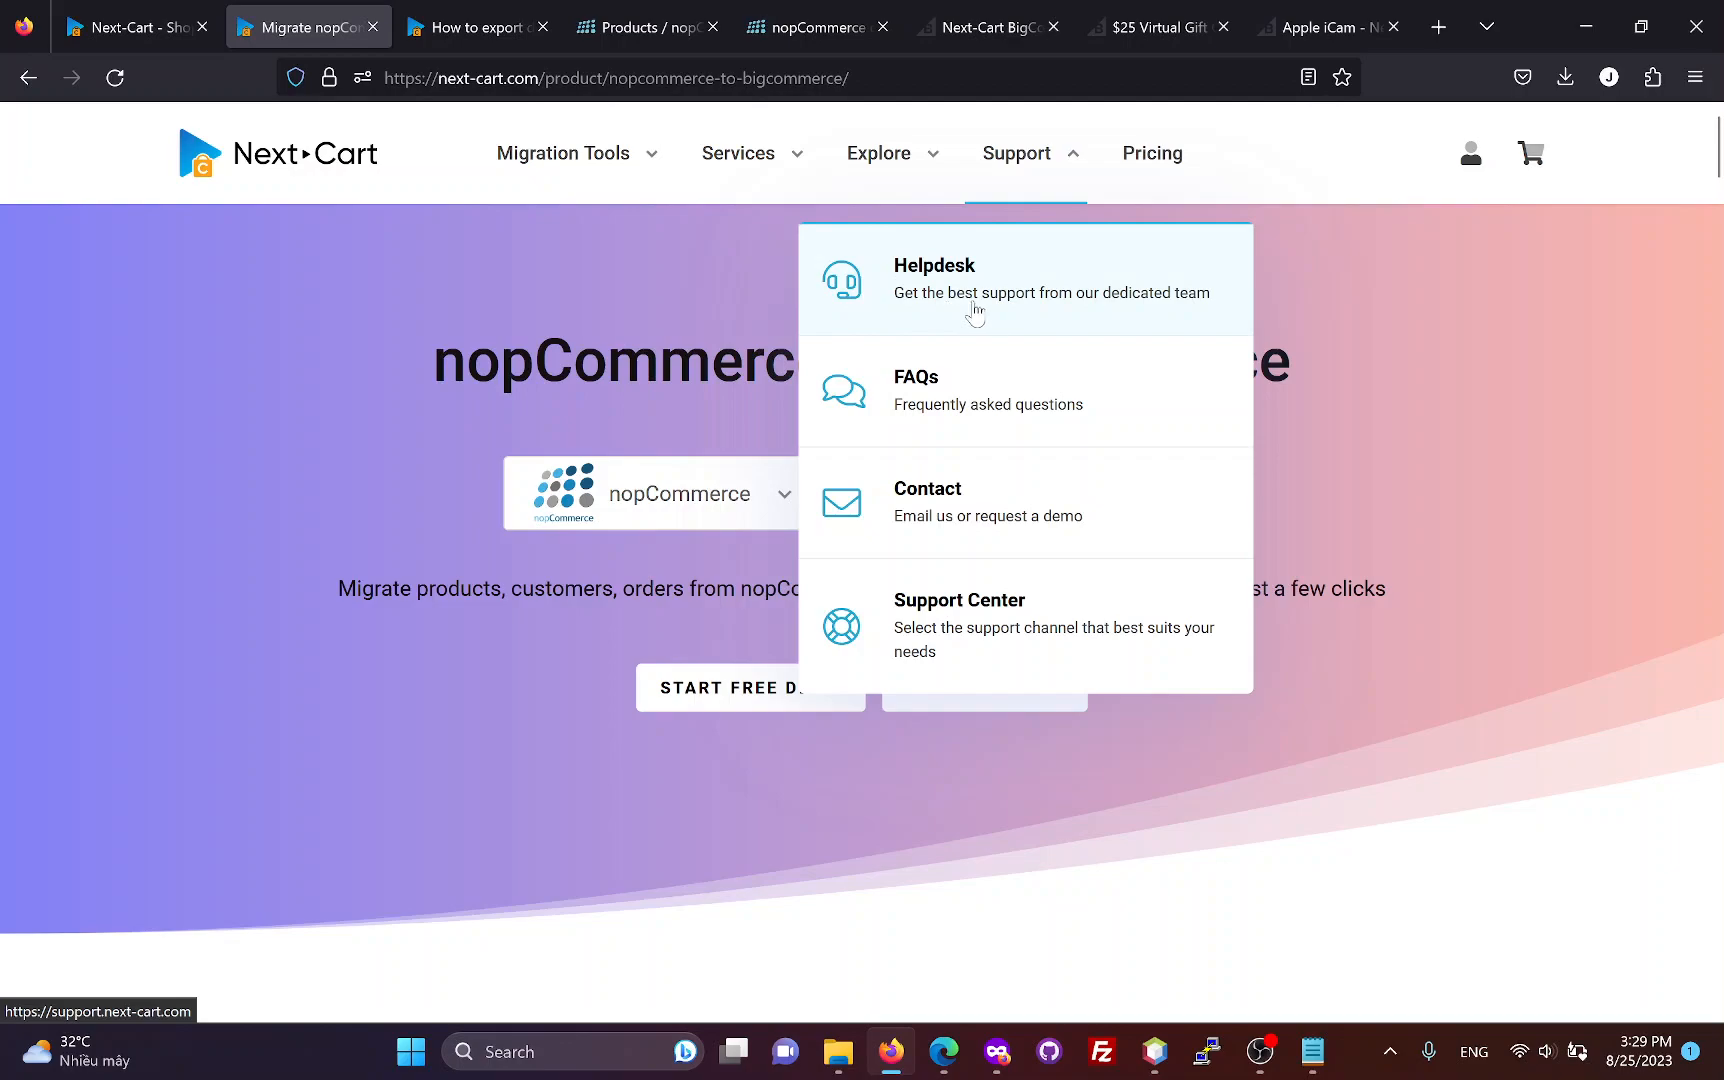
pyautogui.moveTo(1032, 250)
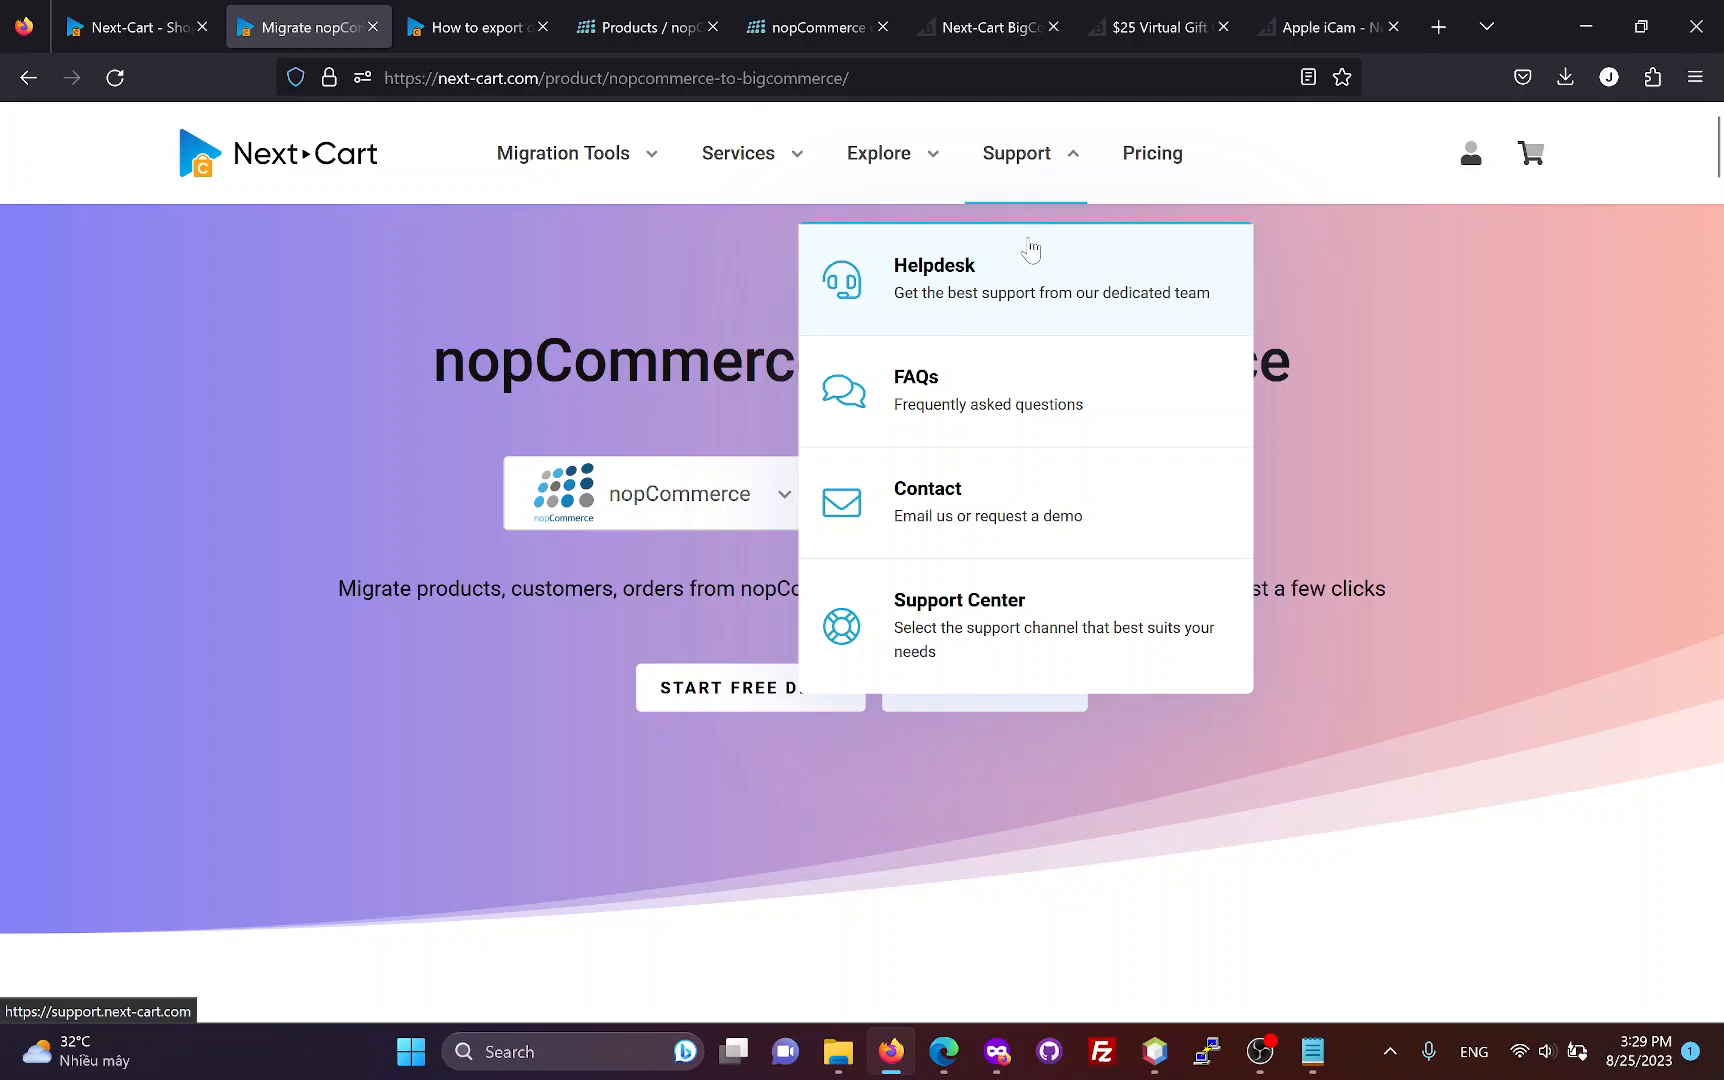